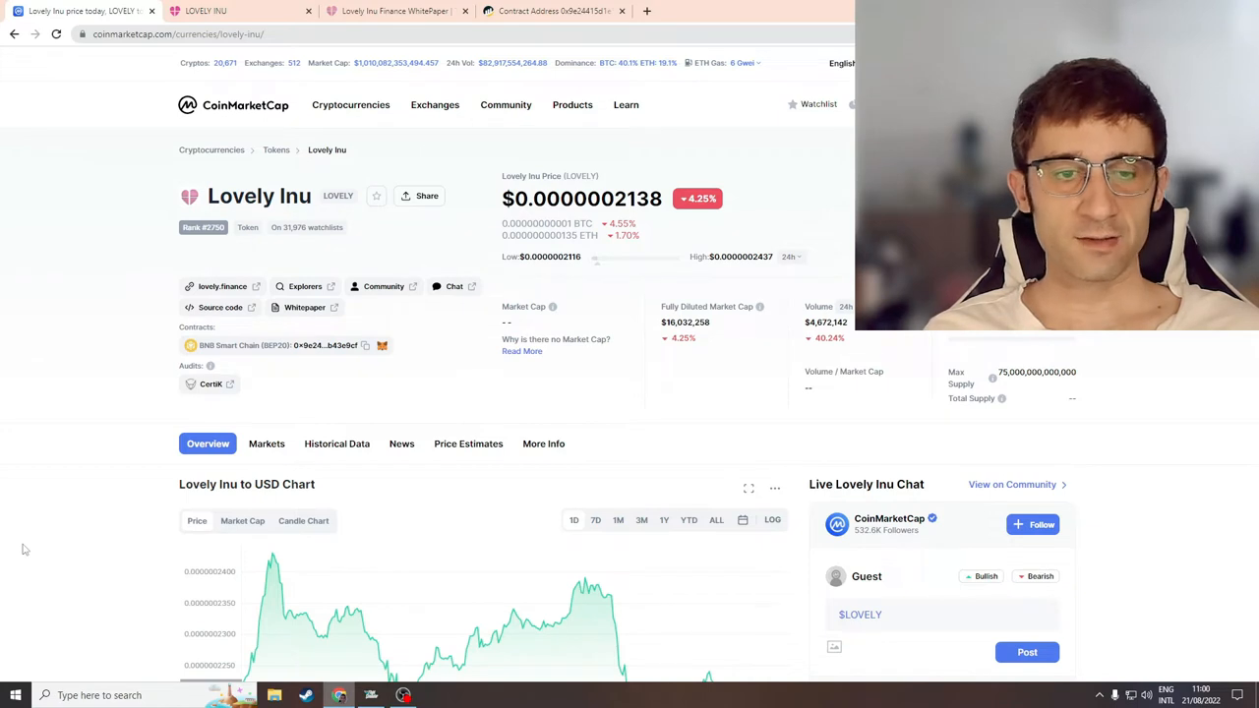
pyautogui.moveTo(44, 488)
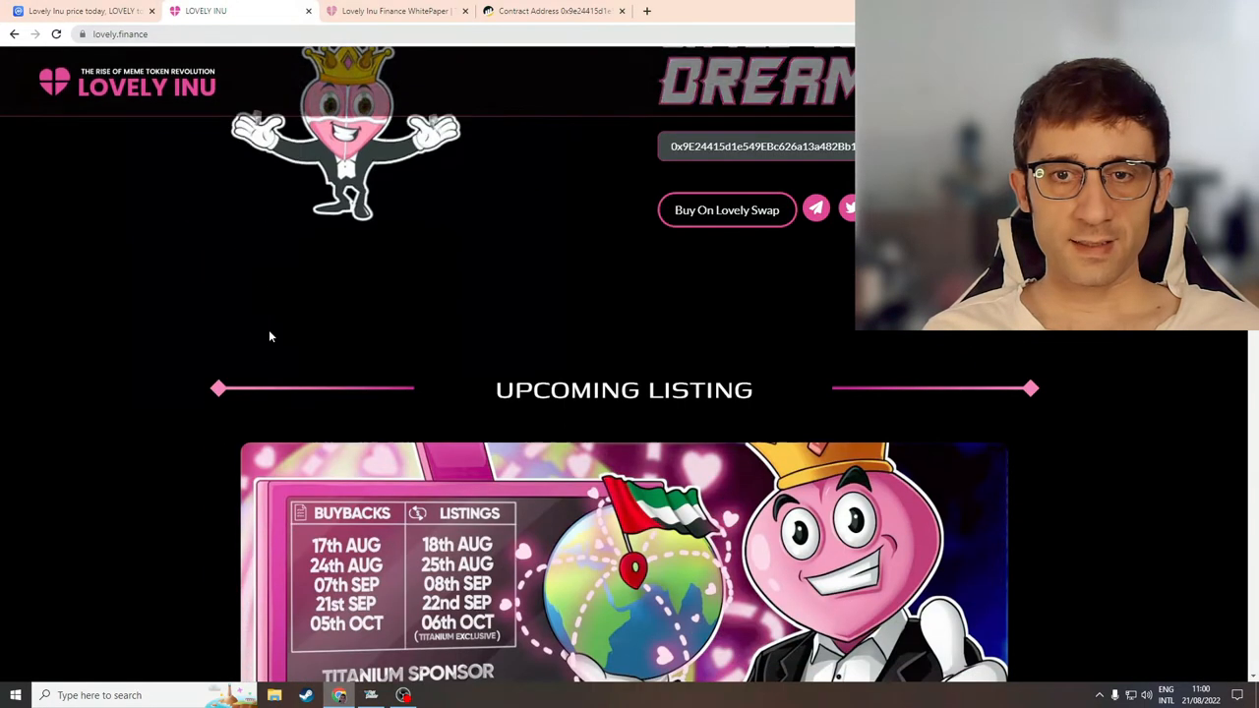
# Step: Scroll the lovely.finance homepage from the contract address to the Upcoming Listing banner with buyback and listing dates through 6 October
pyautogui.scroll(3)
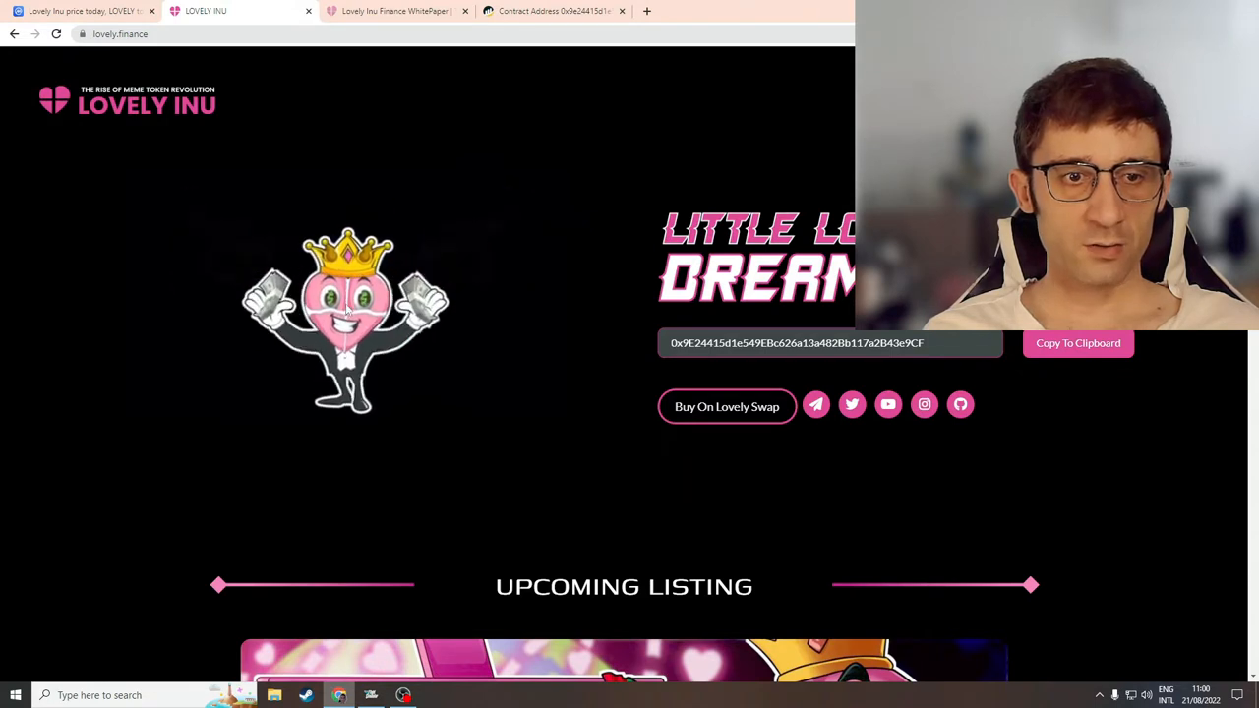
pyautogui.moveTo(492, 401)
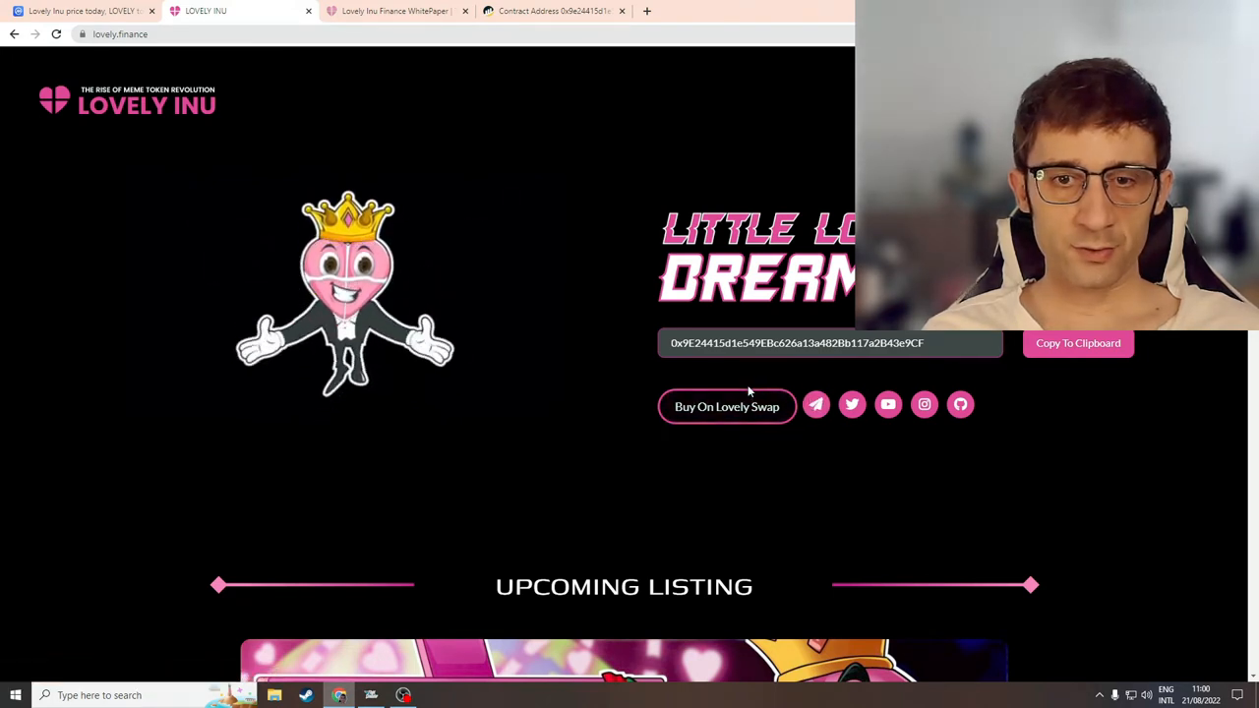
pyautogui.moveTo(95, 252)
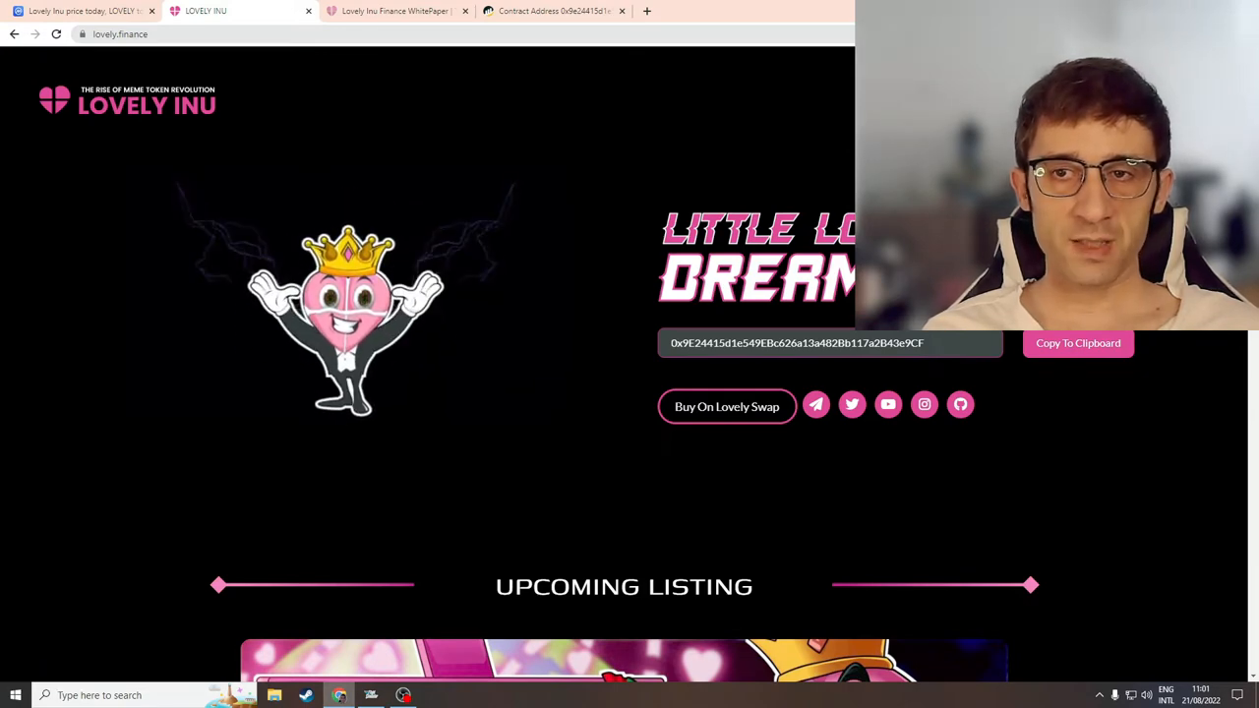
pyautogui.scroll(-3)
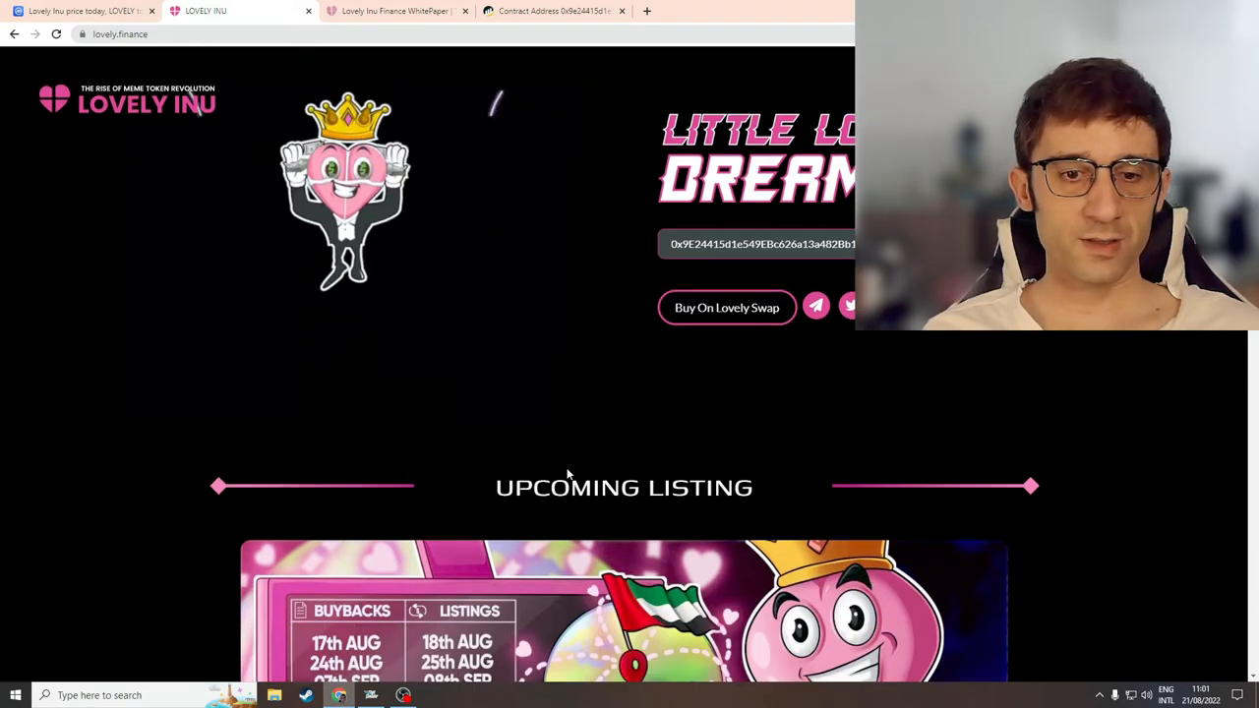
pyautogui.scroll(-3)
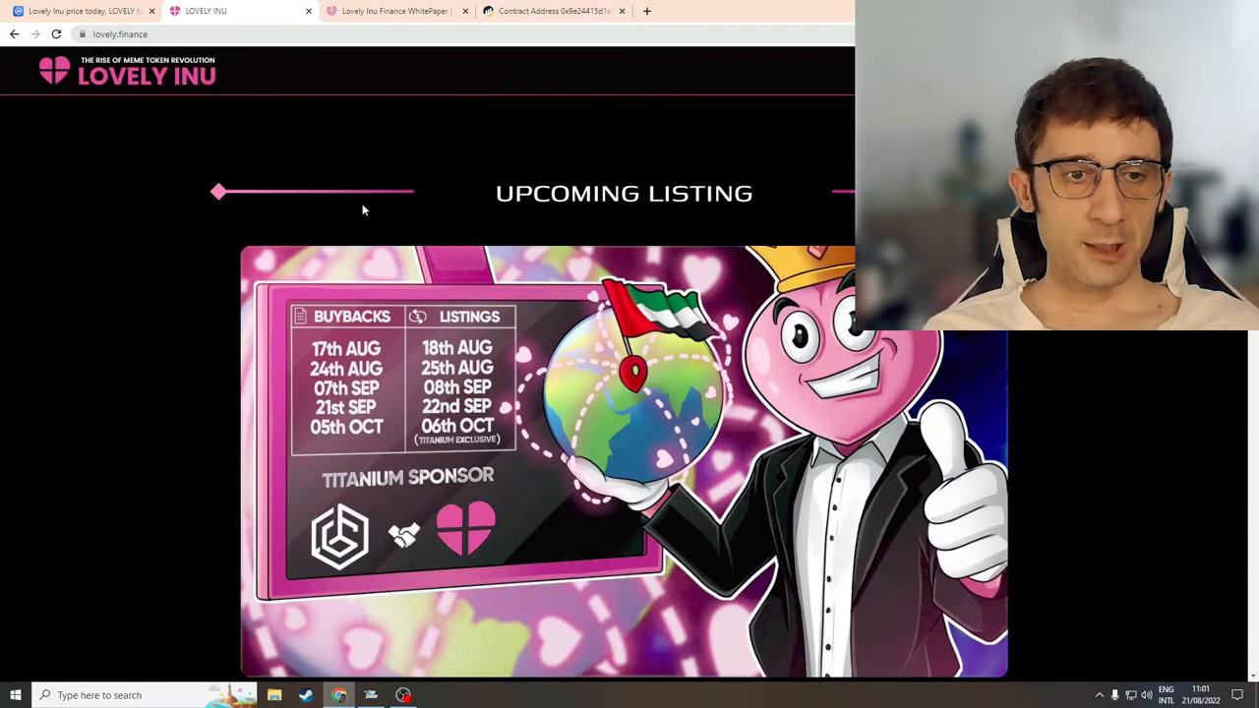
pyautogui.scroll(3)
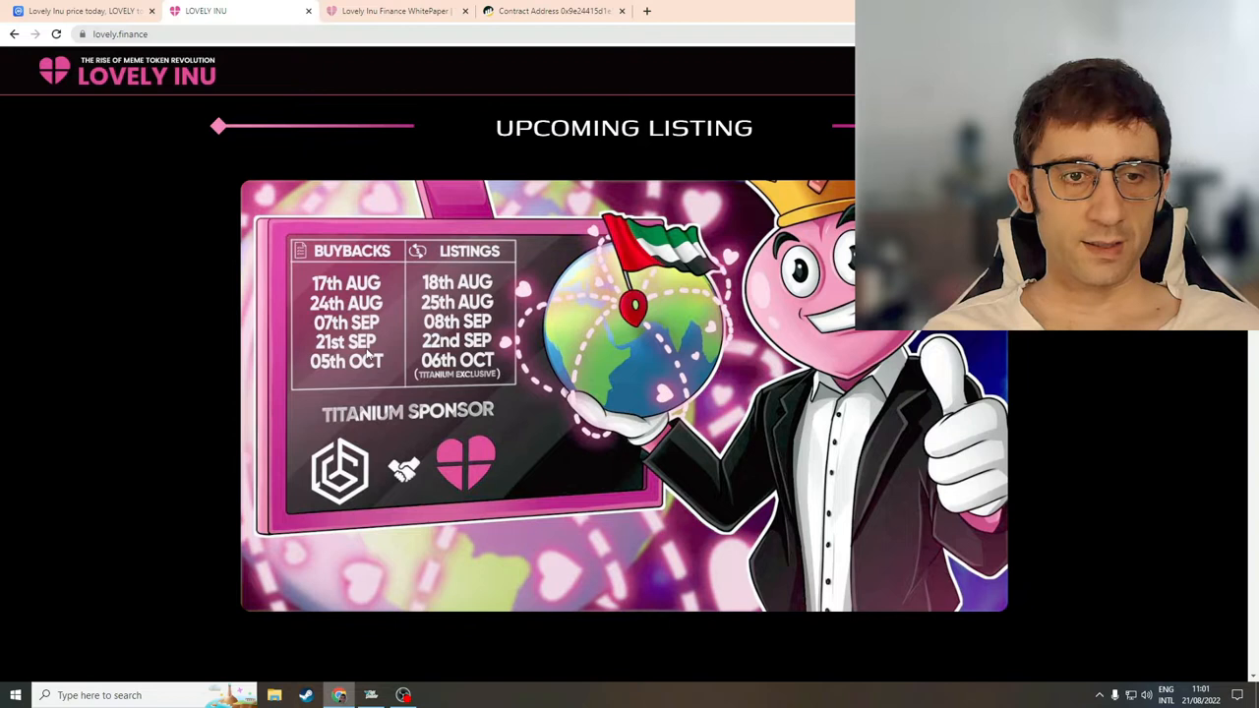
pyautogui.moveTo(414, 372)
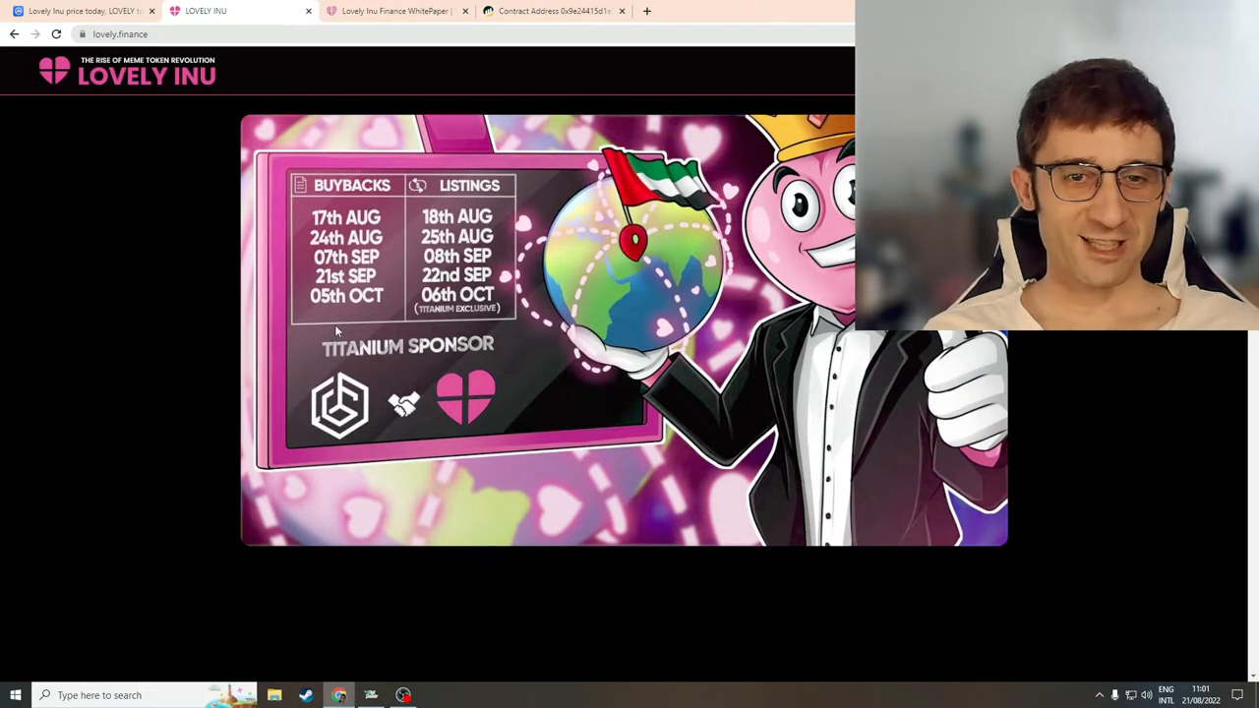
# Step: Scroll to the Track $LOVELY stats showing 55+ trillion supply, 81.1860% circulating and 18.8139% developer-held, then toward Exchanges
pyautogui.scroll(-3)
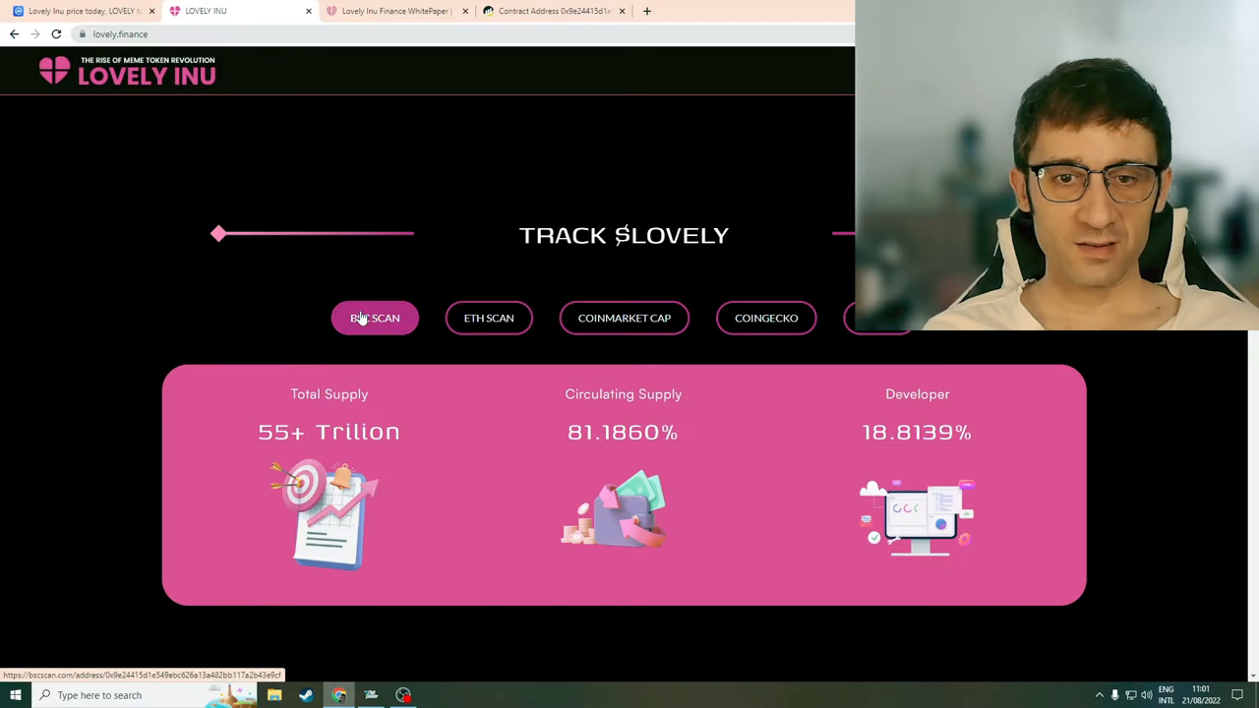
pyautogui.moveTo(488, 319)
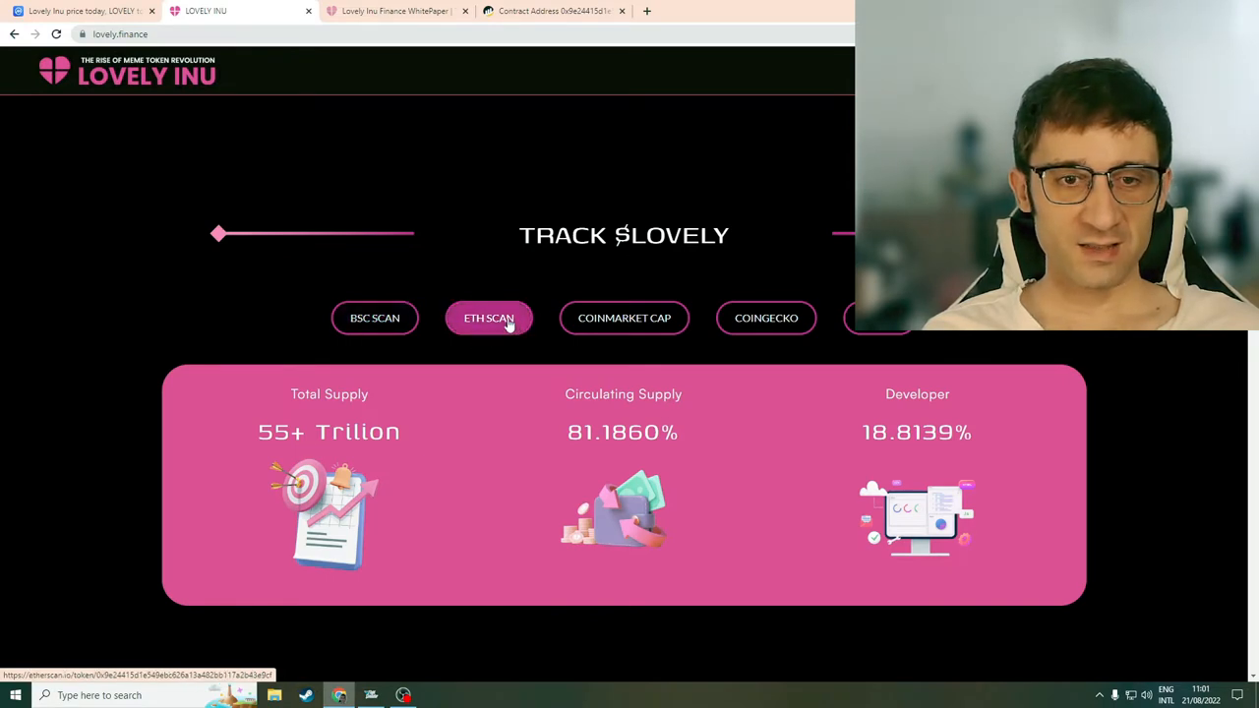
pyautogui.moveTo(435, 284)
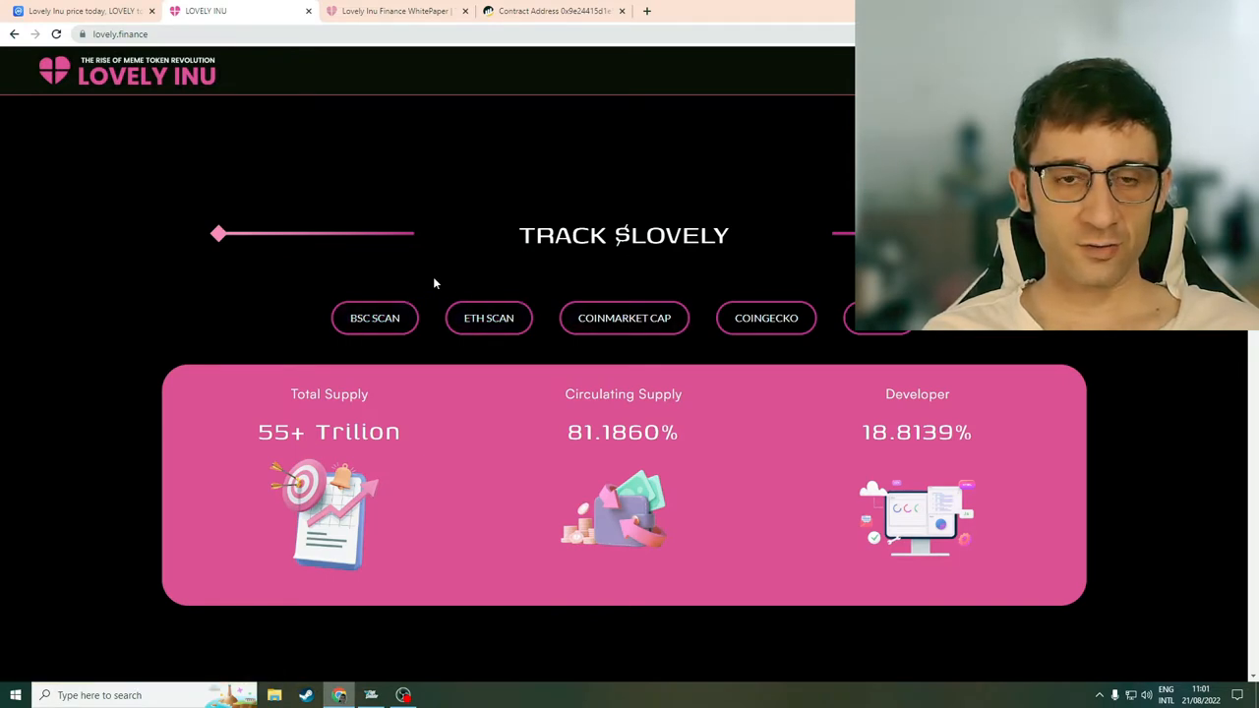
pyautogui.moveTo(624, 319)
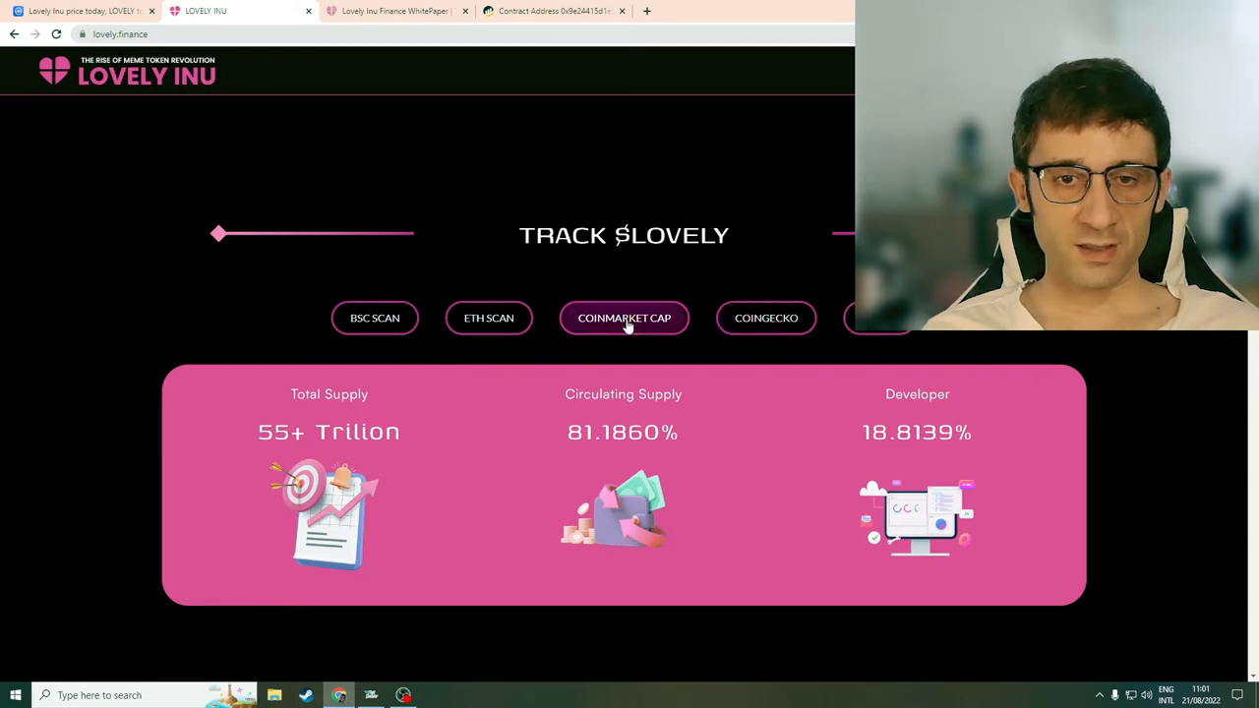
pyautogui.moveTo(862, 333)
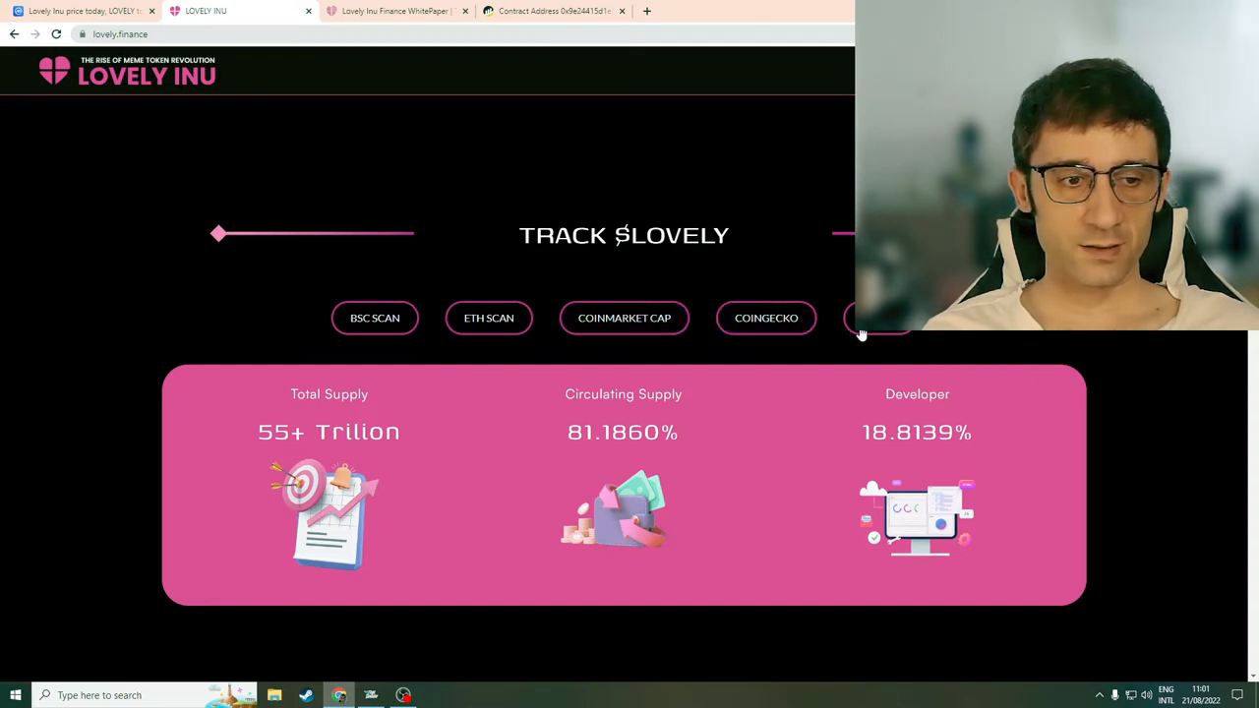
pyautogui.moveTo(452, 364)
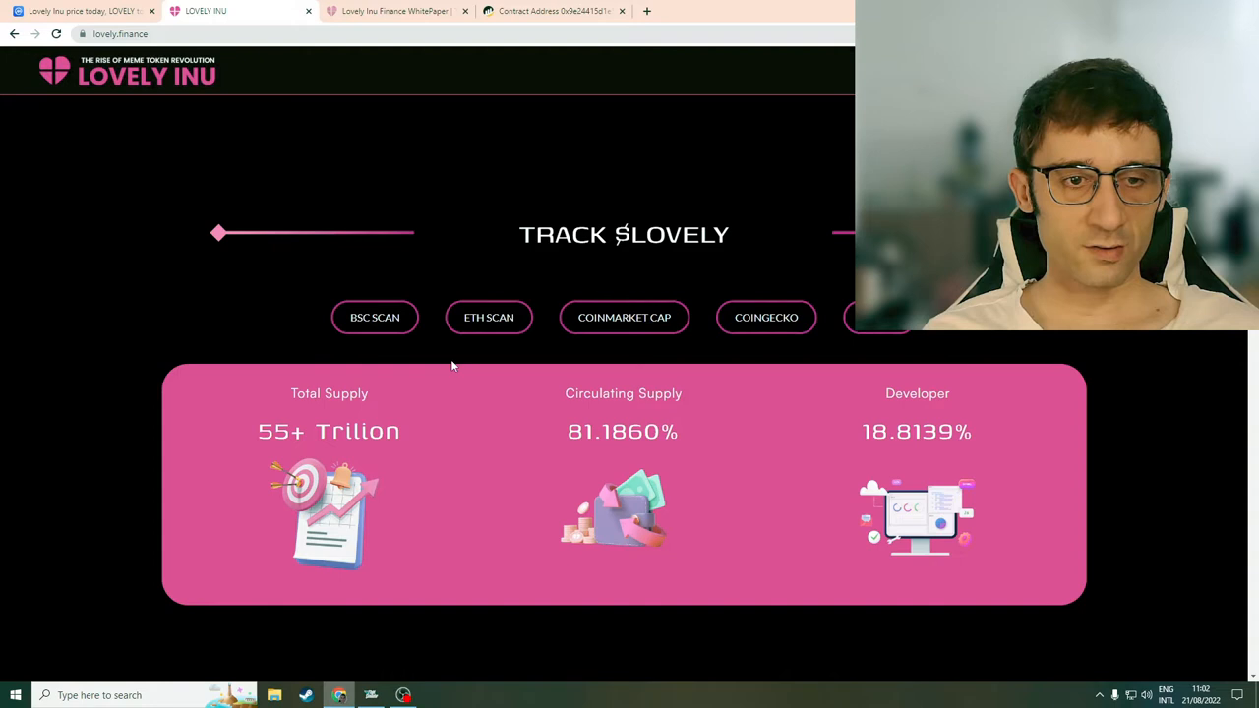
pyautogui.scroll(-3)
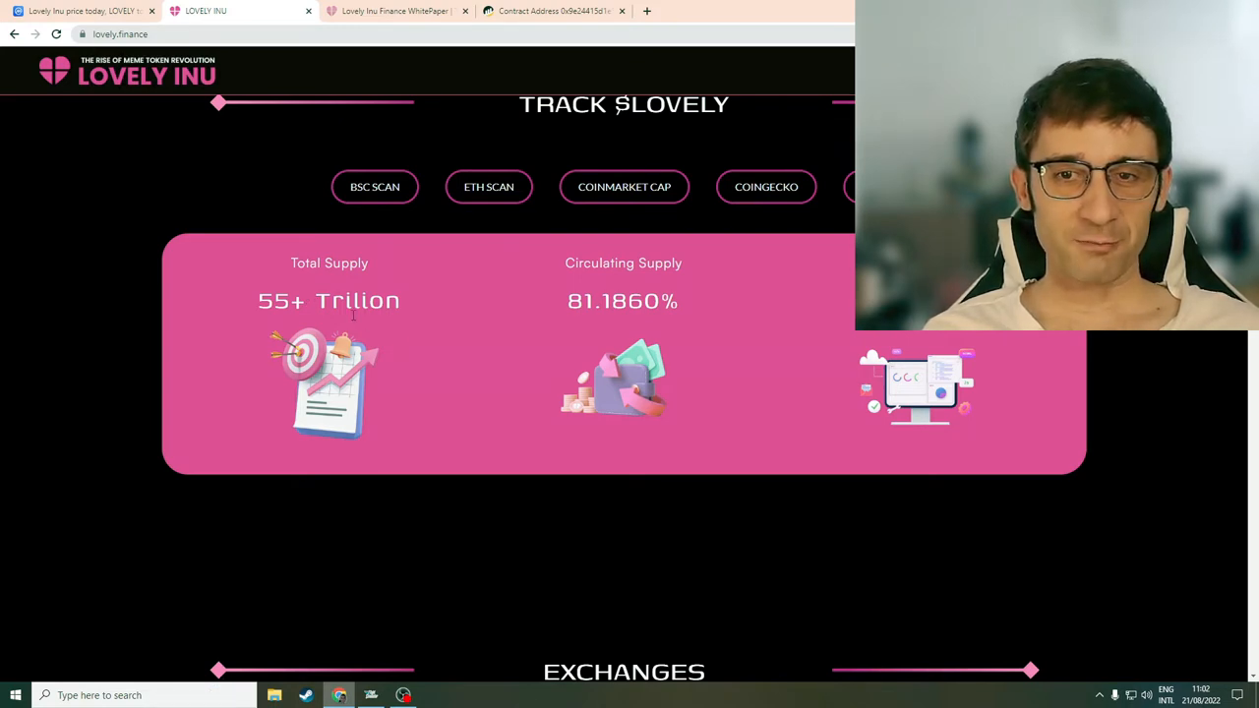
pyautogui.scroll(-3)
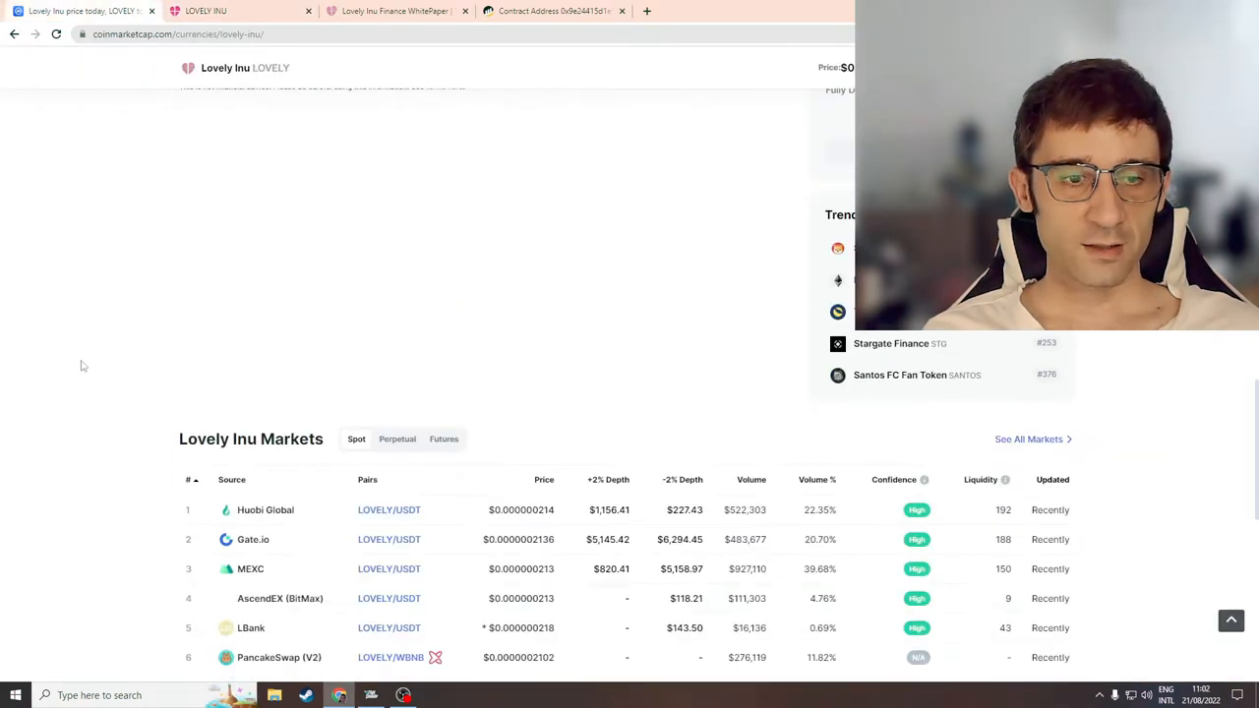
# Step: Show all 18 Lovely Inu trading pairs on CoinMarketCap, including PancakeSwap, BitMart, DigiFinex and Decoin
pyautogui.click(1029, 439)
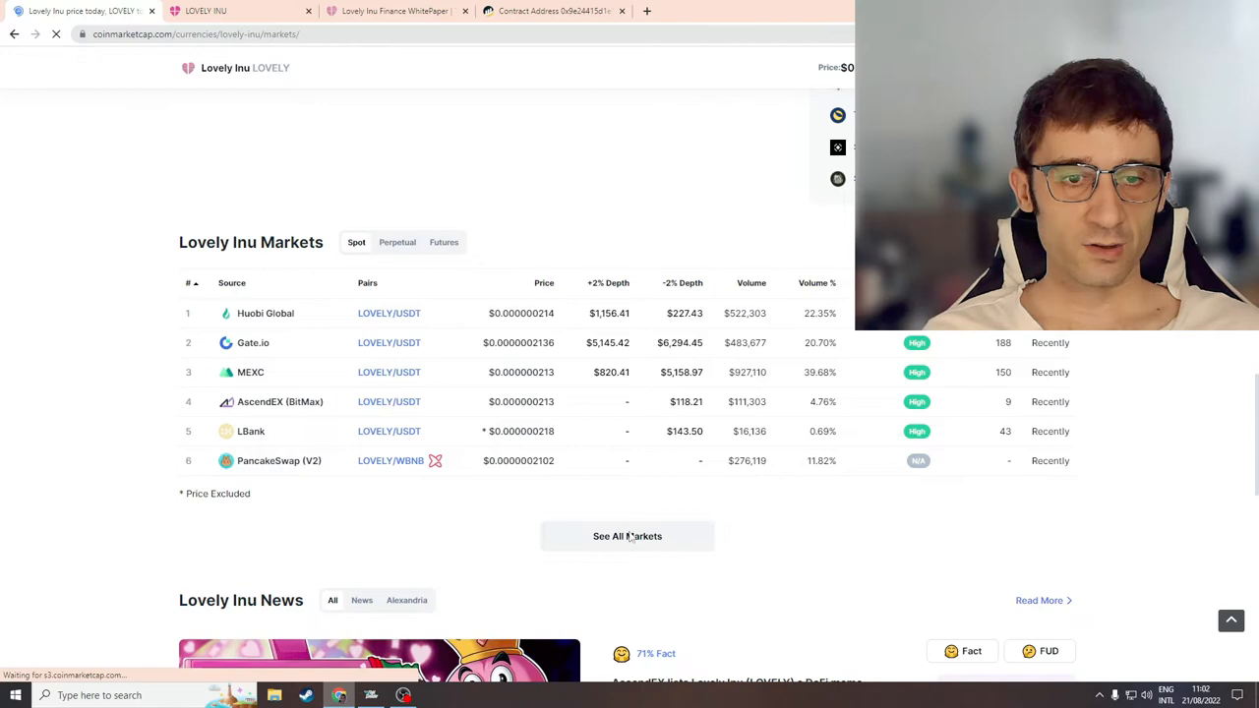
pyautogui.click(628, 535)
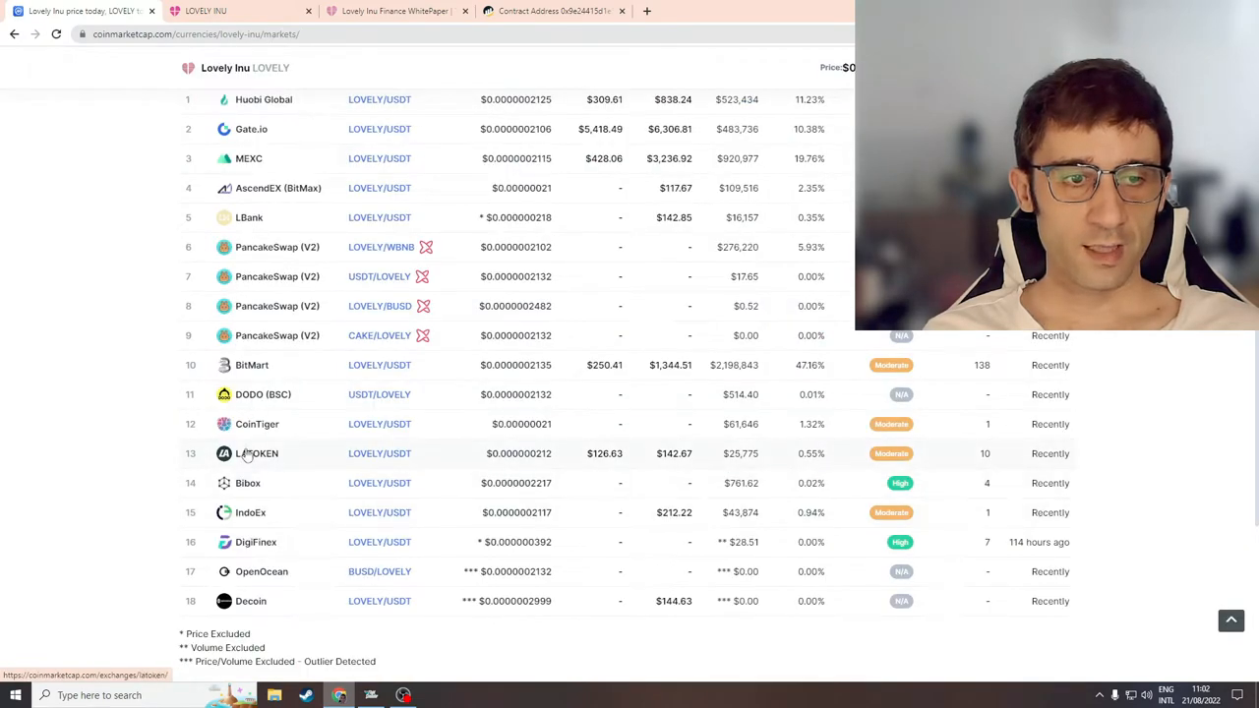
pyautogui.moveTo(586, 388)
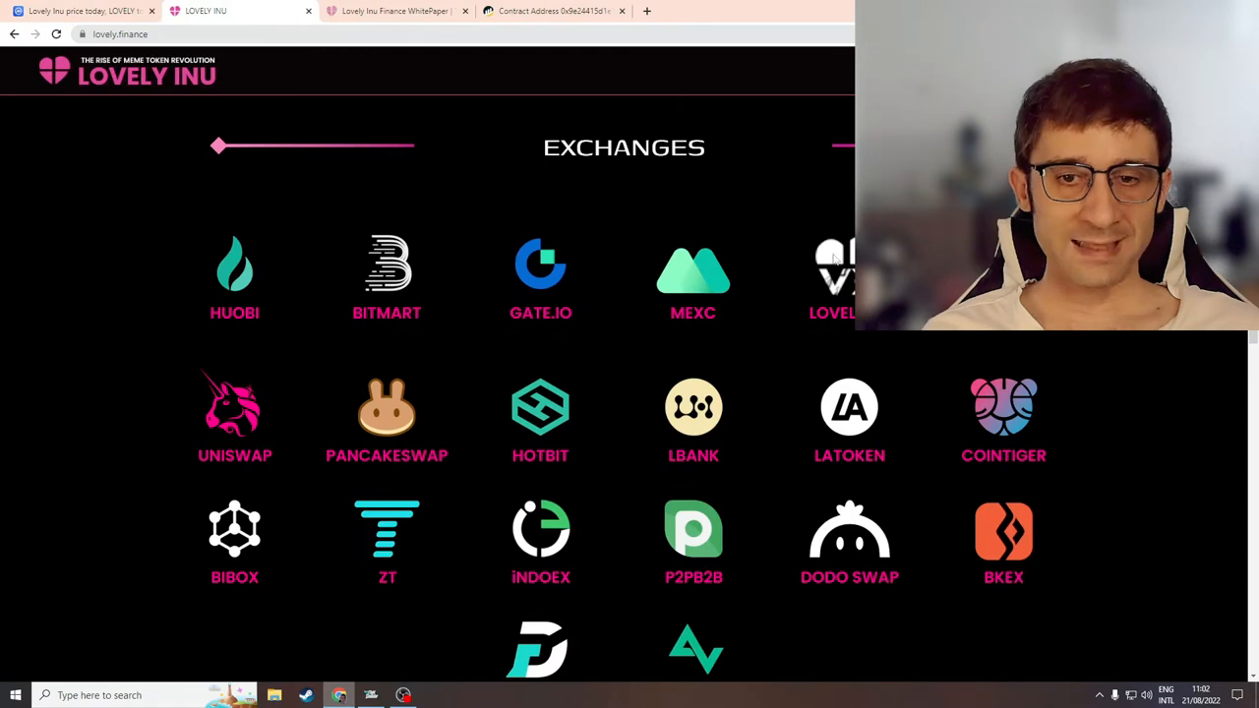
pyautogui.moveTo(521, 246)
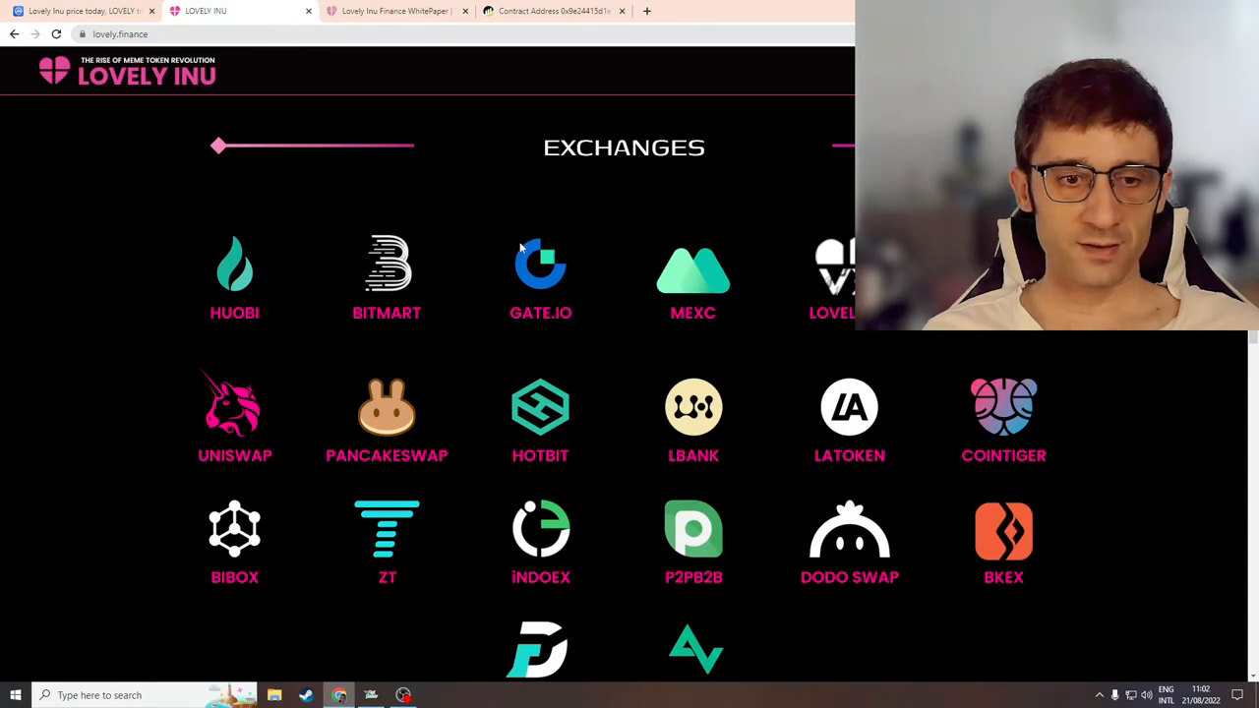
# Step: Scroll through the Exchanges grid and Products section to the V3 Swap and Wallet download panels
pyautogui.scroll(-3)
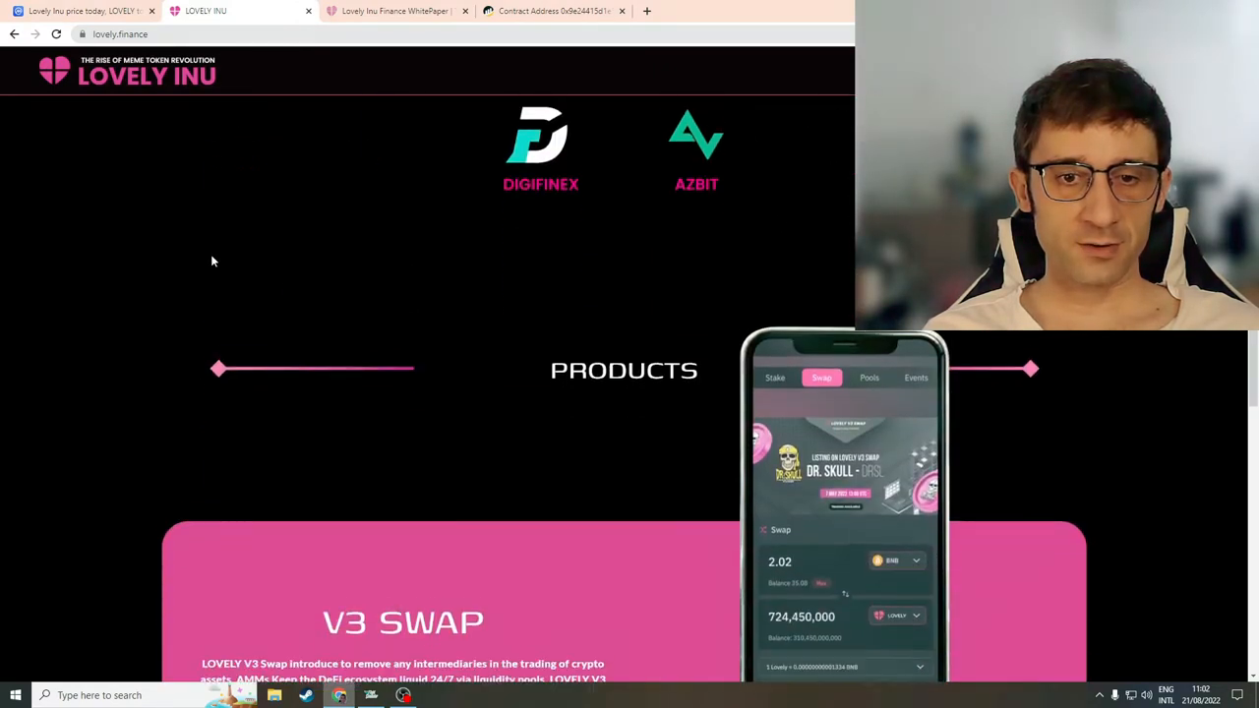
pyautogui.scroll(-3)
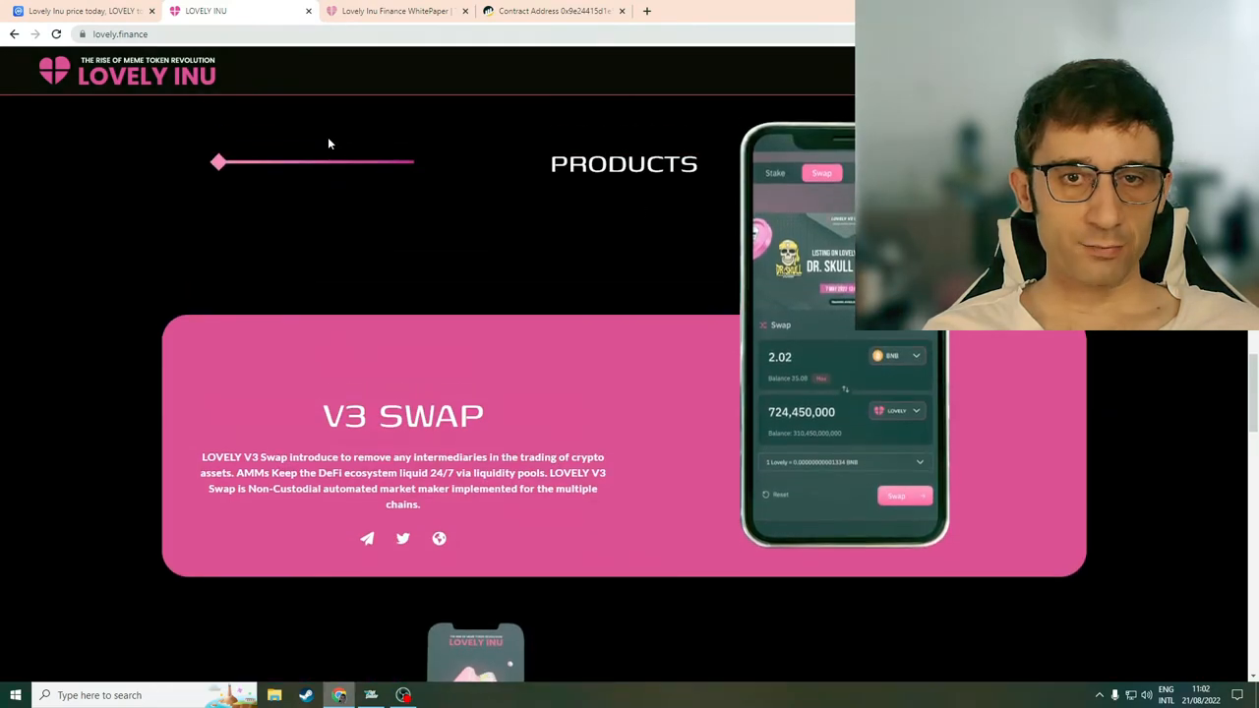
pyautogui.moveTo(555, 381)
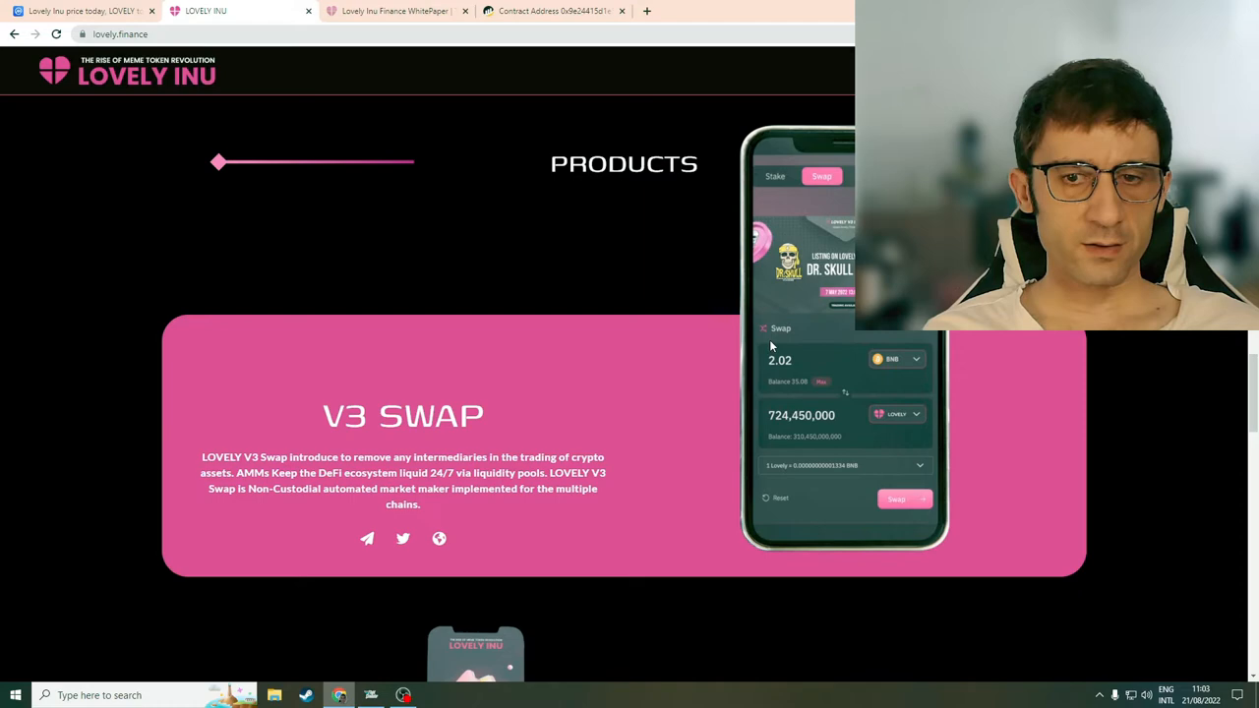
pyautogui.scroll(-3)
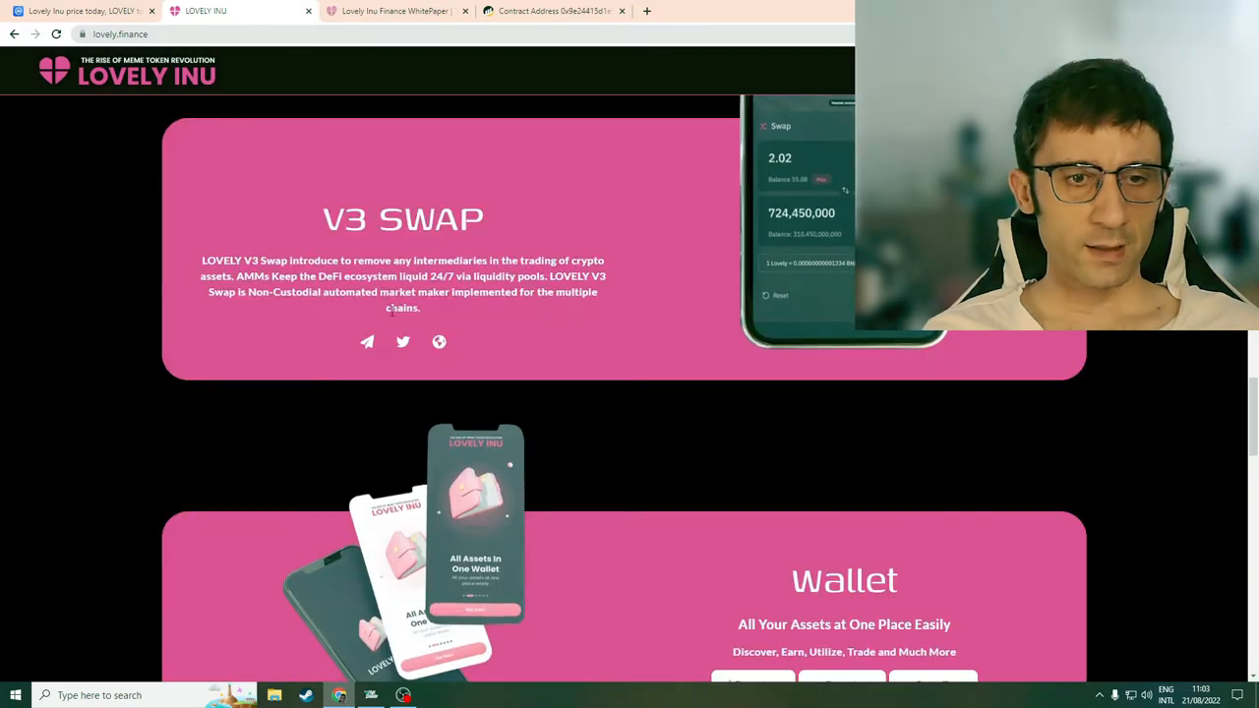
pyautogui.scroll(-3)
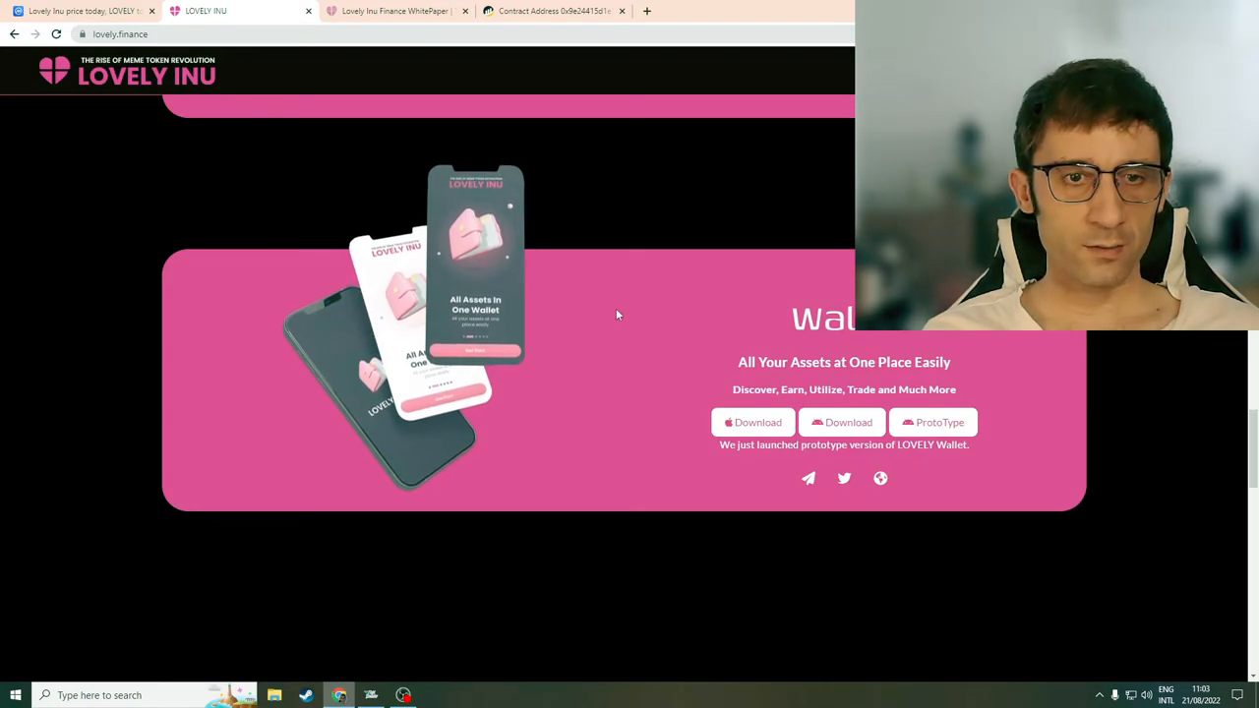
pyautogui.moveTo(751, 423)
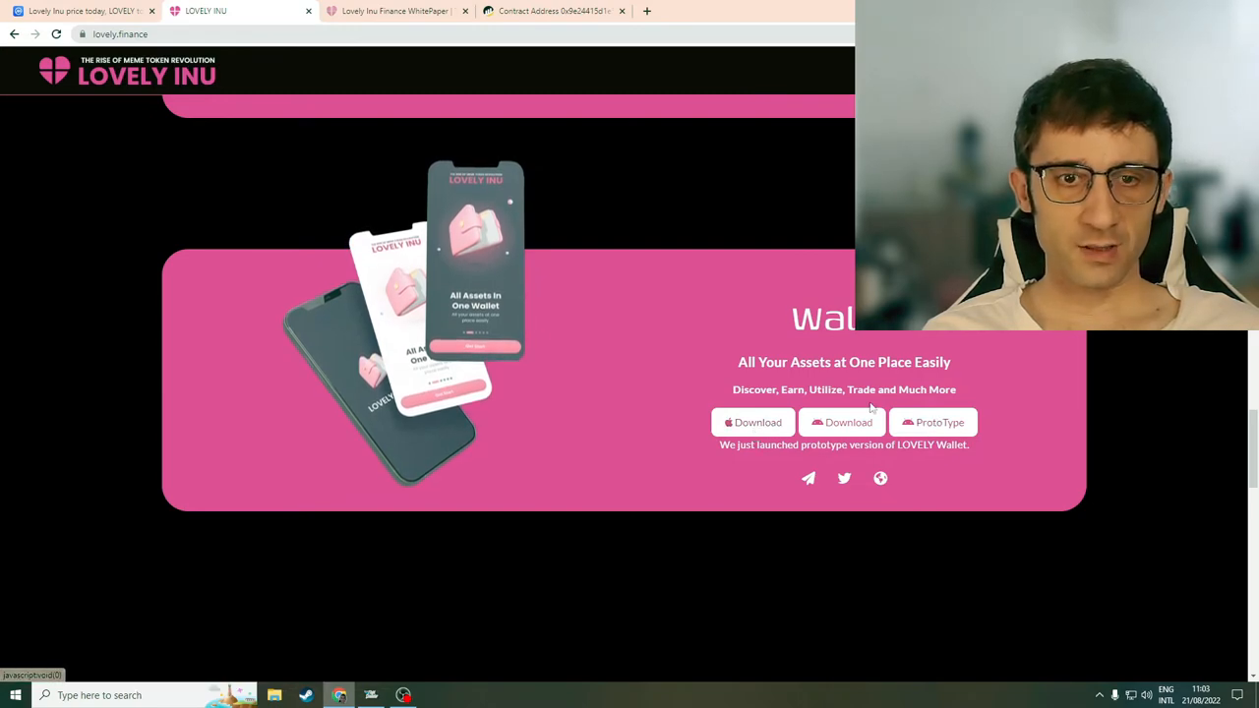
pyautogui.moveTo(933, 421)
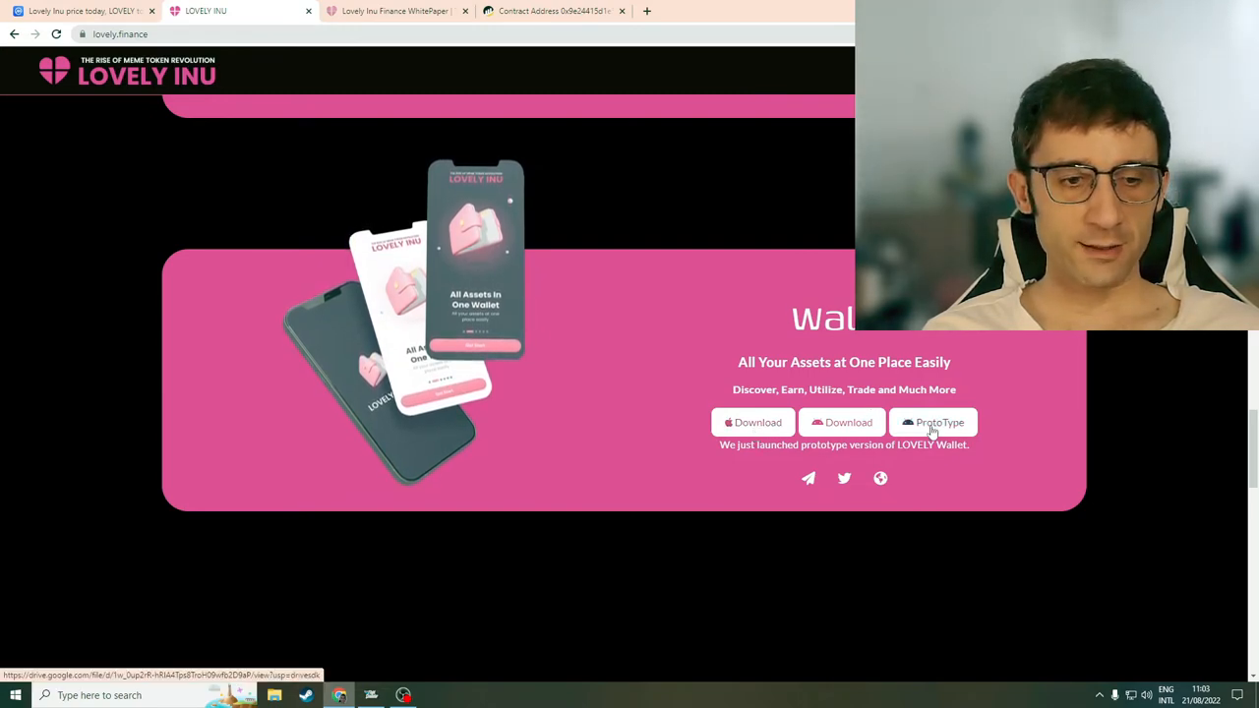
pyautogui.scroll(-3)
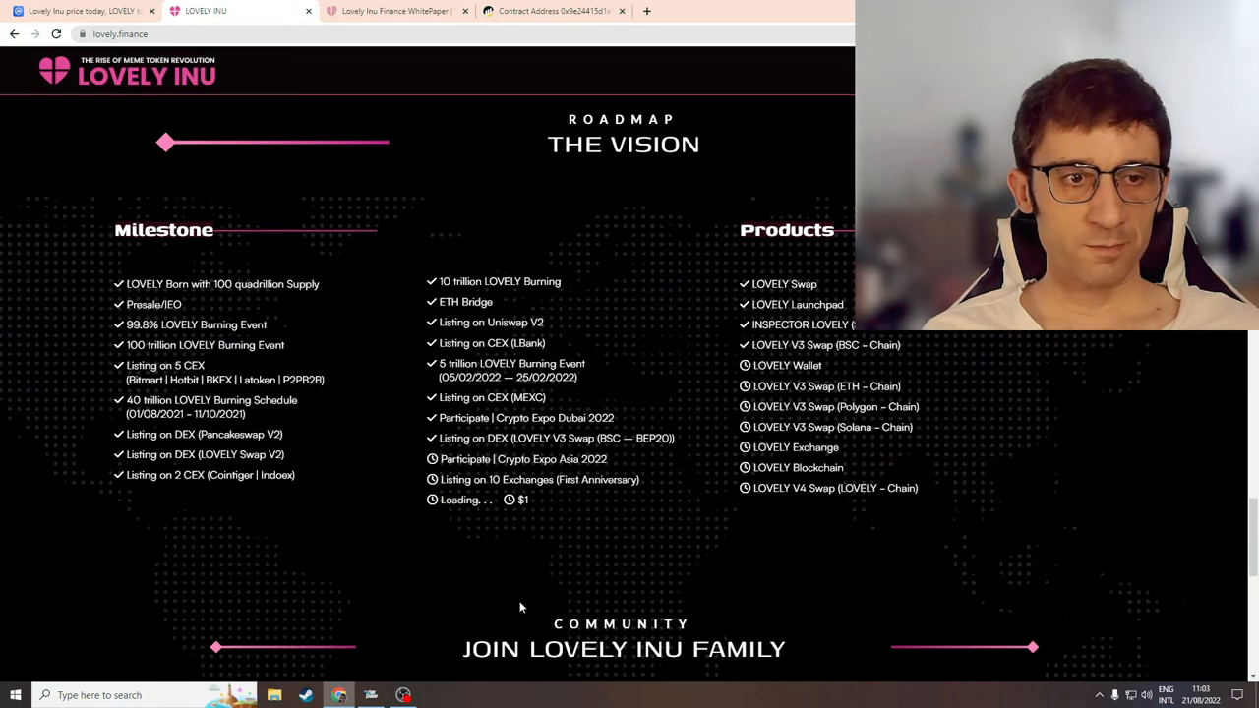
pyautogui.moveTo(319, 408)
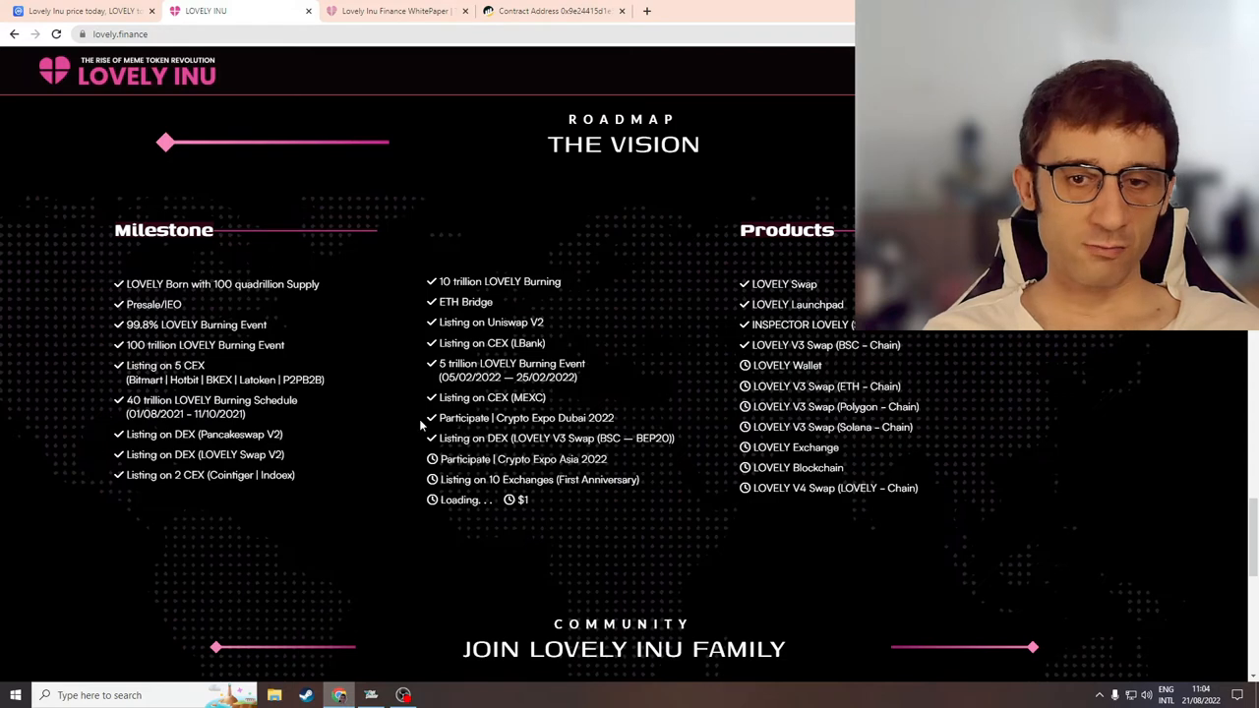
pyautogui.moveTo(777, 352)
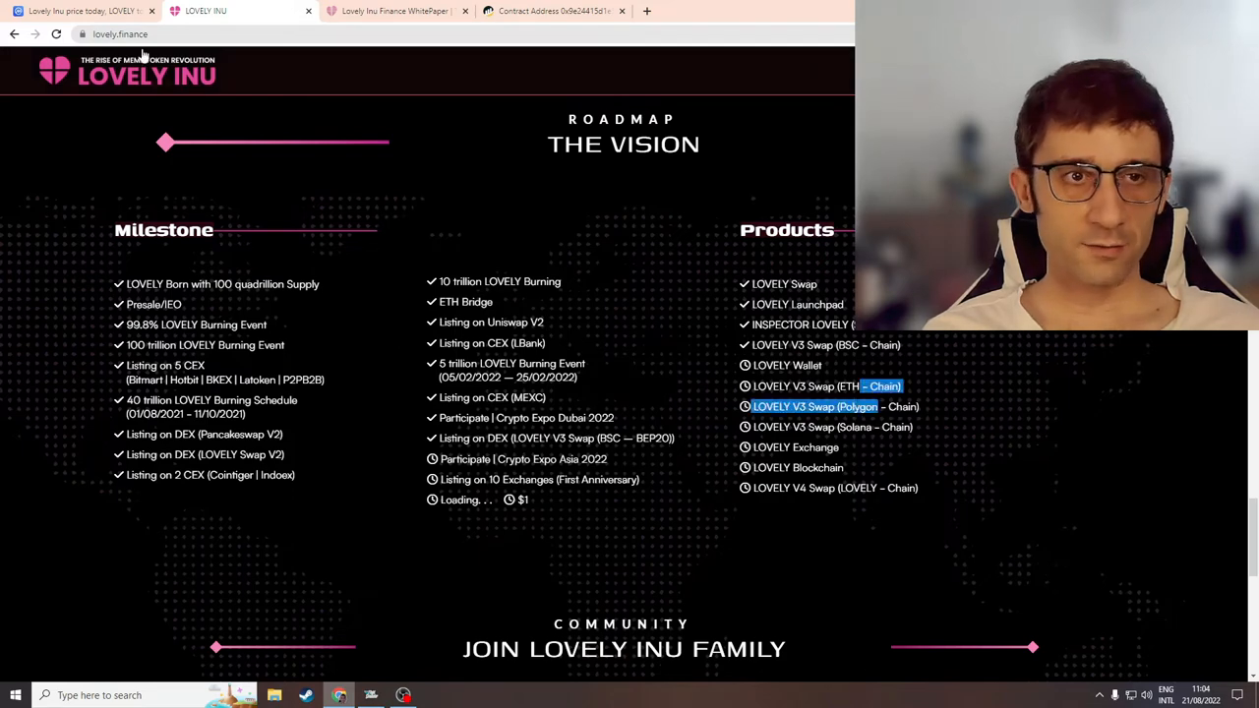
pyautogui.click(79, 12)
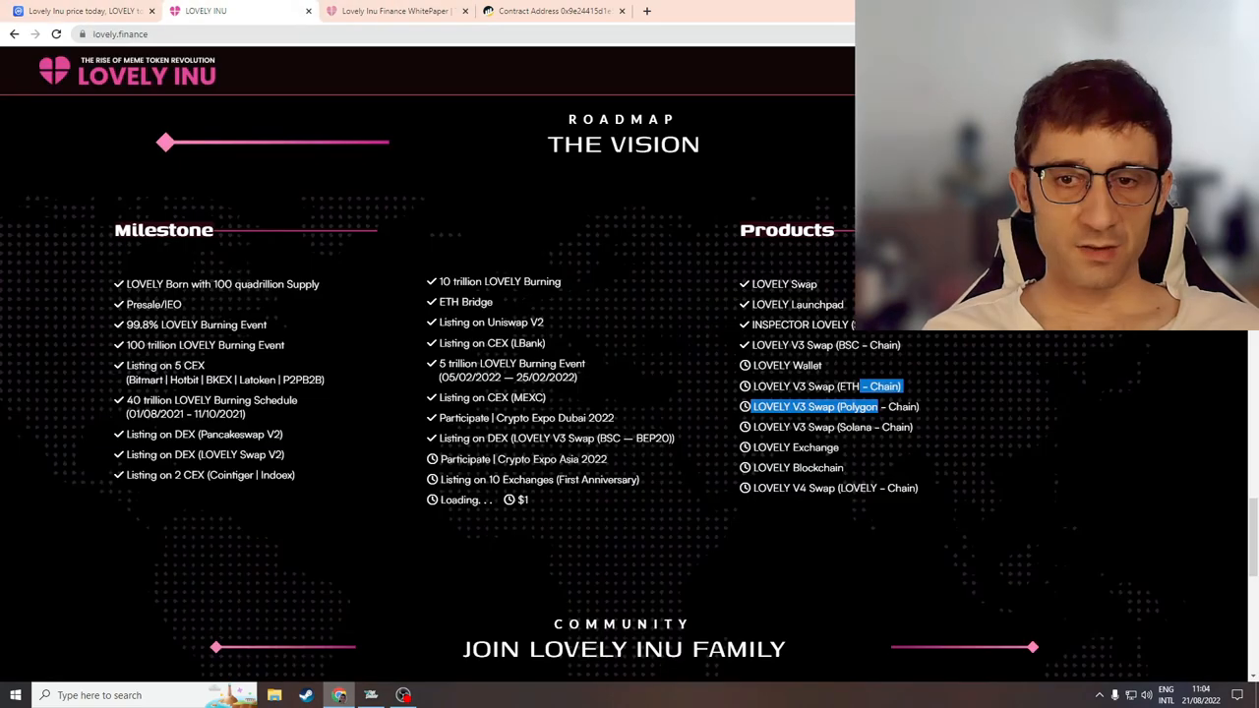
pyautogui.scroll(-3)
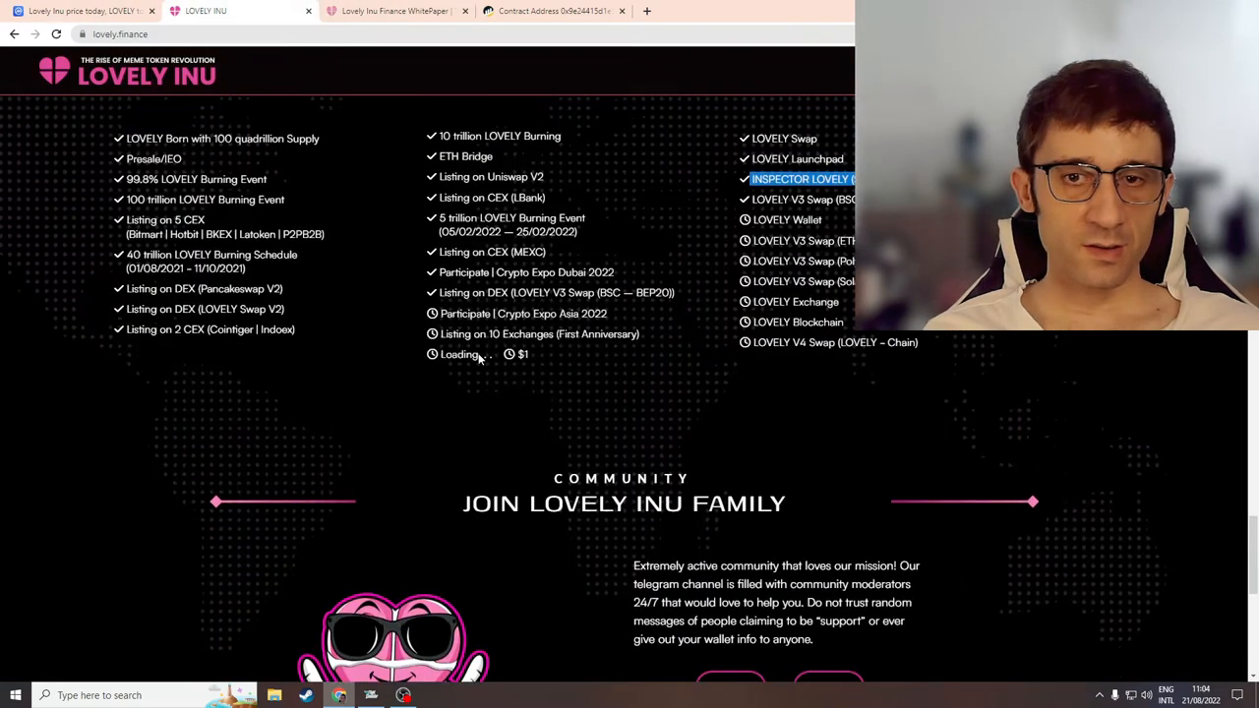
pyautogui.scroll(3)
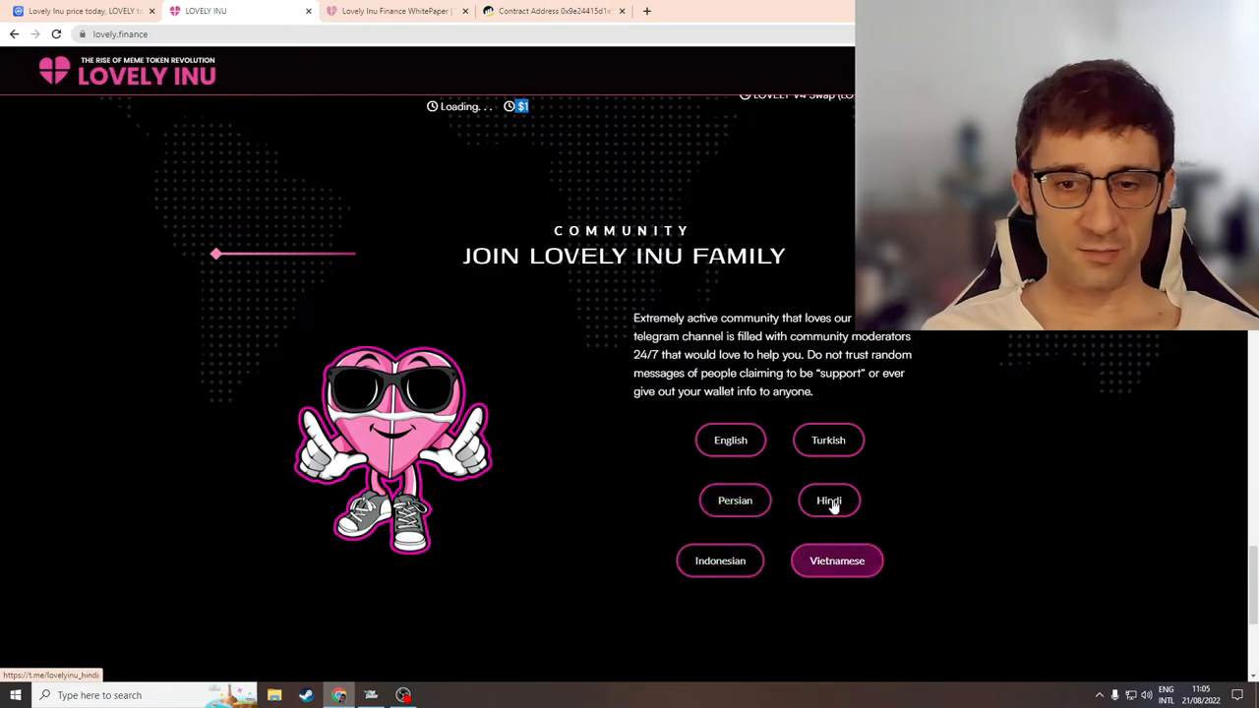
pyautogui.moveTo(551, 421)
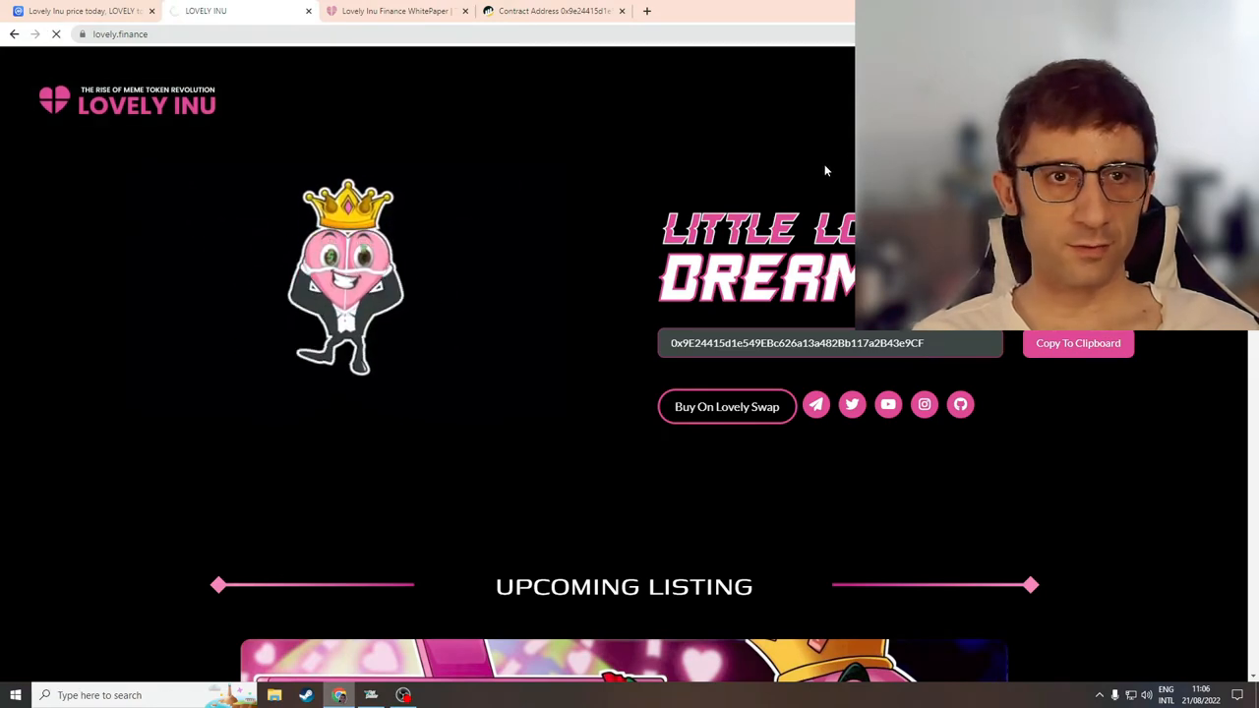
# Step: Go to the Launchpad page, try Apply to Launch, and scroll to the completed Lovely Swap and Ignite Chain ILO cards
pyautogui.click(704, 103)
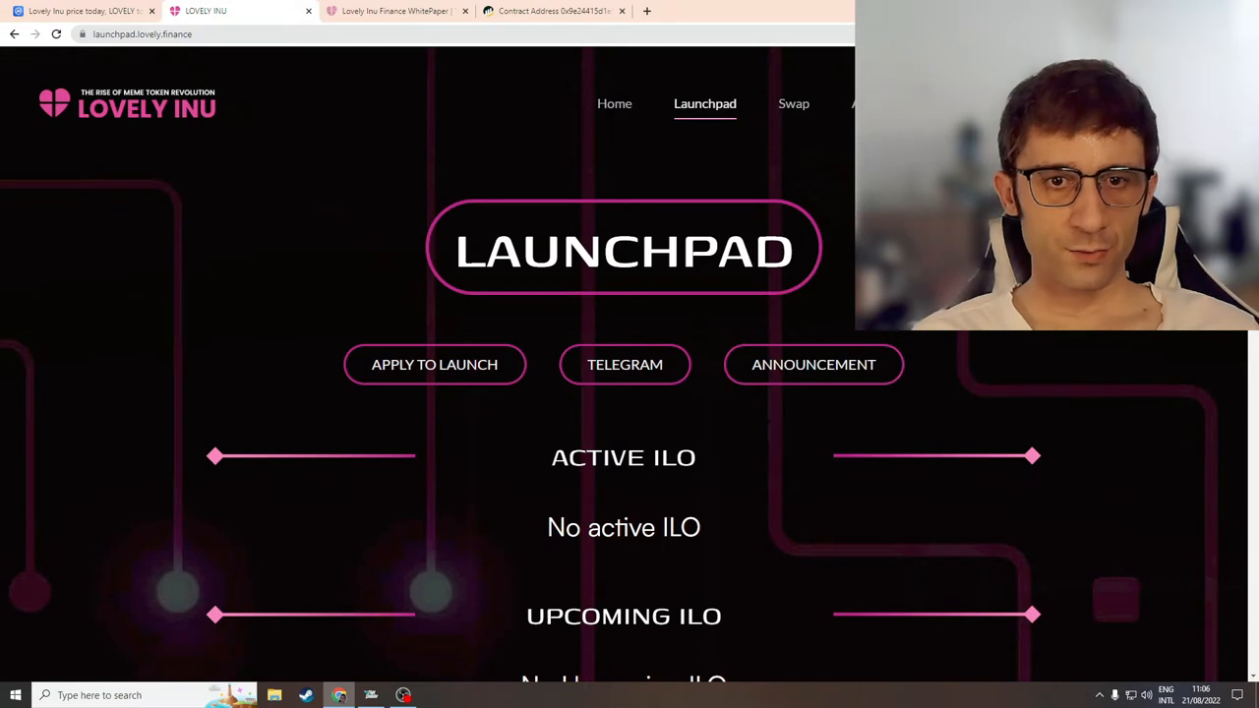
pyautogui.moveTo(435, 364)
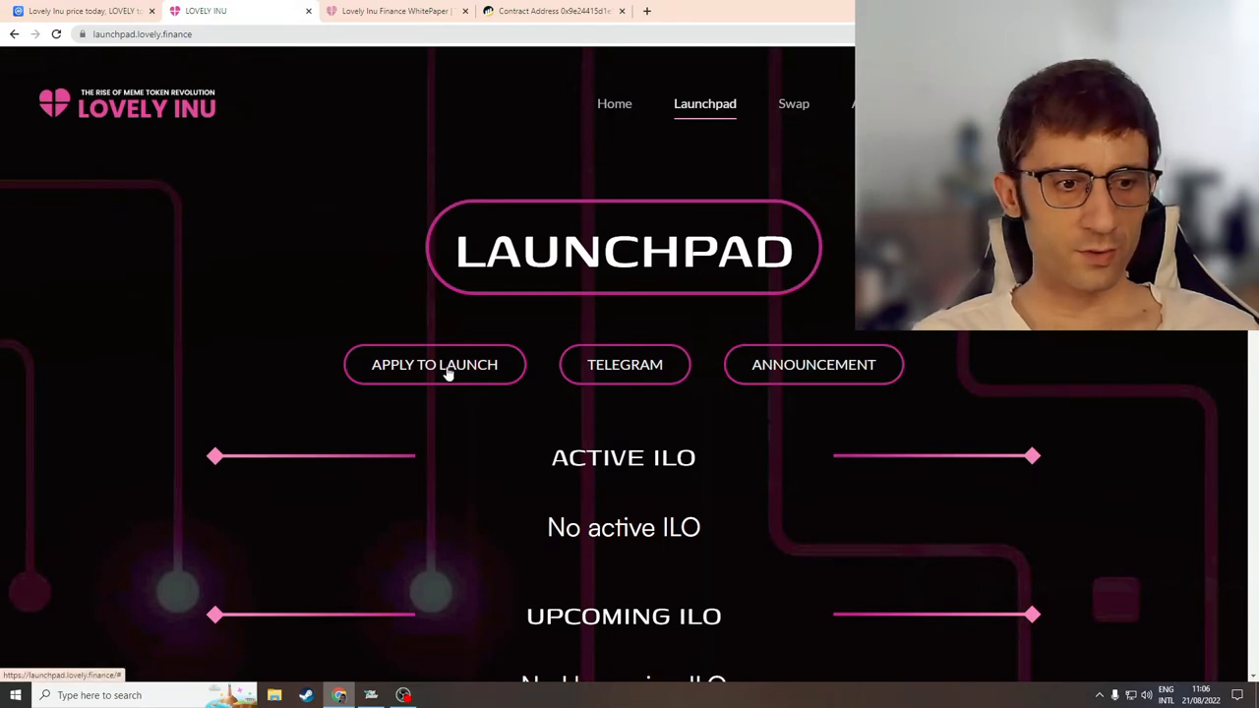
pyautogui.click(433, 364)
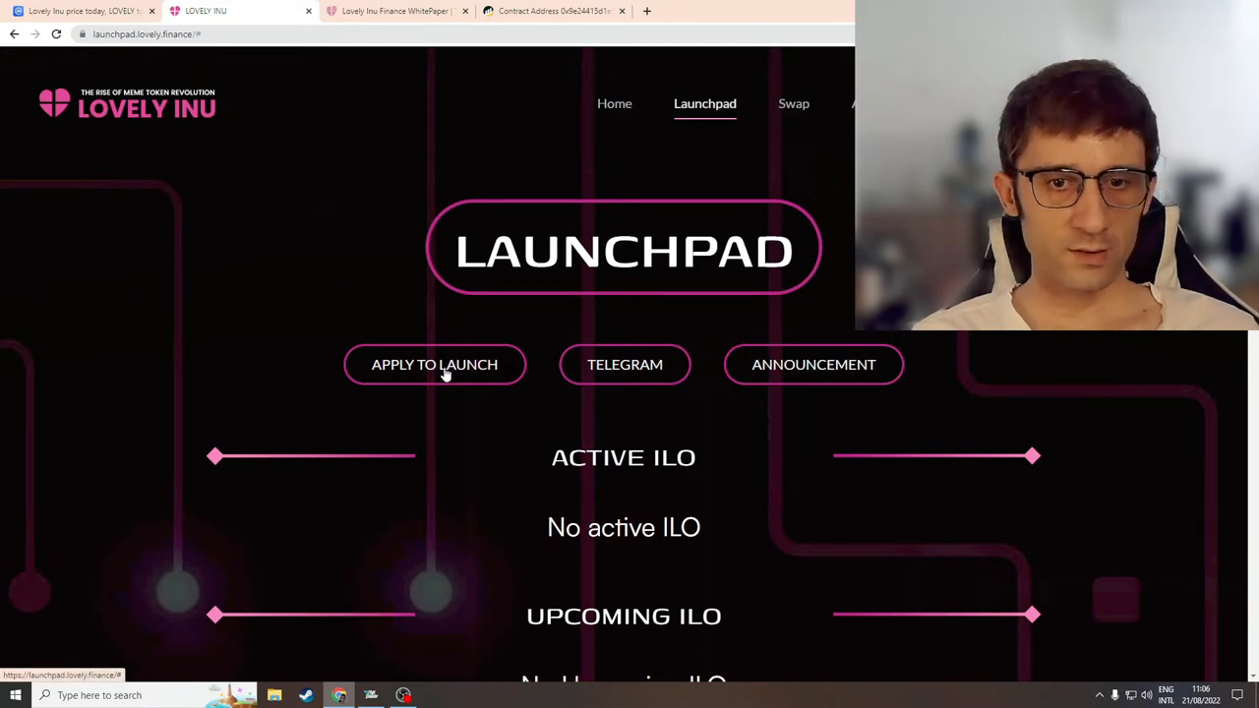
pyautogui.moveTo(626, 370)
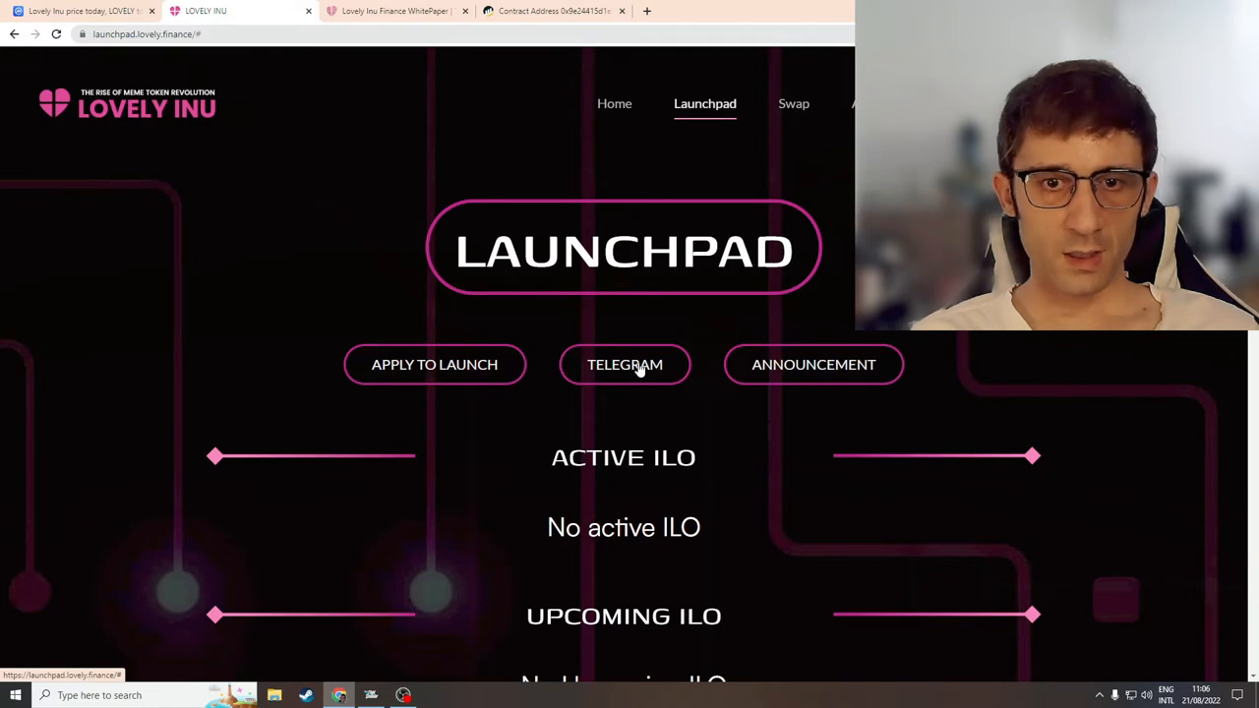
pyautogui.moveTo(826, 374)
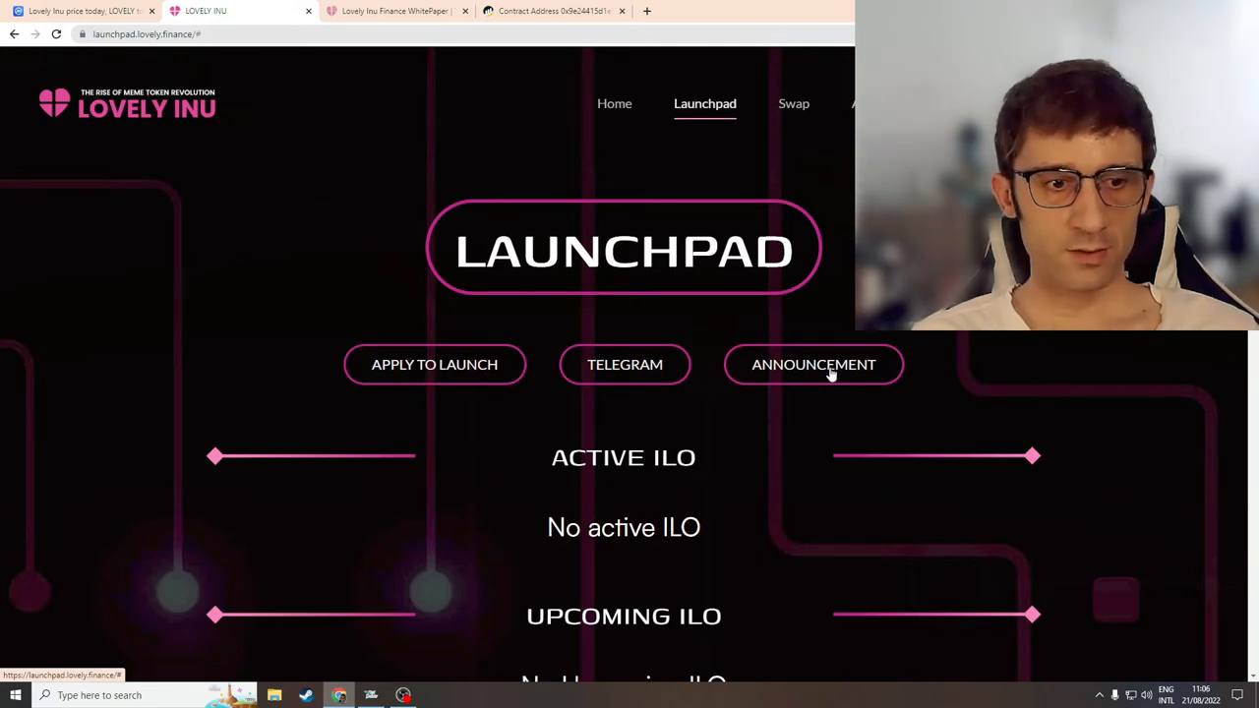
pyautogui.scroll(-3)
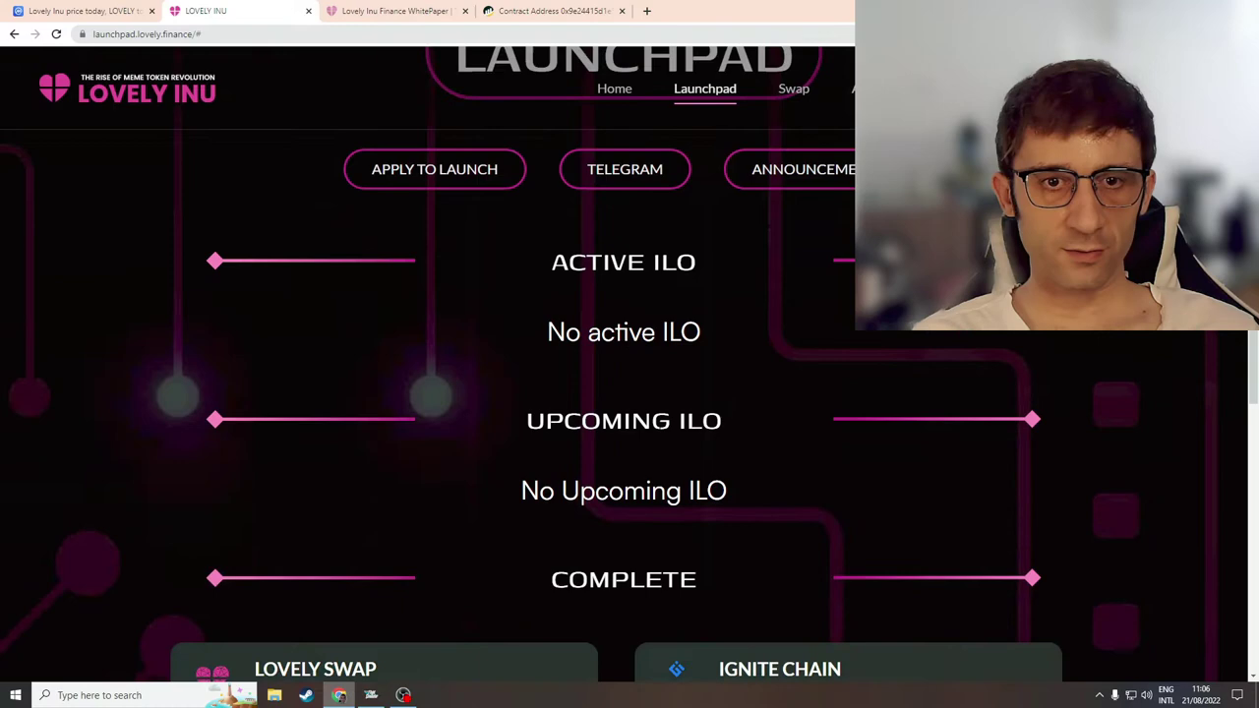
pyautogui.scroll(-3)
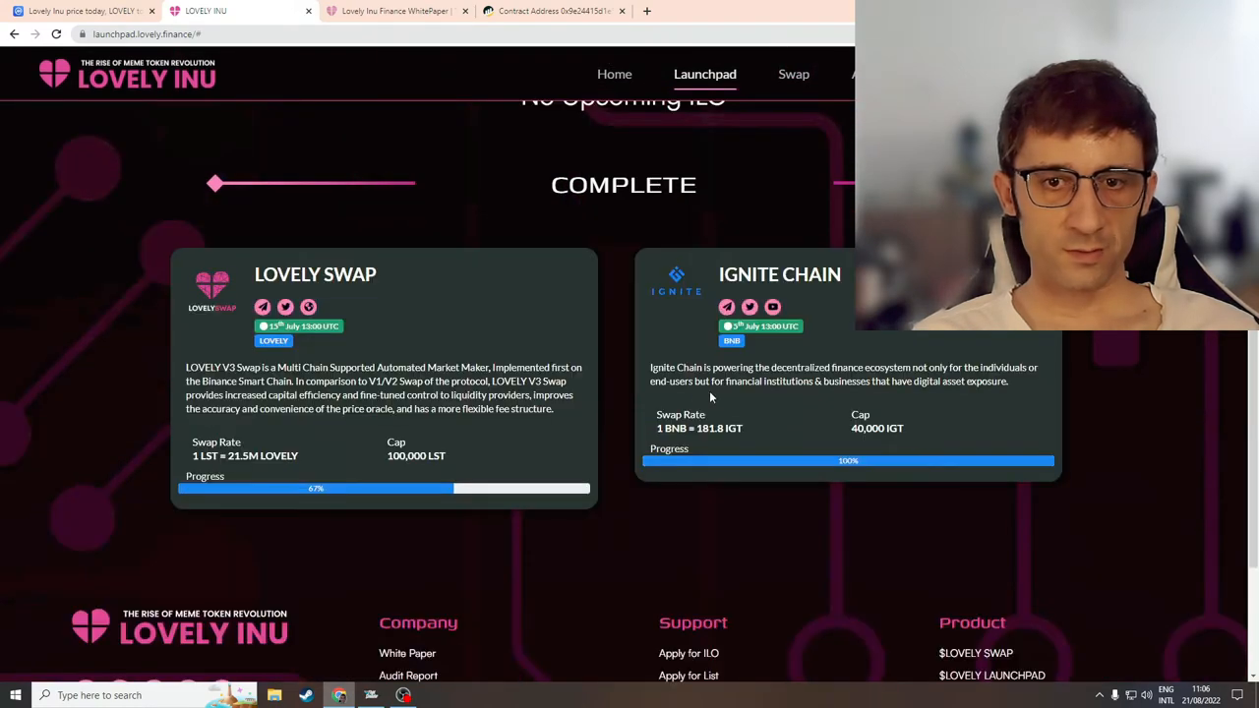
# Step: Scroll back up the Launchpad page past the empty active and upcoming ILO lists
pyautogui.doubleClick(287, 275)
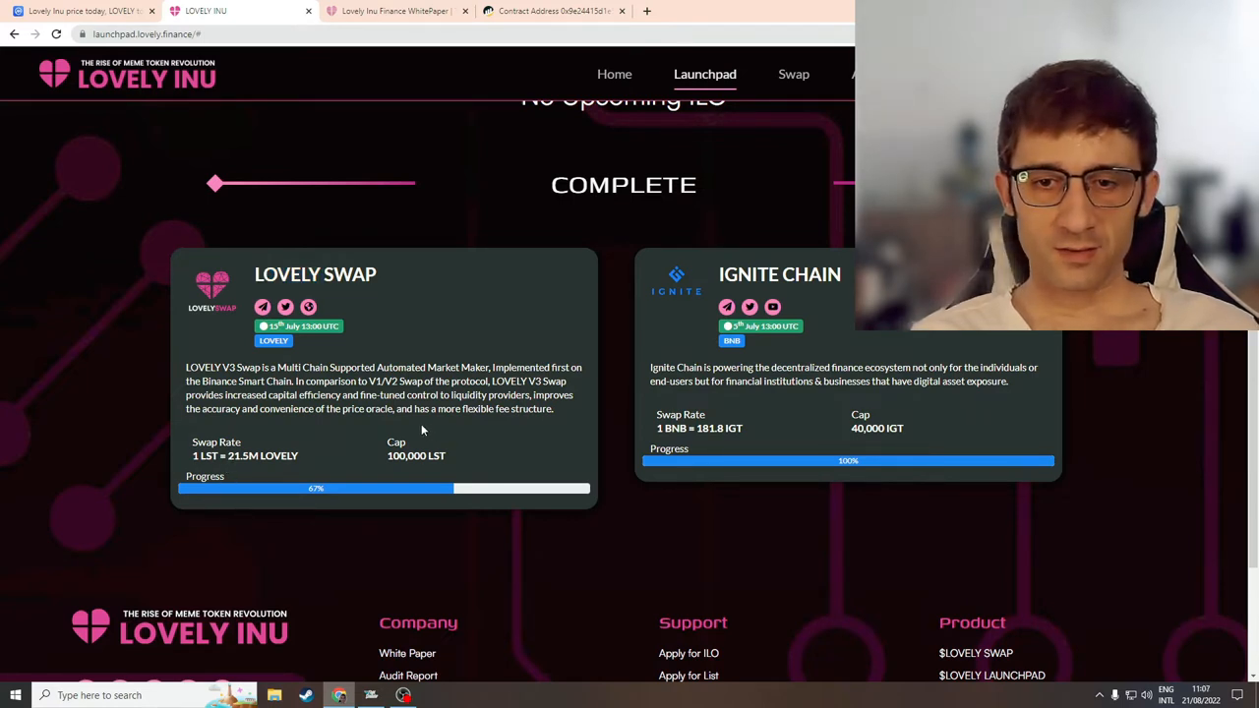
pyautogui.moveTo(333, 433)
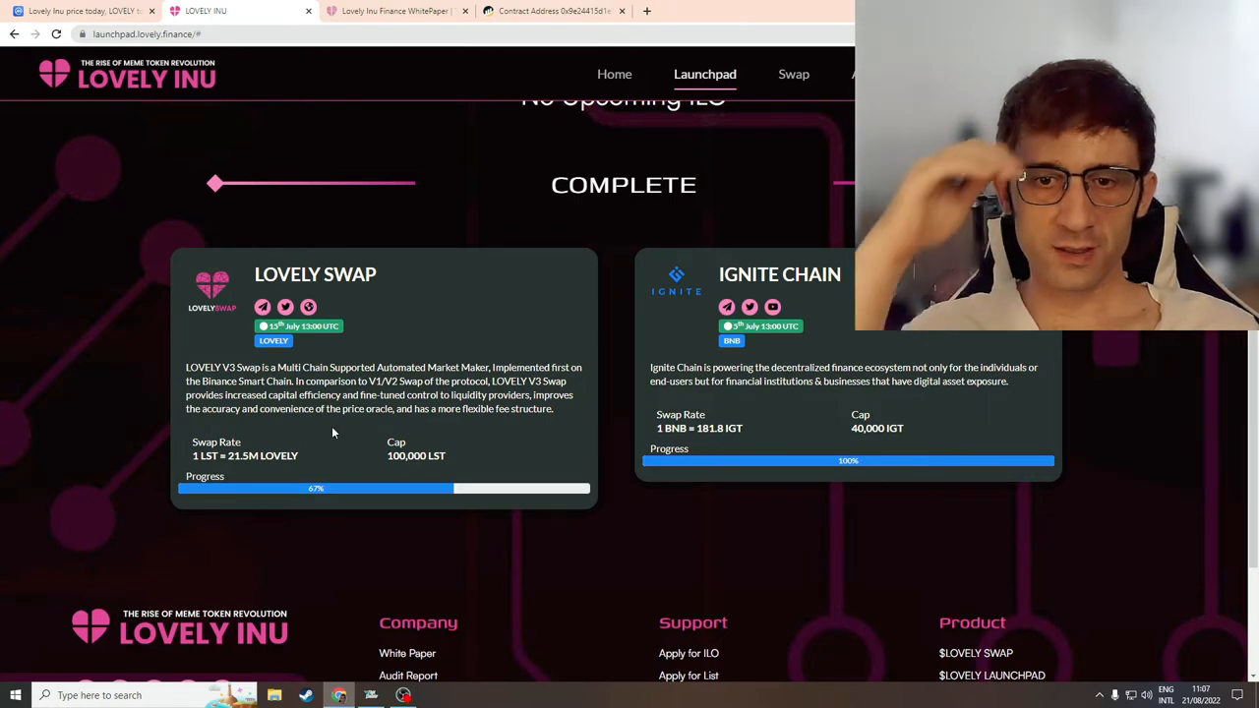
pyautogui.moveTo(511, 362)
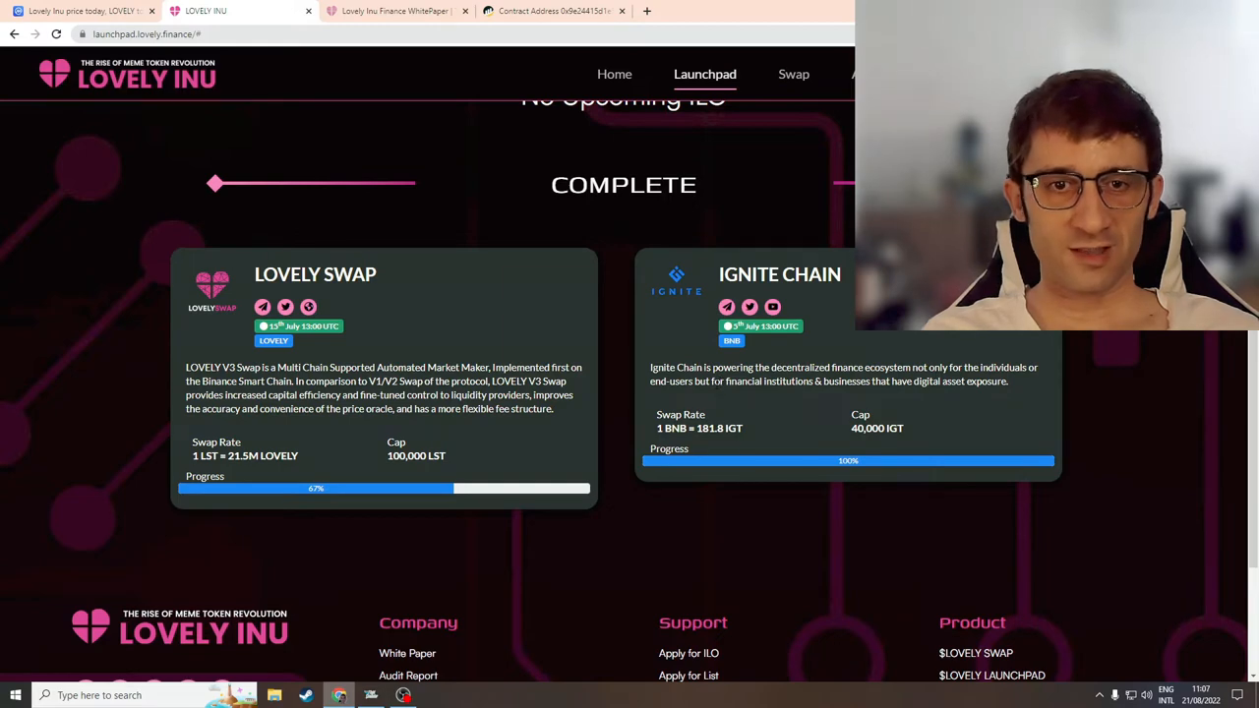
pyautogui.scroll(3)
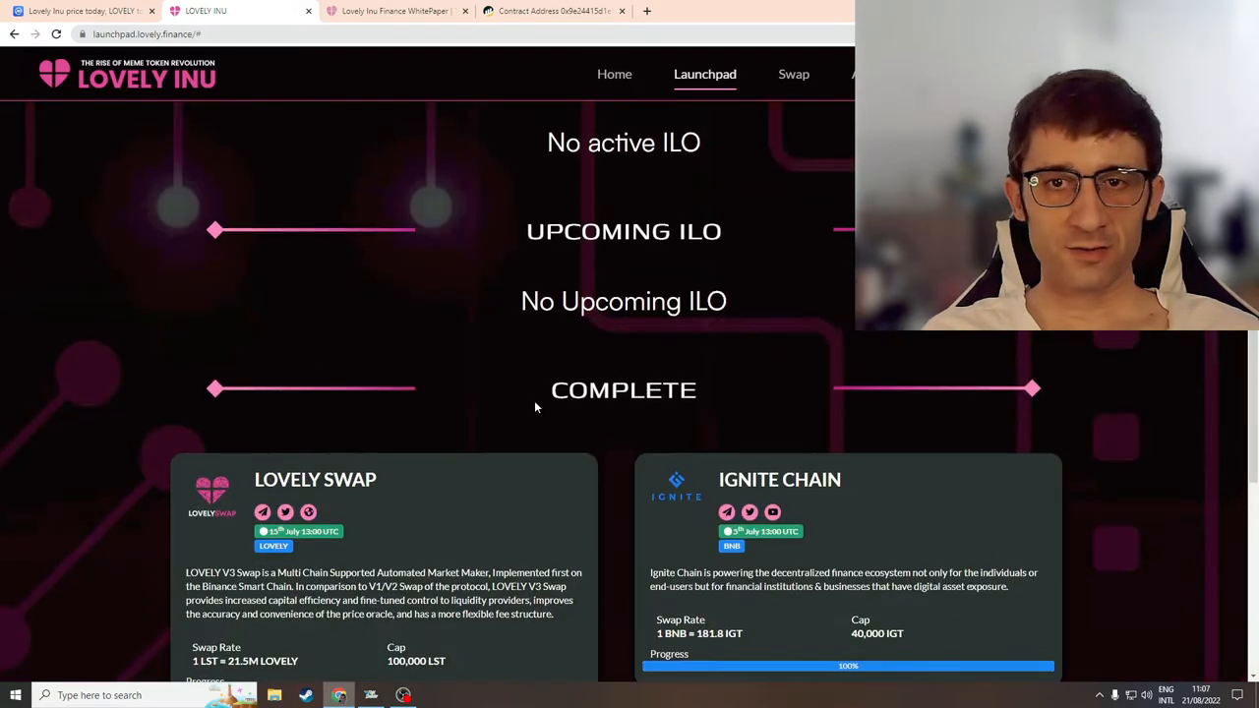
pyautogui.scroll(3)
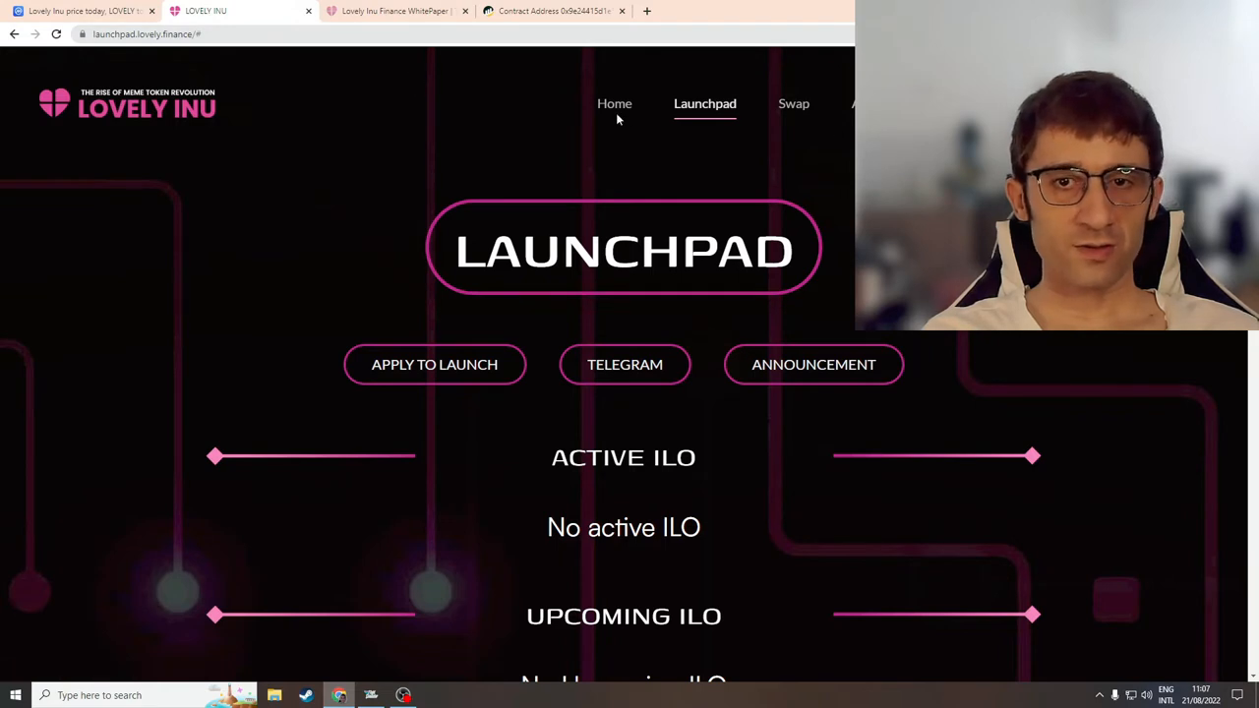
# Step: Return to the main Lovely Inu site via Home to reach the Audit Report link
pyautogui.click(613, 102)
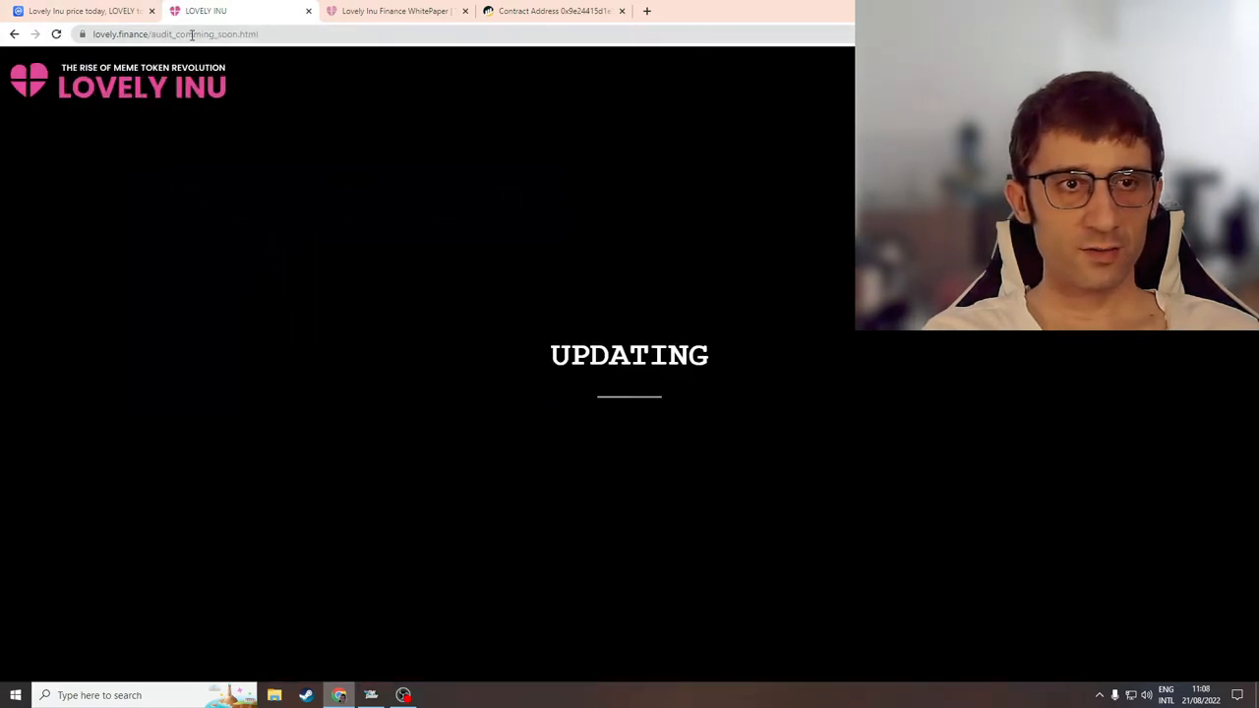
pyautogui.moveTo(720, 334)
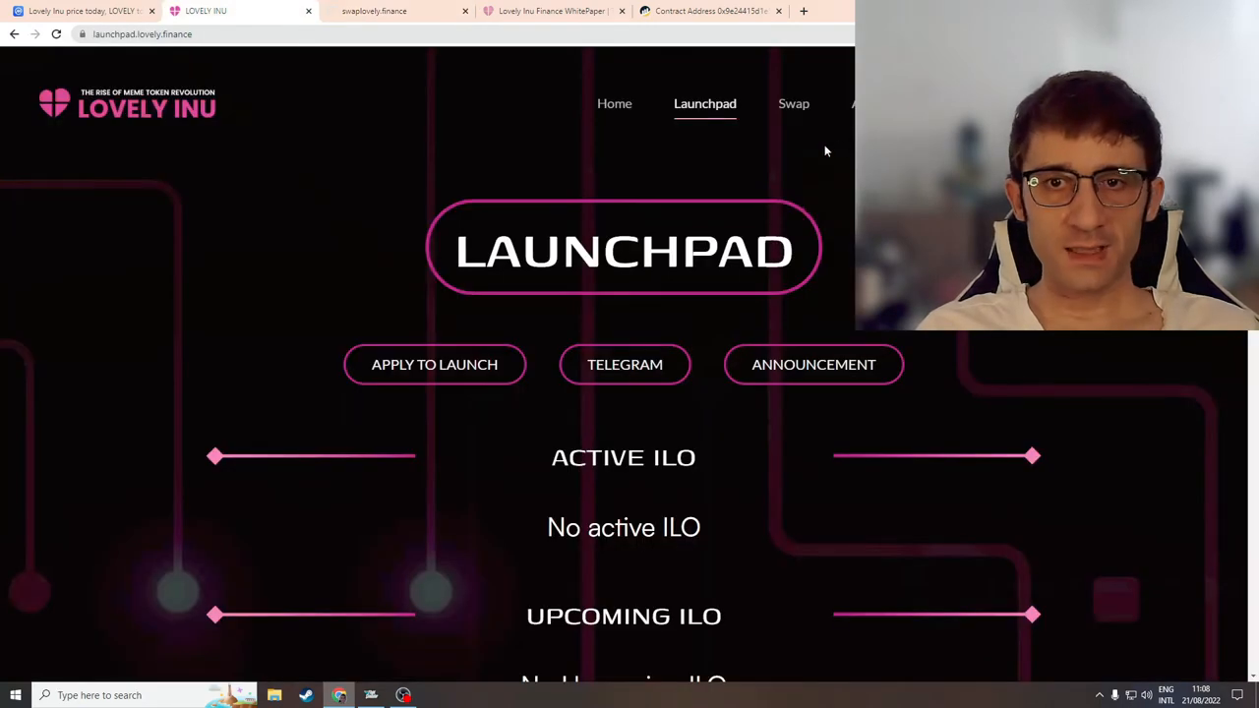
pyautogui.moveTo(783, 141)
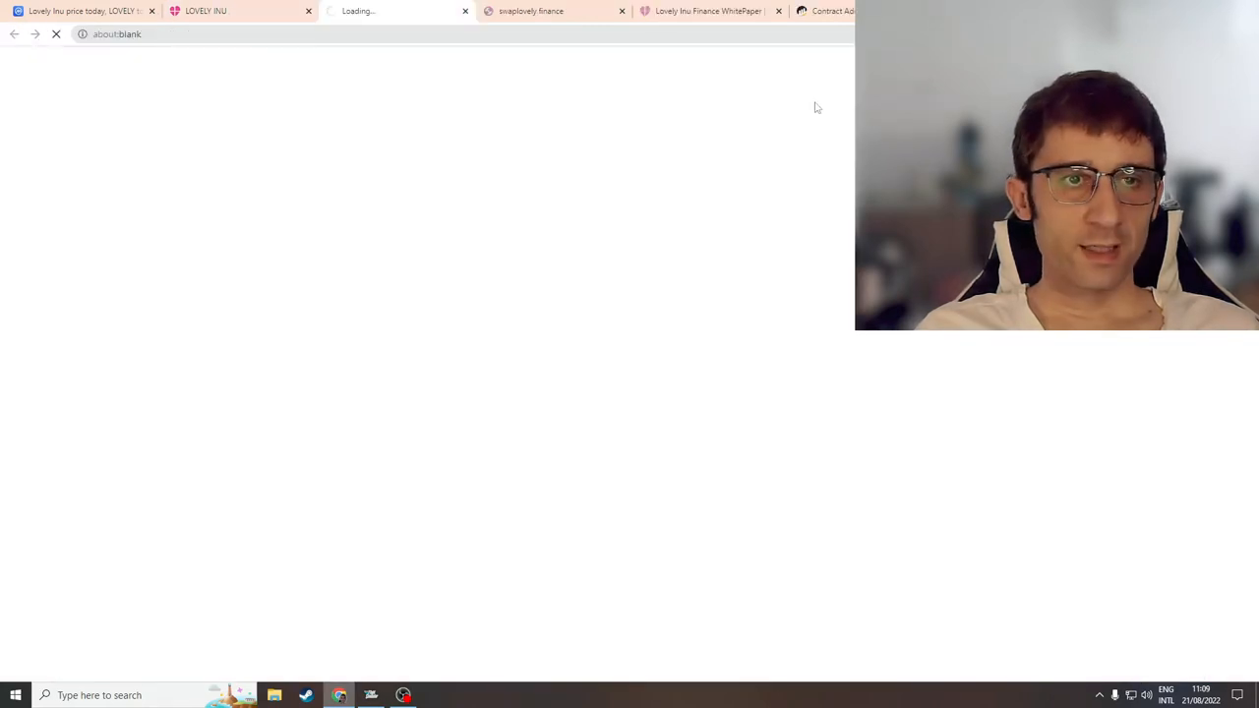
pyautogui.moveTo(557, 149)
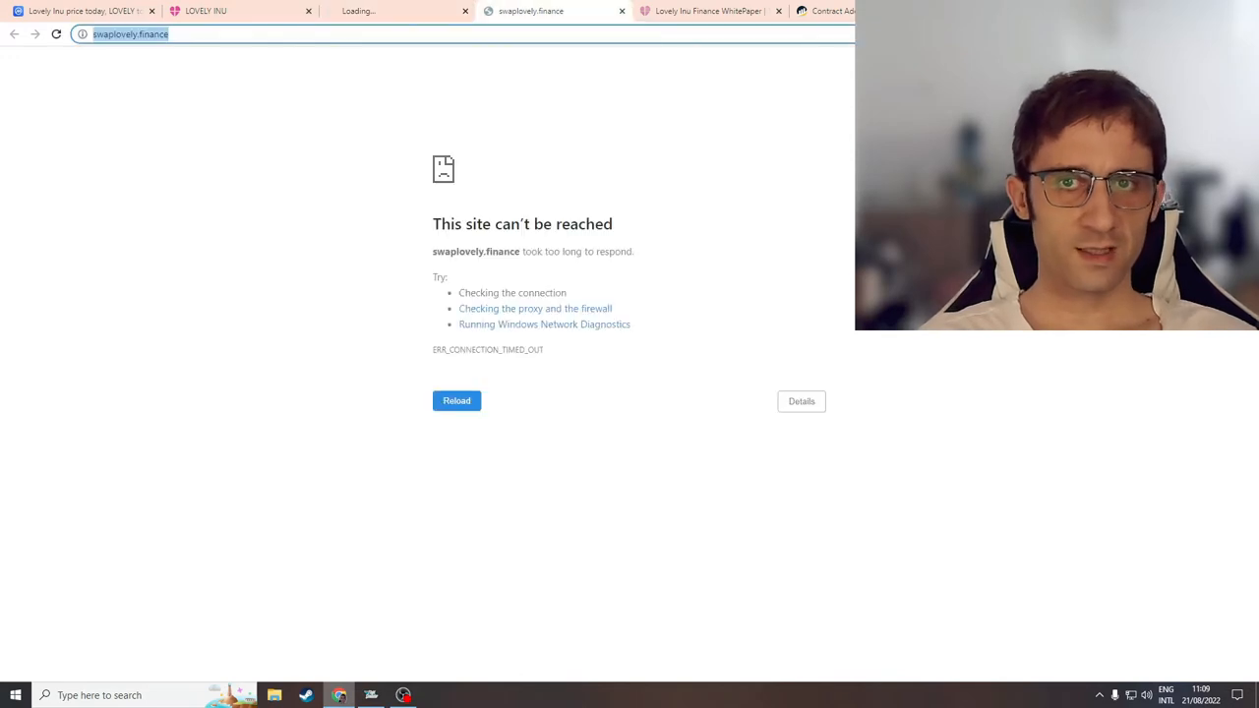
# Step: Search 'is it down or just me' to confirm swaplovely.finance is down, then return to the Launchpad tab
pyautogui.write('is it down or just me')
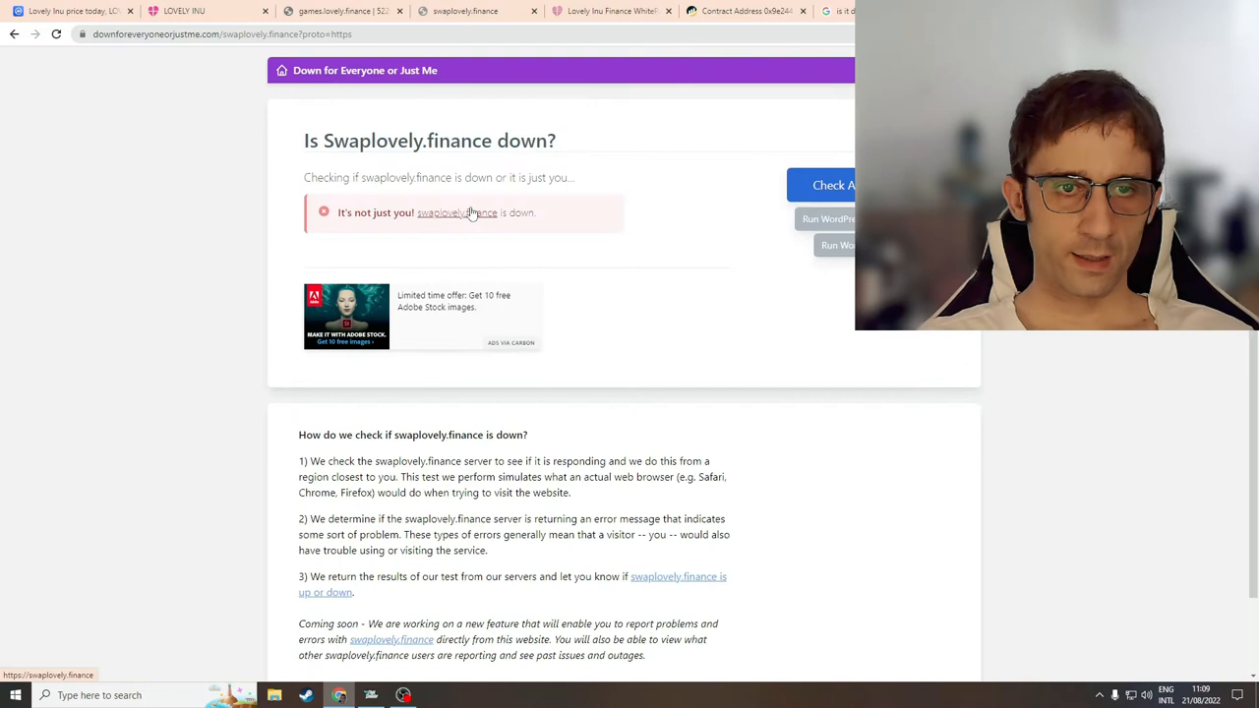
pyautogui.moveTo(289, 77)
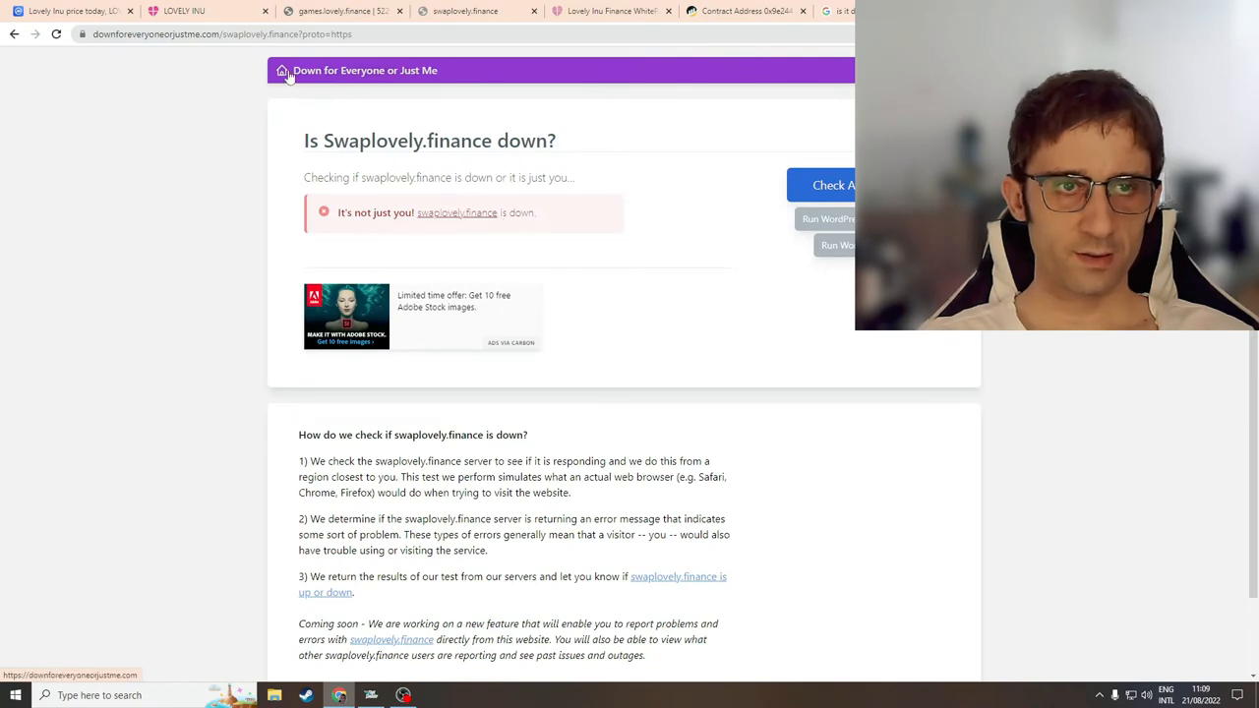
pyautogui.moveTo(448, 234)
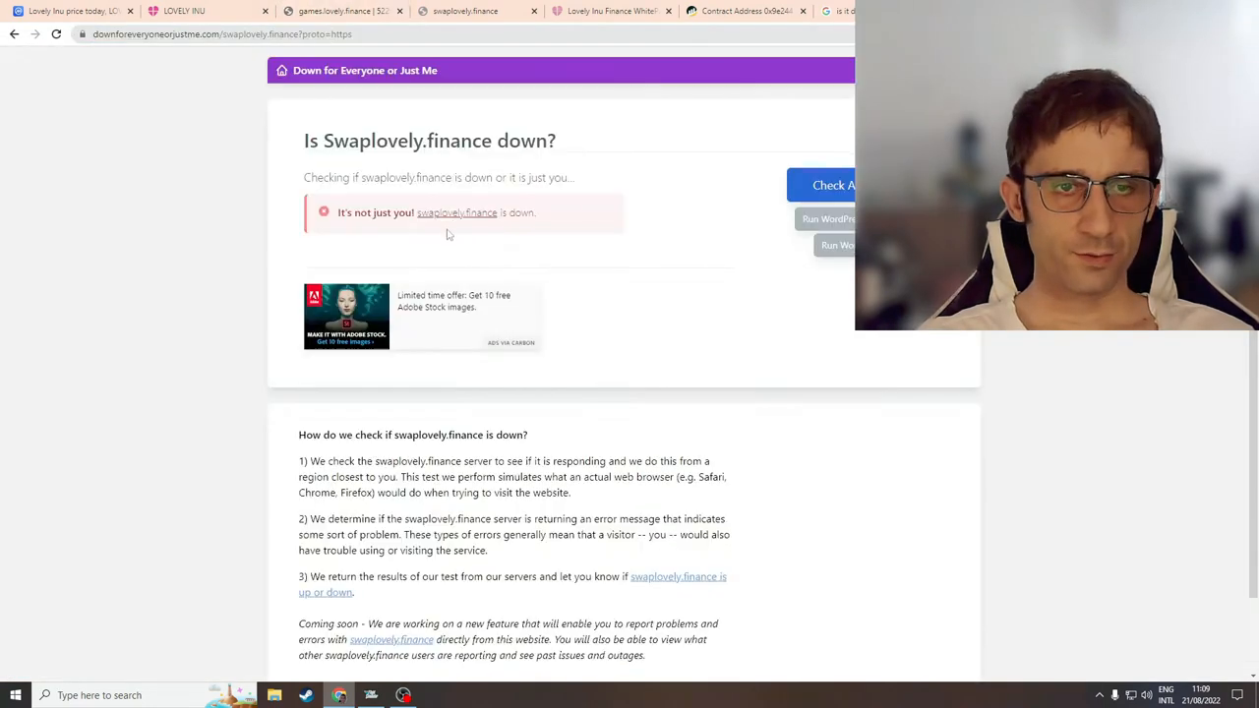
pyautogui.click(334, 12)
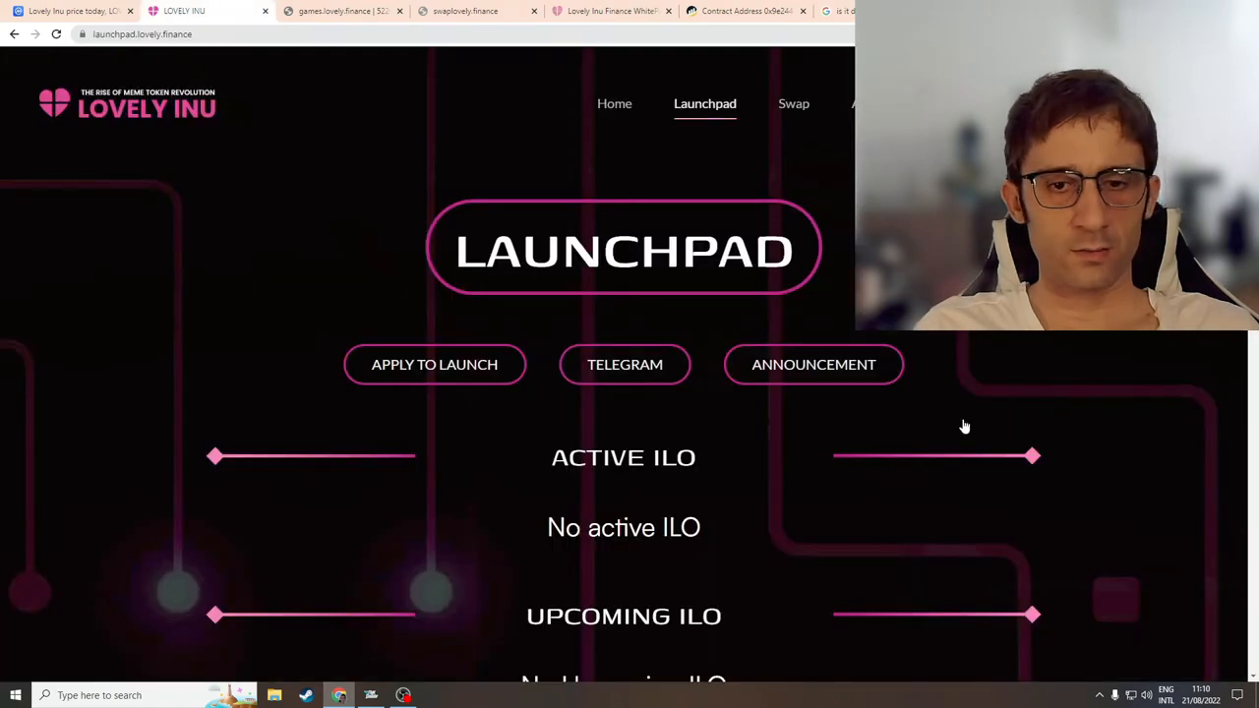
pyautogui.moveTo(472, 378)
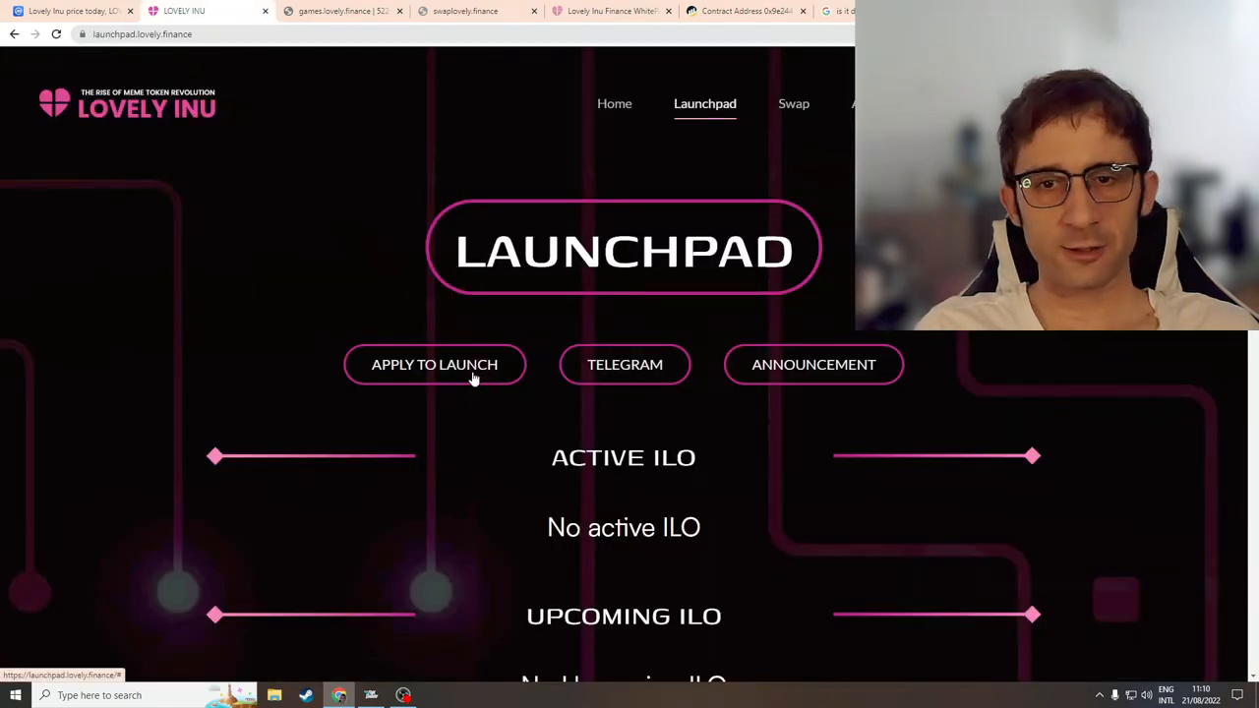
# Step: Scroll to the footer links and open the White Paper under Company
pyautogui.scroll(-3)
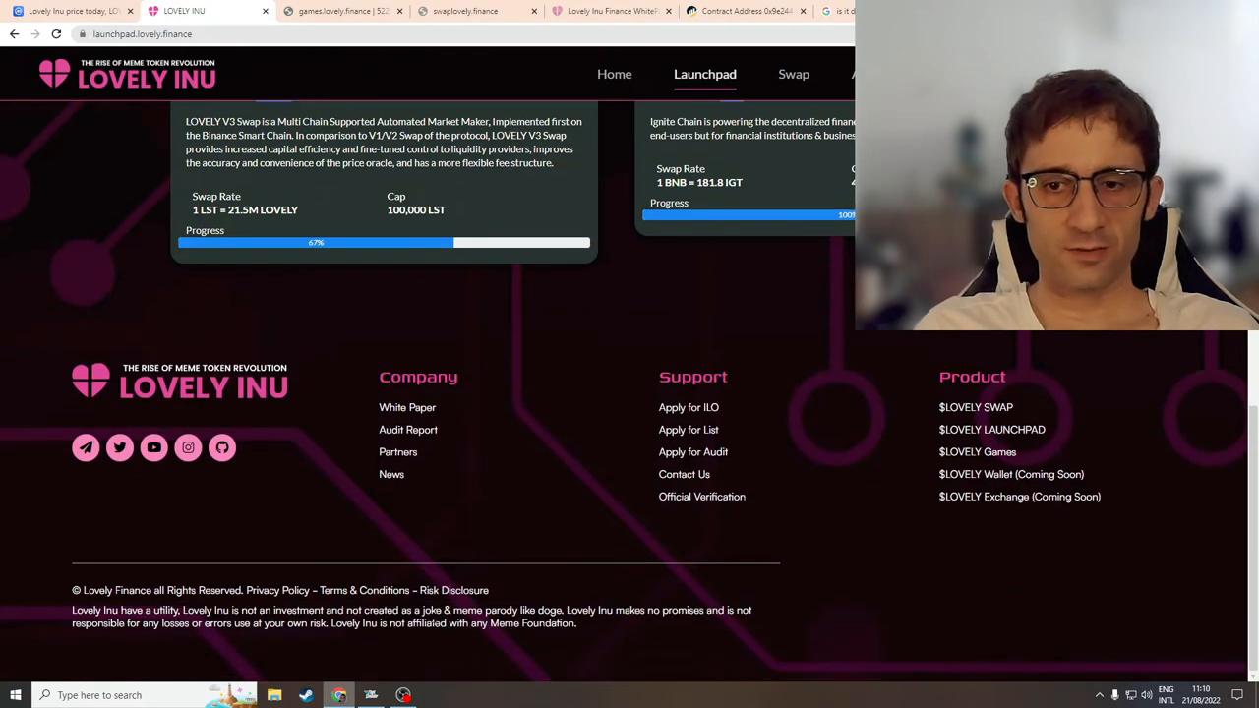
pyautogui.moveTo(976, 451)
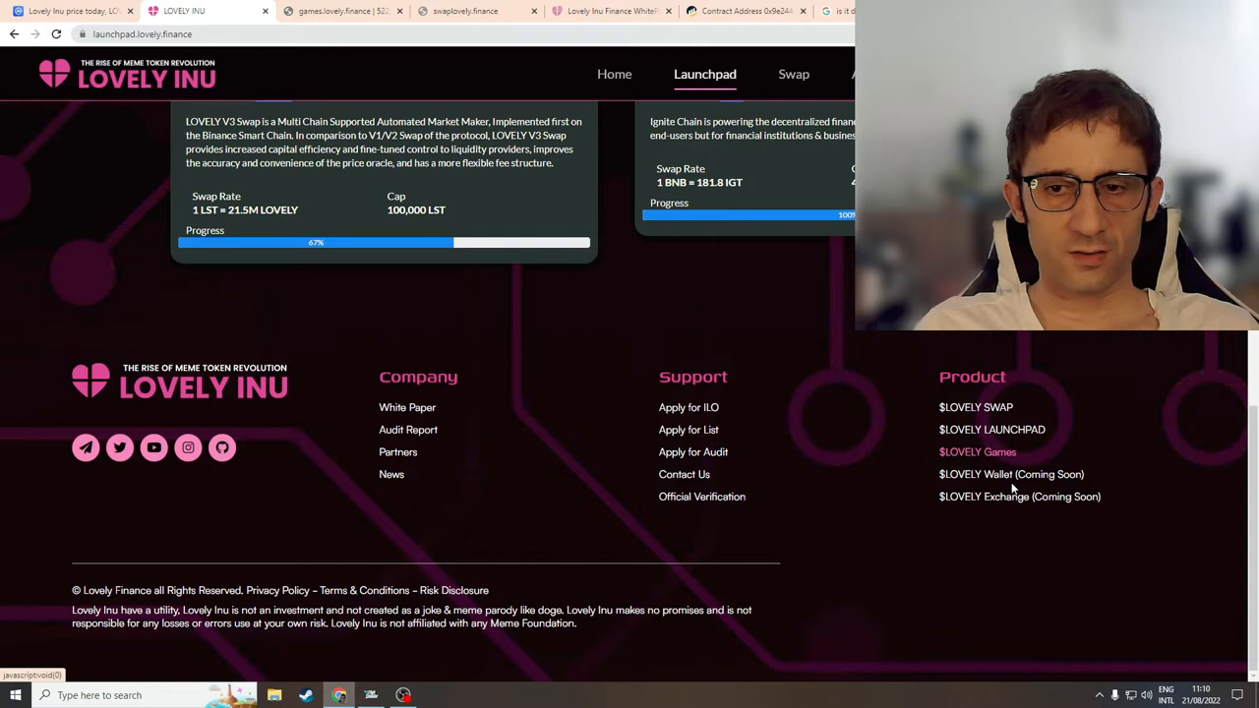
pyautogui.moveTo(976, 405)
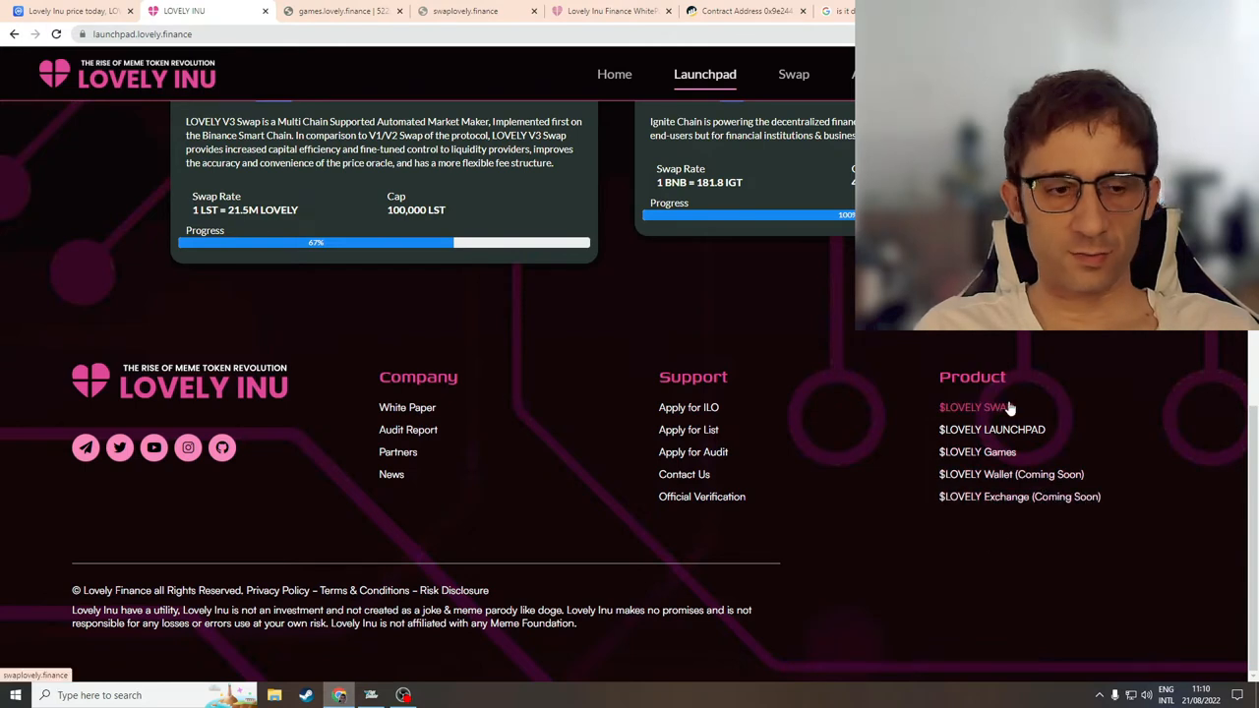
pyautogui.moveTo(992, 429)
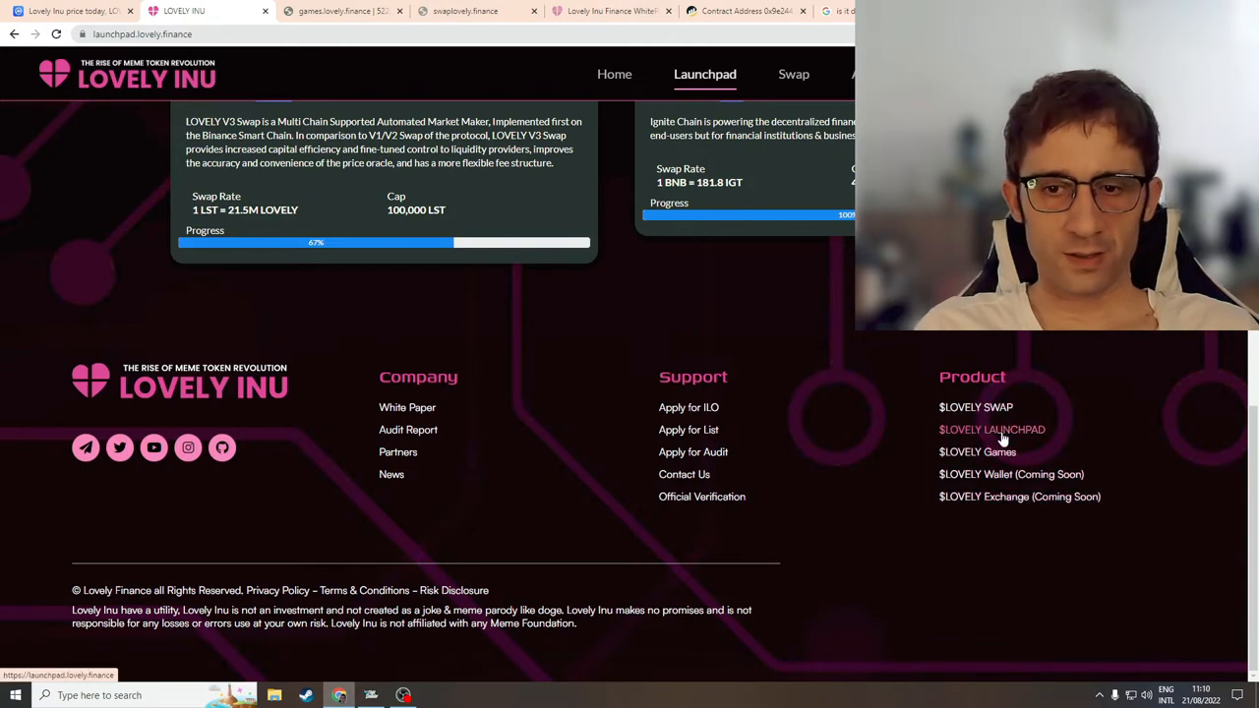
pyautogui.moveTo(964, 588)
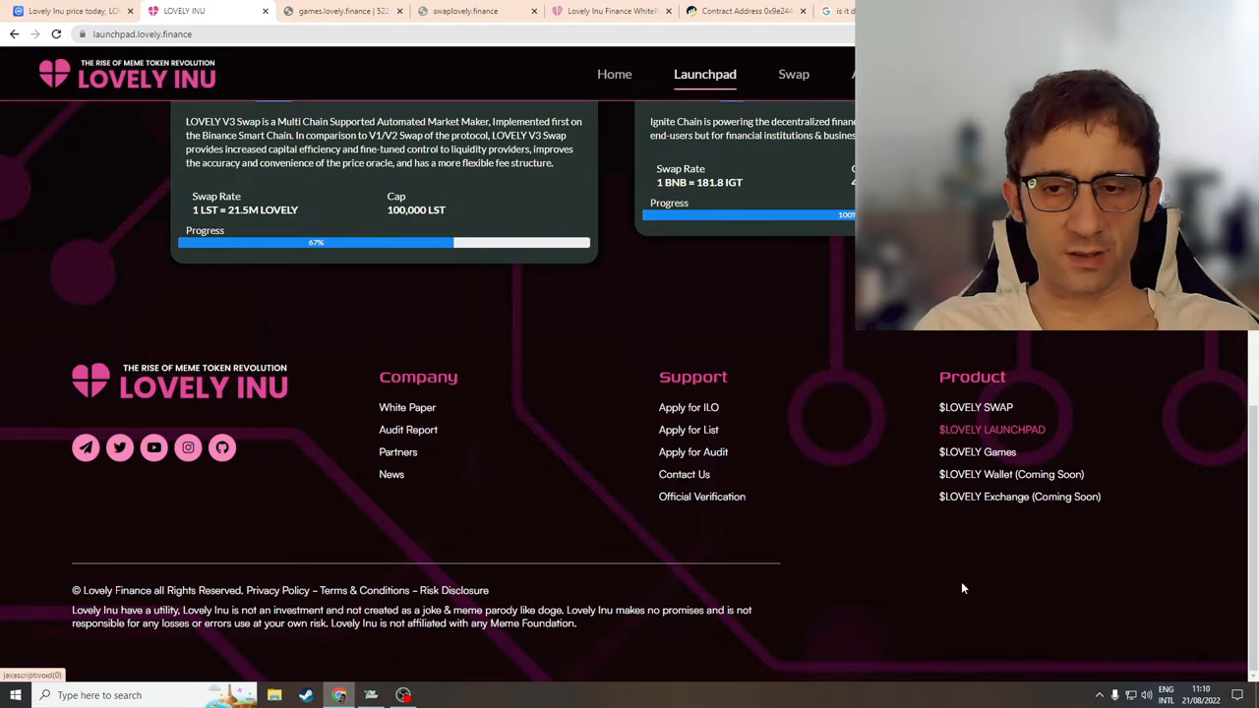
pyautogui.moveTo(880, 465)
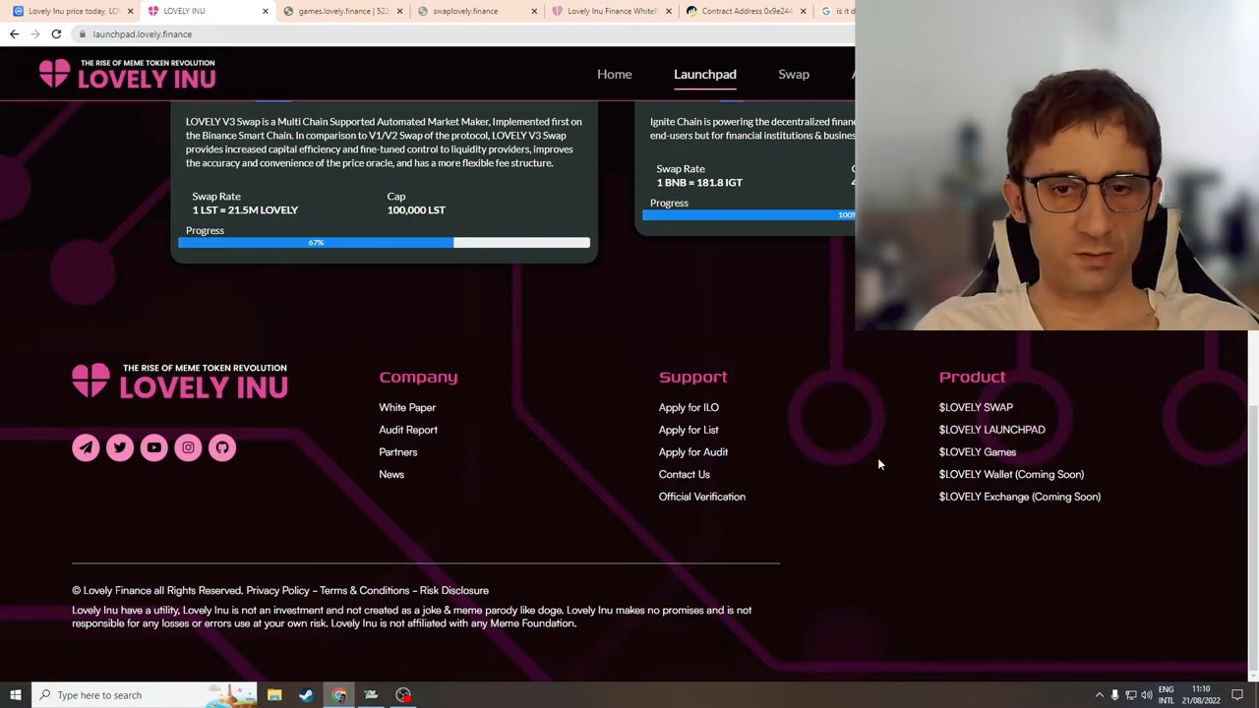
pyautogui.moveTo(692, 450)
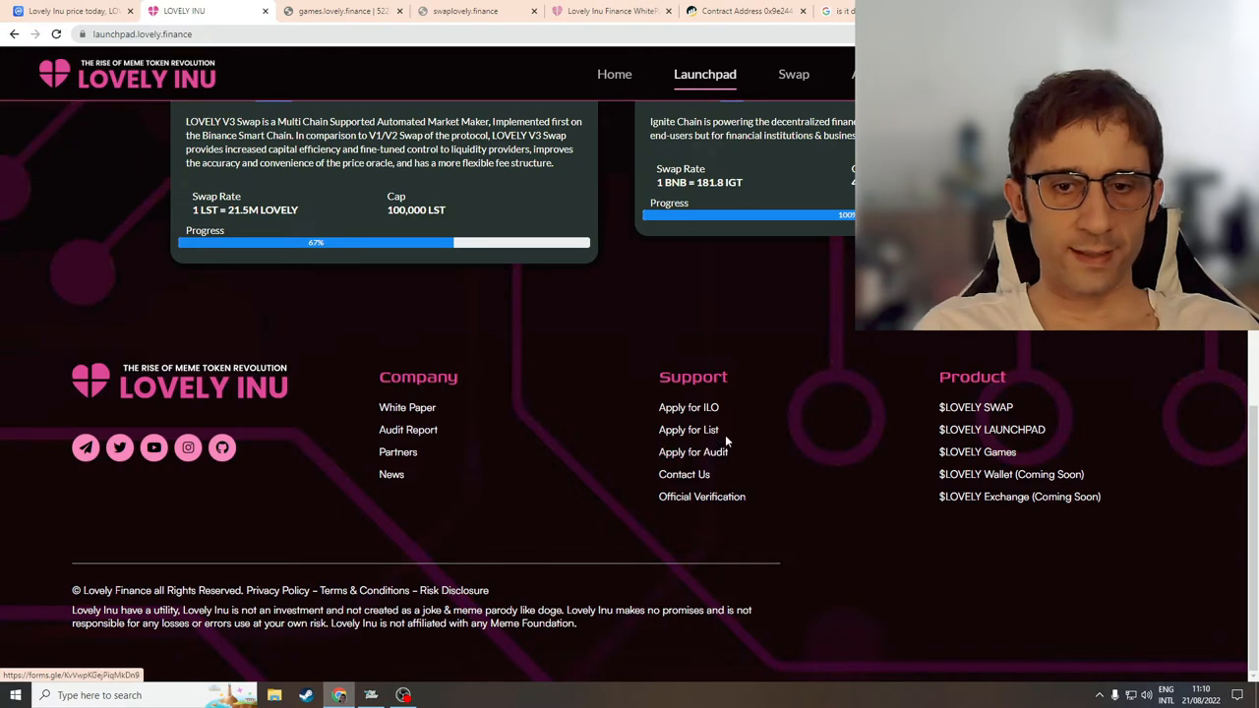
pyautogui.moveTo(708, 414)
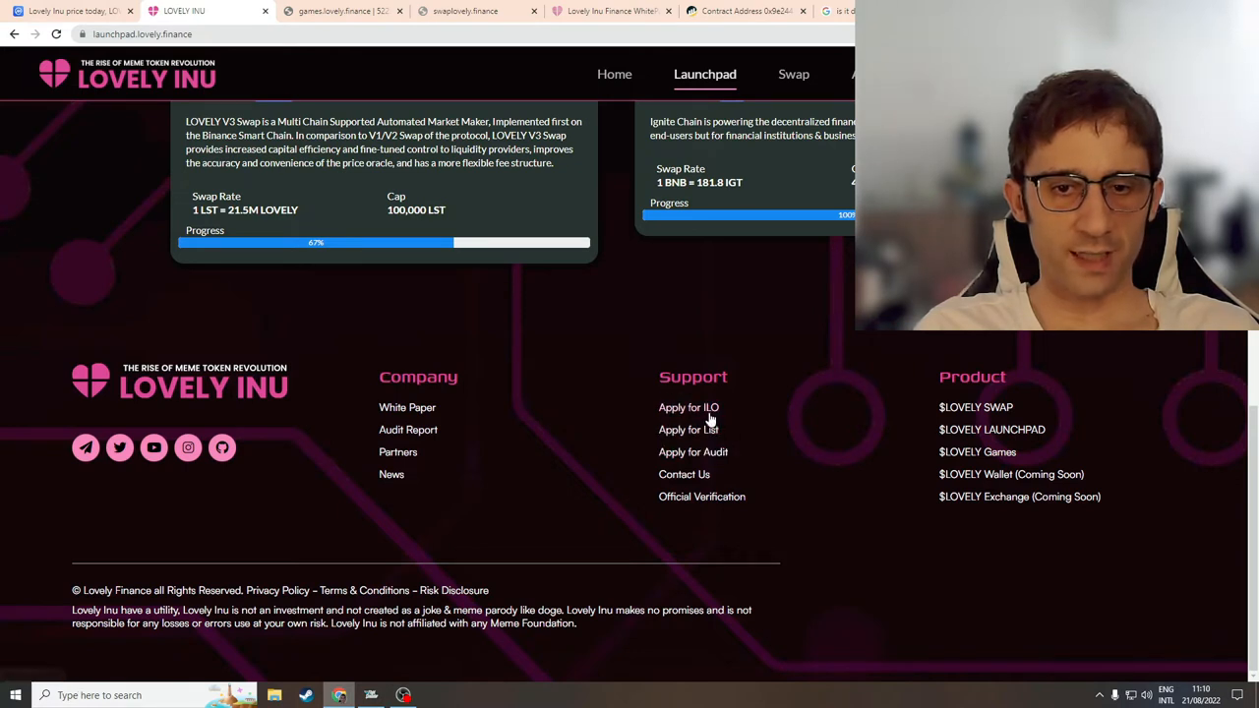
pyautogui.moveTo(693, 451)
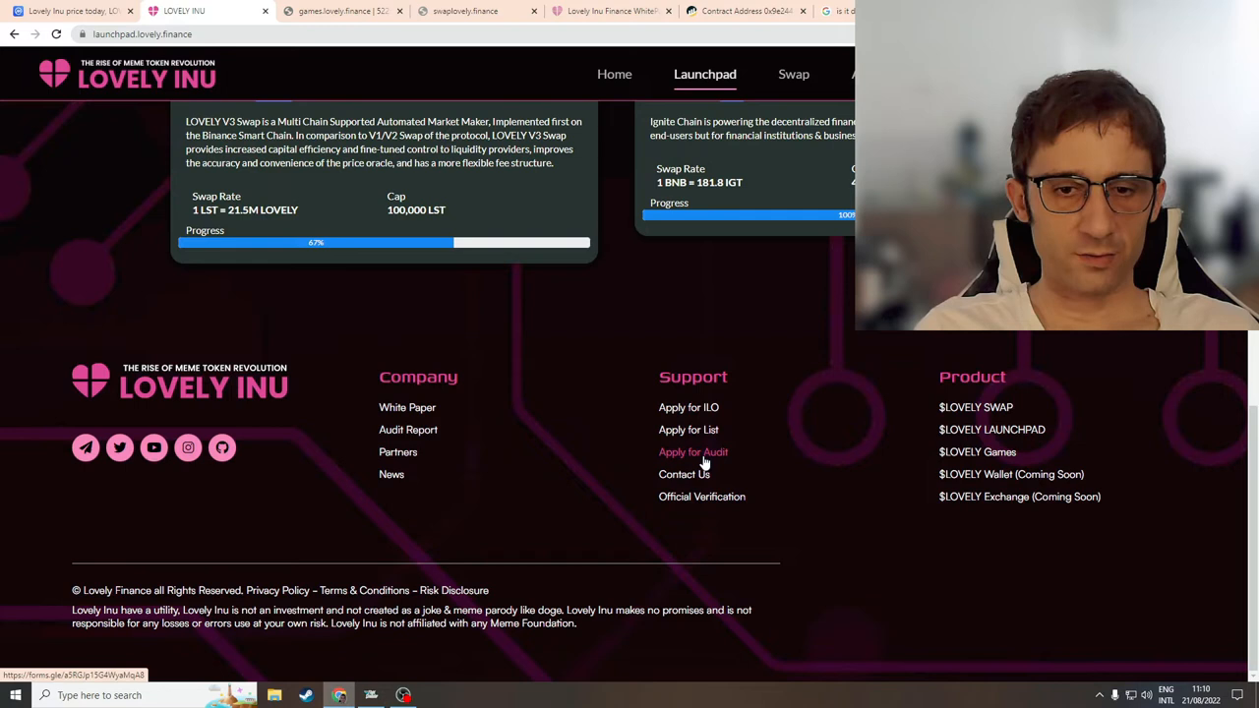
pyautogui.moveTo(976, 405)
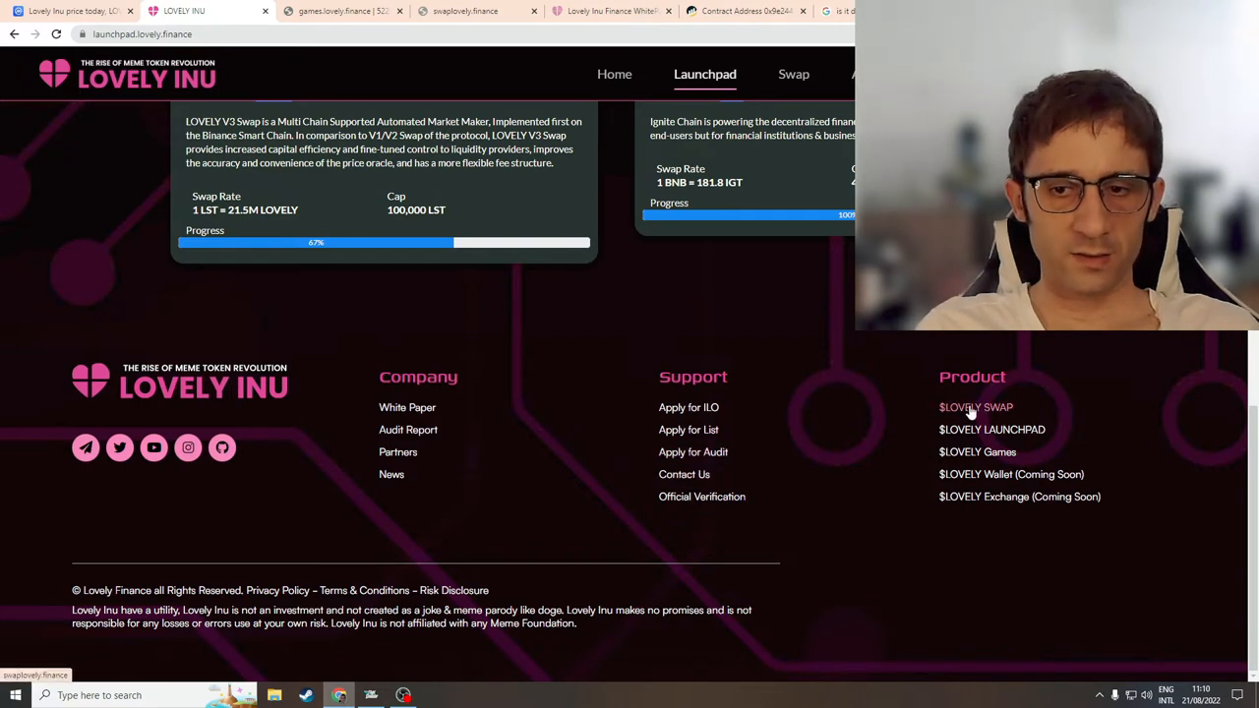
pyautogui.moveTo(392, 474)
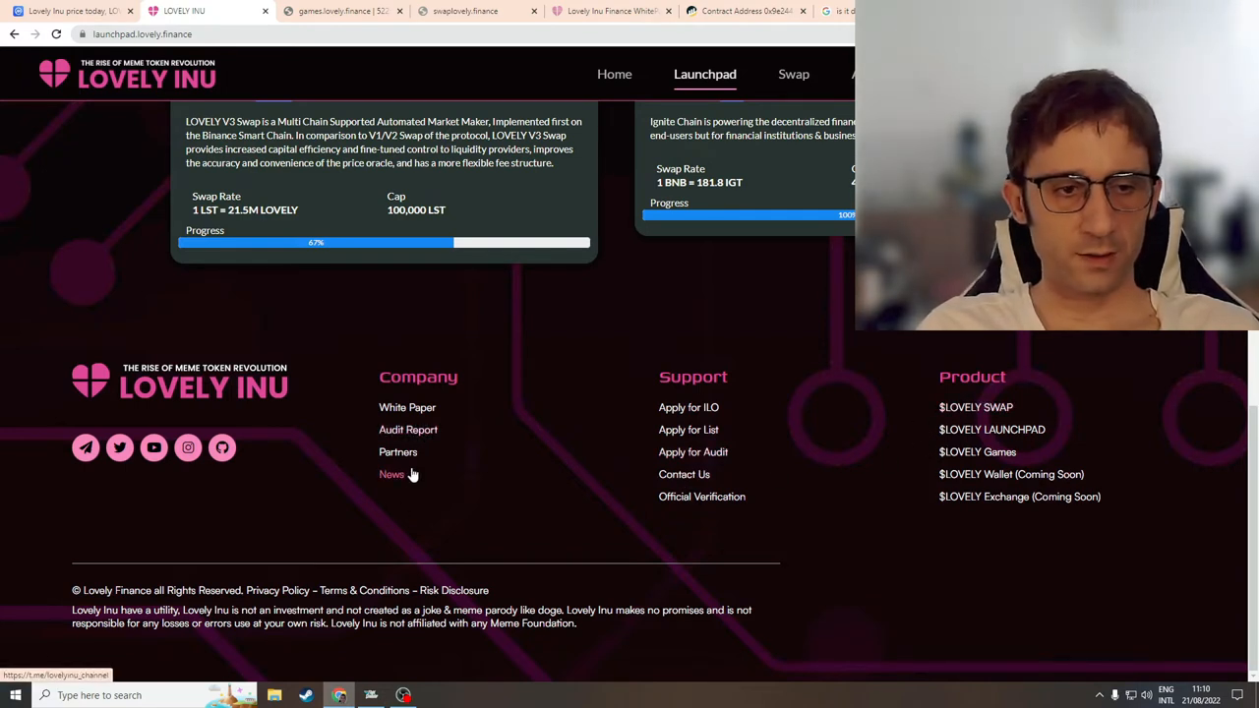
pyautogui.click(408, 406)
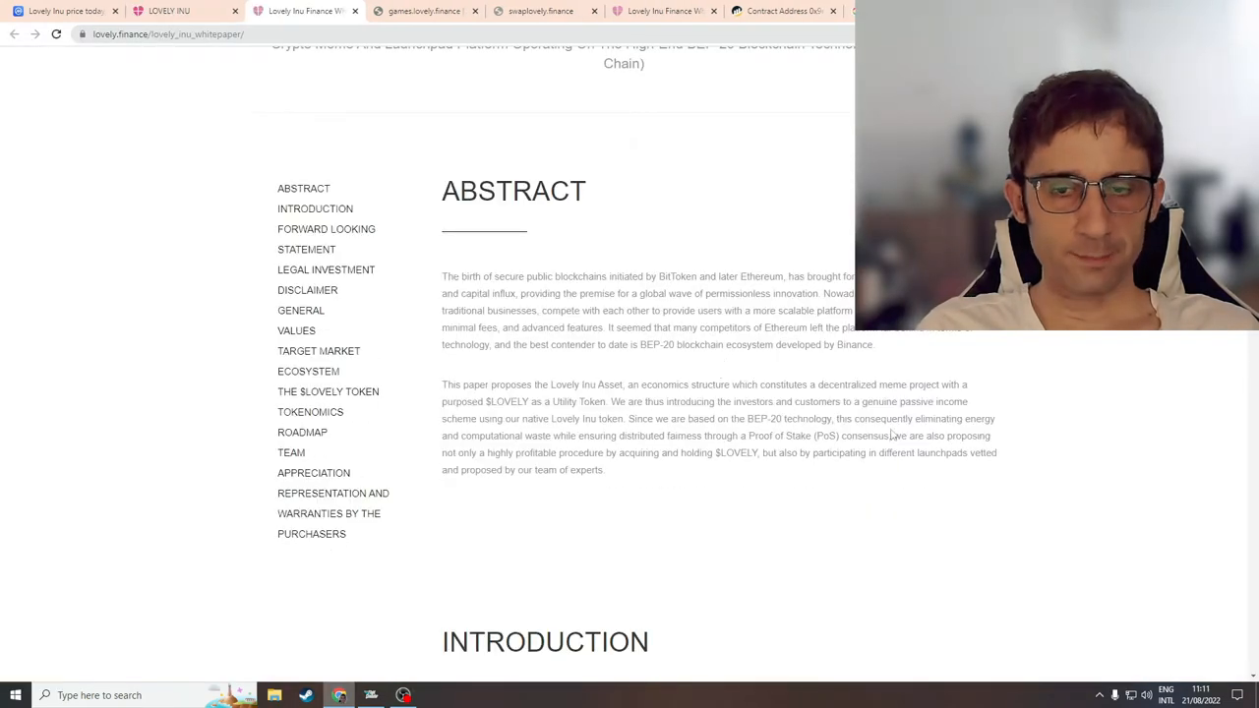
pyautogui.moveTo(777, 456)
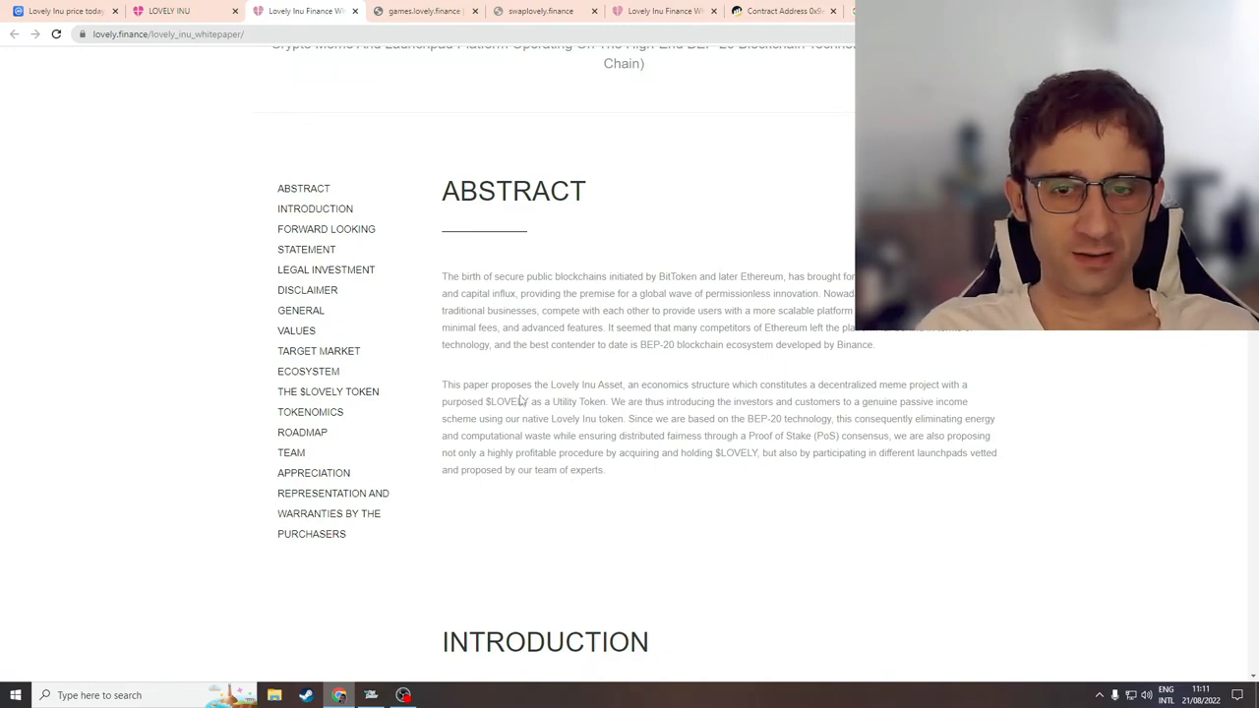
pyautogui.moveTo(905, 381)
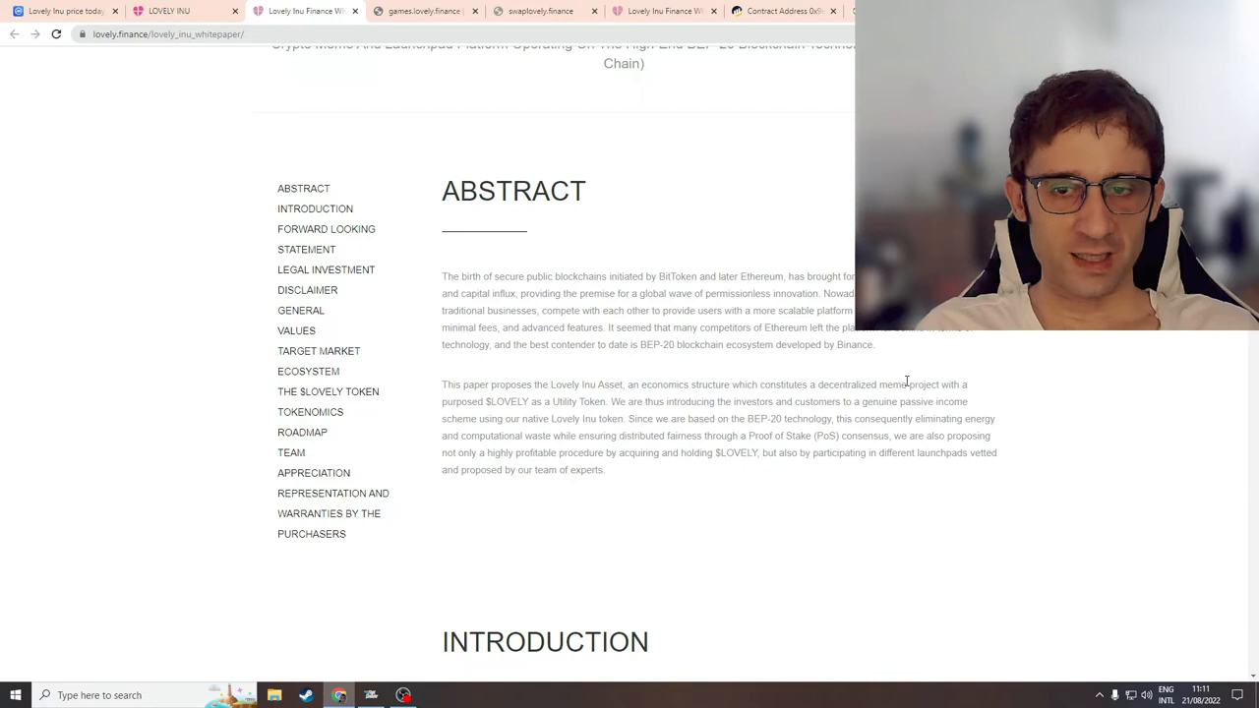
pyautogui.moveTo(726, 492)
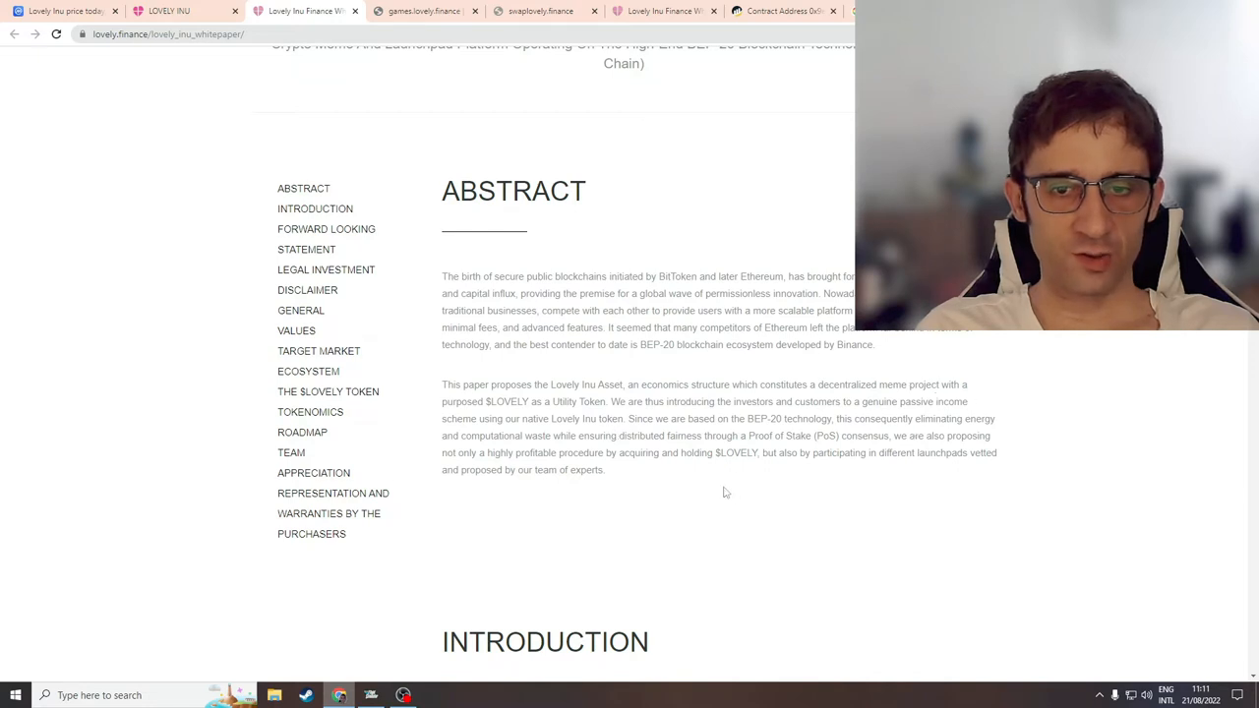
pyautogui.moveTo(736, 488)
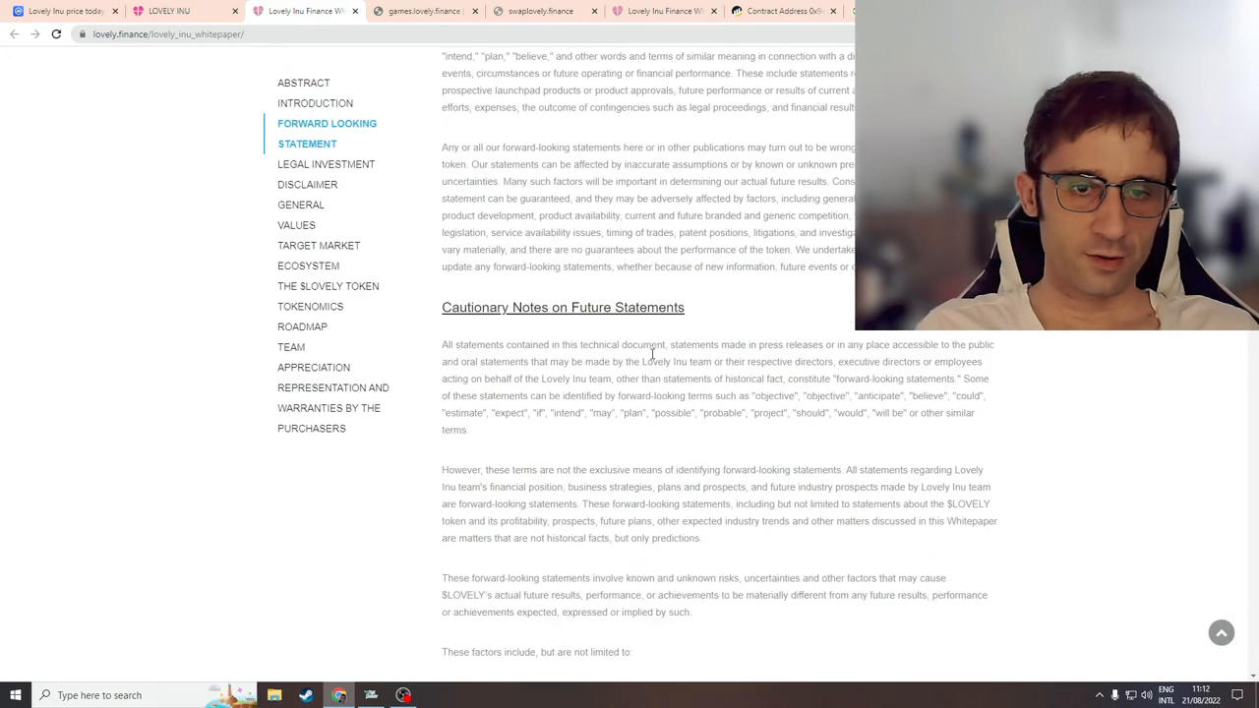
# Step: Read the whitepaper from Abstract through Forward Looking Statement and General to the Values section
pyautogui.scroll(-3)
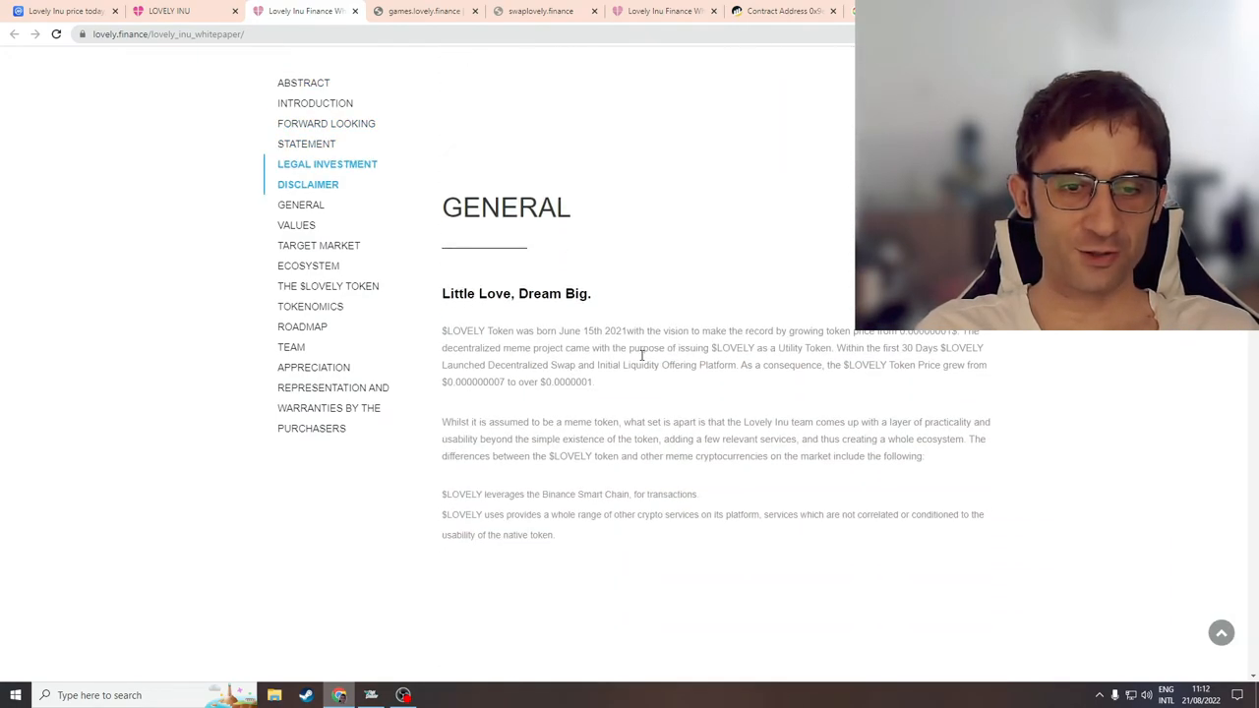
pyautogui.scroll(-3)
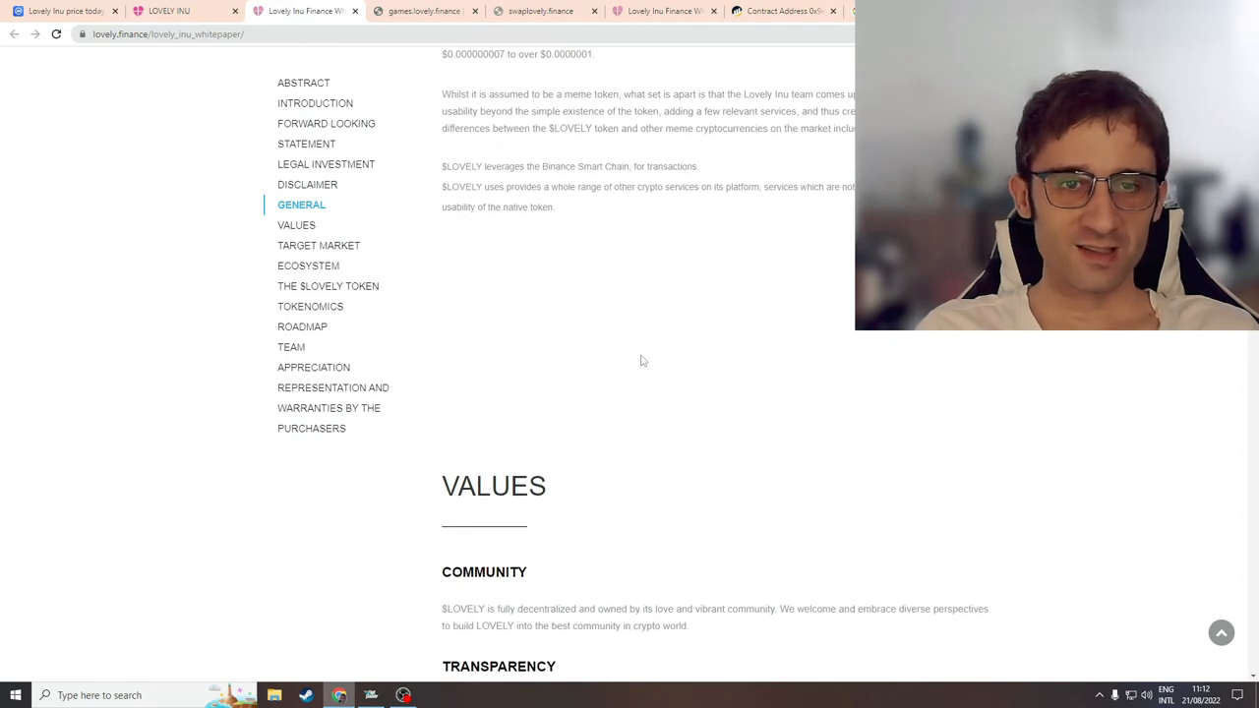
pyautogui.scroll(-3)
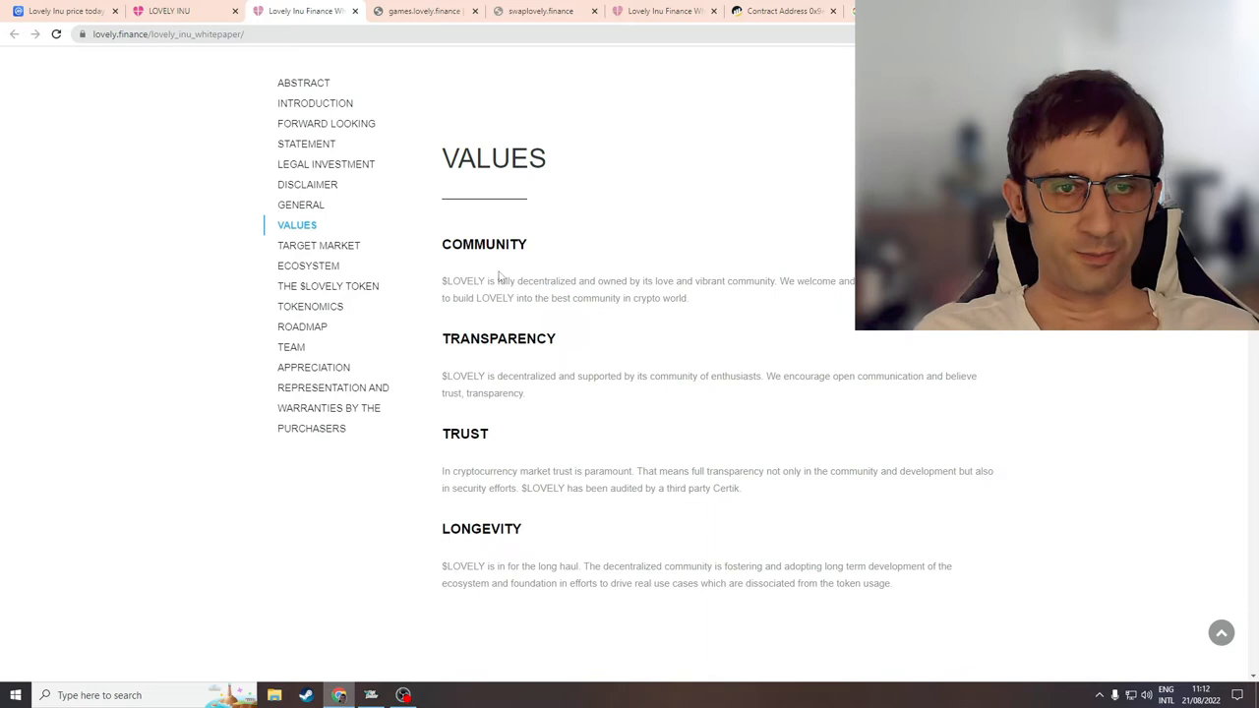
pyautogui.moveTo(583, 587)
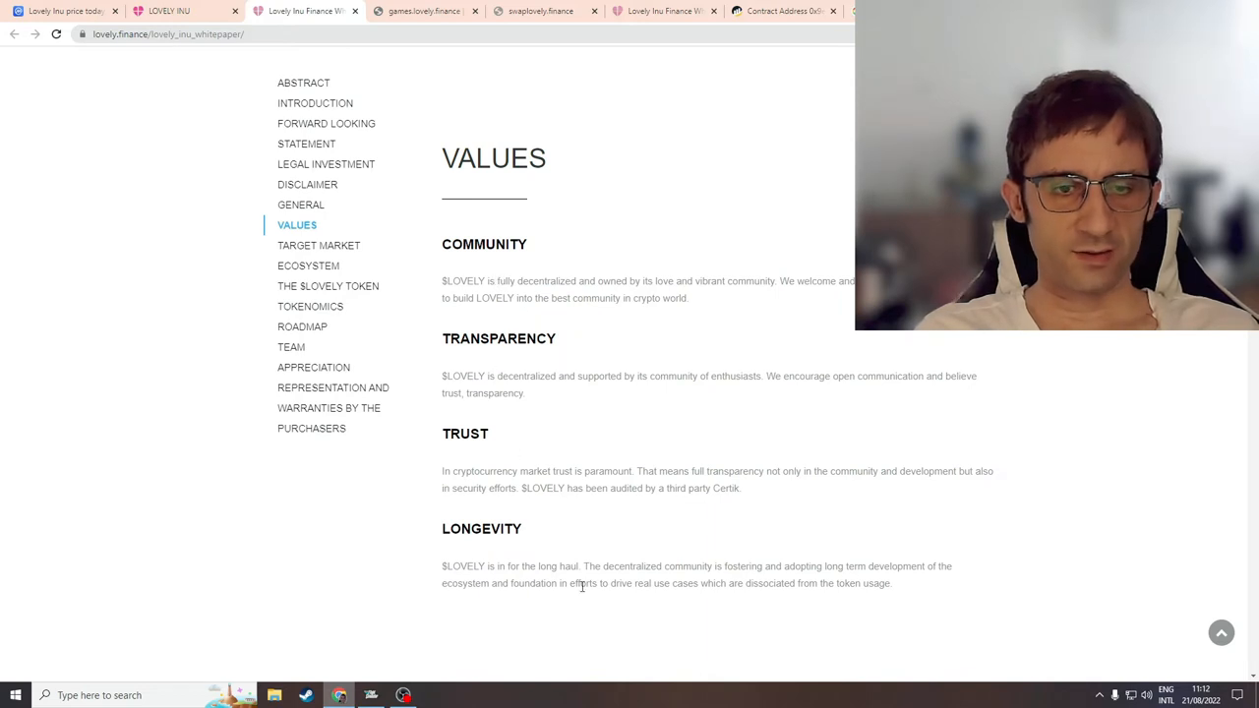
pyautogui.scroll(3)
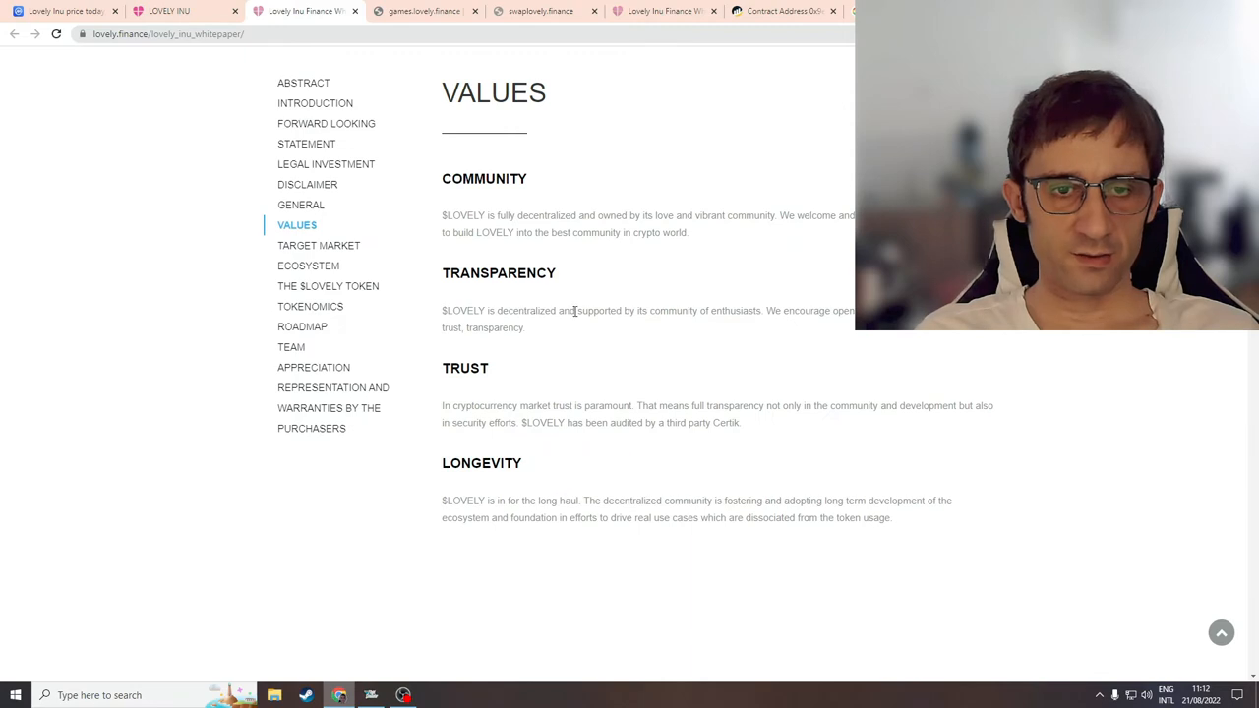
pyautogui.moveTo(706, 313)
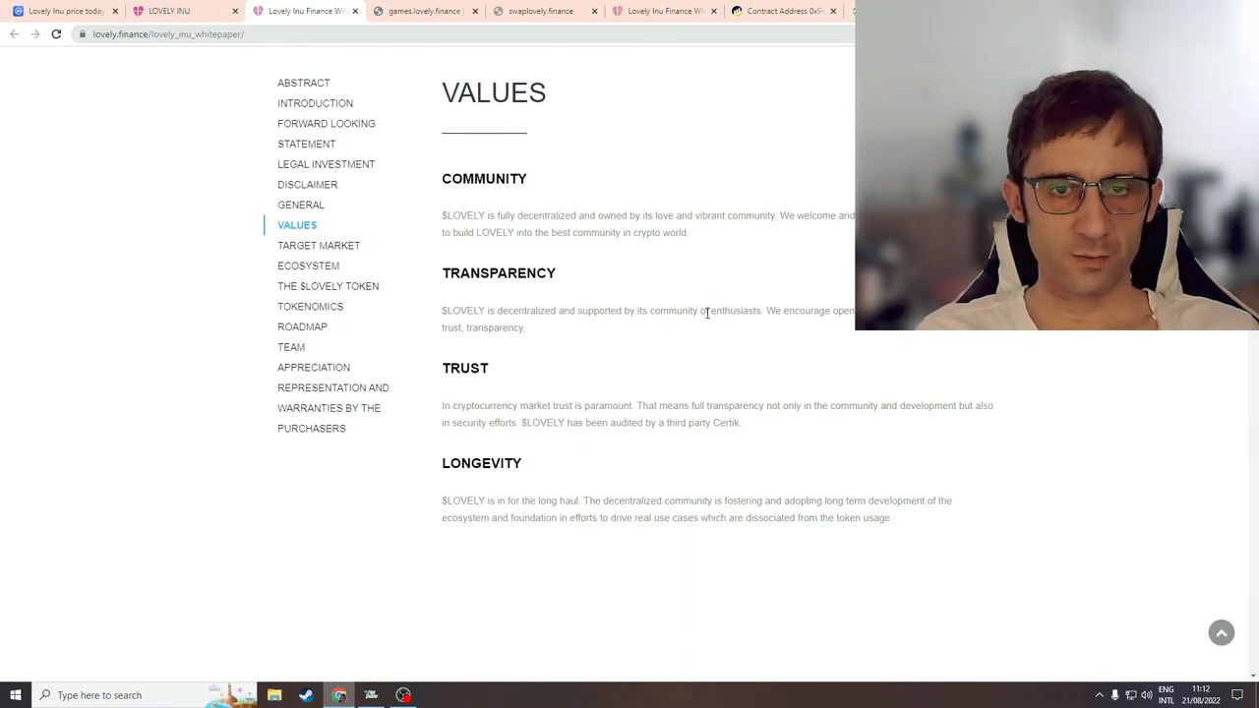
pyautogui.moveTo(836, 322)
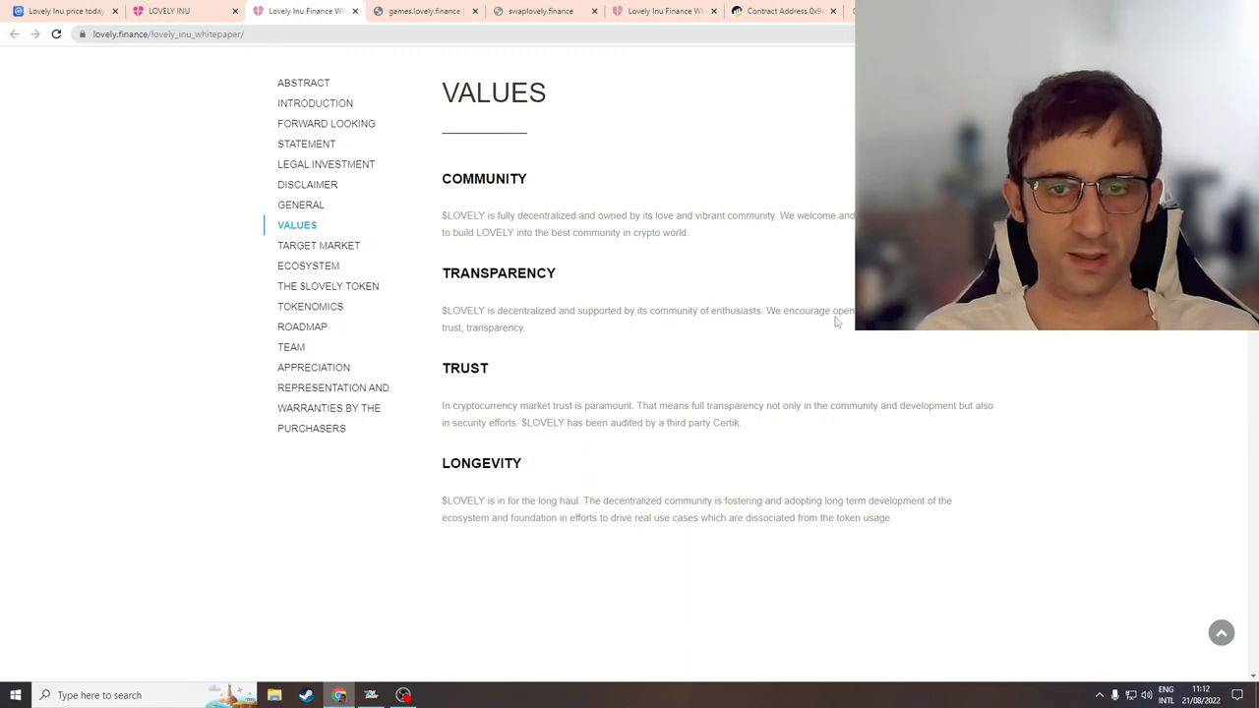
pyautogui.moveTo(851, 317)
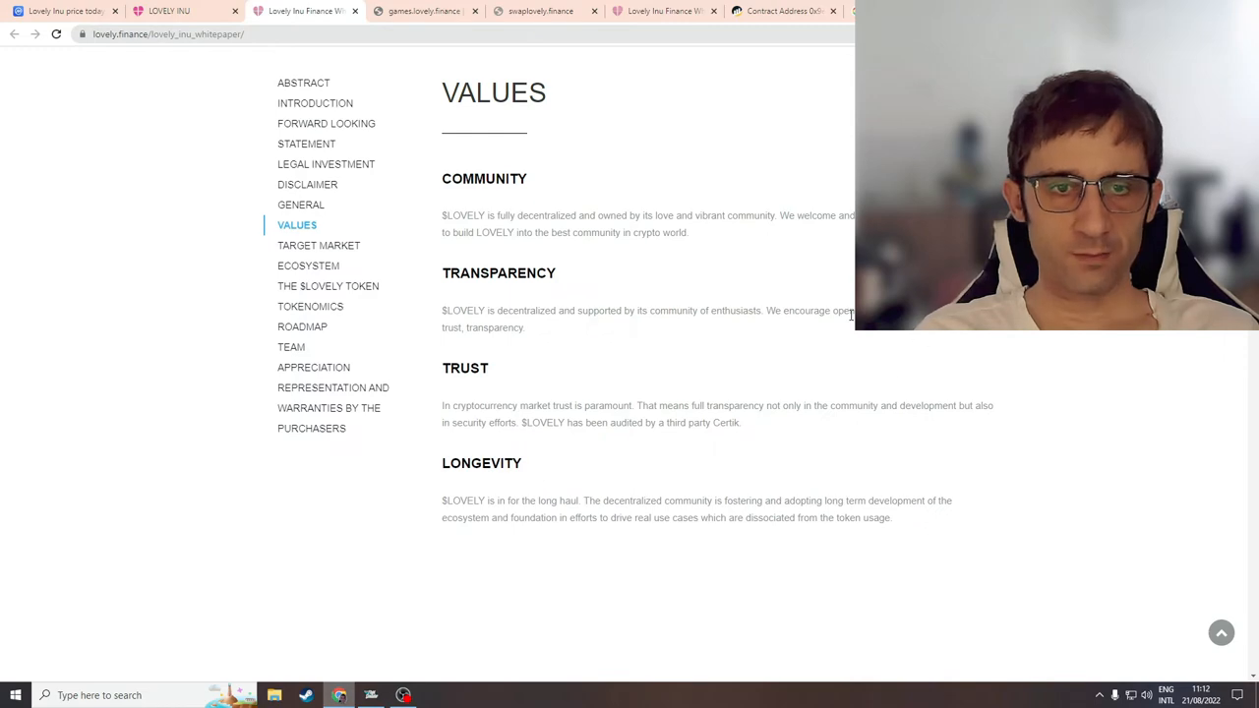
pyautogui.moveTo(303, 327)
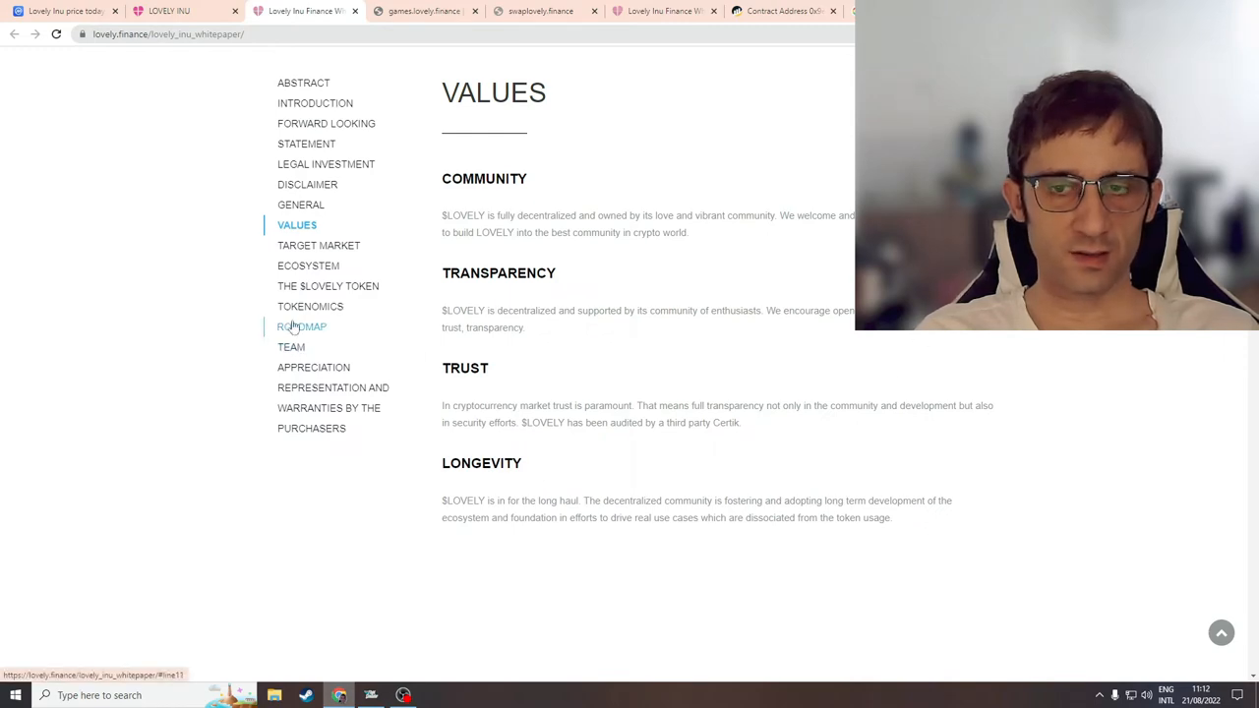
# Step: Jump to the whitepaper's Tokenomics section showing 55 trillion supply, 68.9805% circulating and budget allocations
pyautogui.click(311, 307)
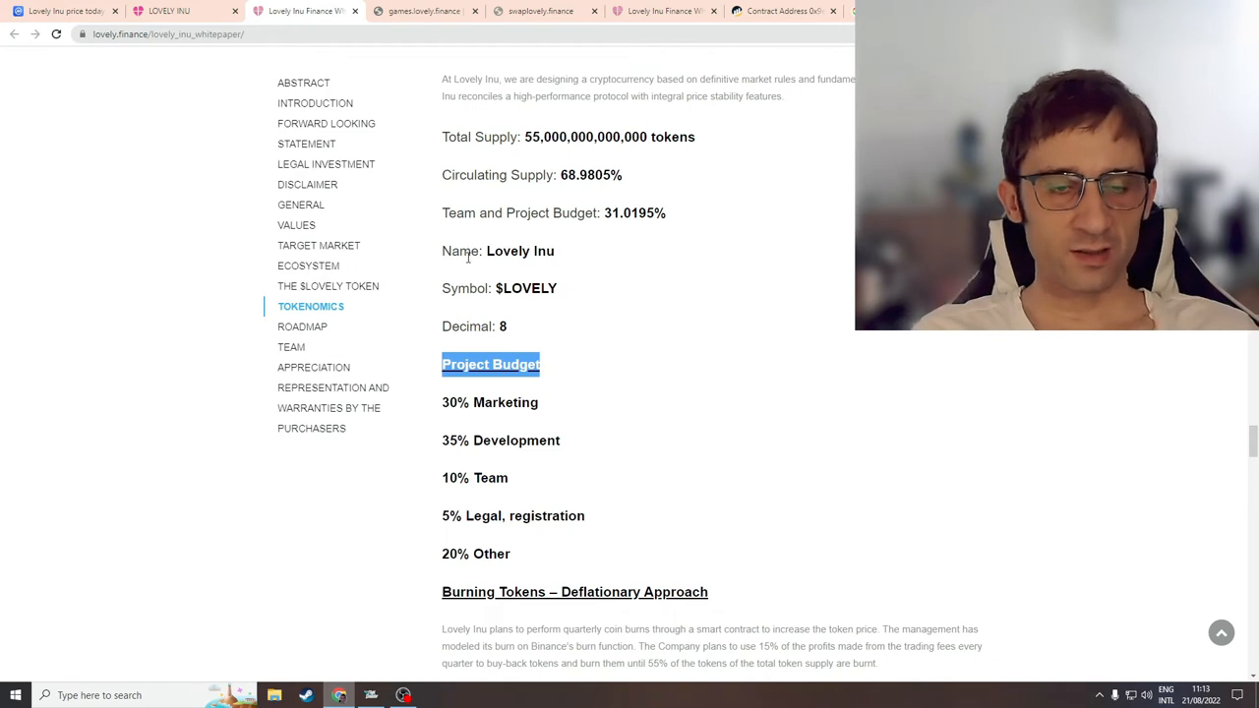
pyautogui.moveTo(456, 258)
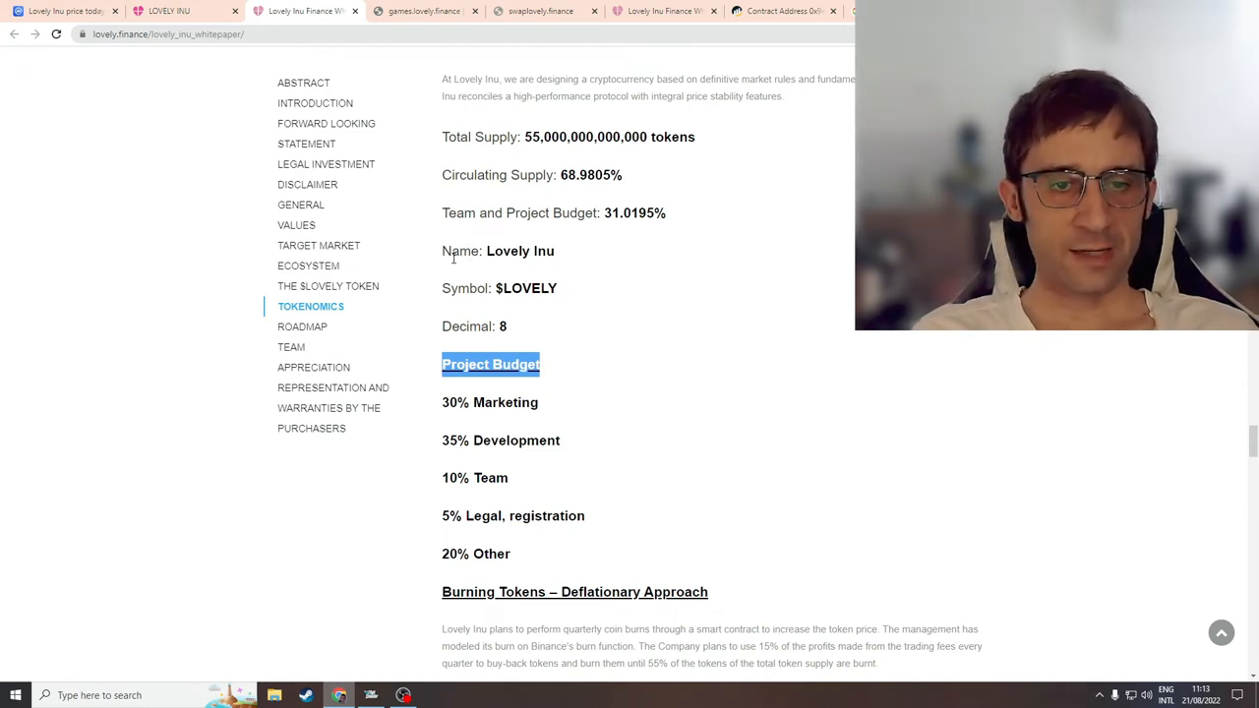
pyautogui.moveTo(404, 474)
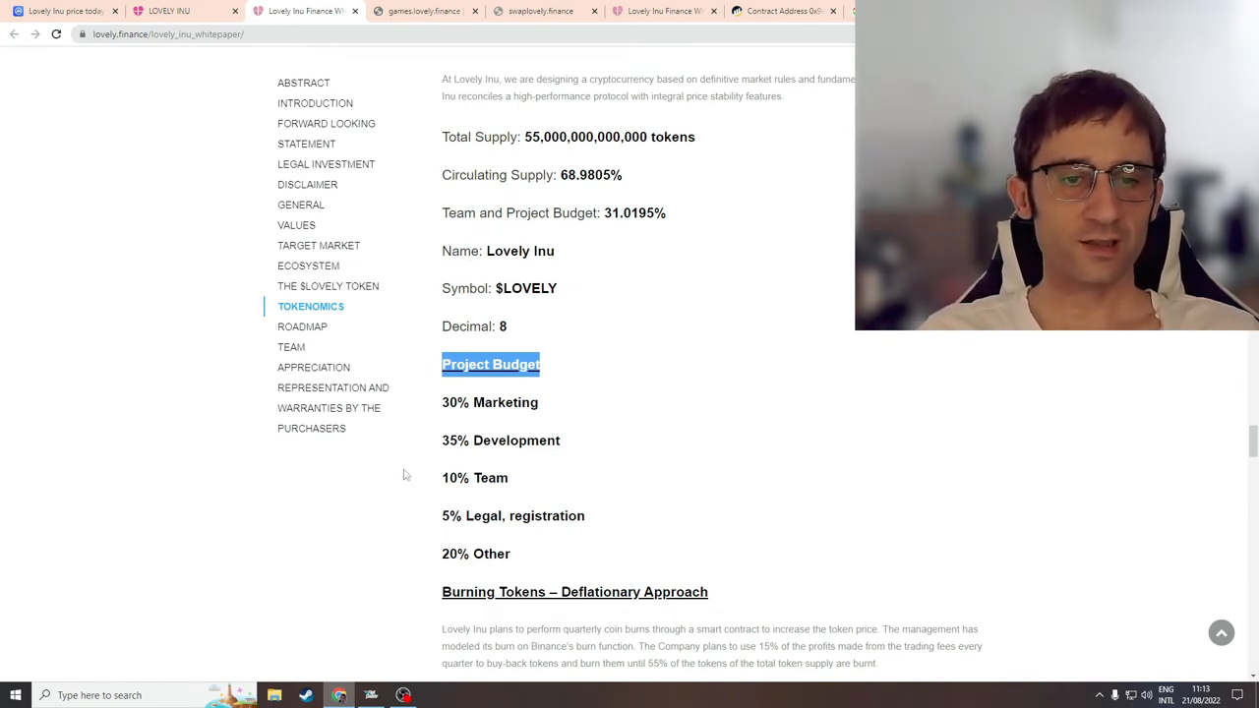
pyautogui.moveTo(382, 507)
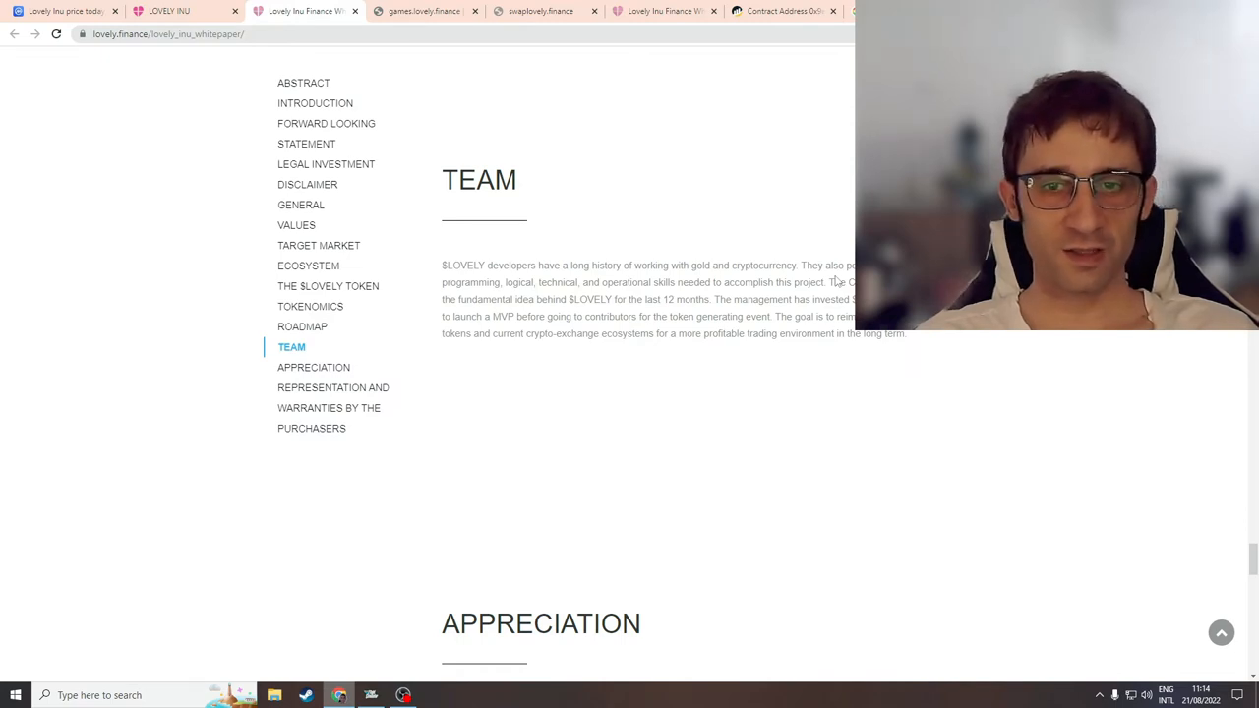
pyautogui.moveTo(752, 350)
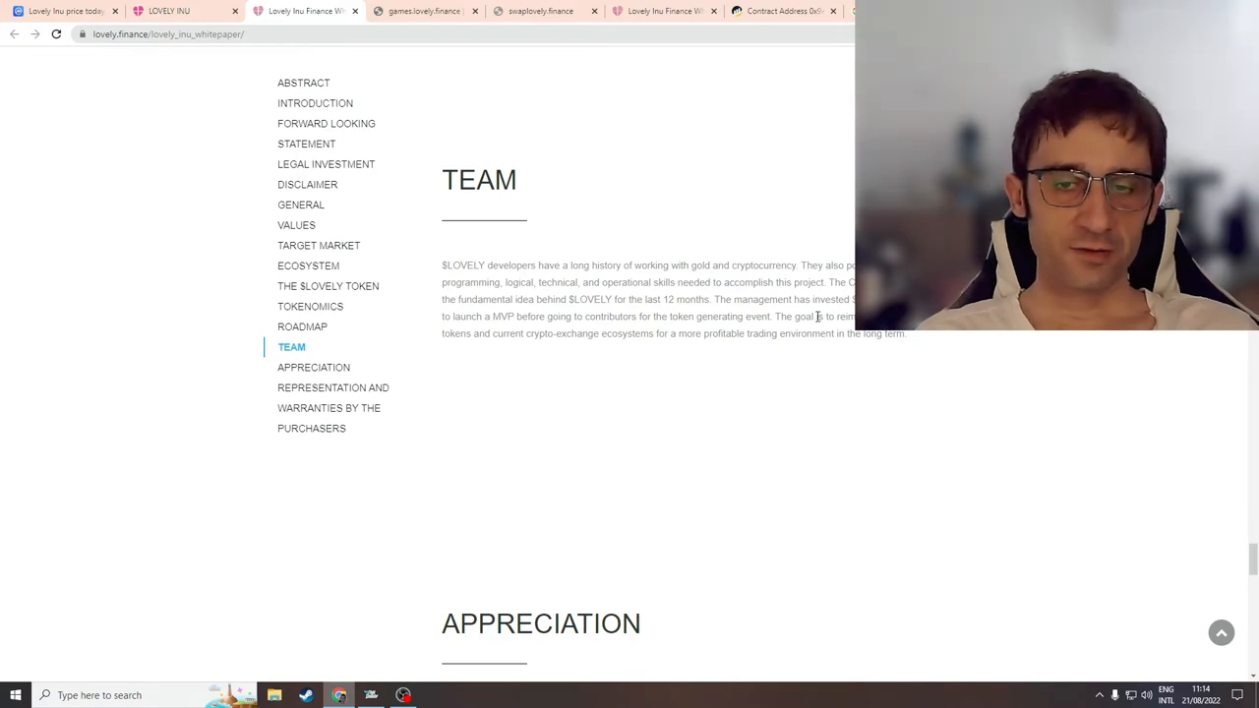
pyautogui.moveTo(772, 399)
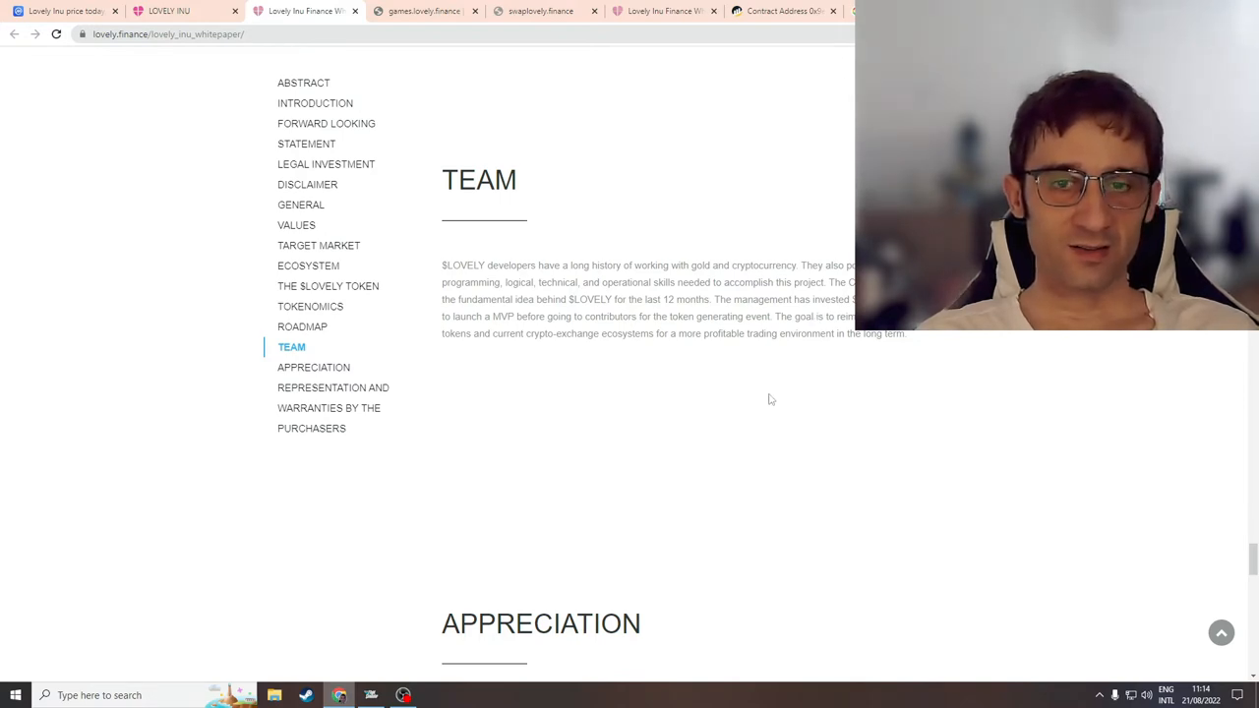
pyautogui.moveTo(740, 397)
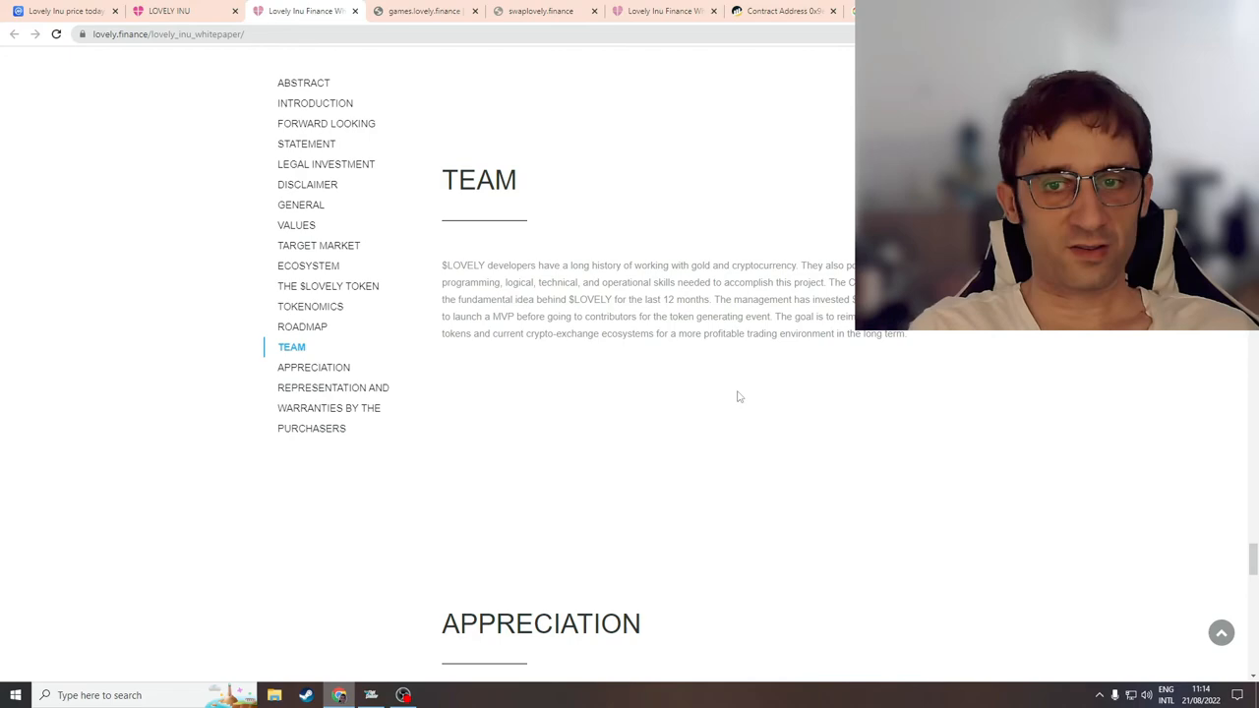
pyautogui.moveTo(563, 303)
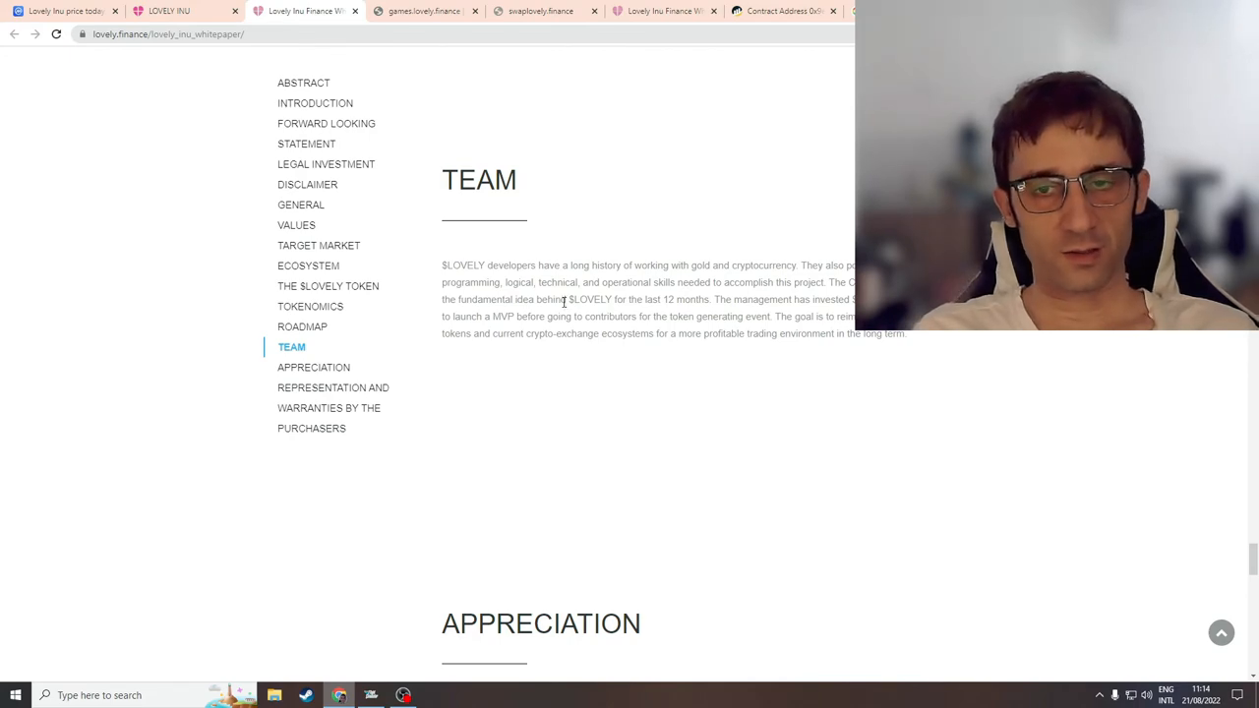
# Step: Scroll the whitepaper from the Team section toward the Business Model and $LOVELY Token sections
pyautogui.scroll(-3)
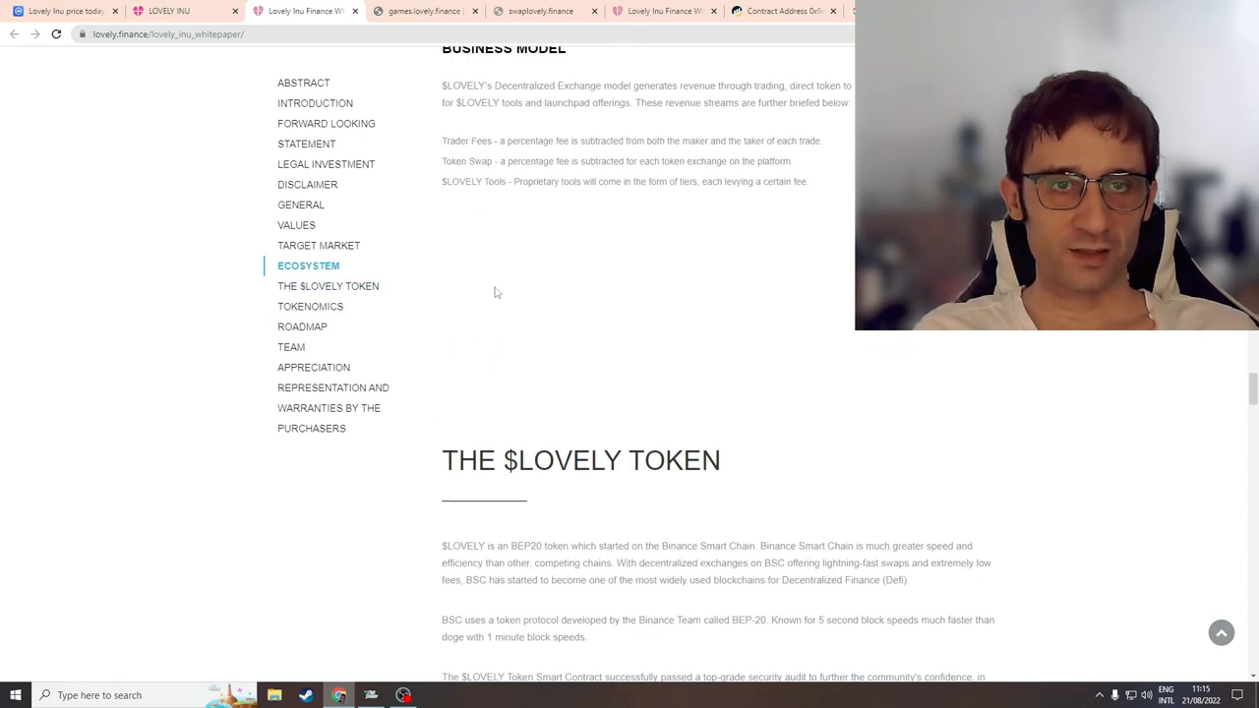
pyautogui.moveTo(236, 240)
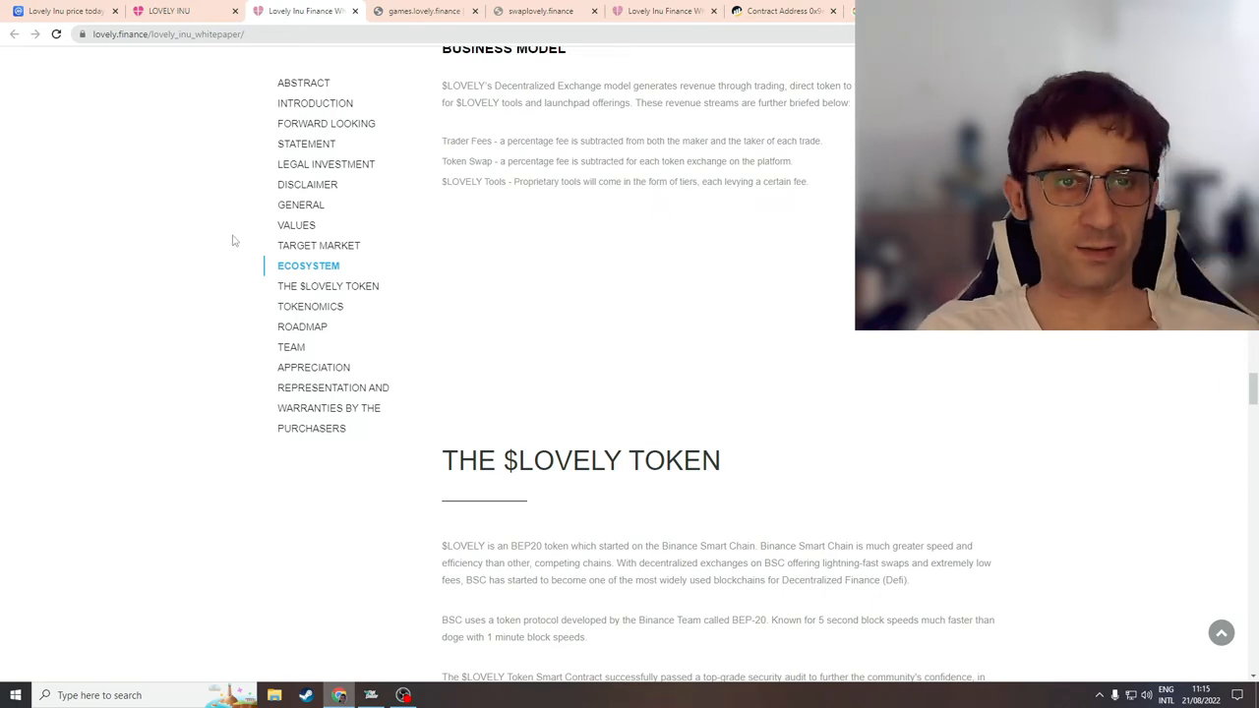
# Step: Scroll up to the $LOVELY Launchpad, Lovely-Wallet and Decentralized Exchange headings
pyautogui.scroll(3)
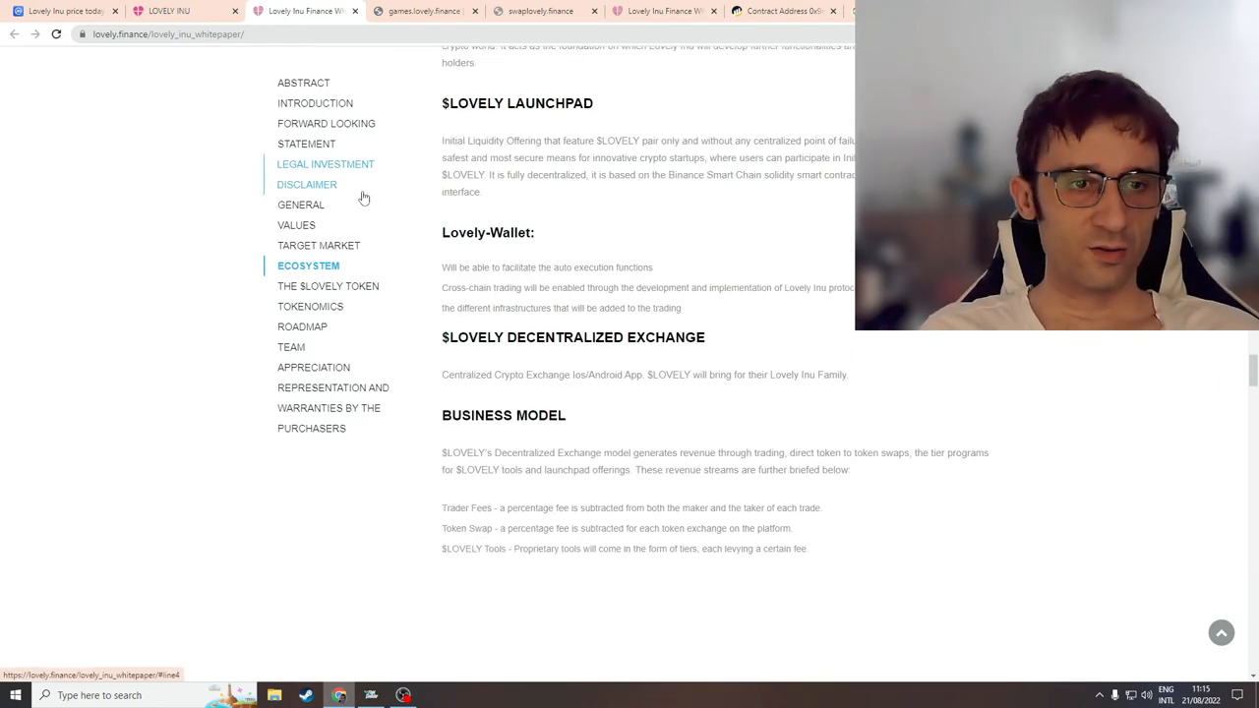
pyautogui.scroll(3)
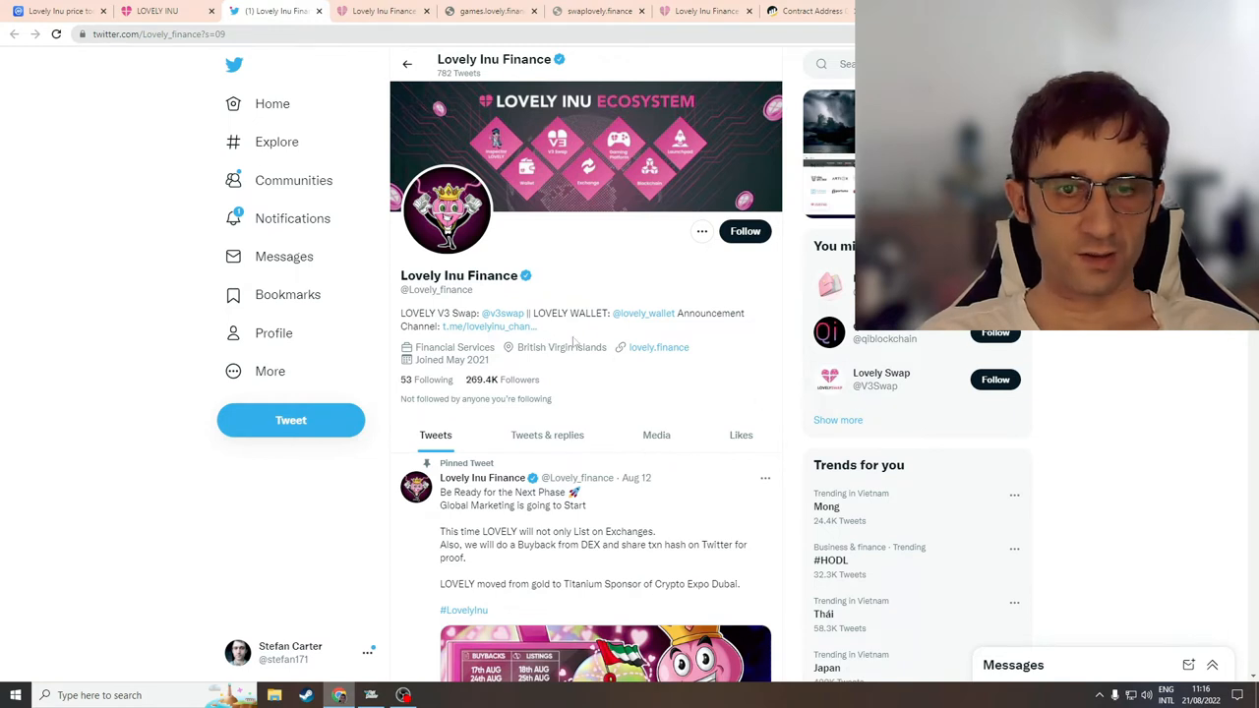
pyautogui.moveTo(524, 331)
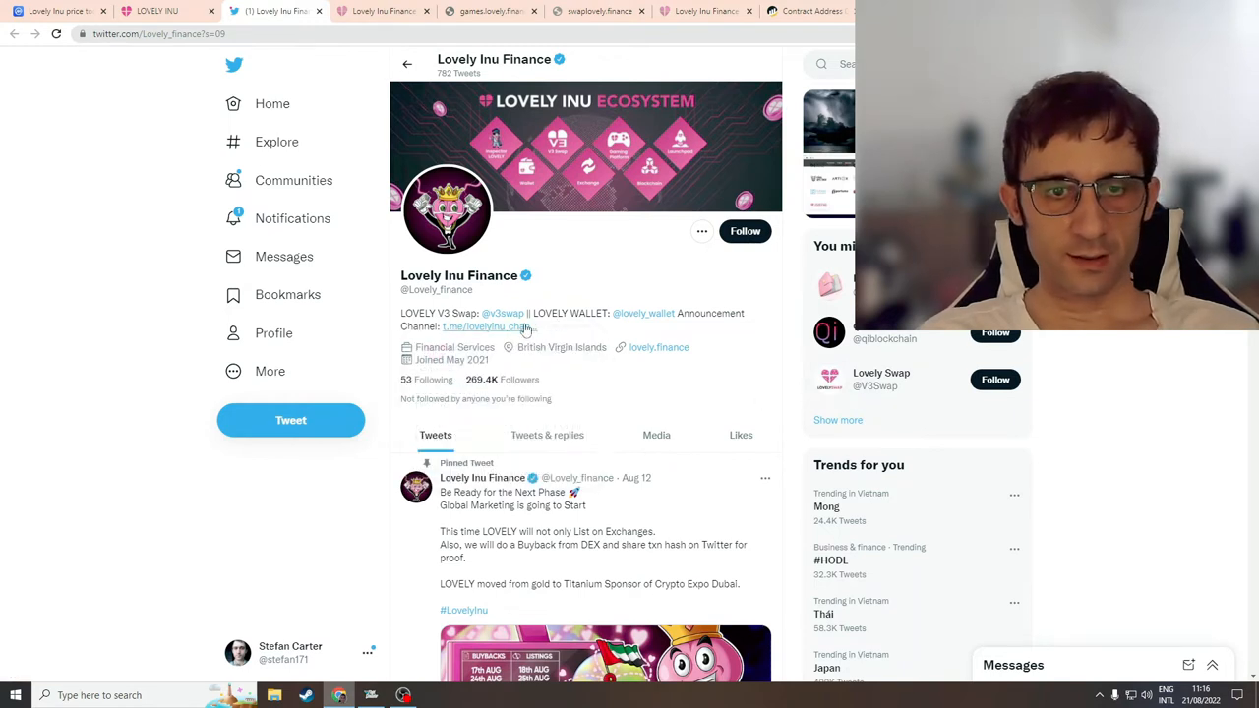
pyautogui.moveTo(639, 325)
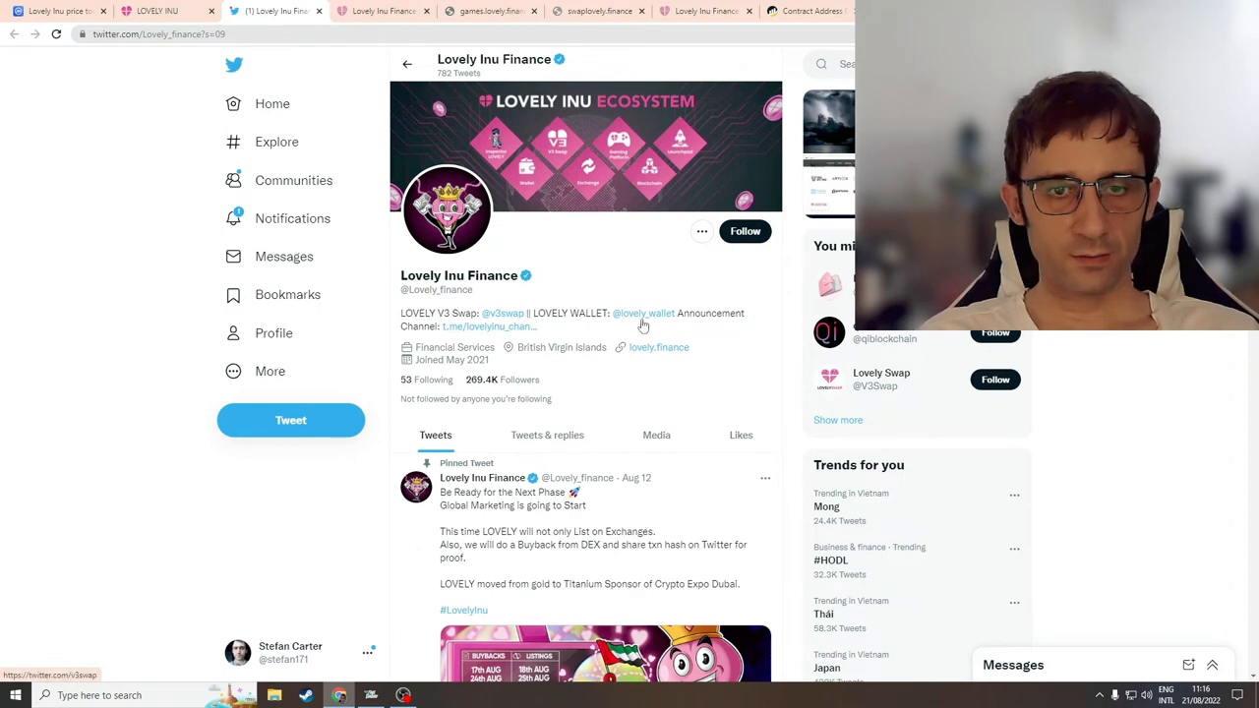
pyautogui.moveTo(645, 313)
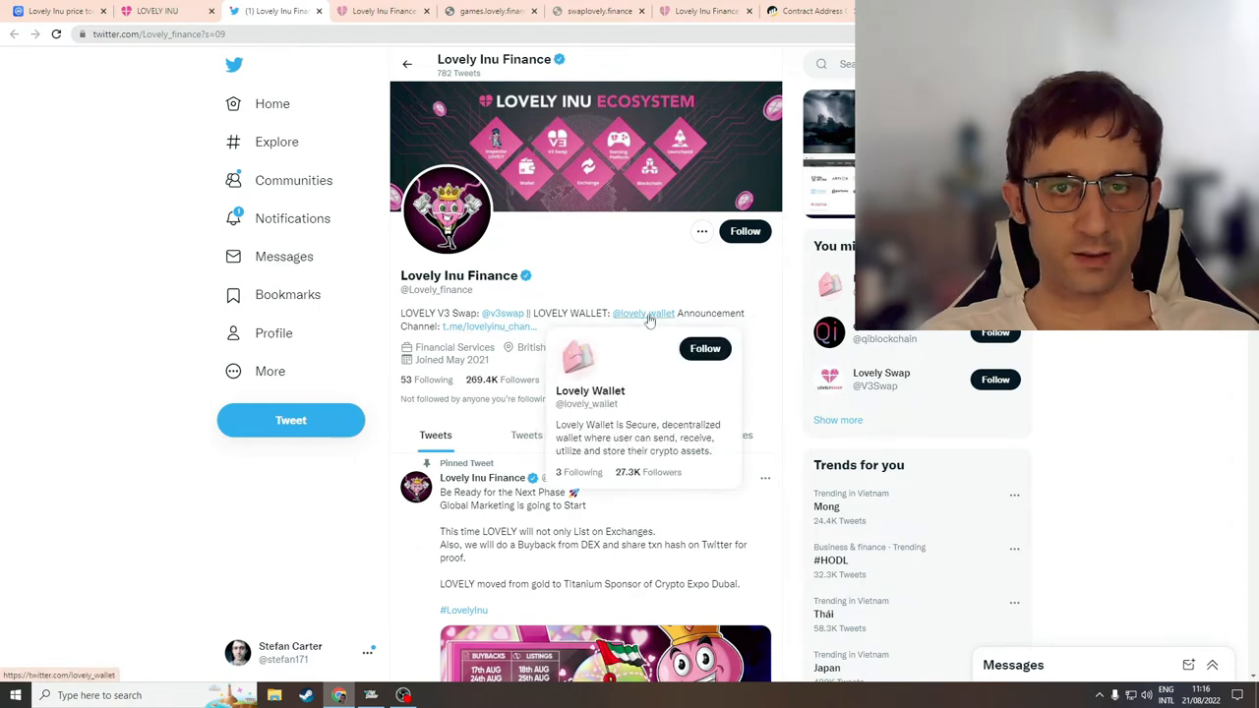
# Step: Enlarge the Lovely Inu Ecosystem header banner on the Lovely Inu Finance Twitter profile
pyautogui.click(586, 142)
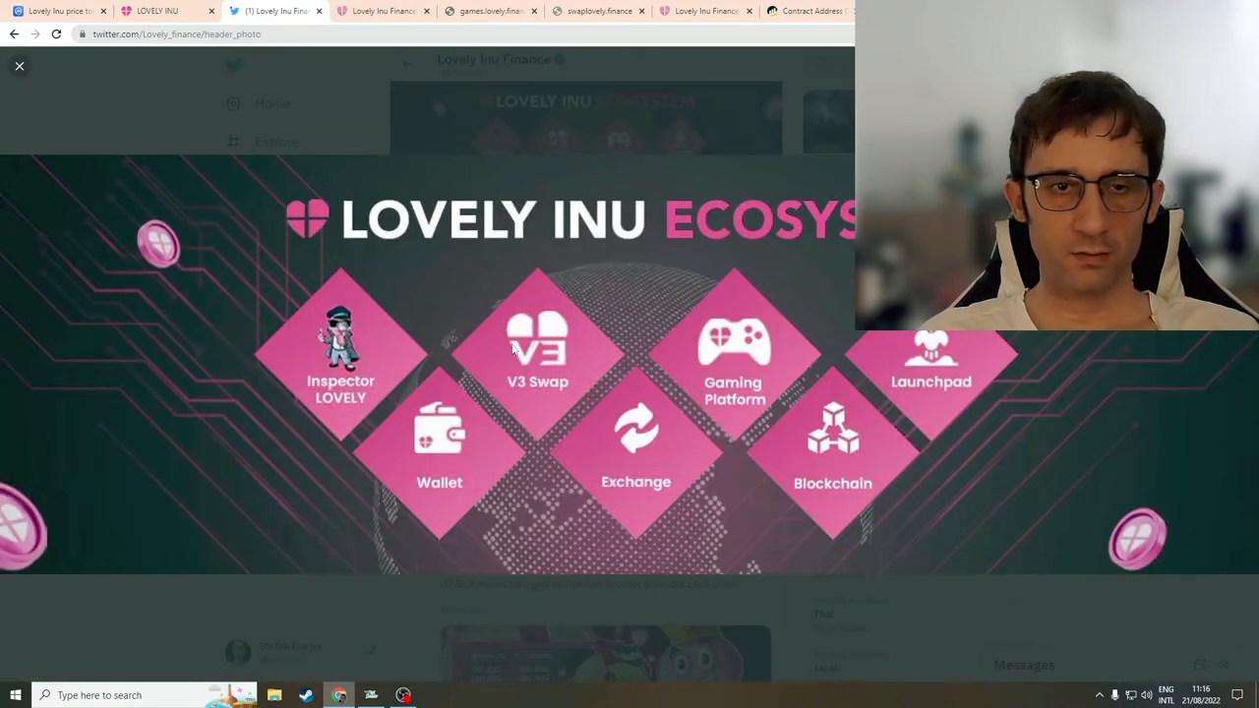
pyautogui.moveTo(291, 436)
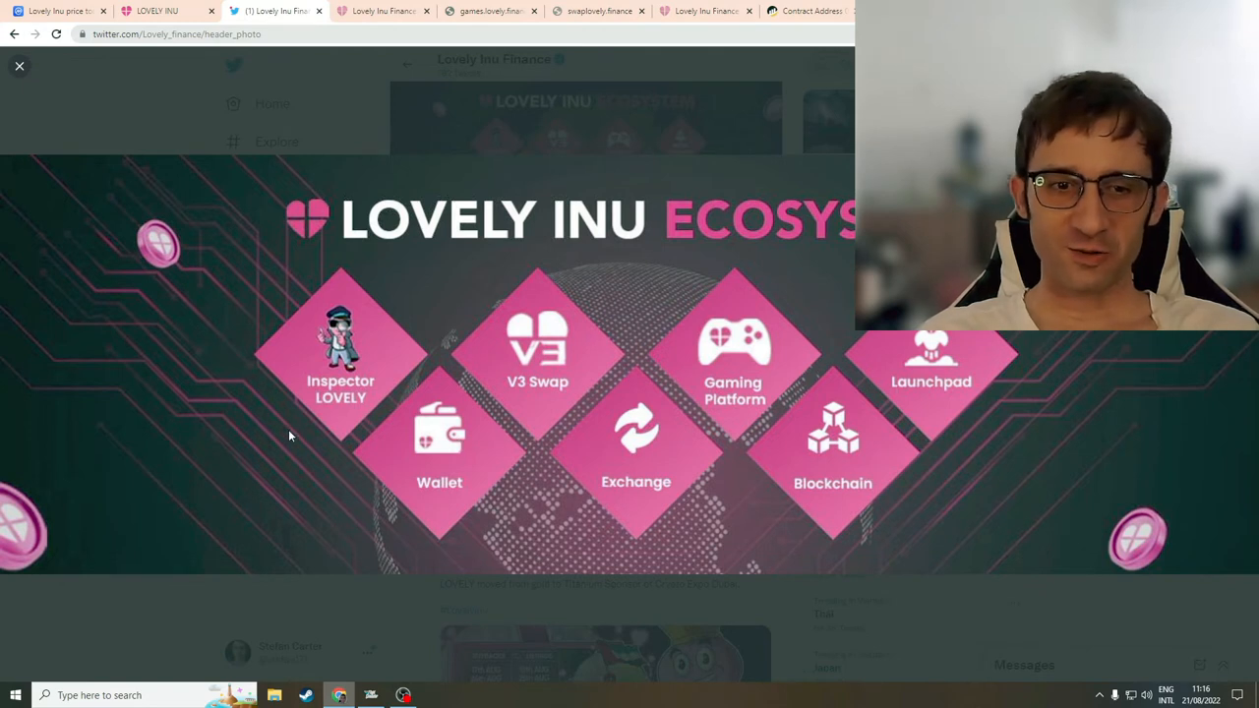
pyautogui.moveTo(708, 378)
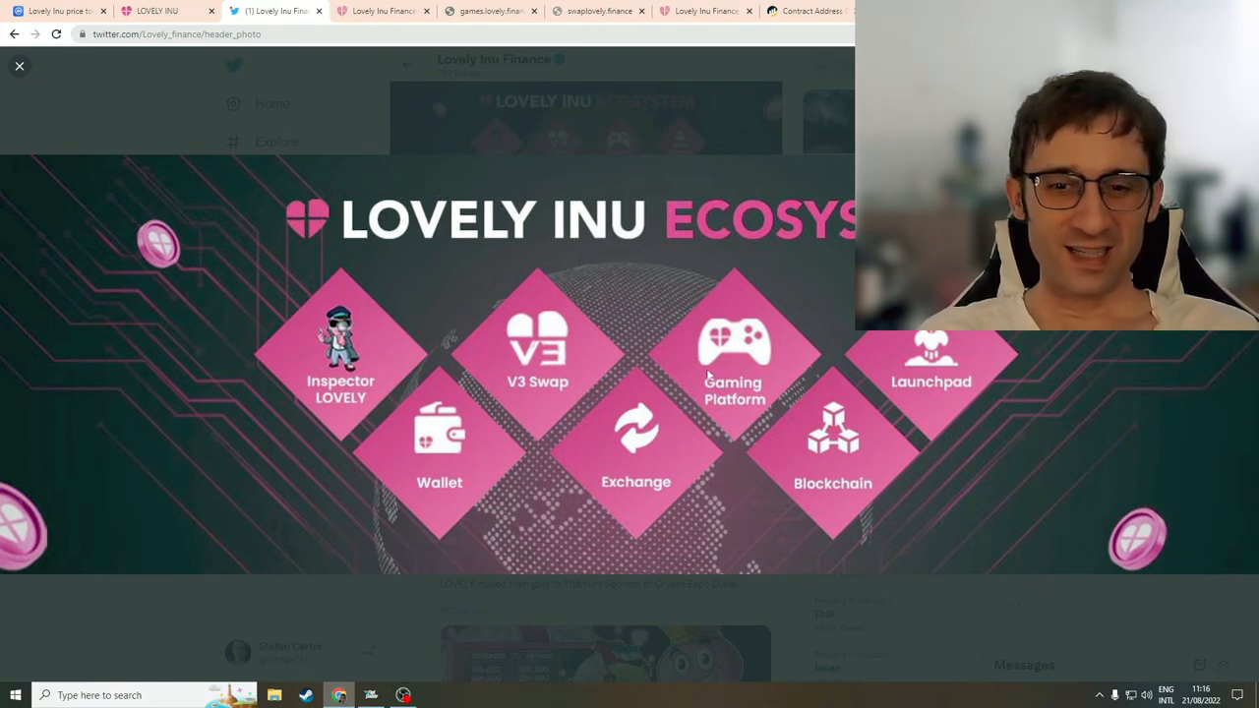
pyautogui.moveTo(921, 417)
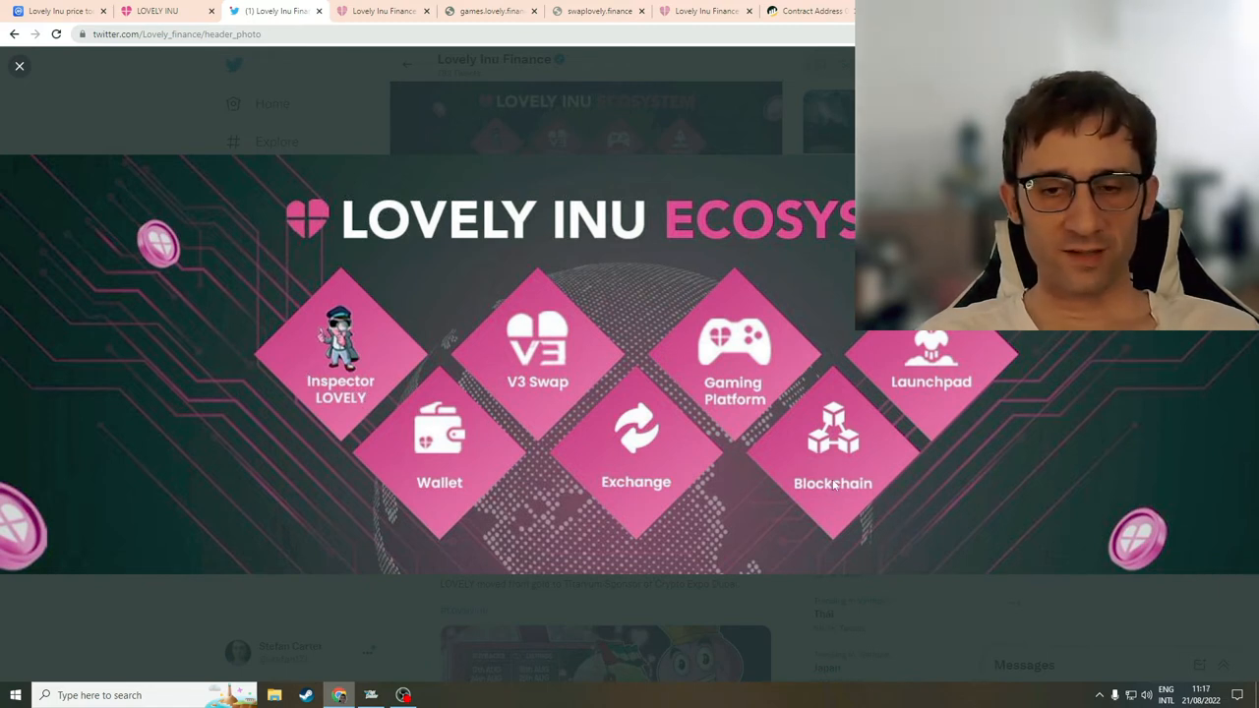
pyautogui.moveTo(694, 617)
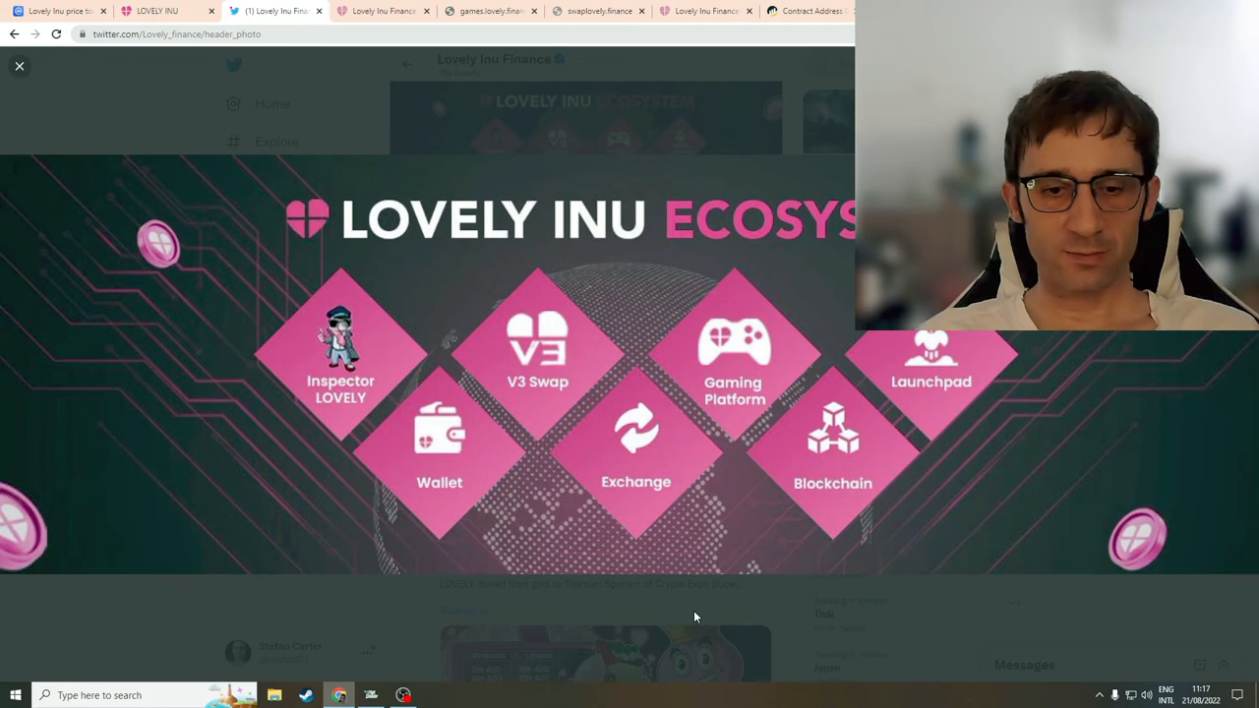
# Step: Close the enlarged banner image and return to the Lovely Inu Finance feed
pyautogui.click(19, 67)
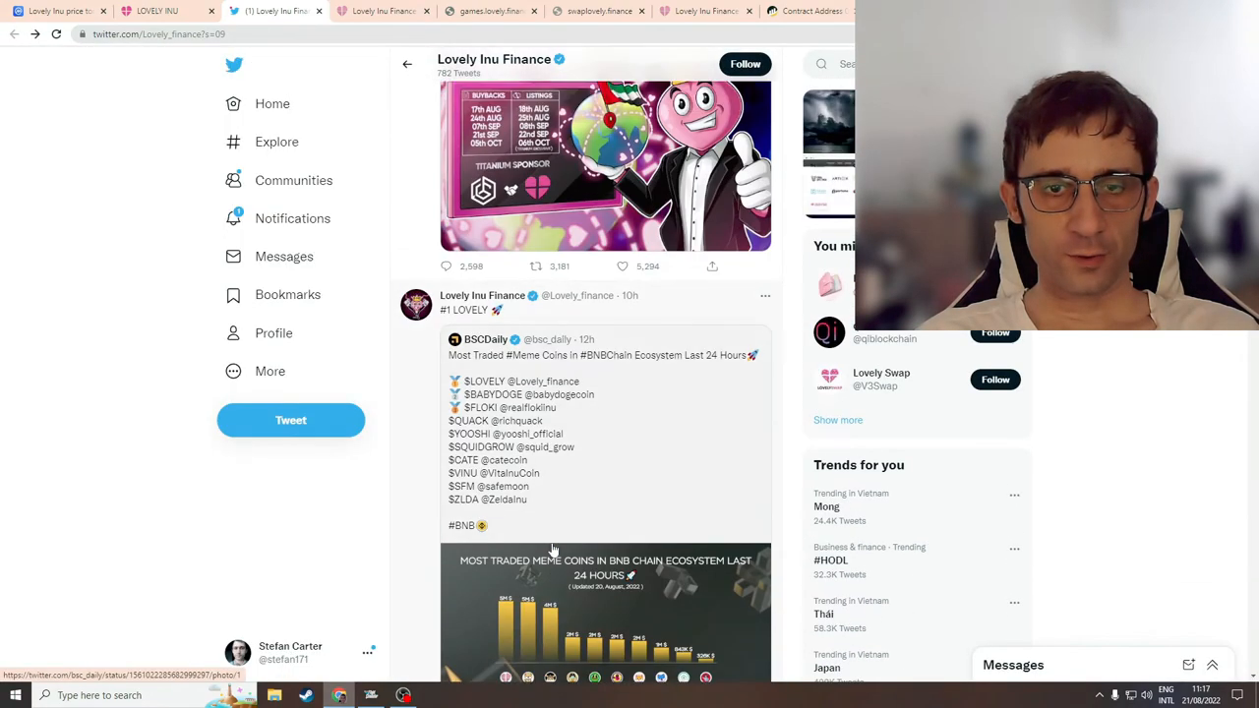
# Step: Scroll the Lovely Inu Finance timeline back to the early-March and late-February Lovely Wallet tweets
pyautogui.scroll(3)
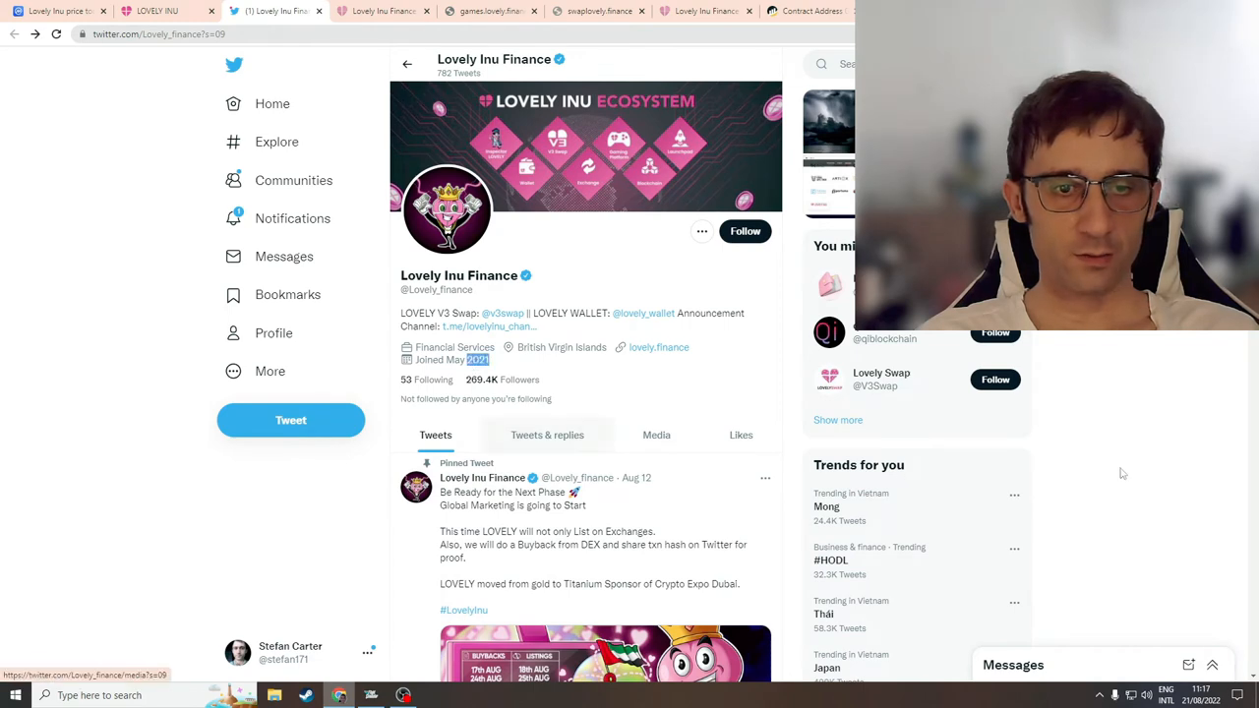
pyautogui.scroll(-3)
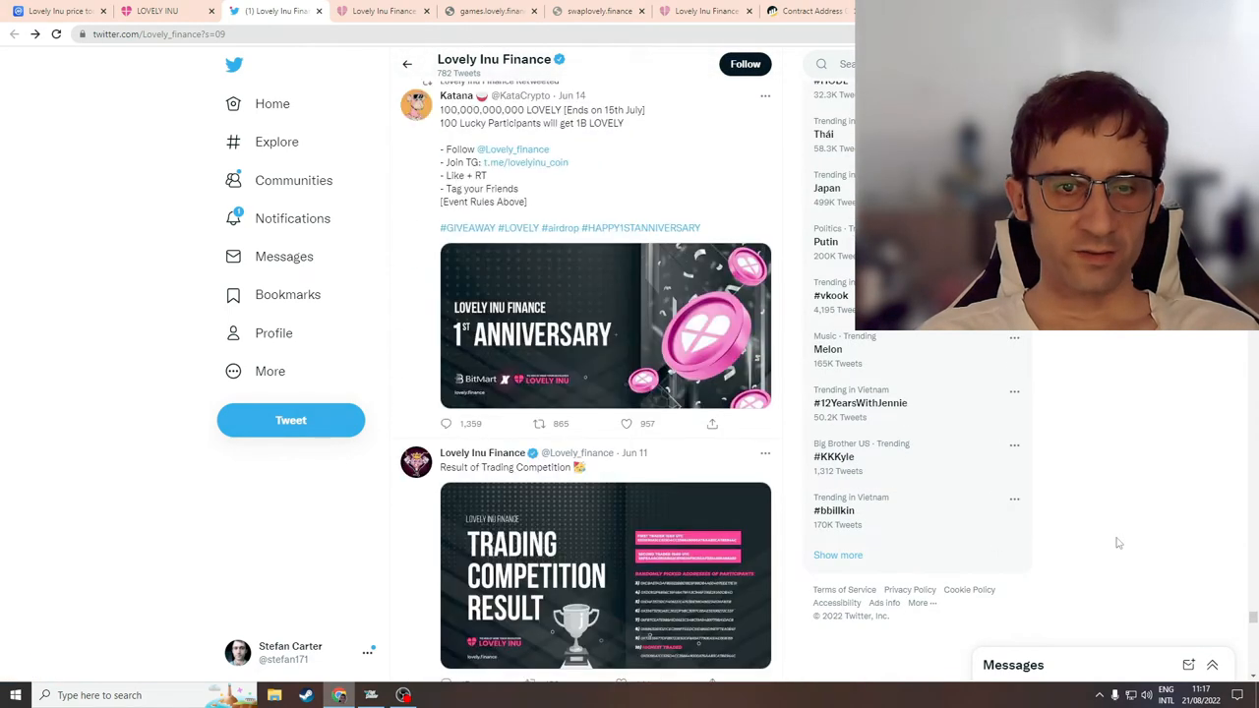
pyautogui.scroll(-3)
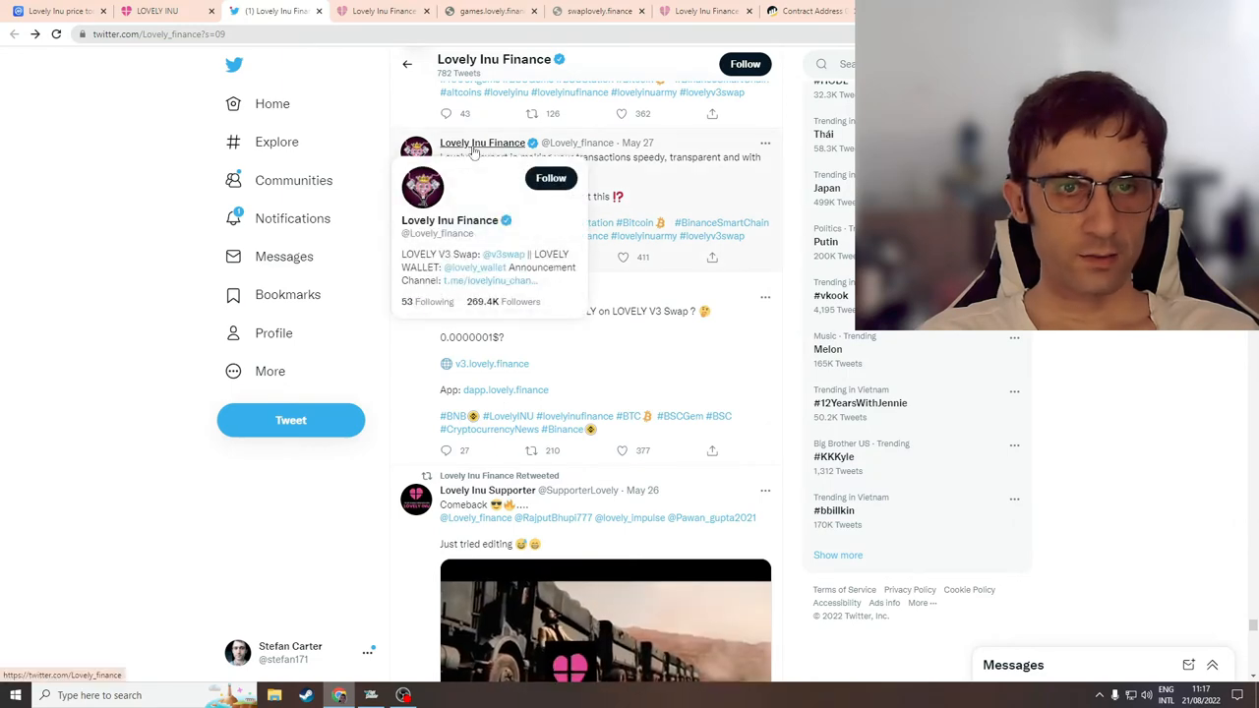
pyautogui.scroll(3)
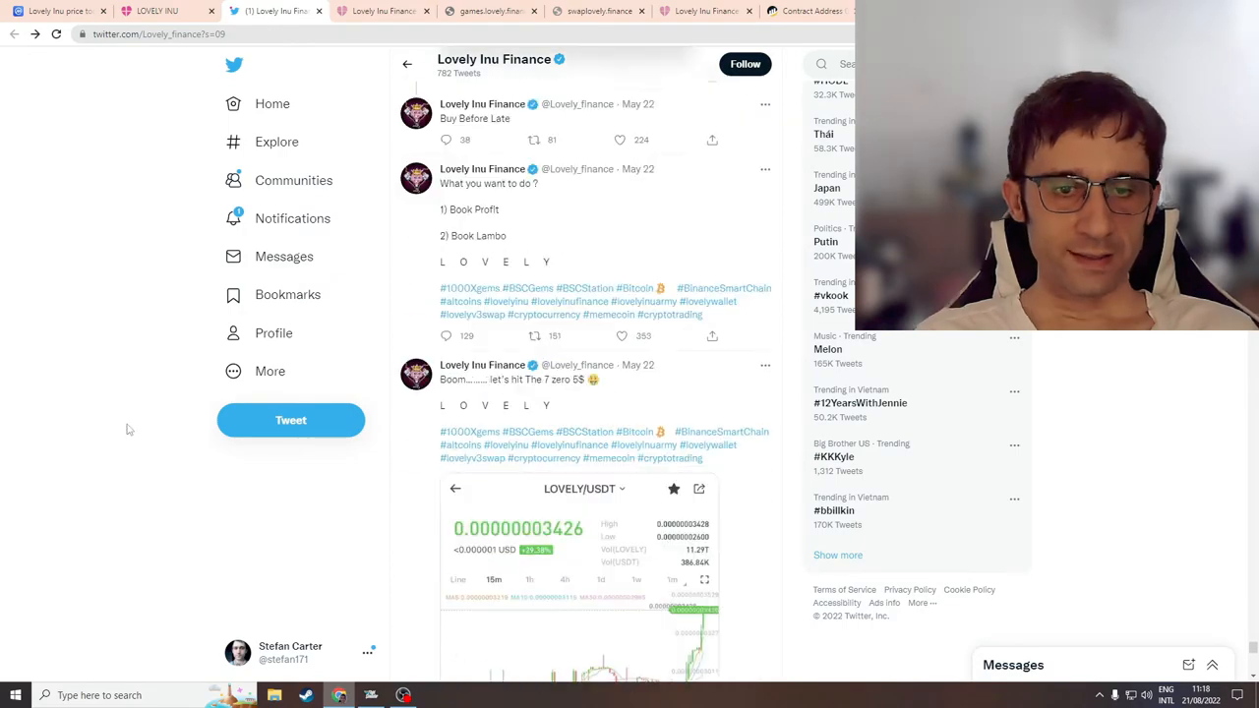
pyautogui.scroll(-3)
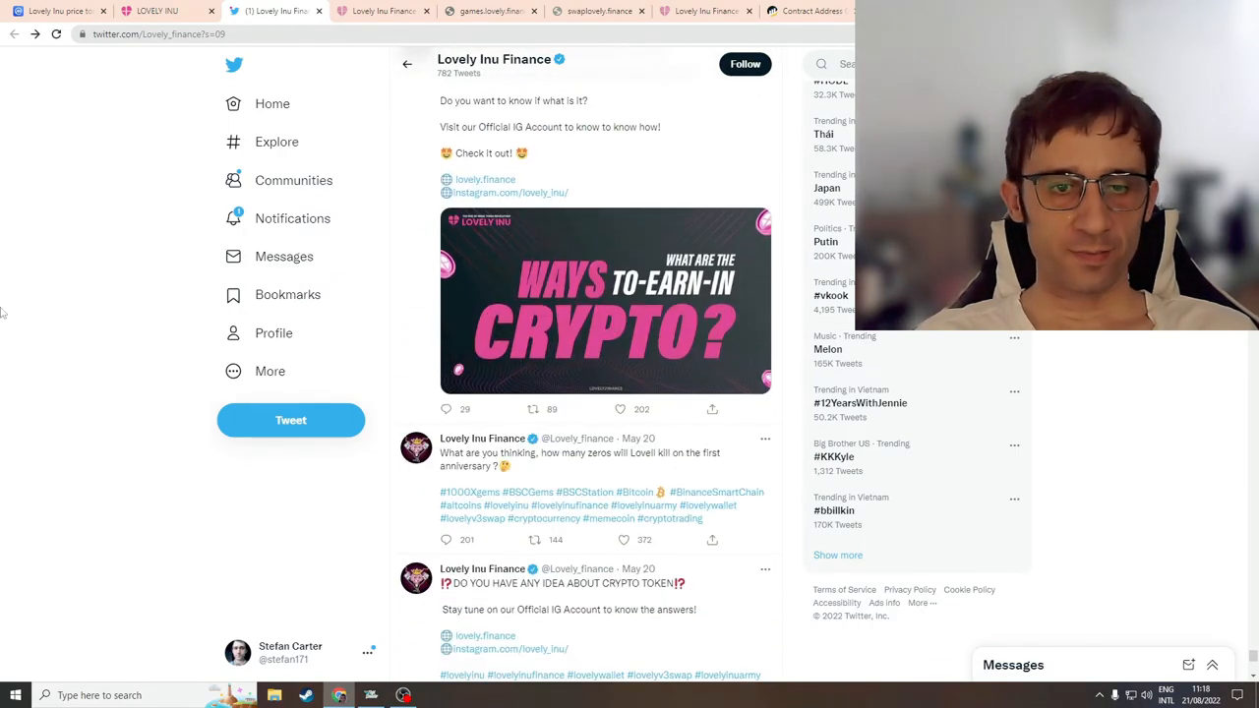
pyautogui.scroll(-3)
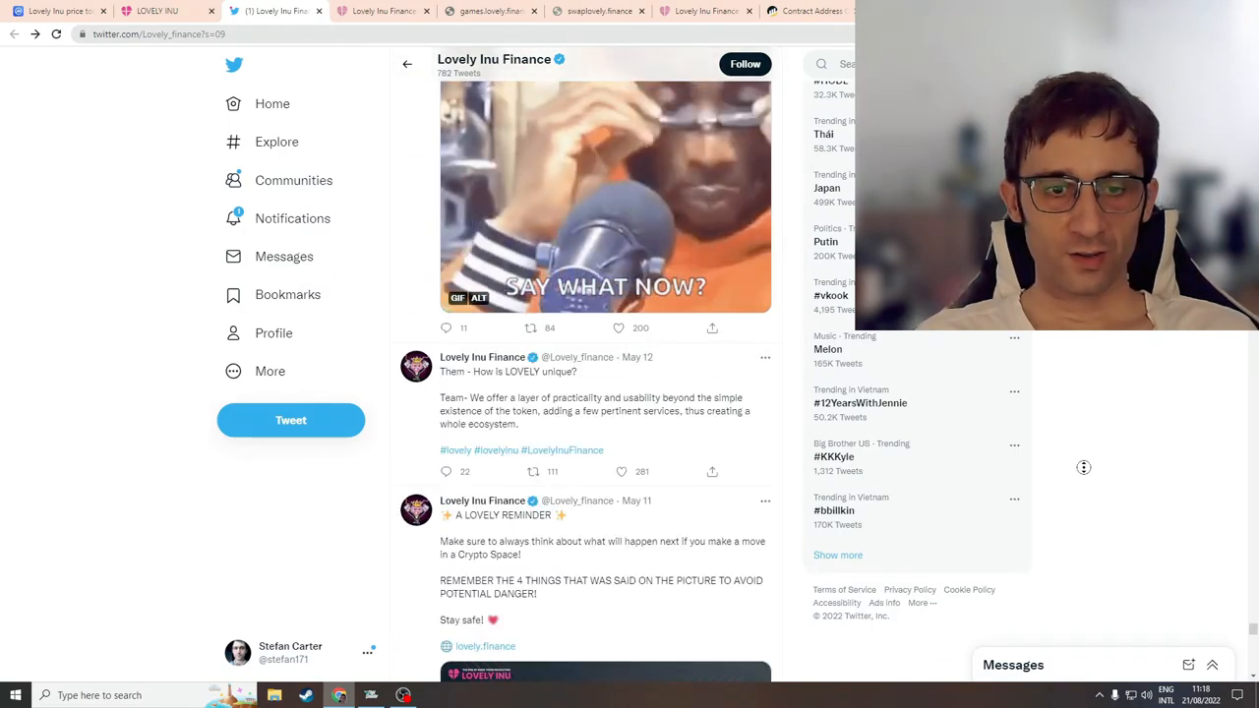
pyautogui.scroll(-3)
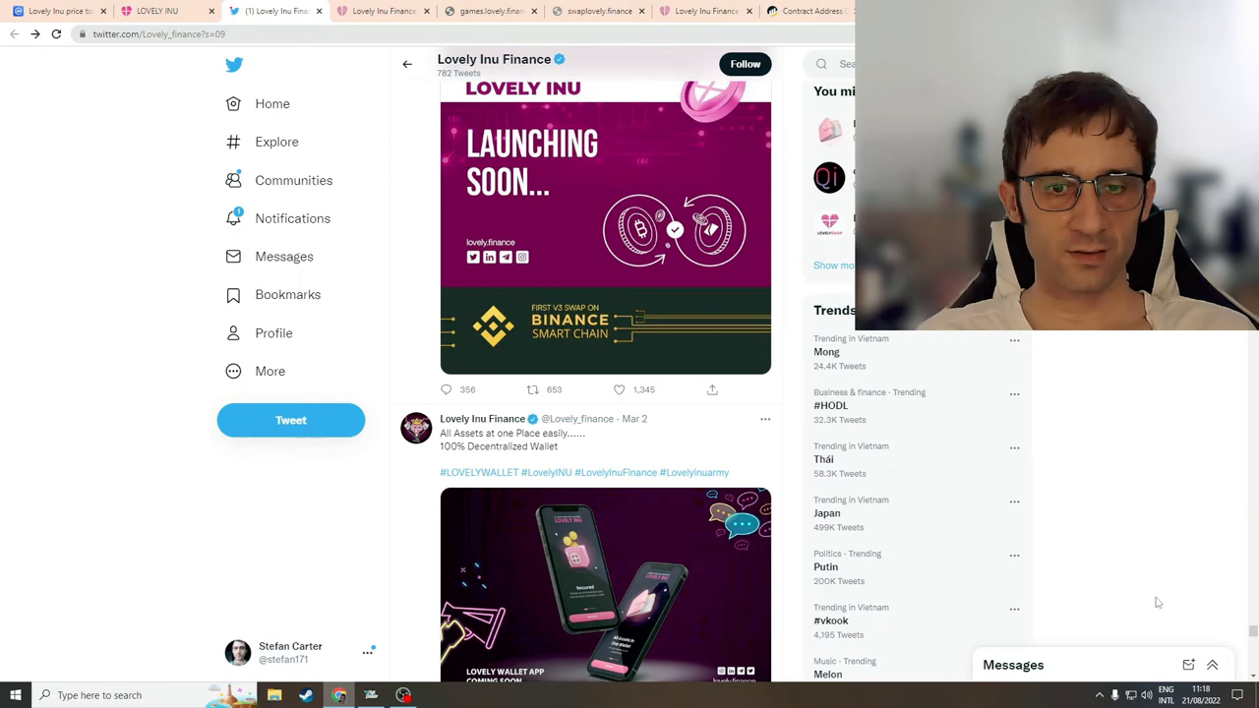
pyautogui.scroll(-3)
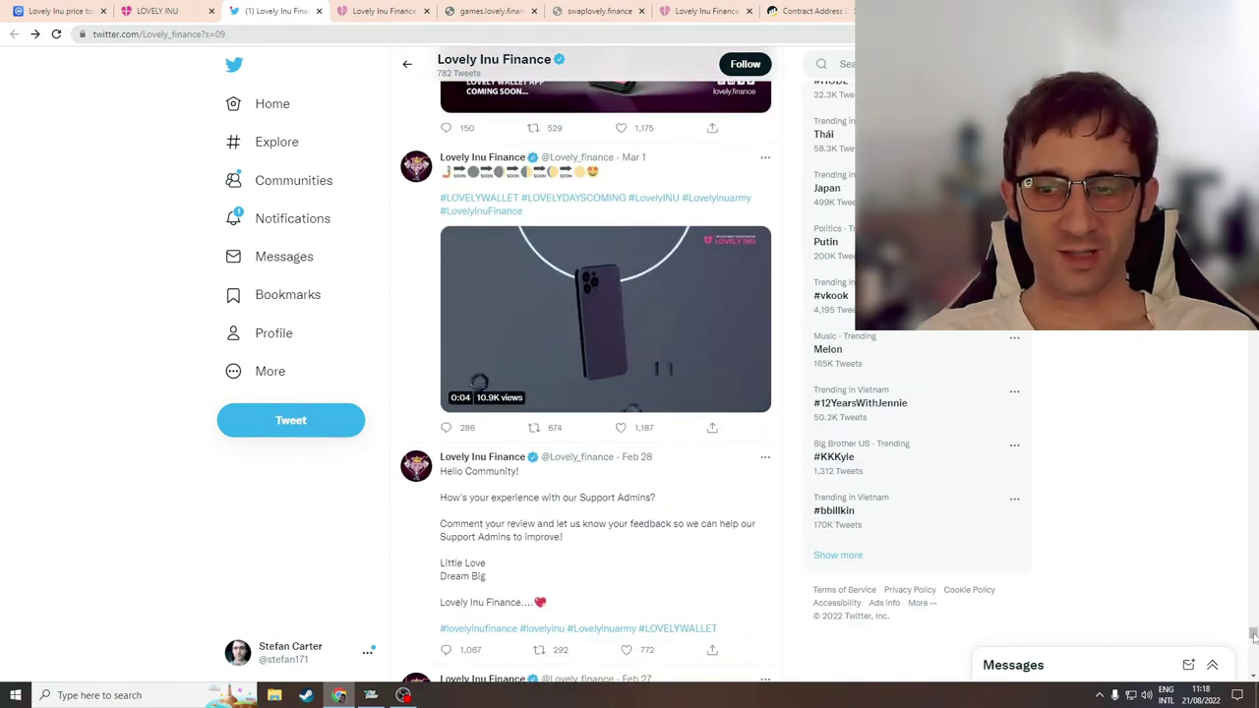
# Step: Scroll past the MEXC Kickstarter, Lovely Queen, Roll Dice and reel contest tweets into December 2021
pyautogui.scroll(-3)
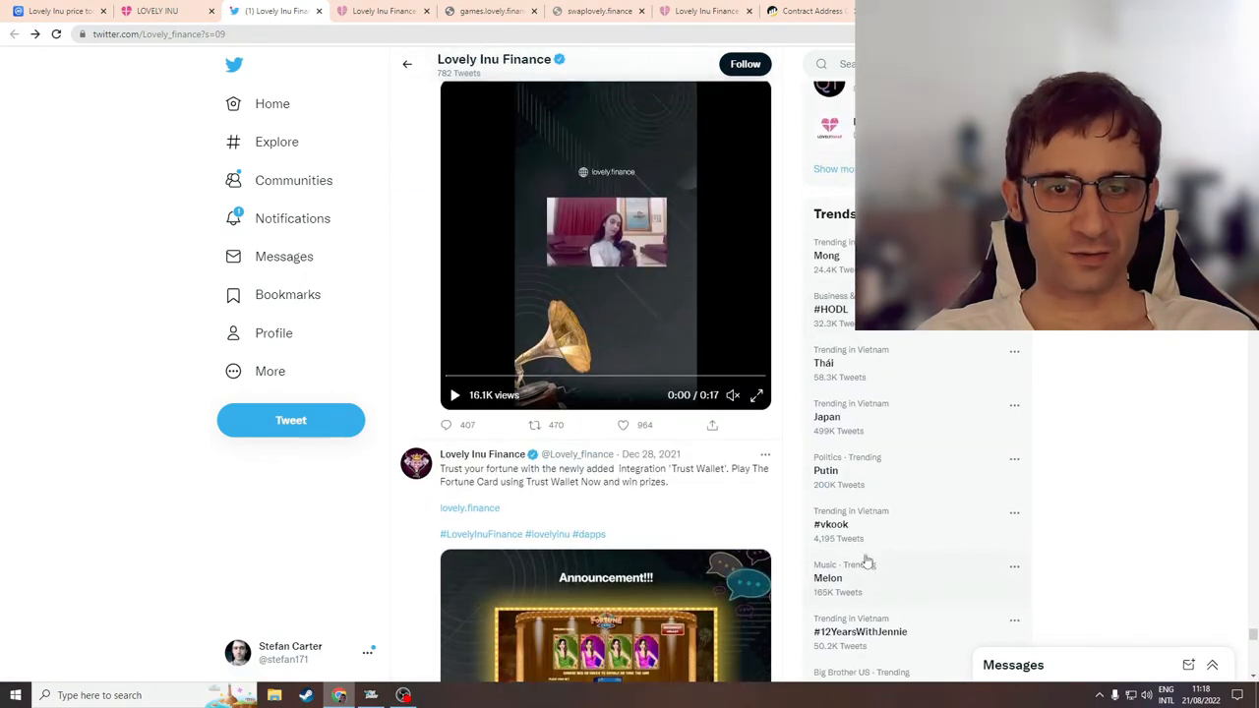
pyautogui.scroll(-3)
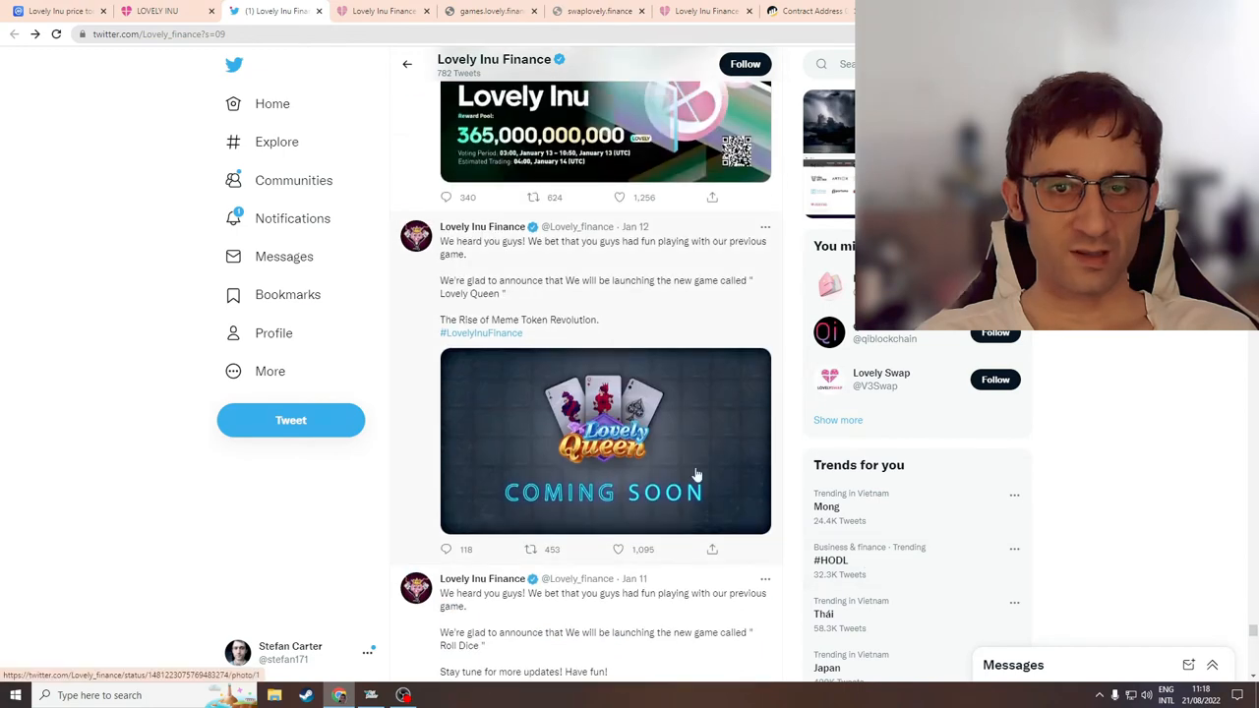
pyautogui.scroll(3)
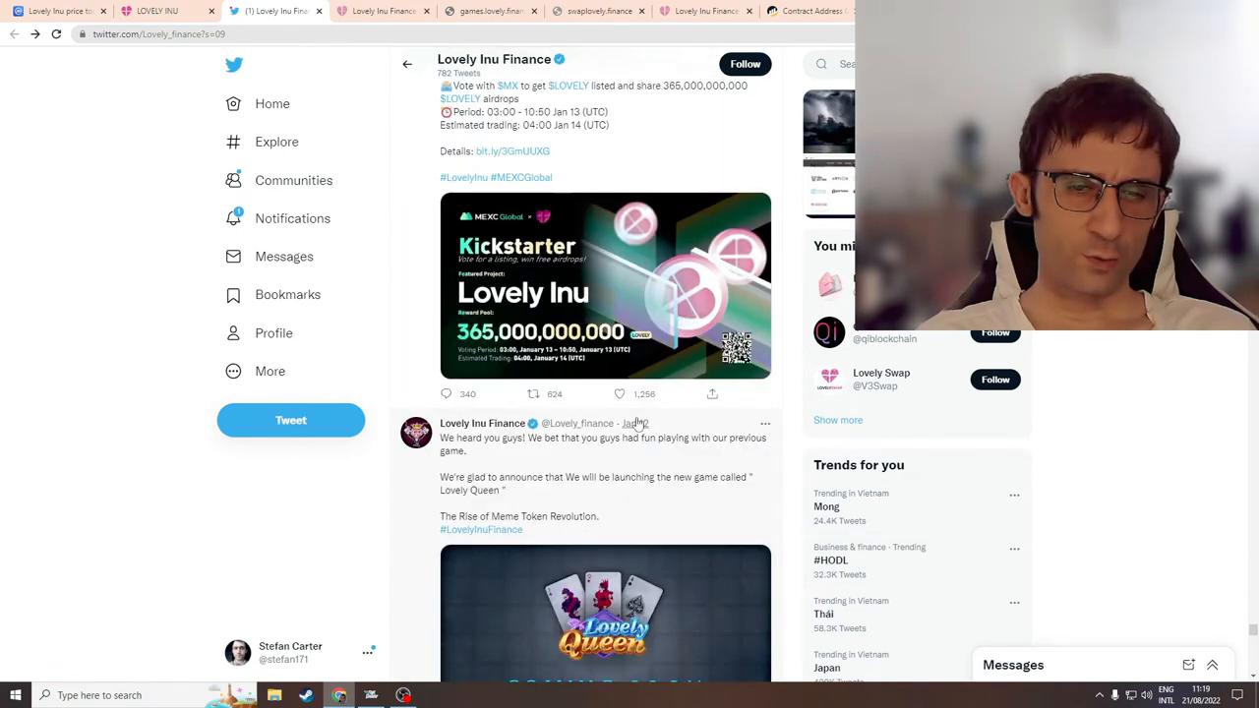
pyautogui.scroll(-3)
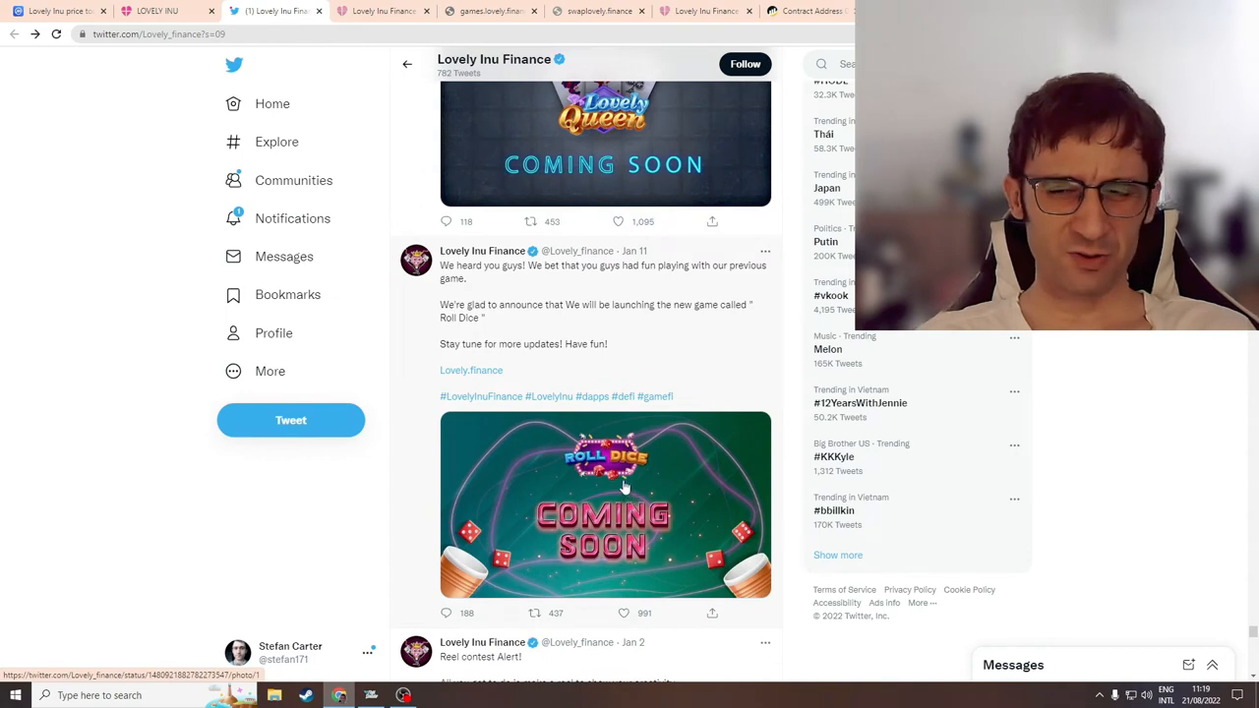
pyautogui.moveTo(653, 465)
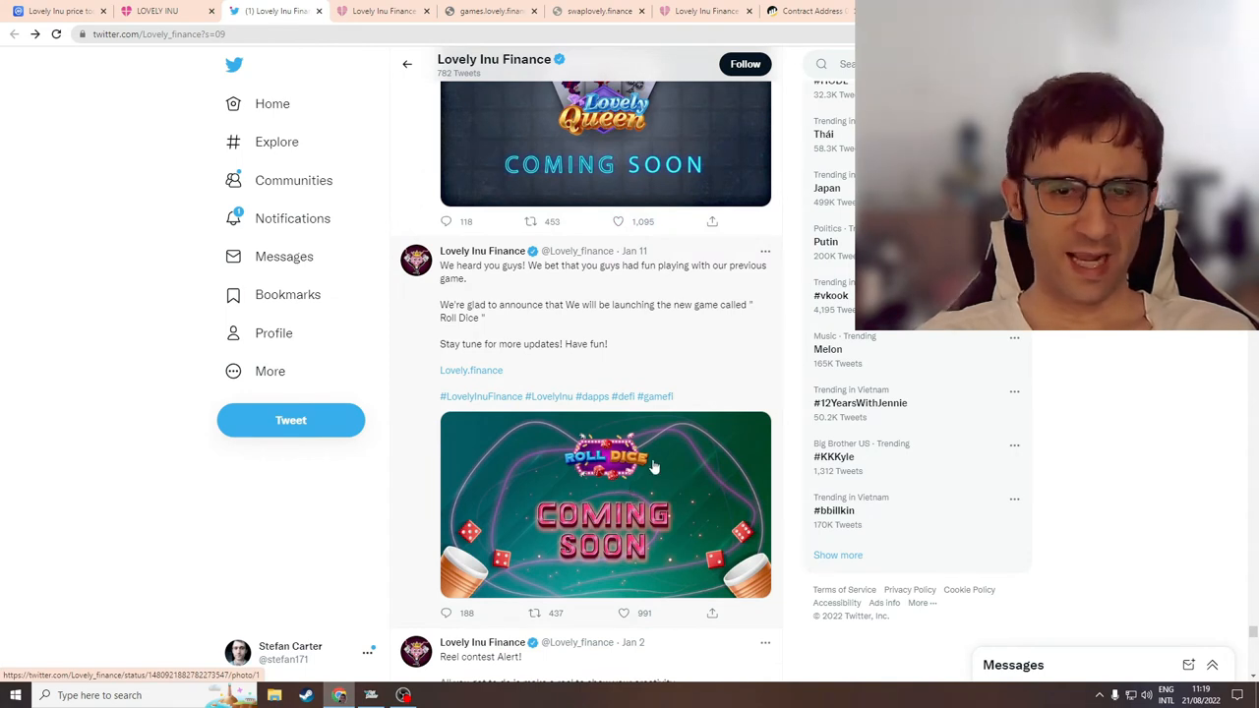
pyautogui.moveTo(1190, 514)
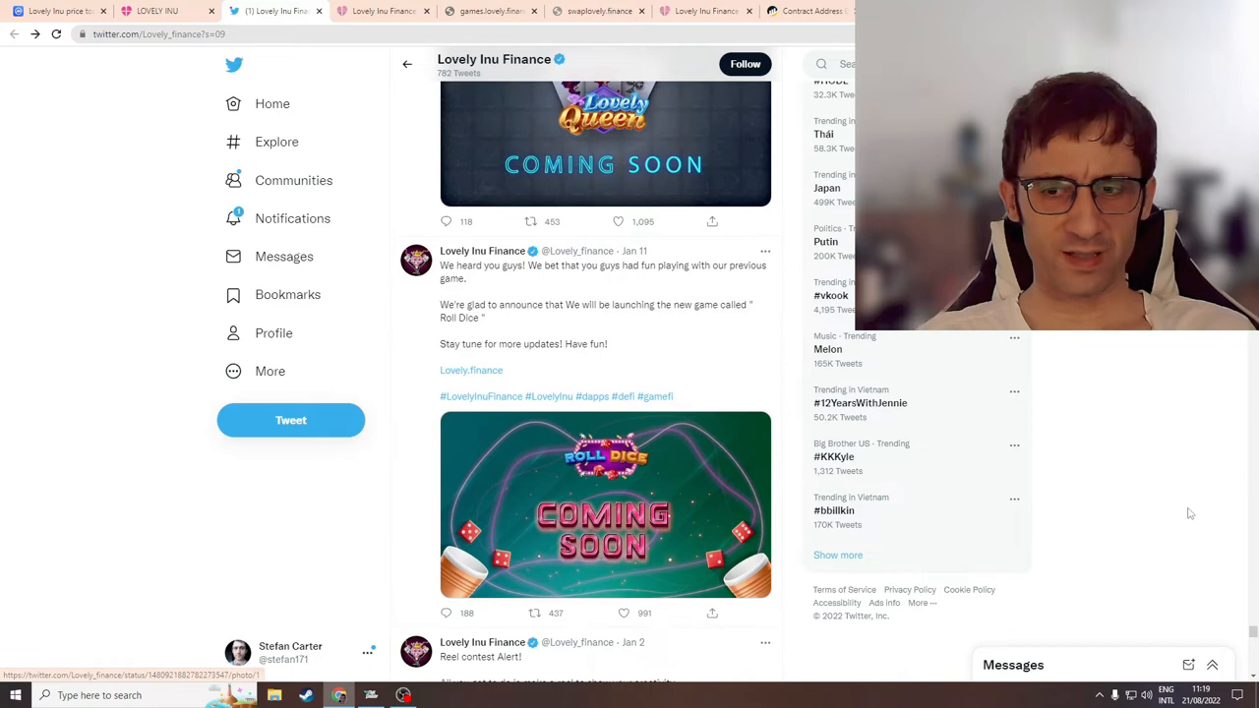
pyautogui.scroll(-3)
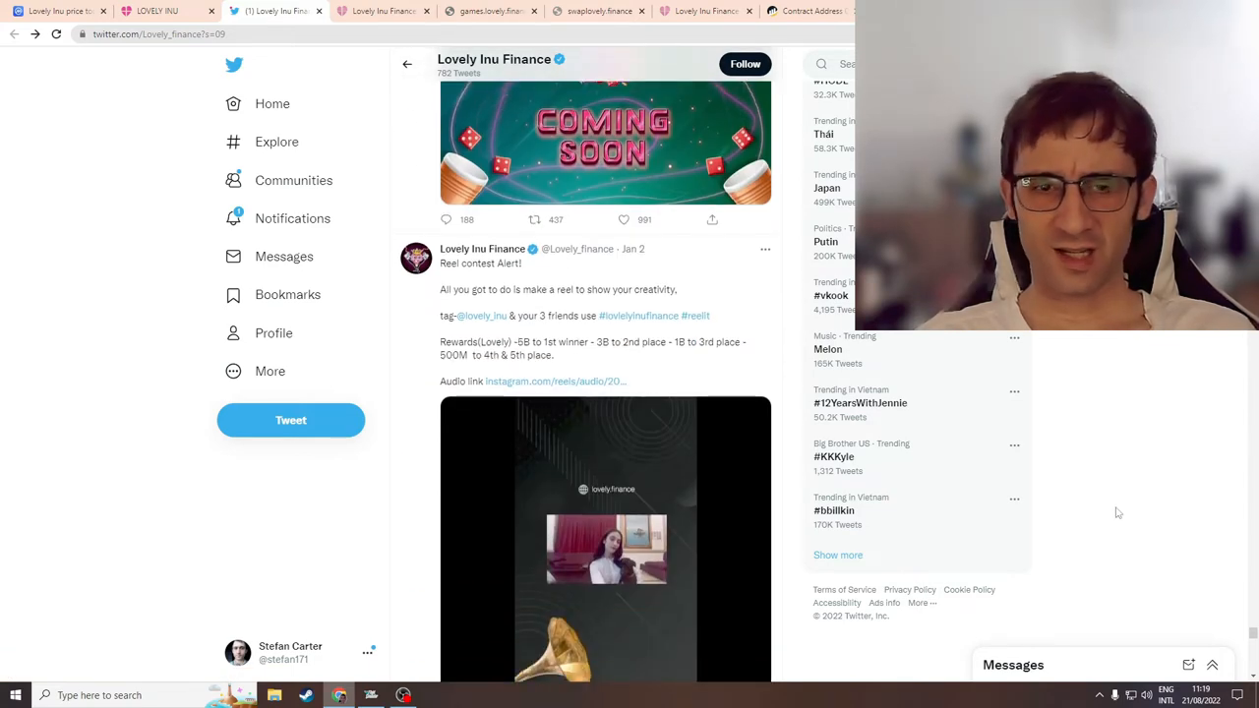
pyautogui.scroll(-3)
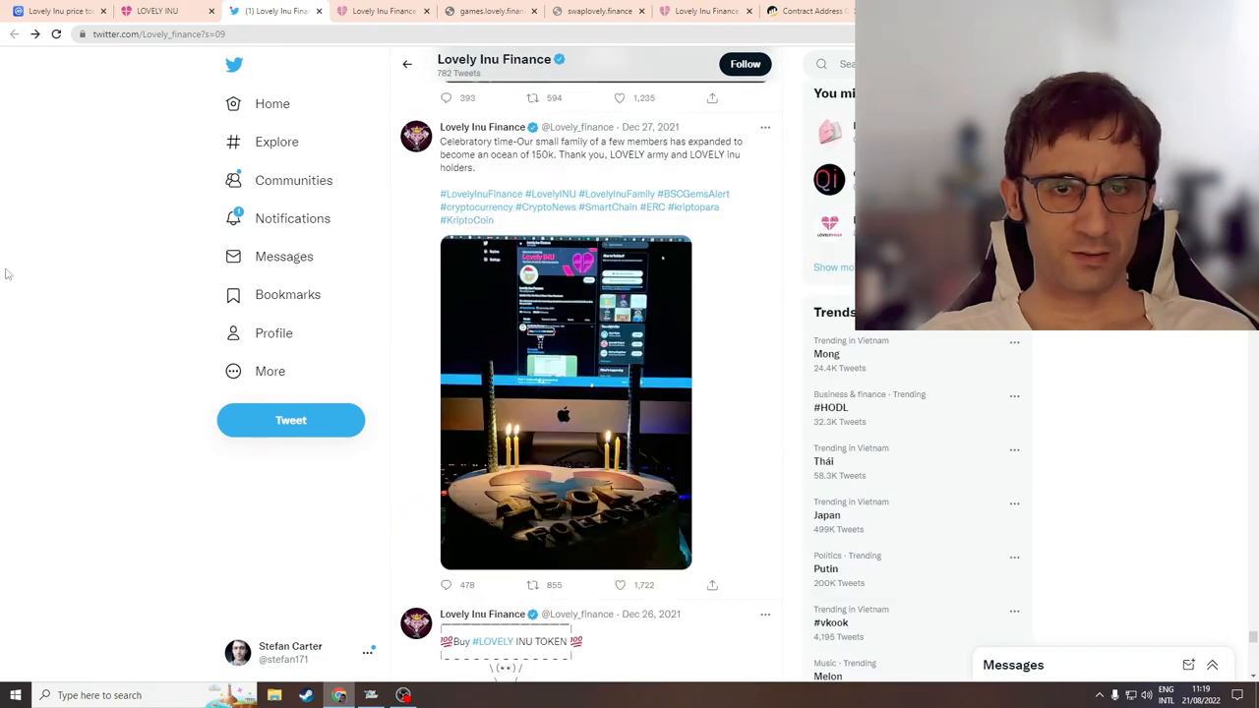
# Step: Reach the December 2021 Fox, CBS & NBC feature tweet and follow its CBS article link
pyautogui.scroll(-3)
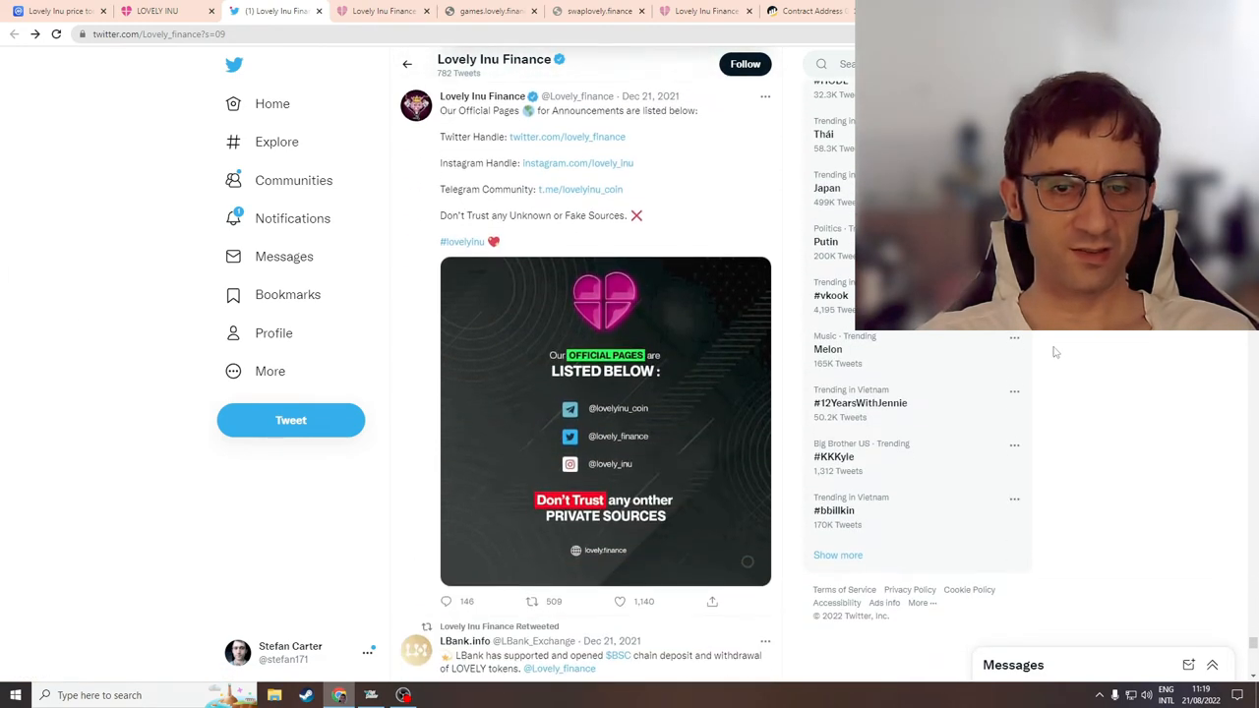
pyautogui.scroll(-3)
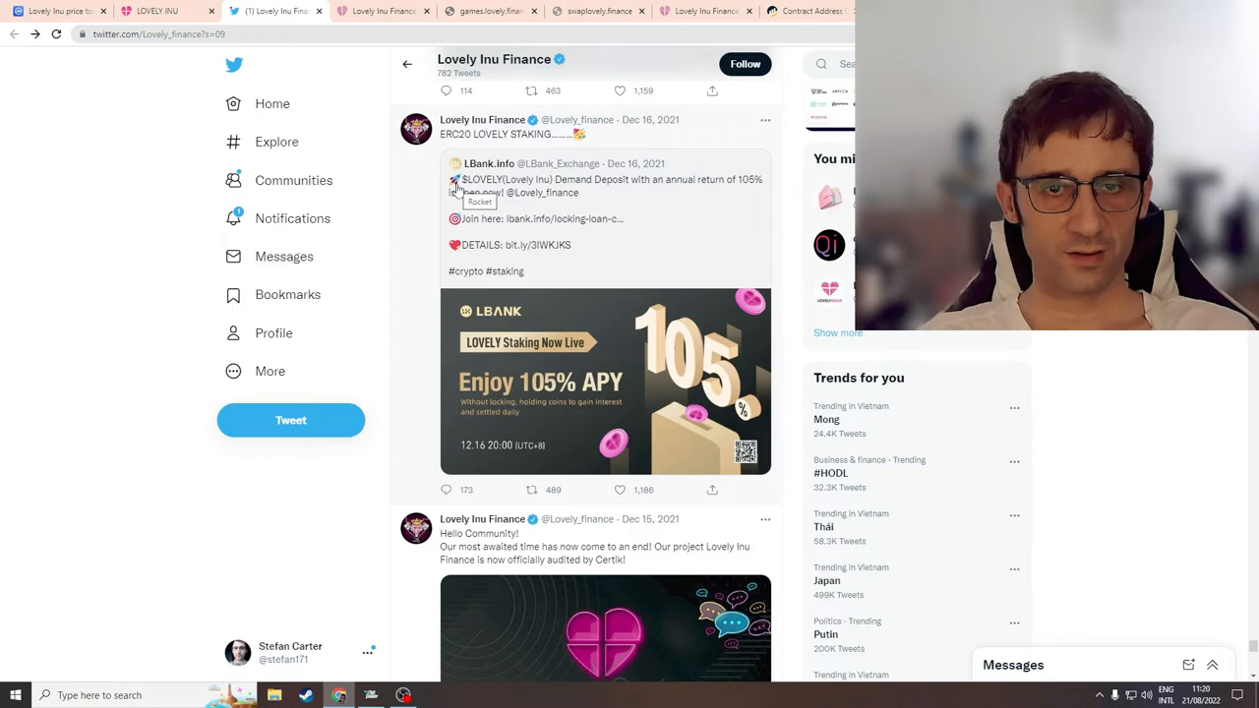
pyautogui.moveTo(452, 203)
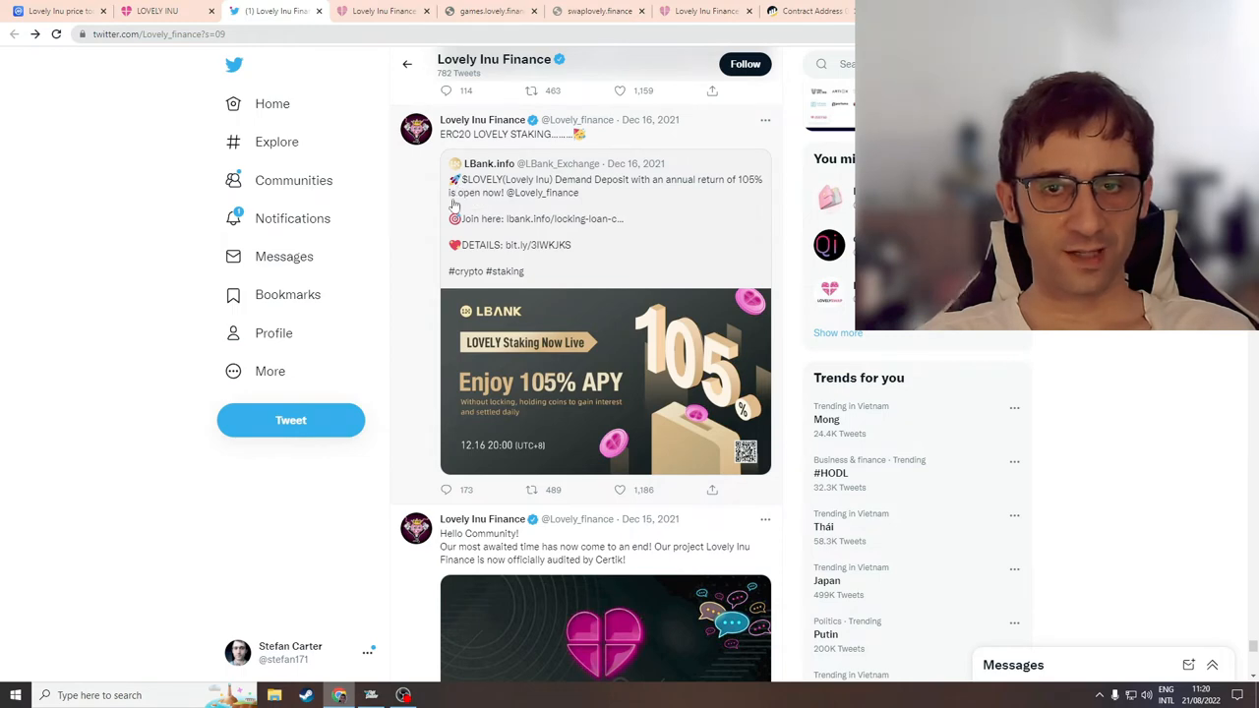
pyautogui.moveTo(813, 292)
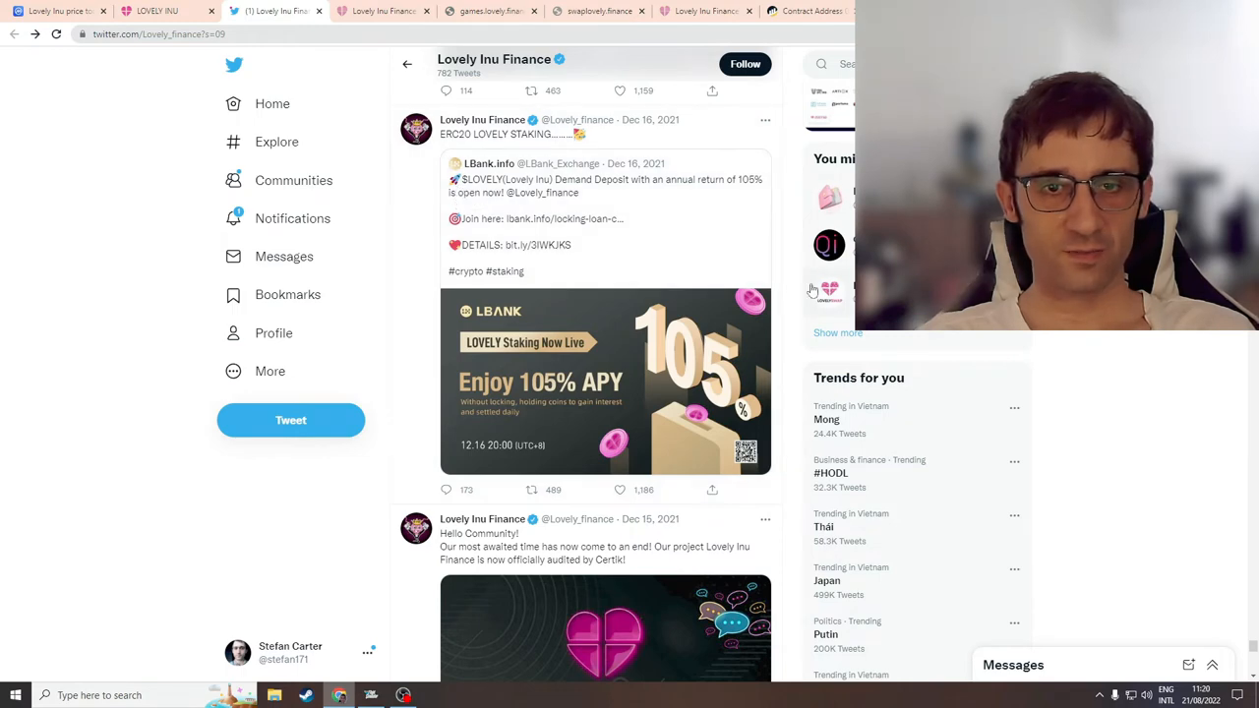
pyautogui.scroll(-3)
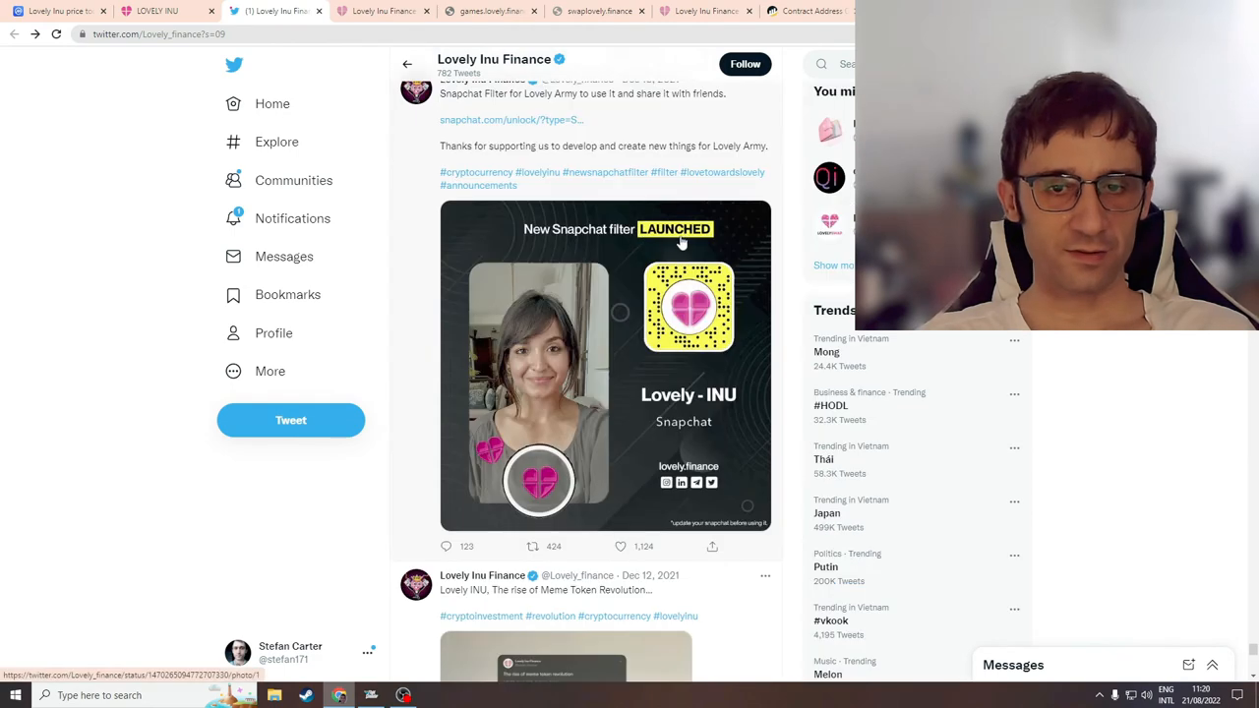
pyautogui.moveTo(659, 271)
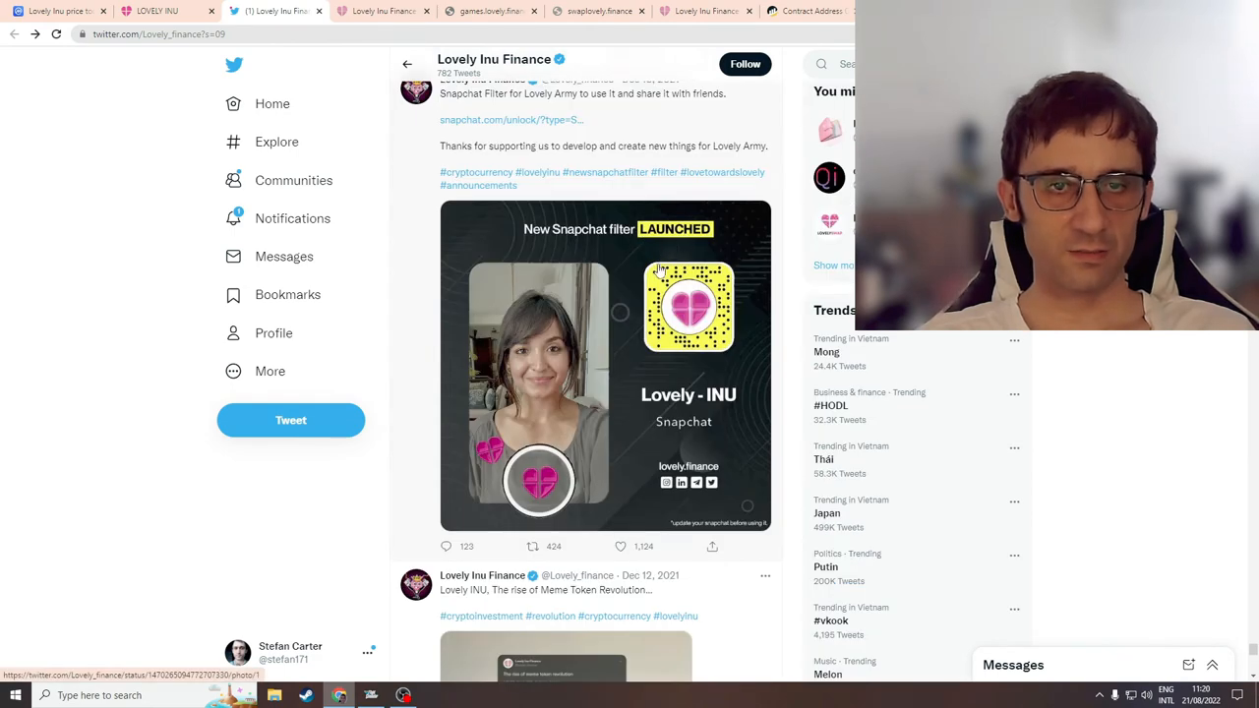
pyautogui.scroll(-3)
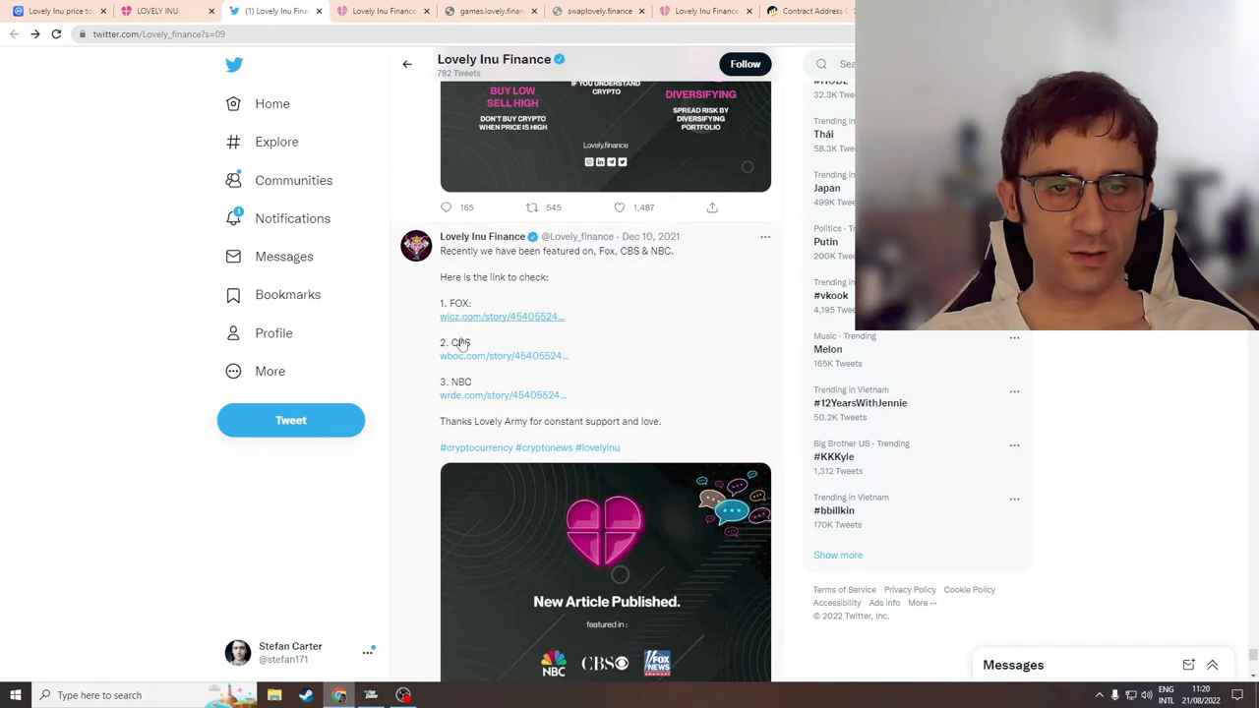
pyautogui.click(502, 315)
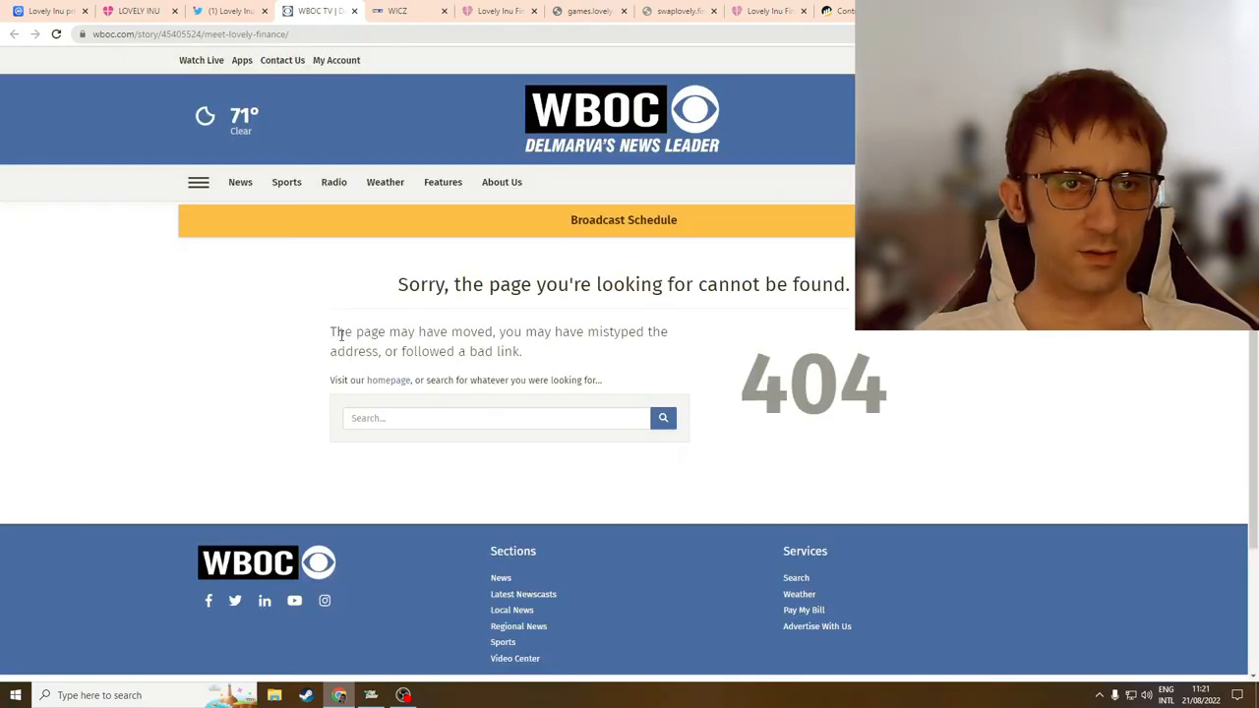
# Step: View the NBC link's WRDE 404 page, close the broken news pages and switch to the BSCheck tab
pyautogui.click(286, 12)
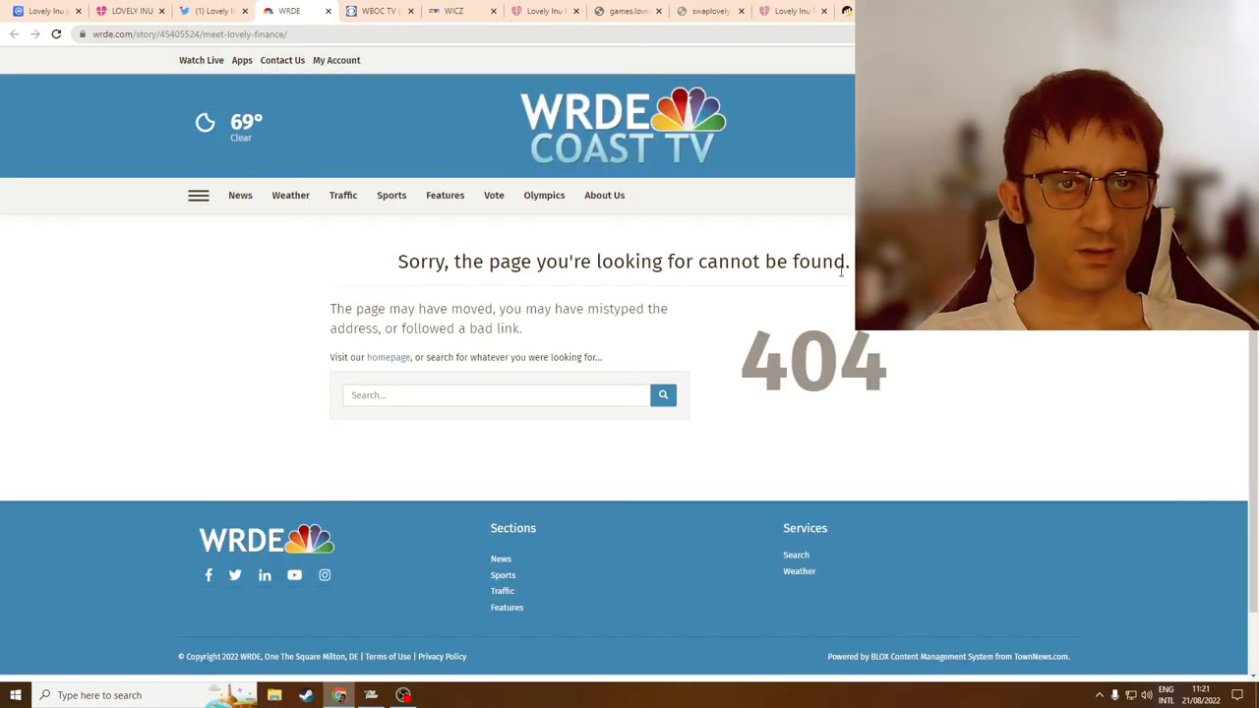
pyautogui.click(378, 12)
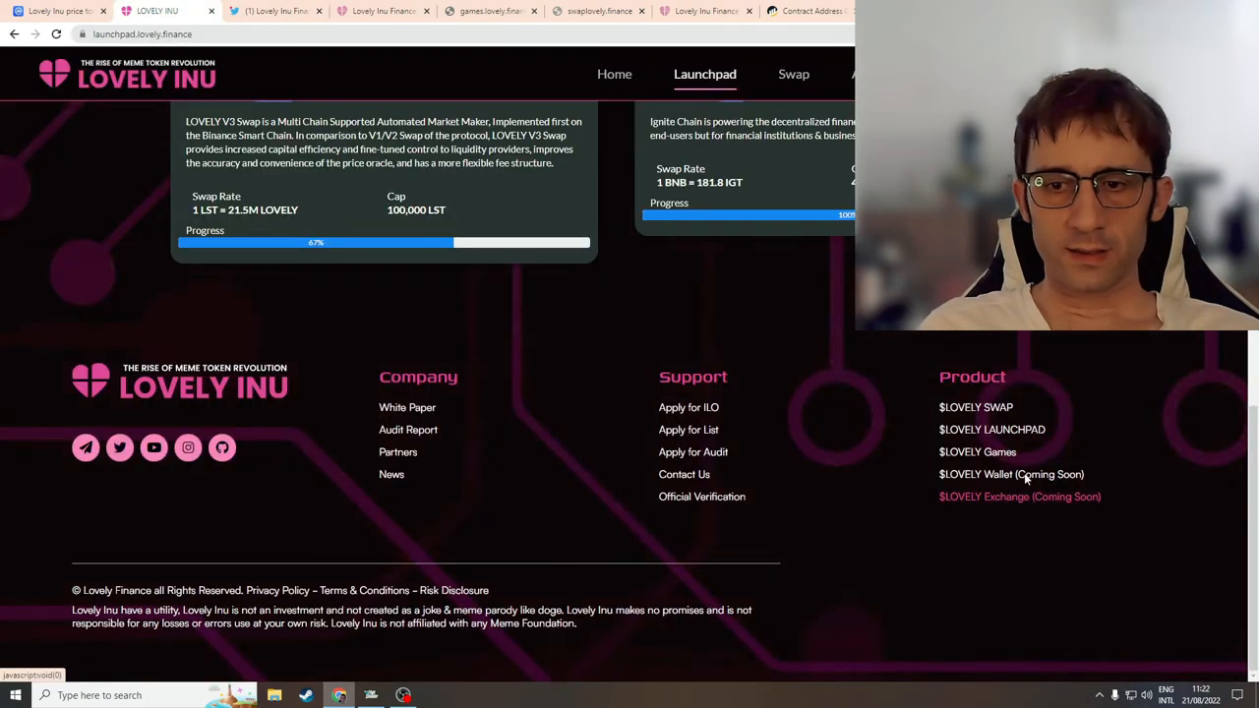
pyautogui.scroll(3)
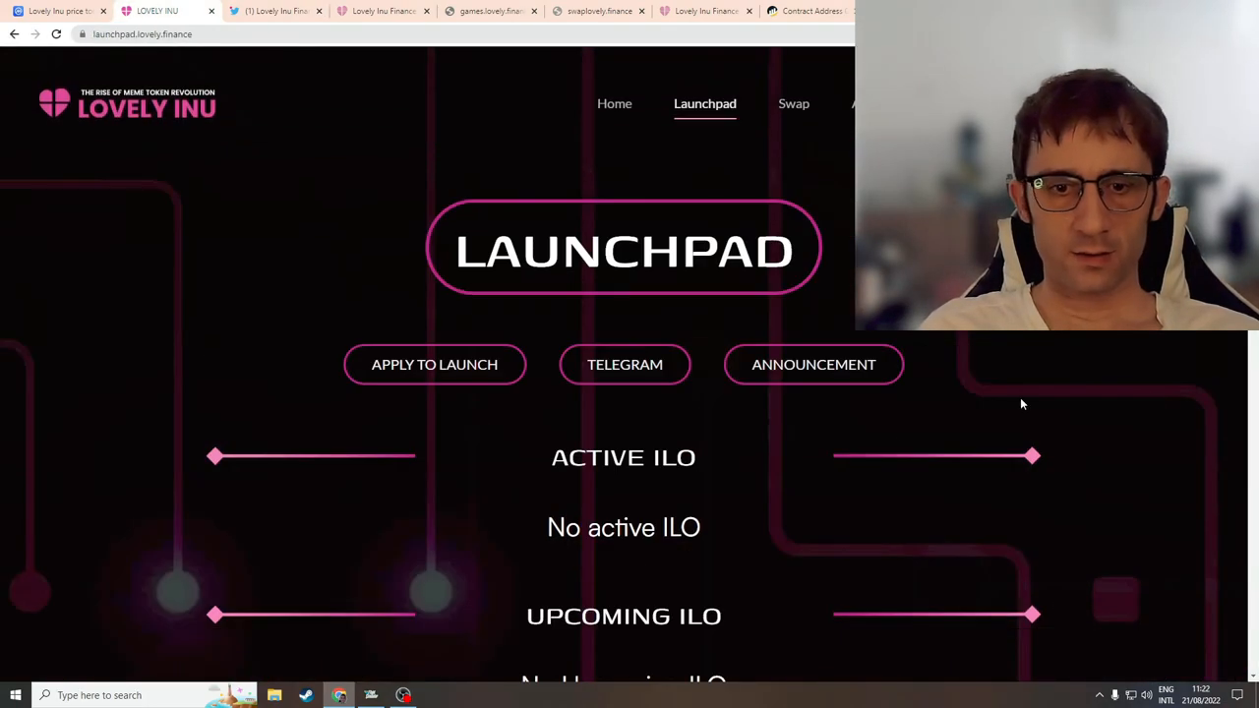
pyautogui.scroll(-3)
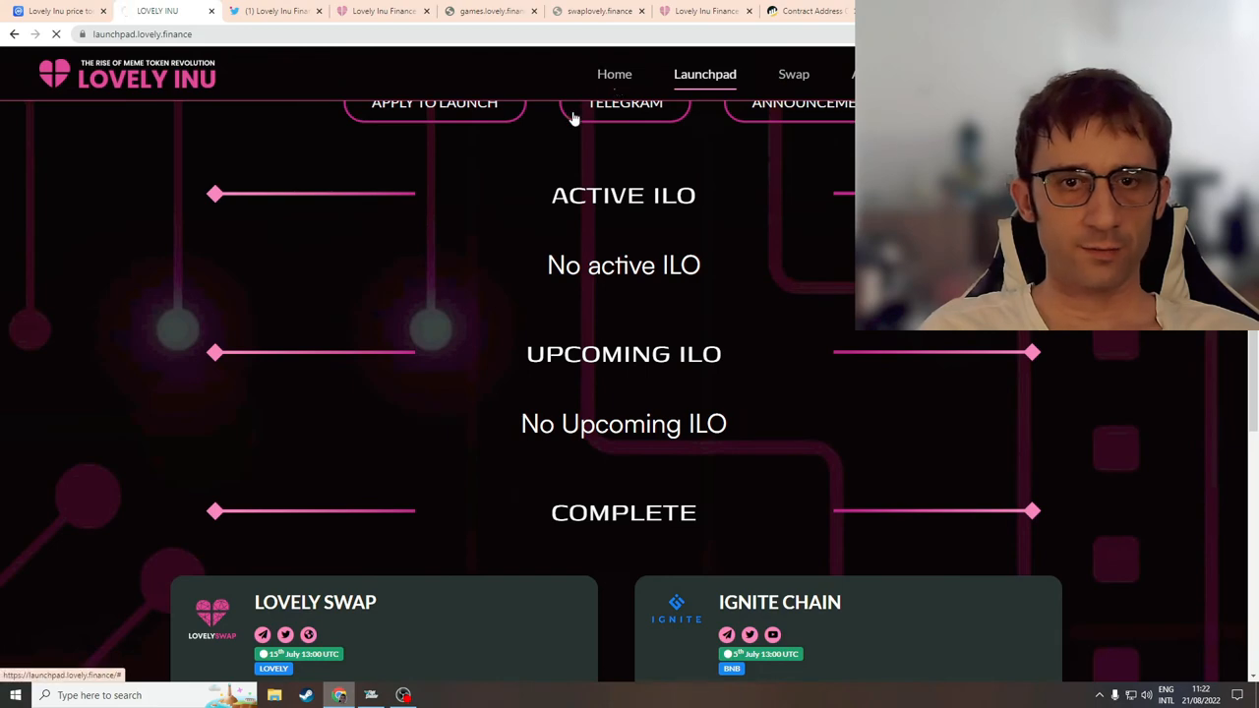
pyautogui.click(126, 98)
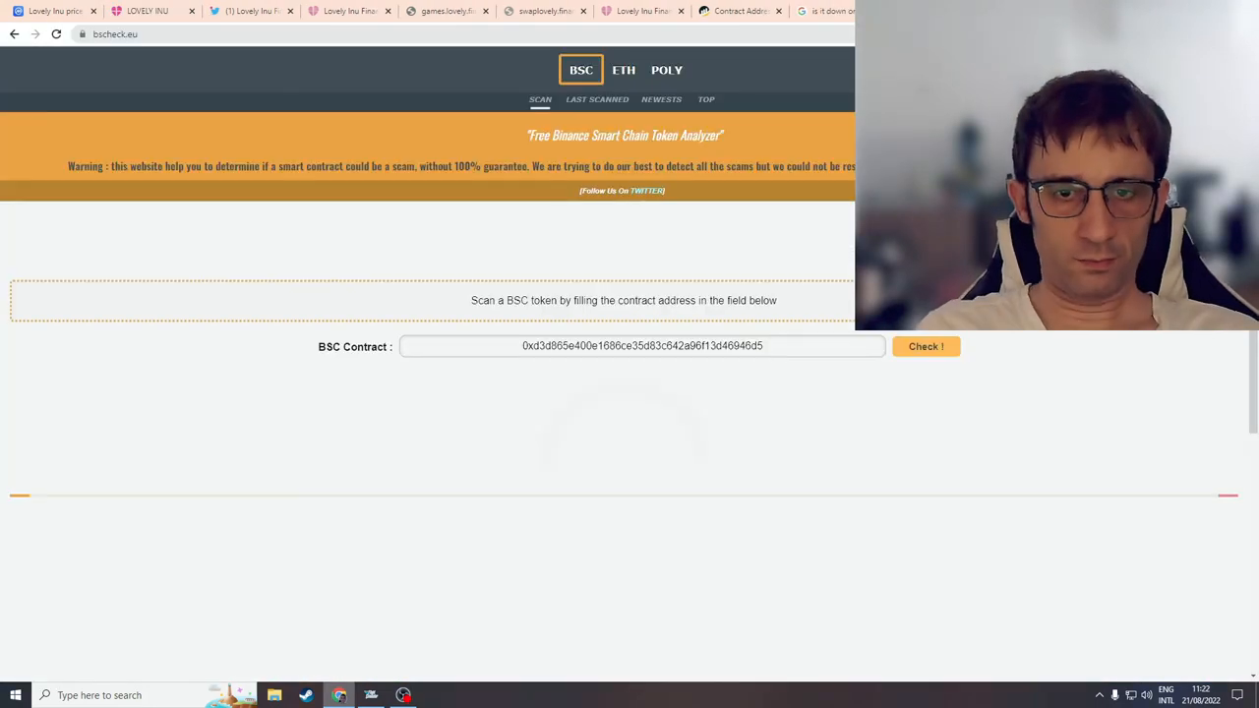
# Step: Run the BSCheck lookup on the Lovely Inu contract, then head to tokensniffer.com
pyautogui.click(925, 346)
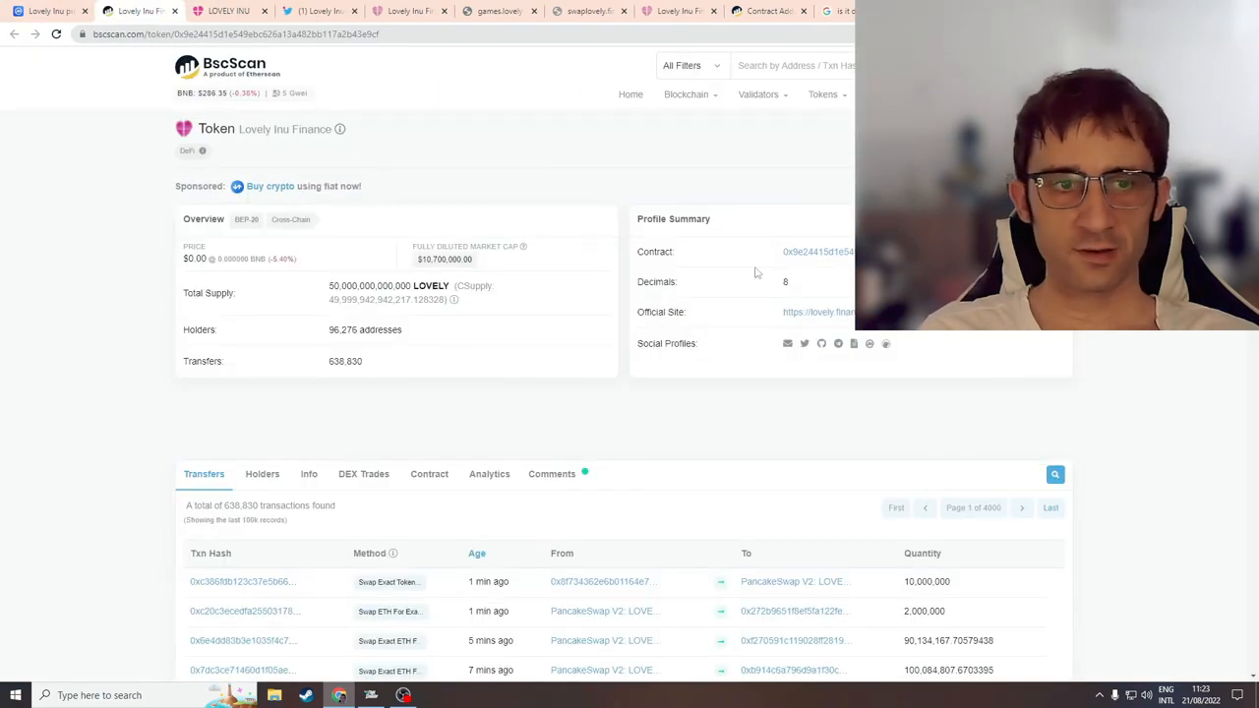
pyautogui.write('tokensniffer.com/token/dhafns4gfs363126a1sohajpbk48nk960d3d9suvnjj665pcqif9njs0ahbz?h=2958')
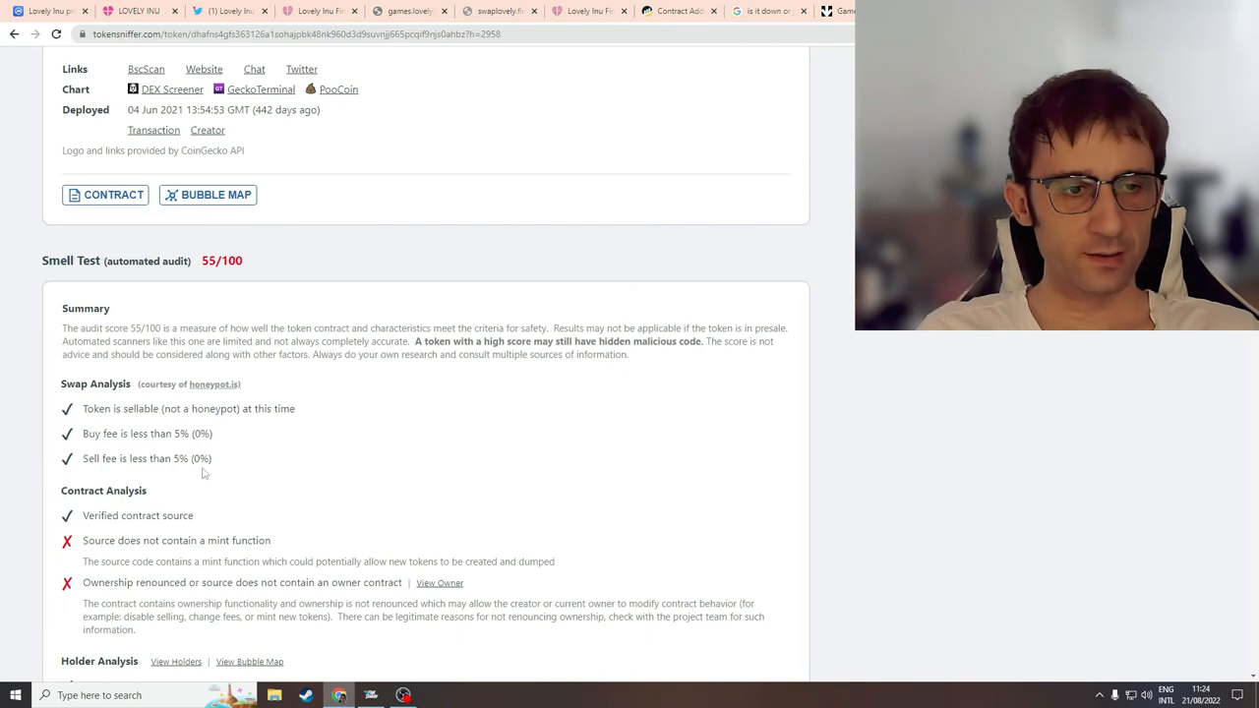
# Step: Review the Token Sniffer 55/100 smell test flags, then return to the Lovely Inu whitepaper tab
pyautogui.scroll(-3)
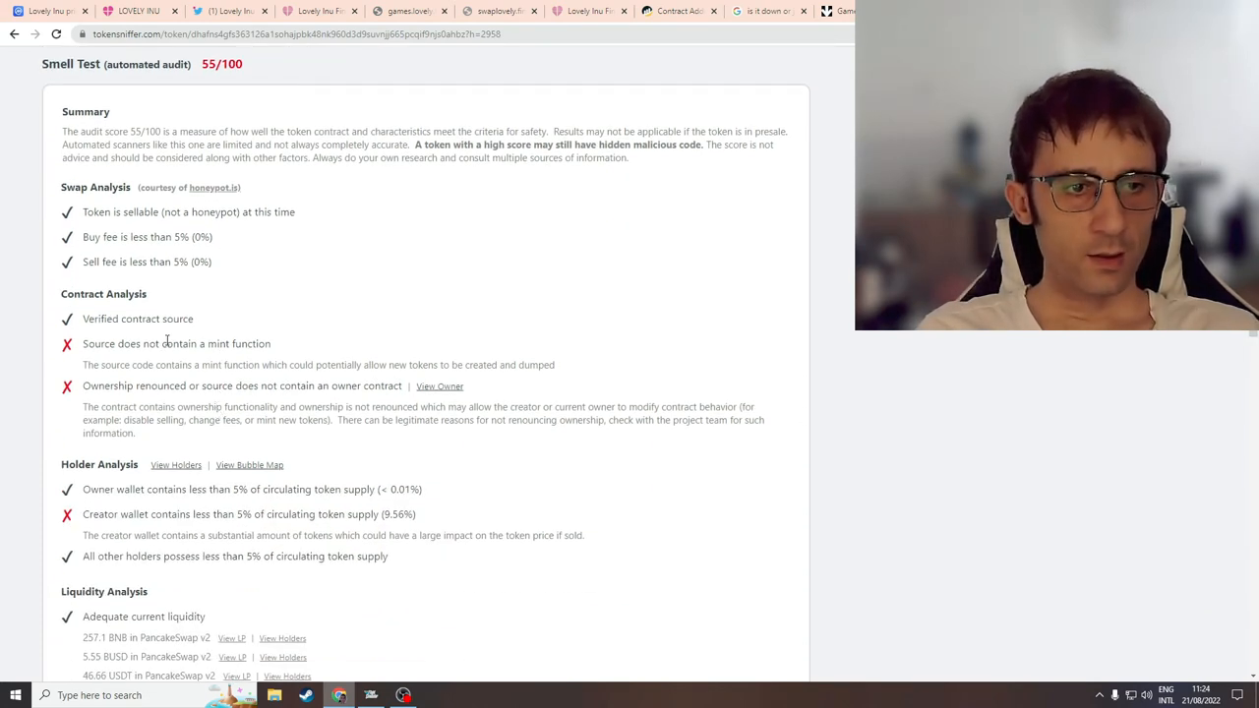
pyautogui.moveTo(279, 355)
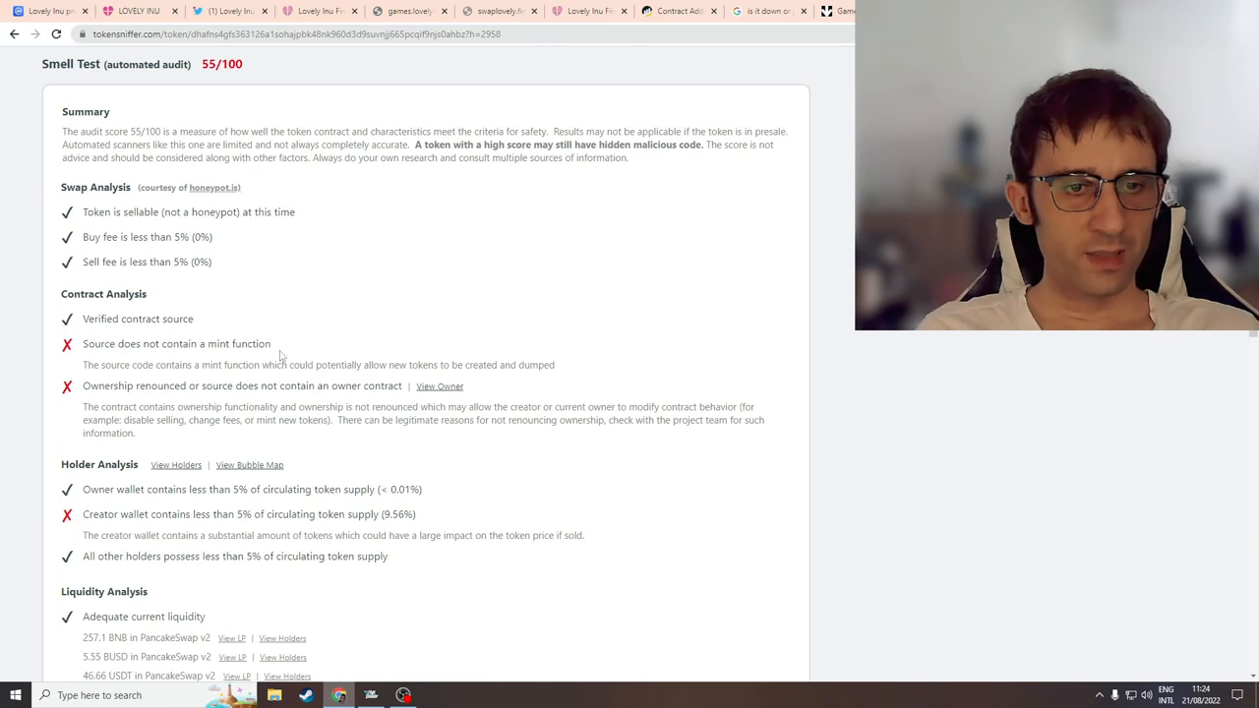
pyautogui.click(318, 11)
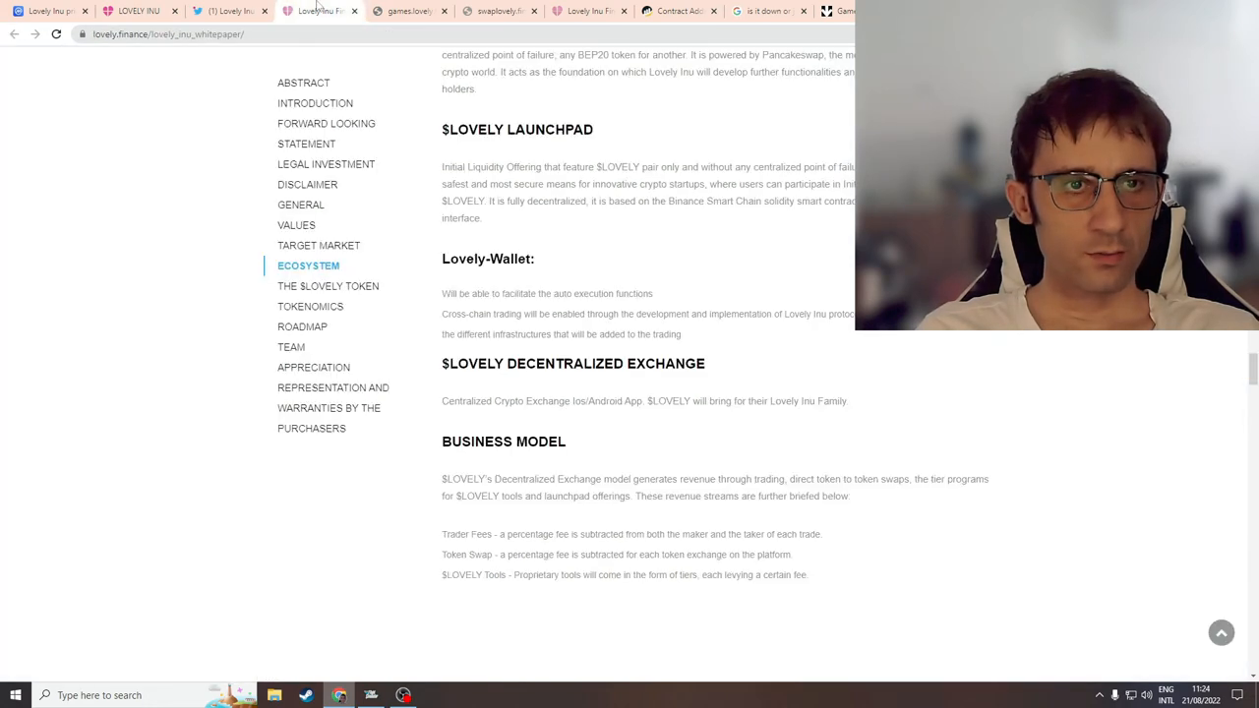
pyautogui.moveTo(315, 103)
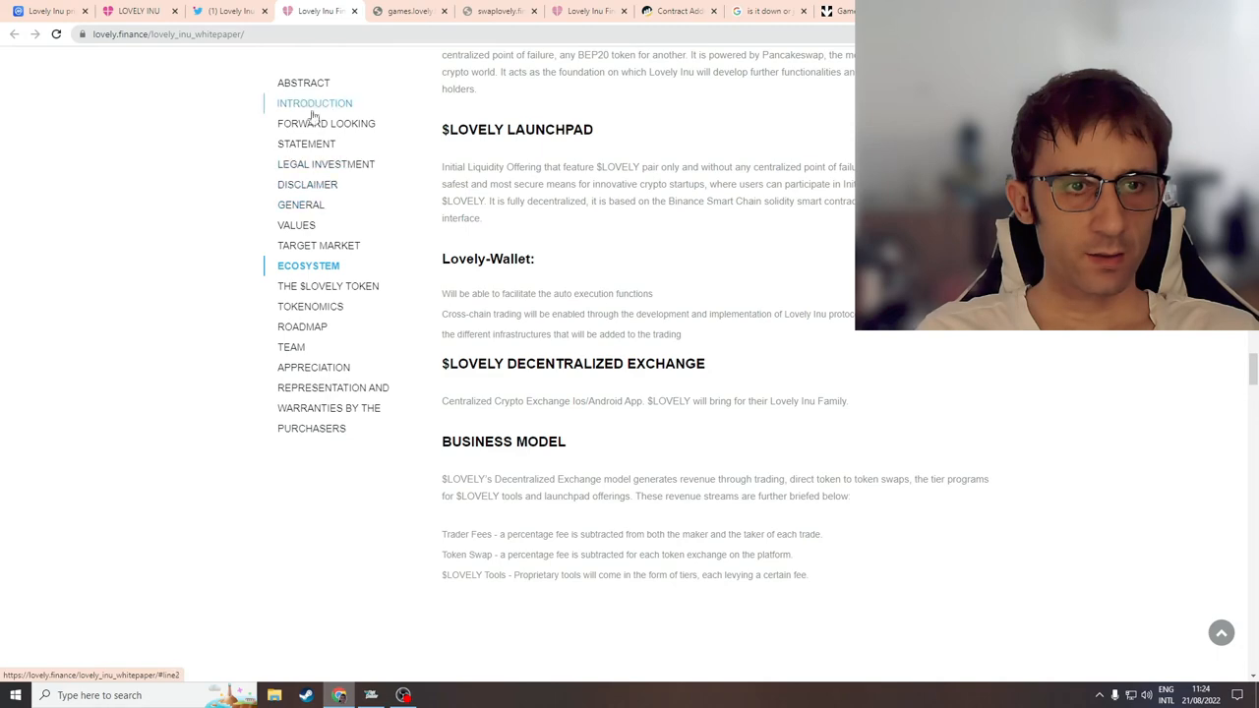
# Step: Return to the lovely.finance homepage and bring the exchange listings and V3 Swap products into view
pyautogui.click(303, 82)
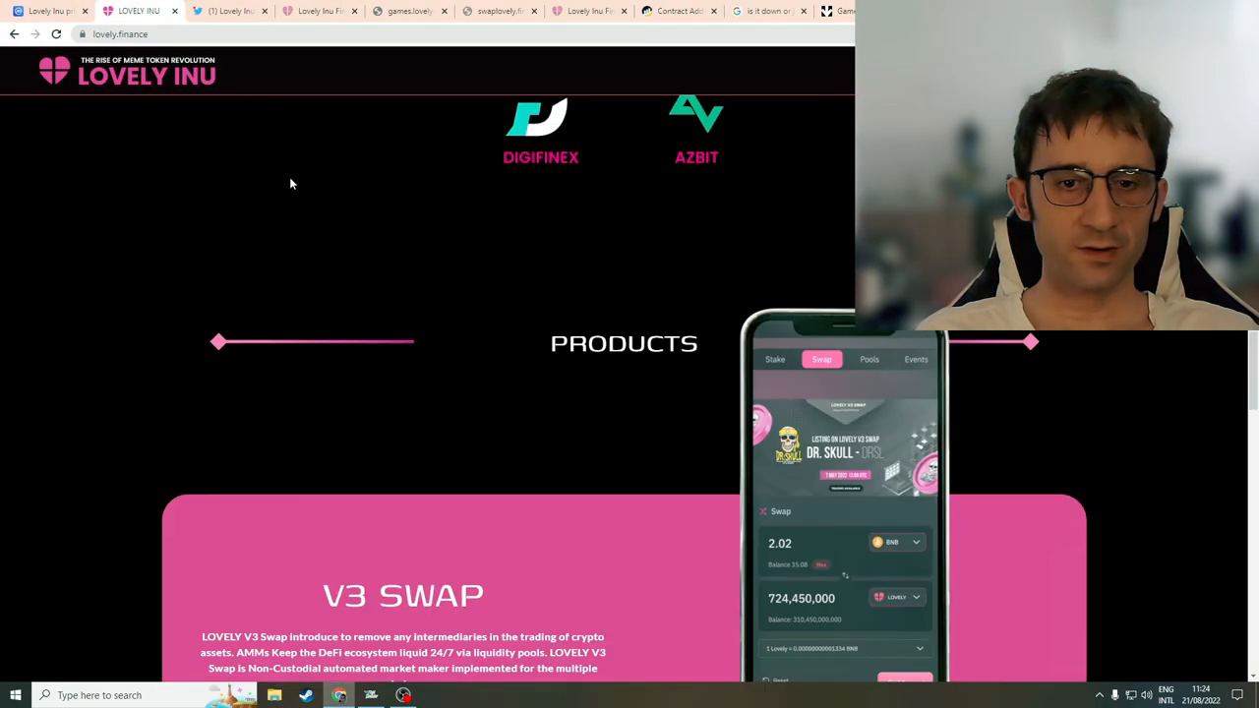
pyautogui.scroll(-3)
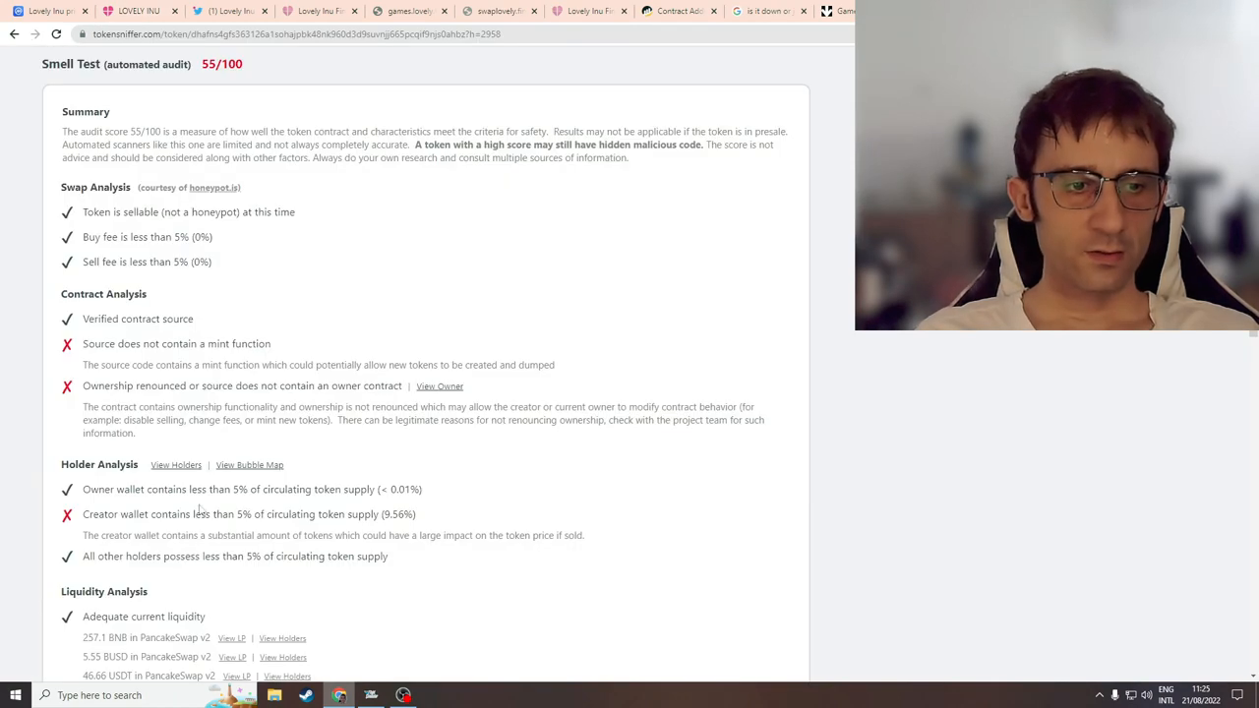
pyautogui.moveTo(293, 405)
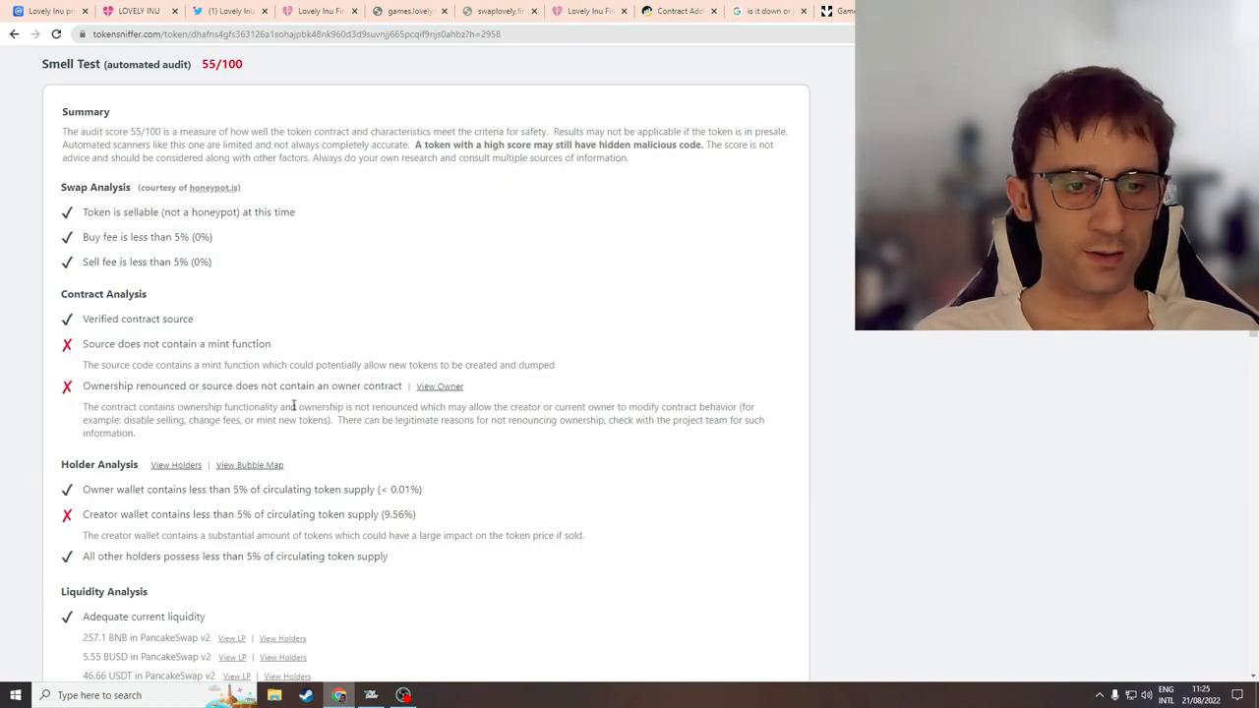
pyautogui.moveTo(441, 504)
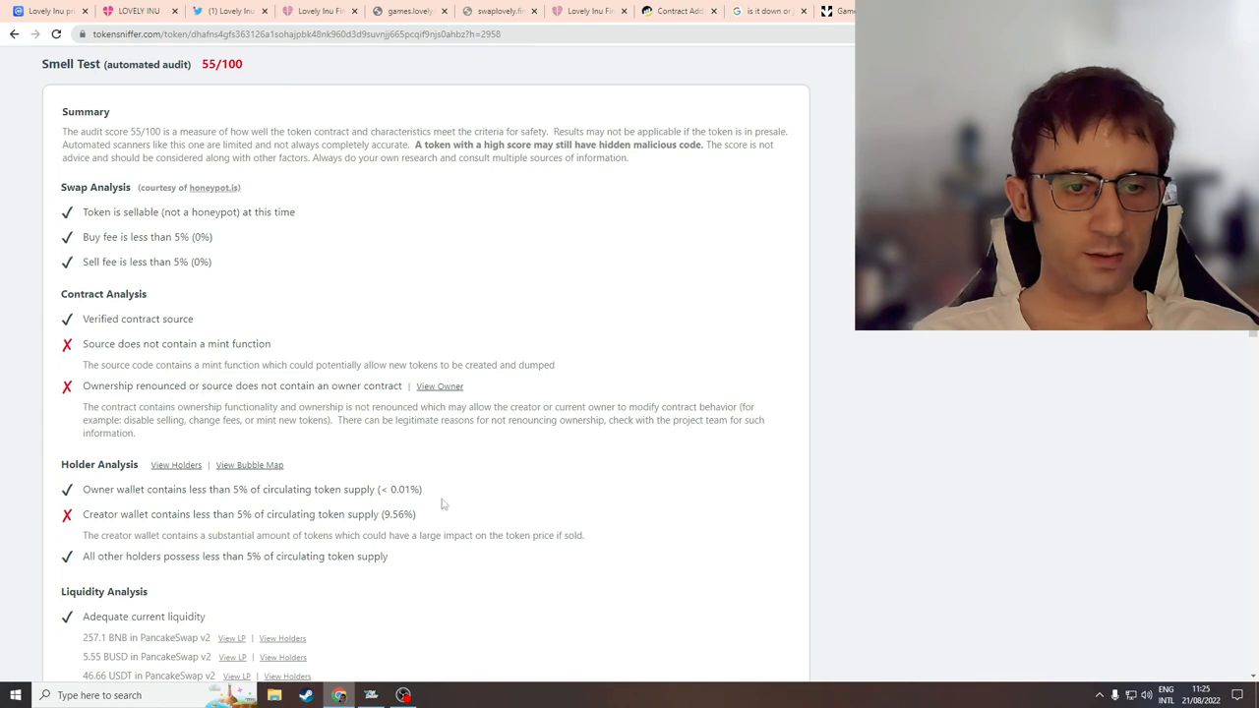
pyautogui.moveTo(386, 480)
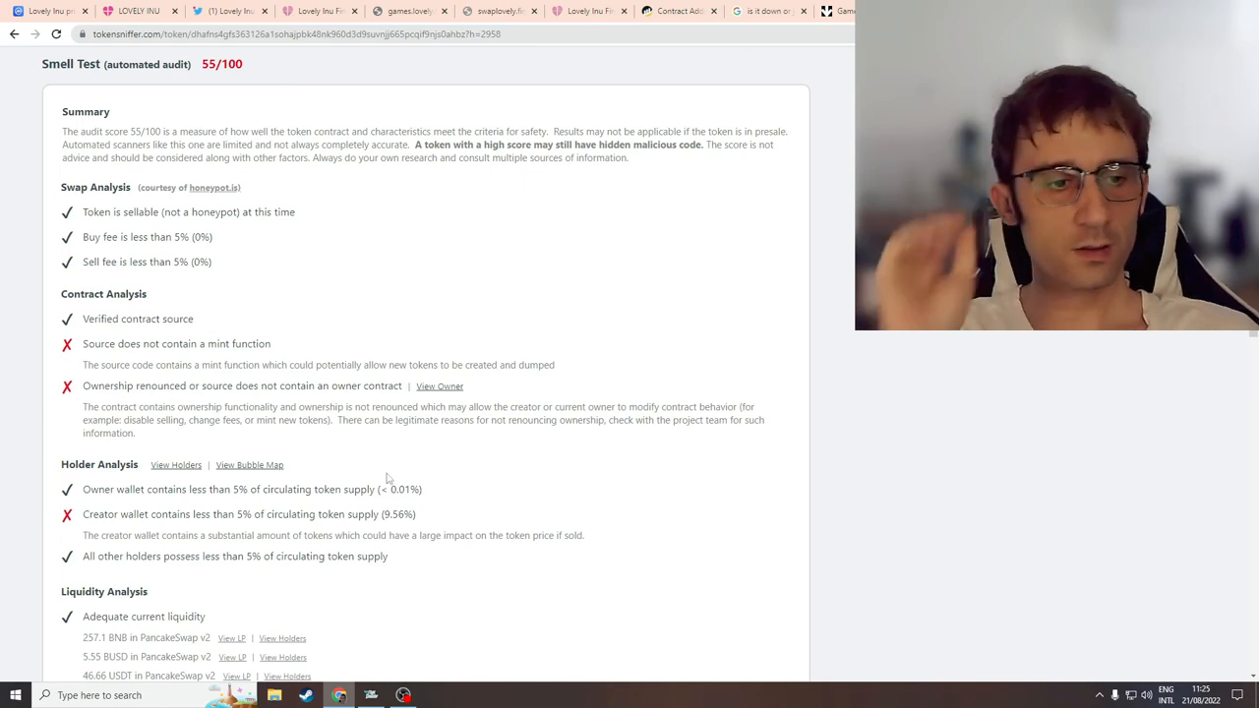
pyautogui.scroll(-3)
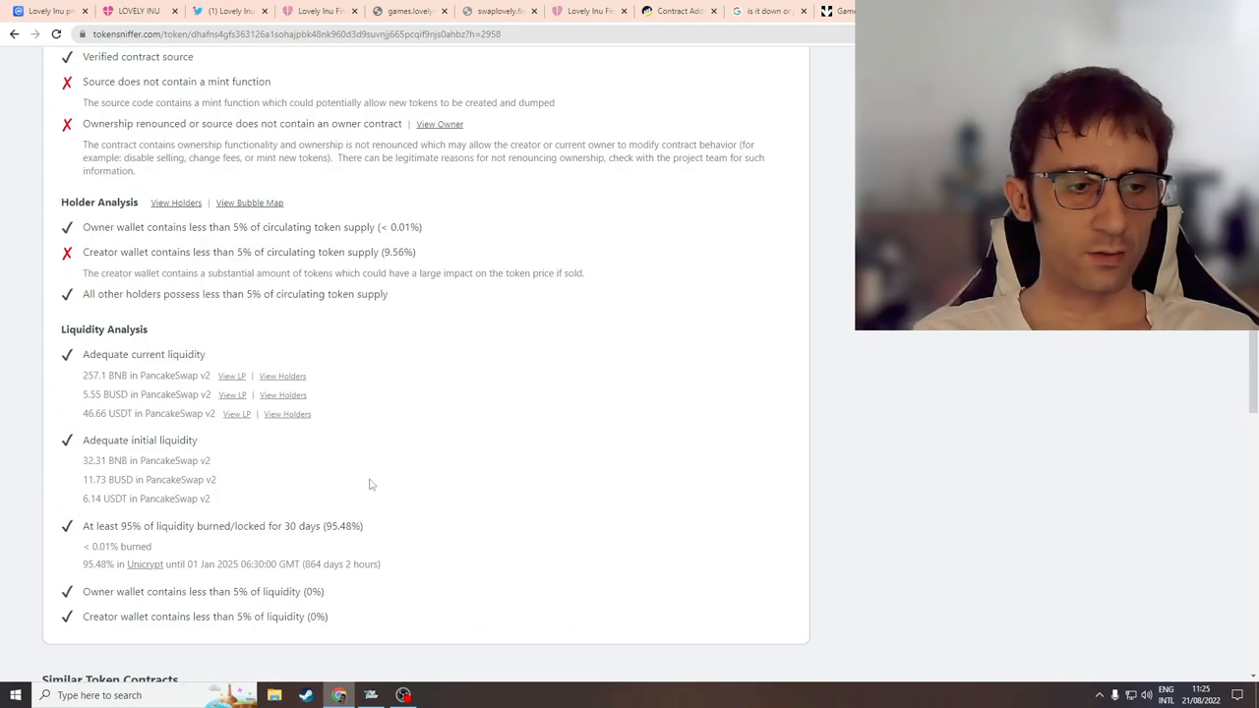
pyautogui.scroll(3)
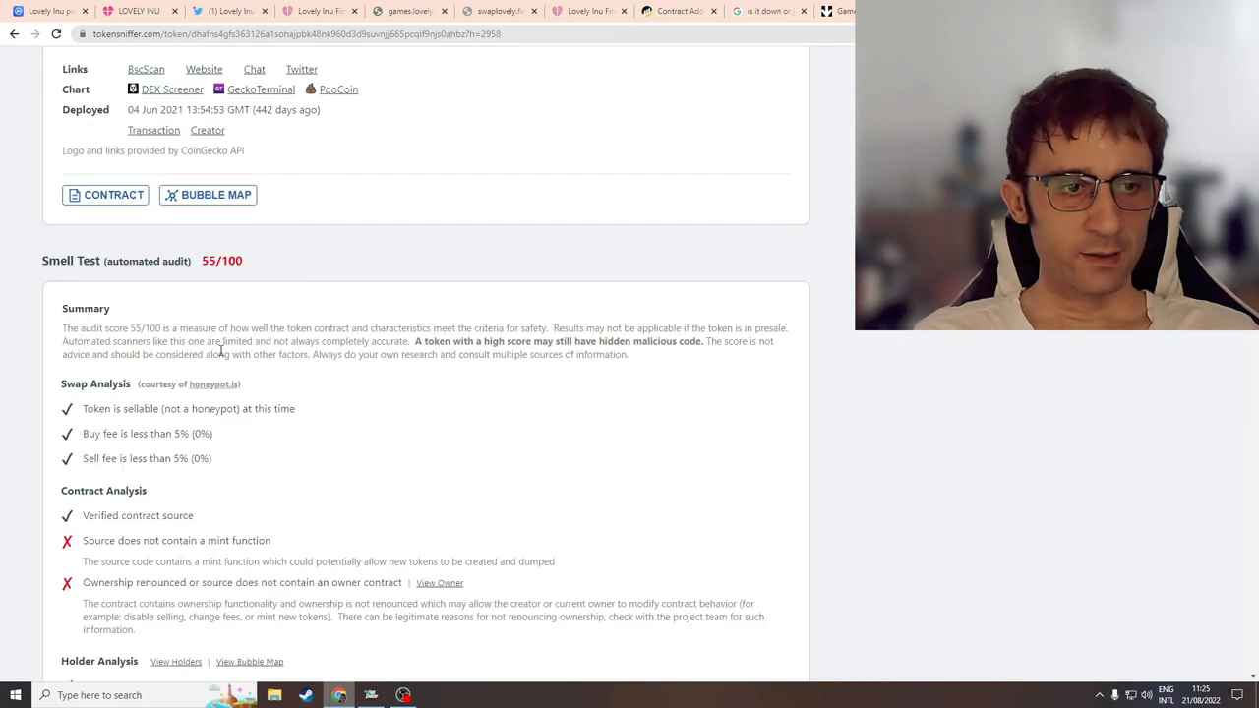
pyautogui.moveTo(167, 423)
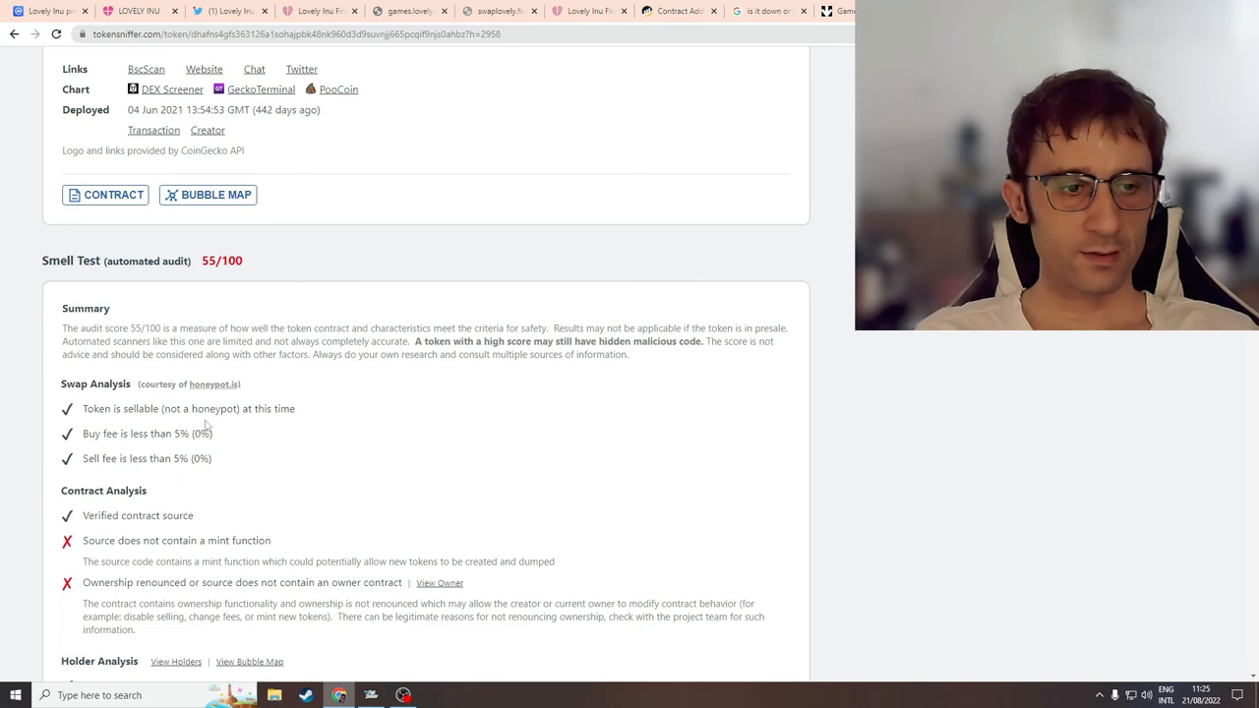
pyautogui.doubleClick(218, 539)
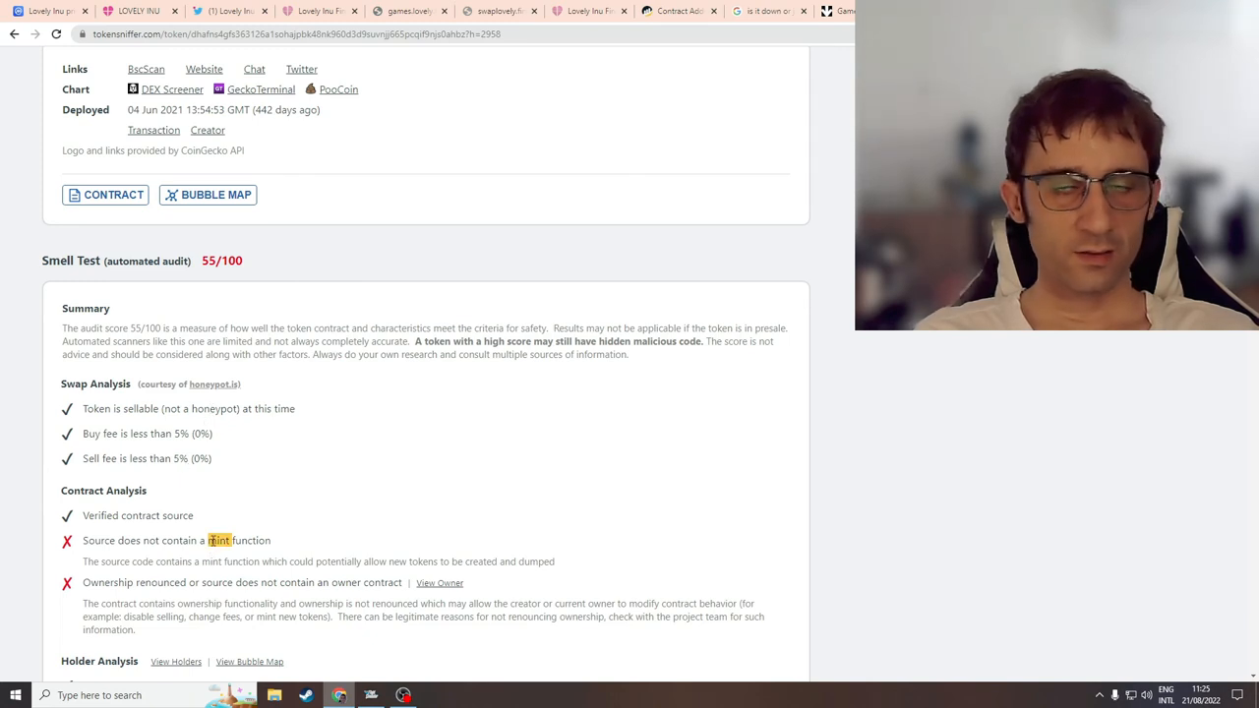
pyautogui.moveTo(208, 474)
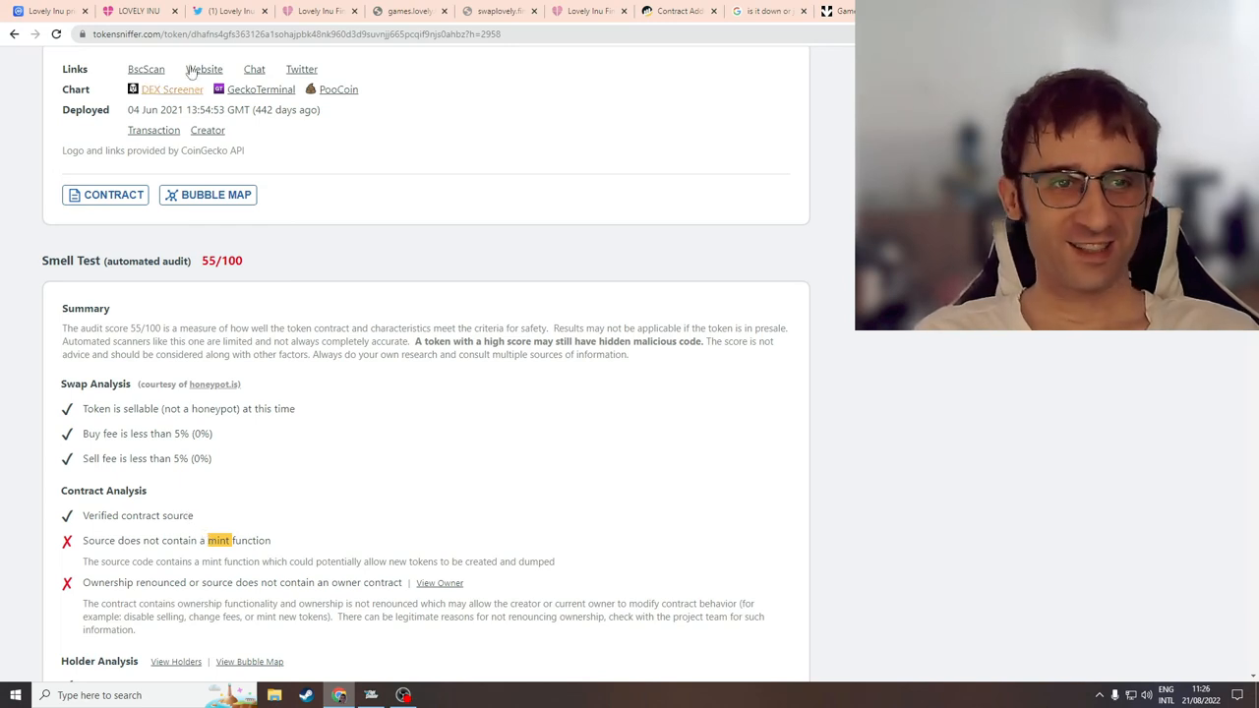
# Step: Follow Token Sniffer's Website link to lovely.finance, view the Upcoming Listing banner, then return to the top
pyautogui.click(137, 12)
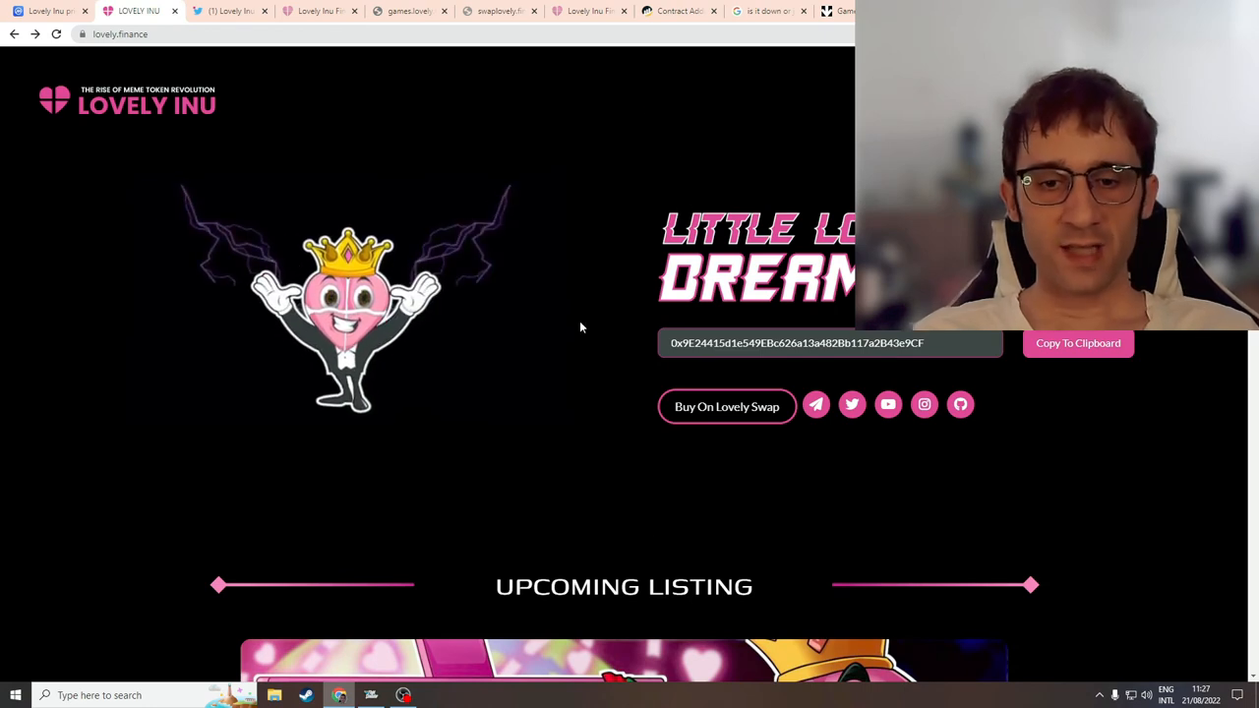
pyautogui.moveTo(558, 232)
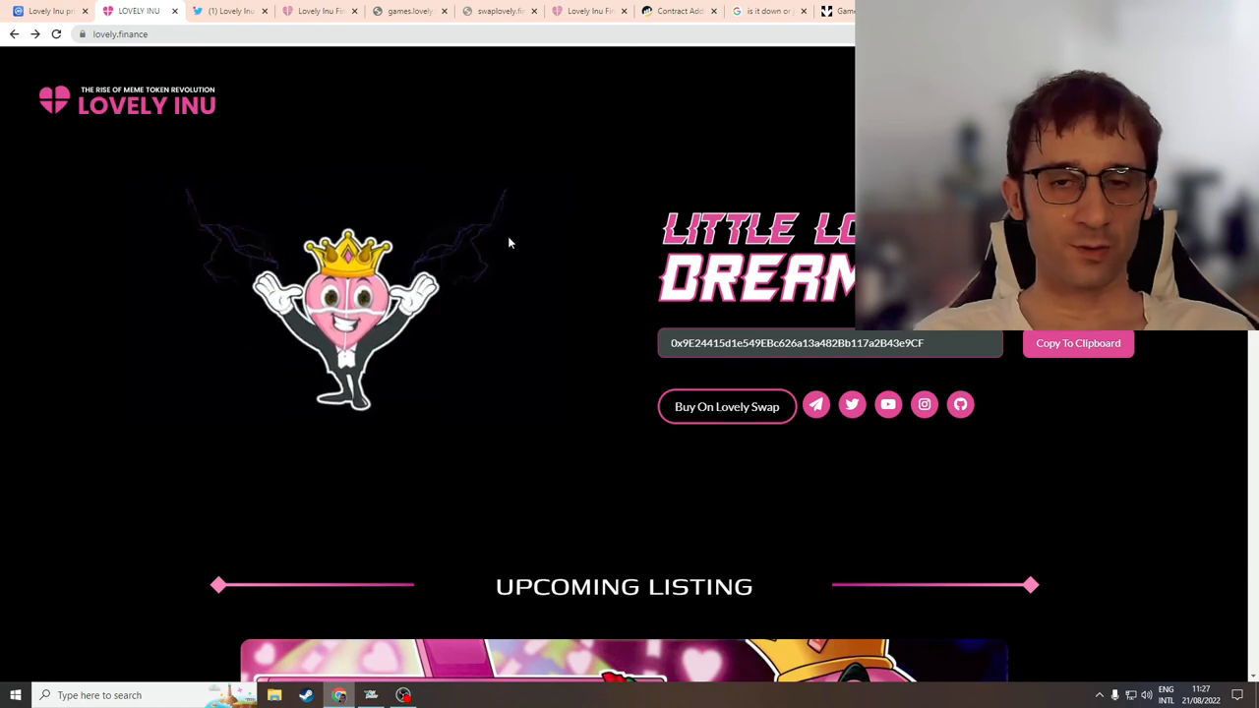
pyautogui.scroll(-3)
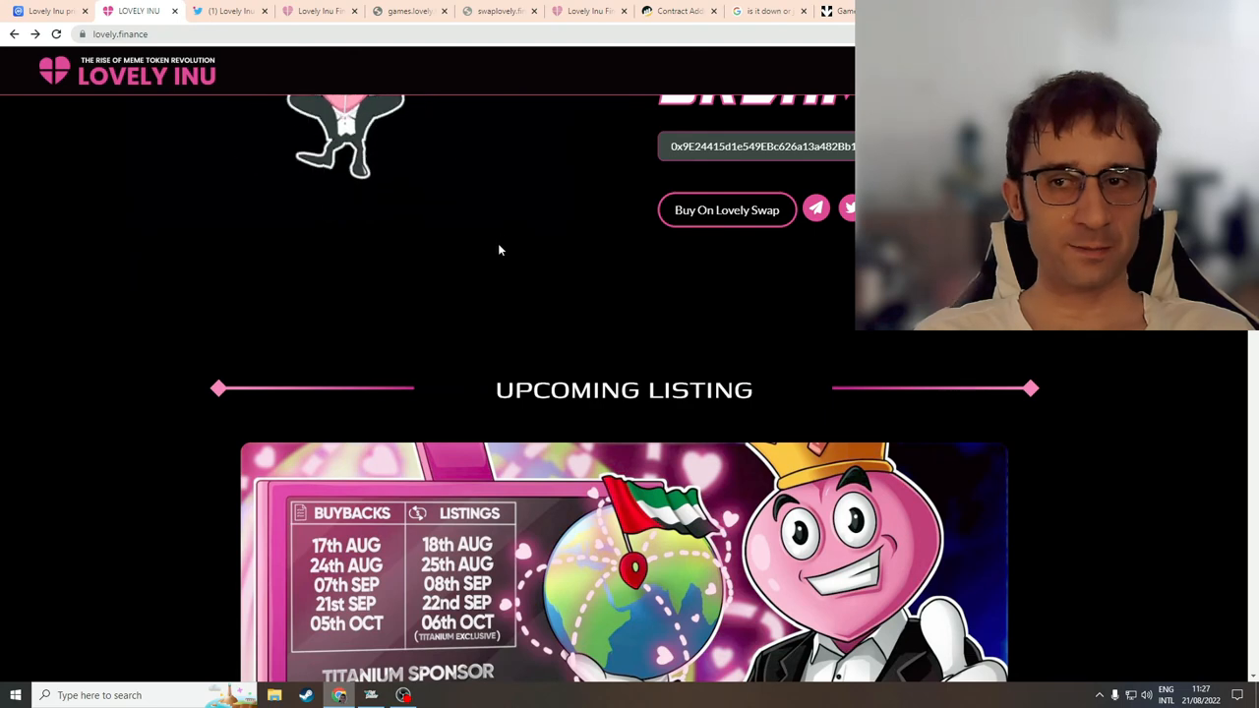
pyautogui.scroll(-3)
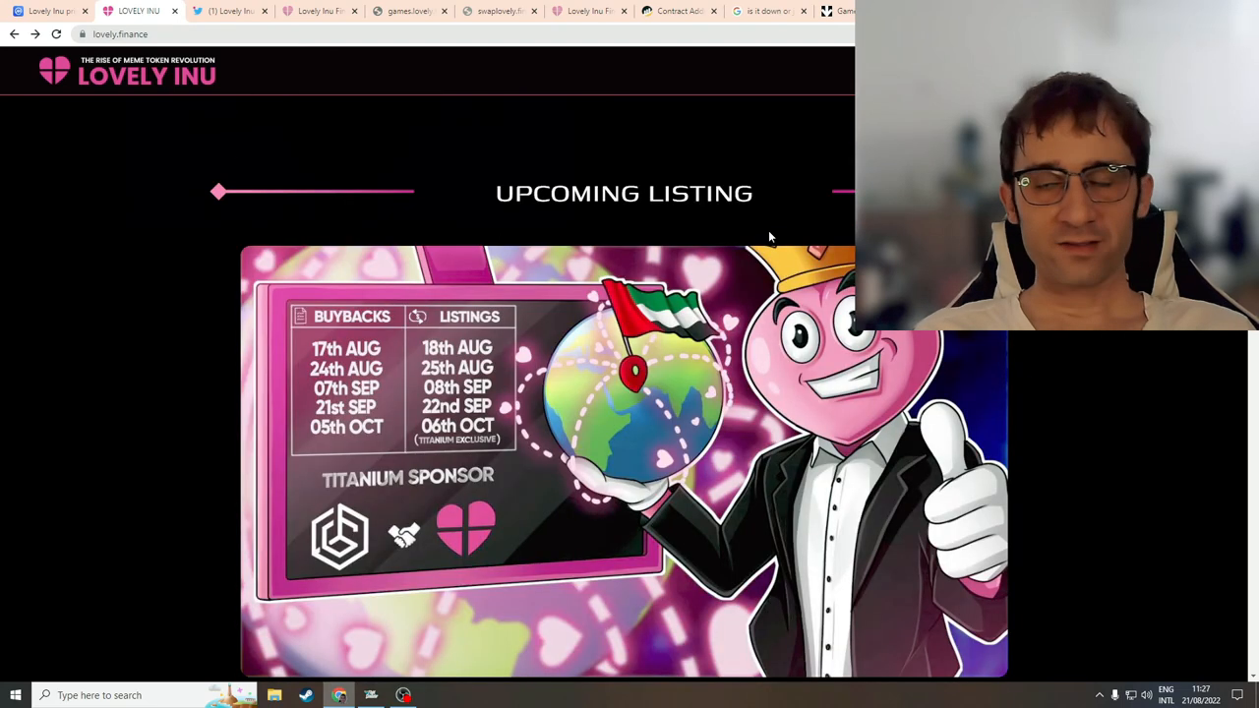
pyautogui.moveTo(683, 163)
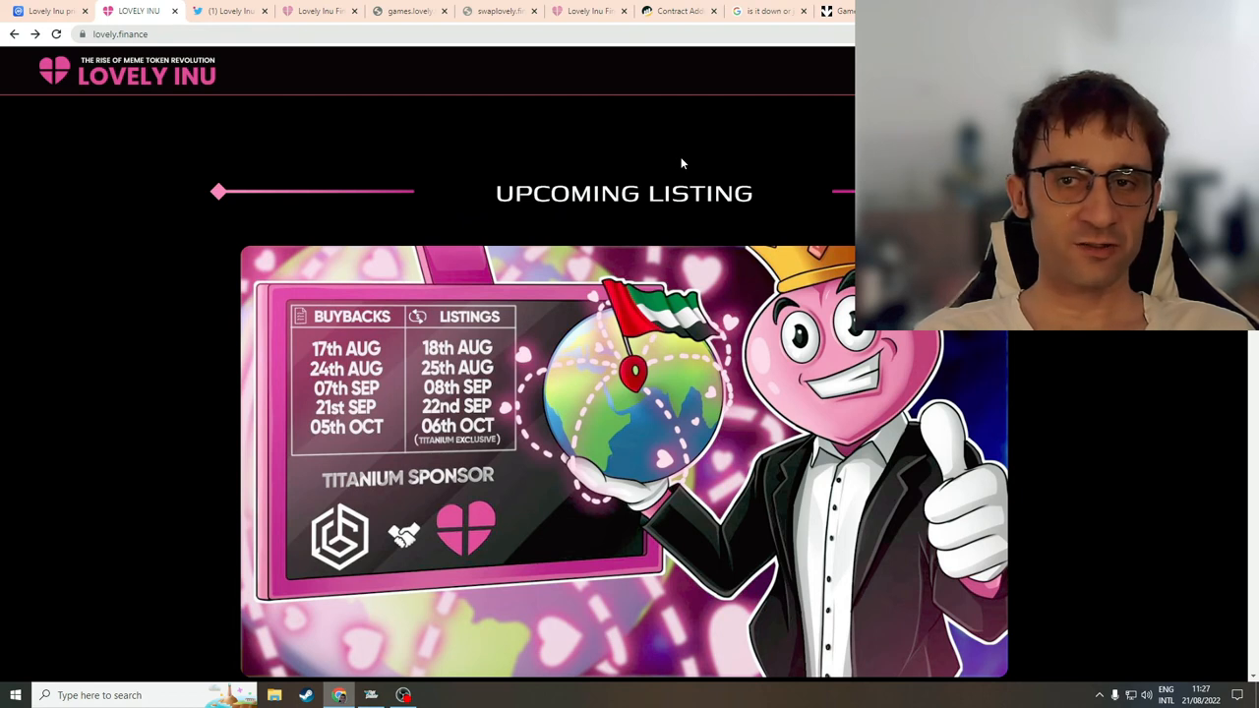
pyautogui.moveTo(638, 173)
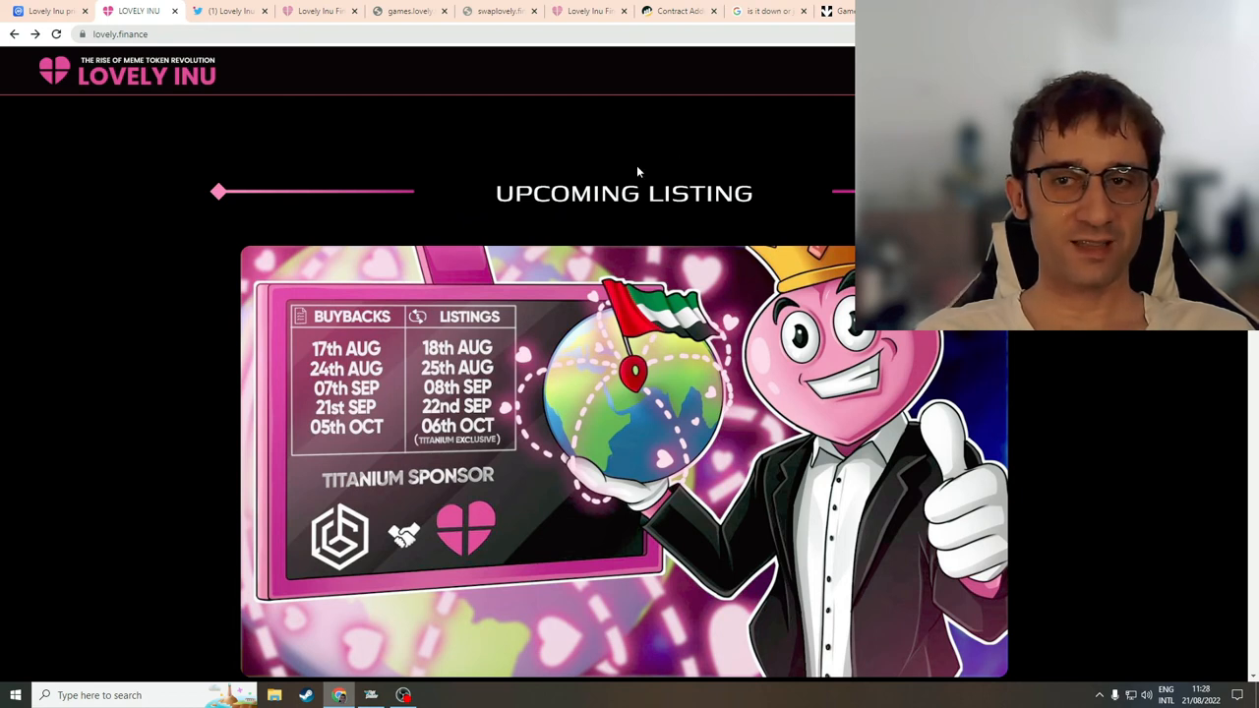
pyautogui.moveTo(650, 93)
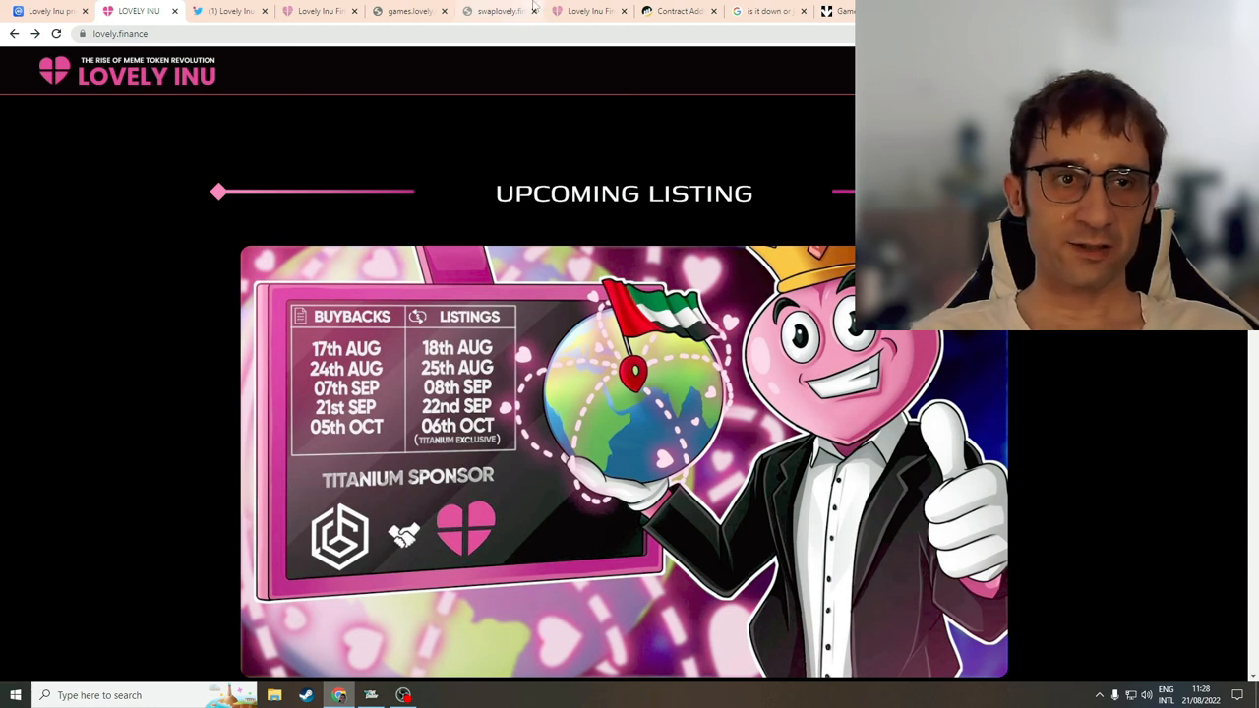
pyautogui.moveTo(500, 12)
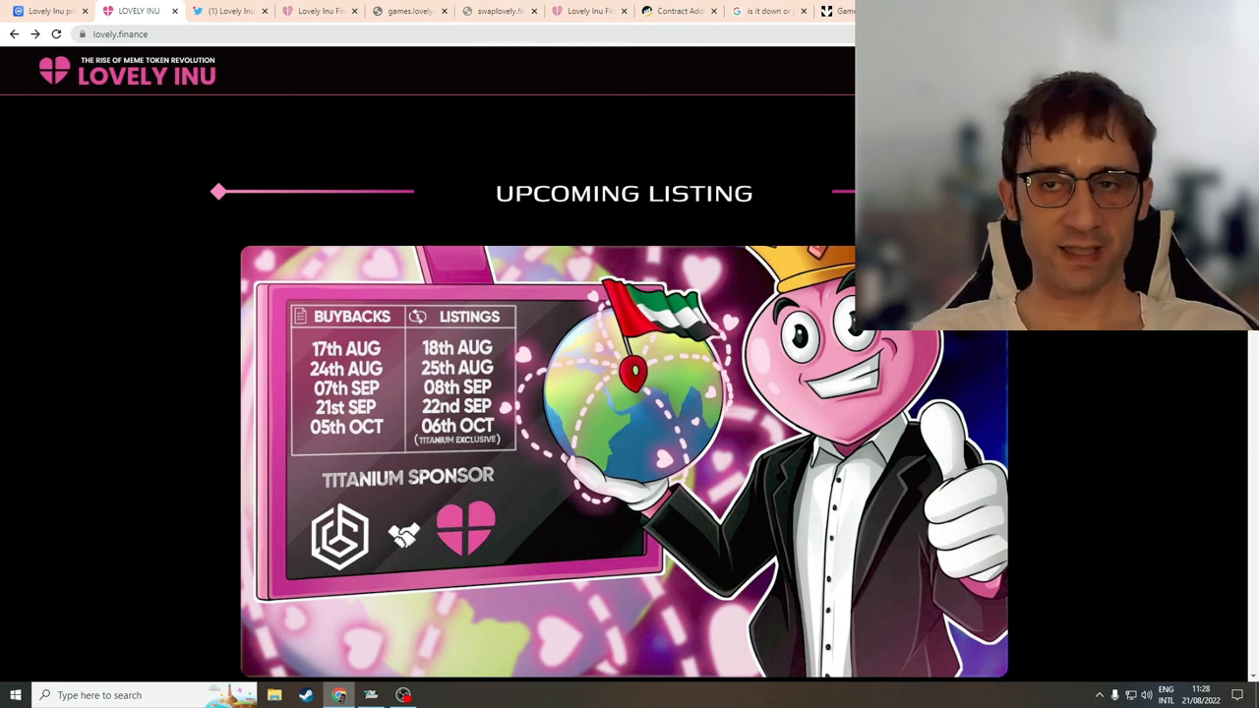
pyautogui.scroll(3)
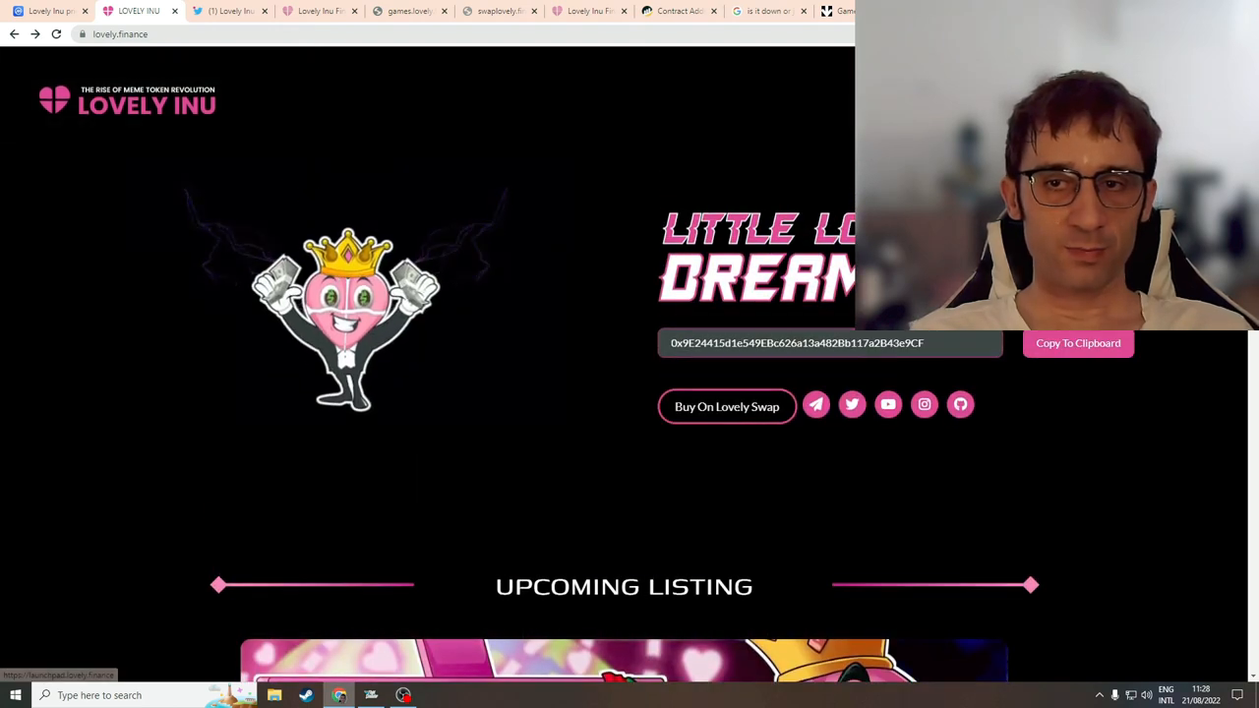
pyautogui.moveTo(561, 196)
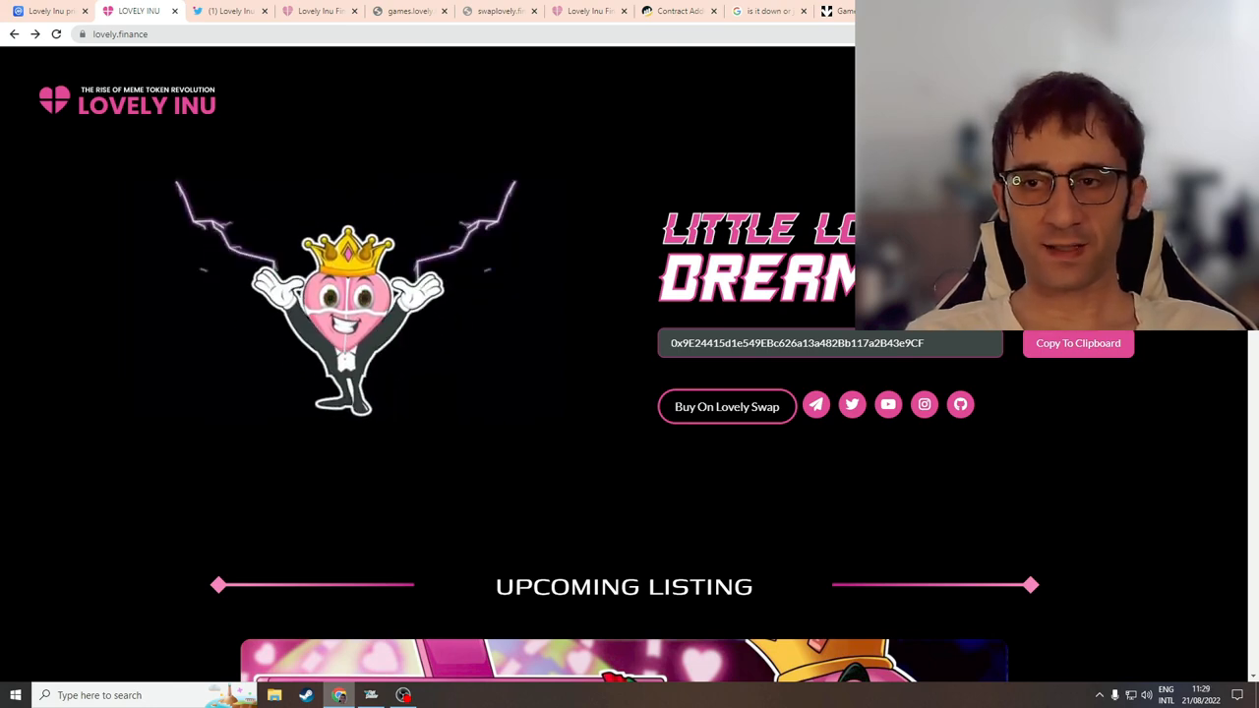
# Step: Scroll to the Track $LOVELY stats: 55+ trillion supply, 81.1860% circulating, 18.8139% developer
pyautogui.scroll(-3)
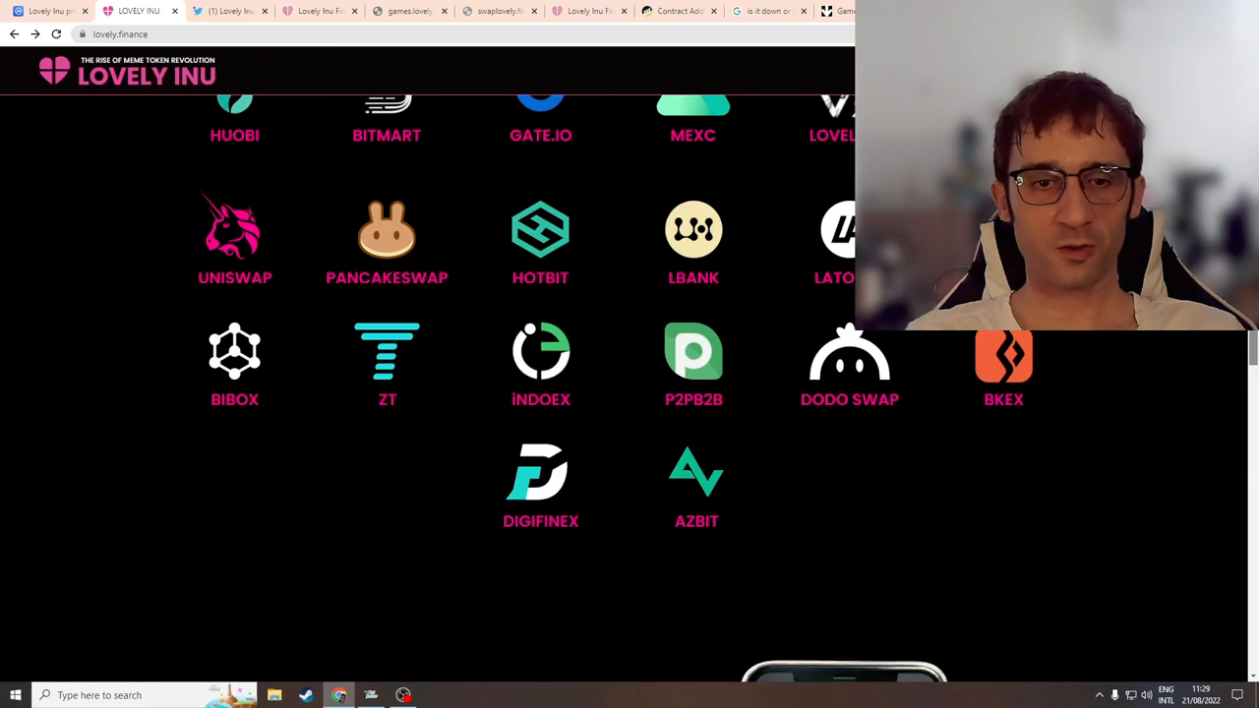
pyautogui.scroll(-3)
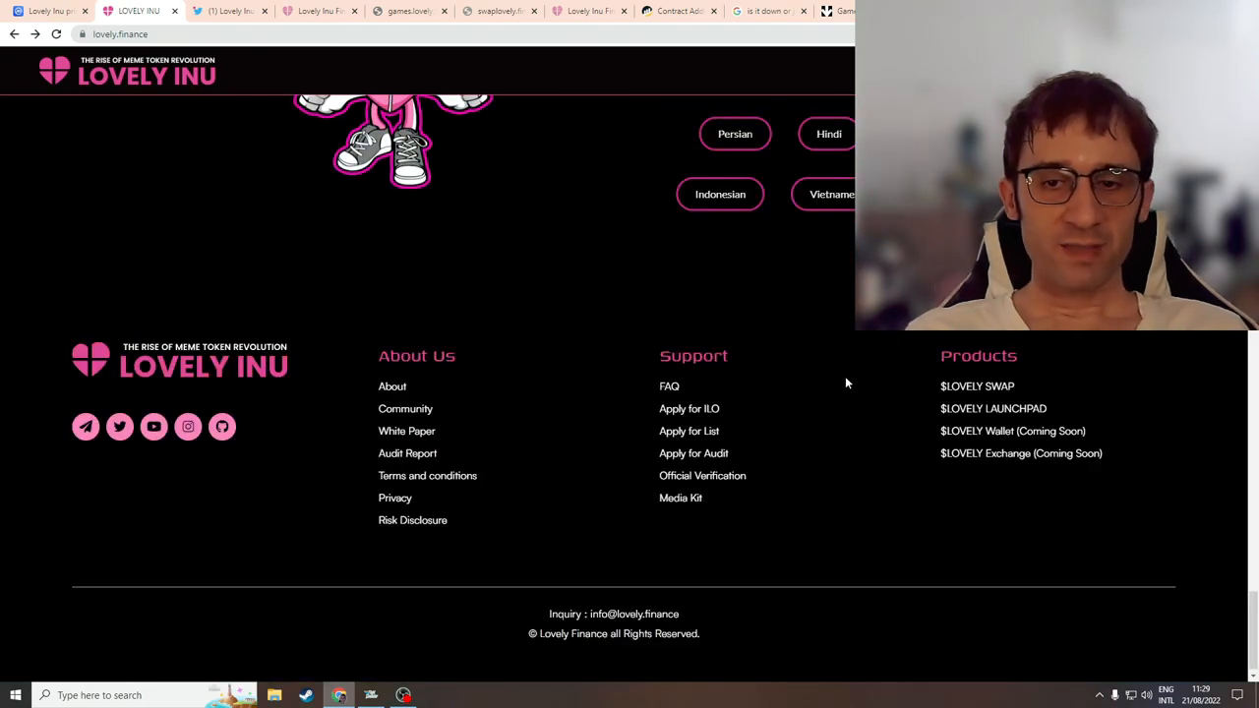
pyautogui.scroll(3)
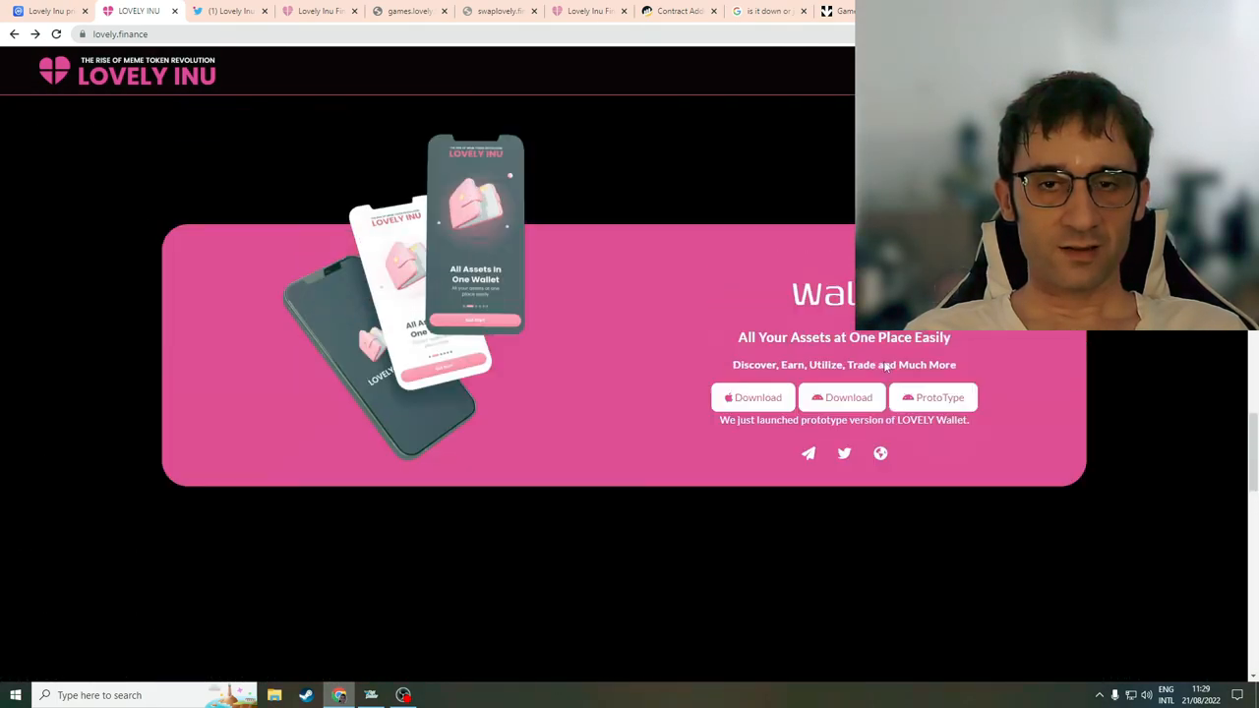
pyautogui.scroll(-3)
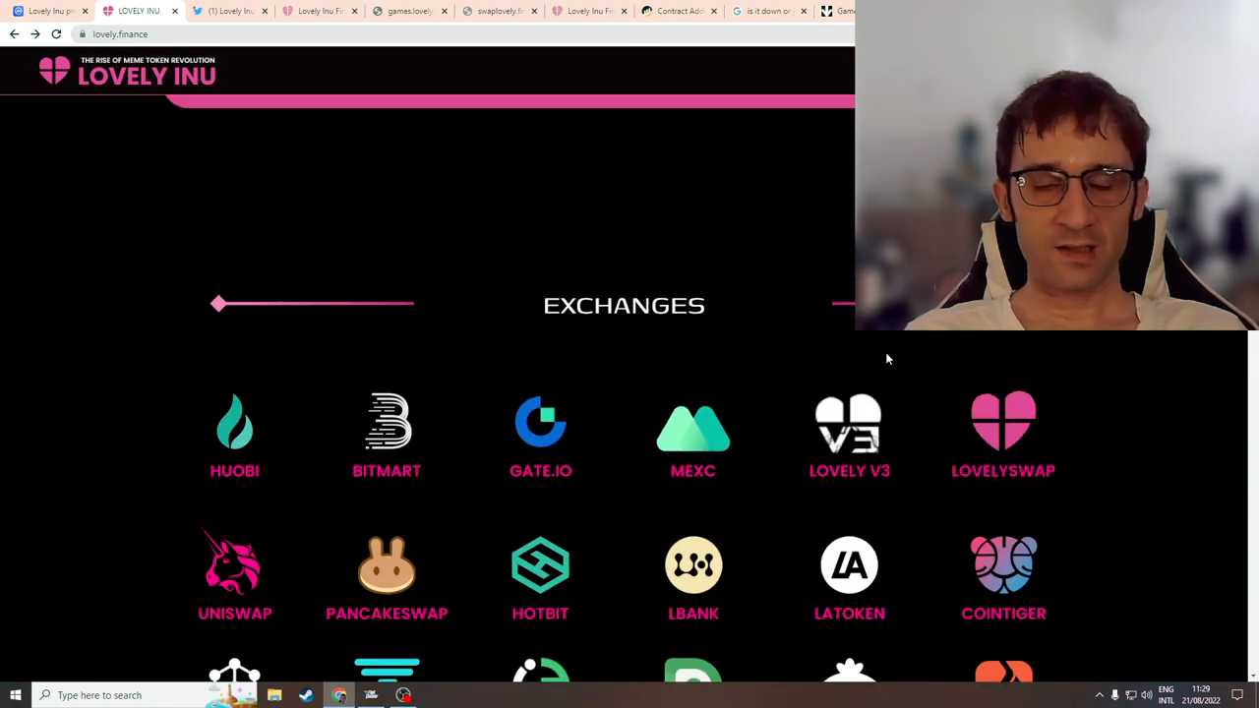
pyautogui.scroll(-3)
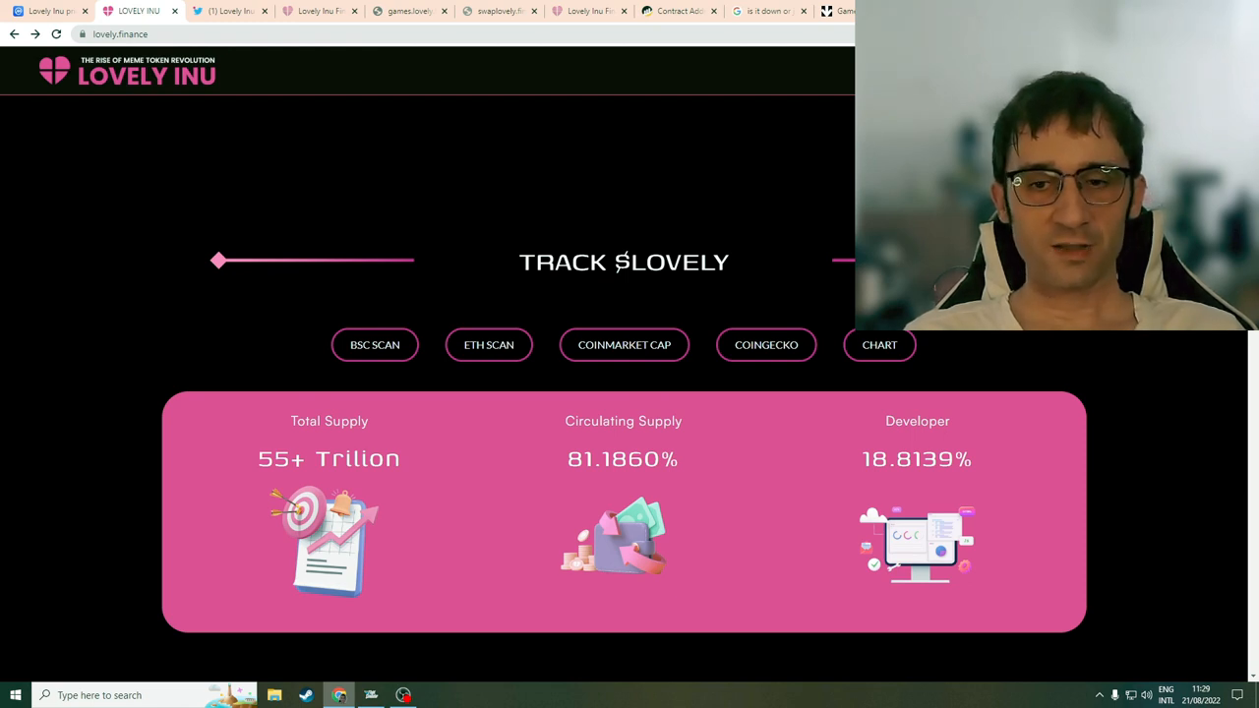
pyautogui.scroll(-3)
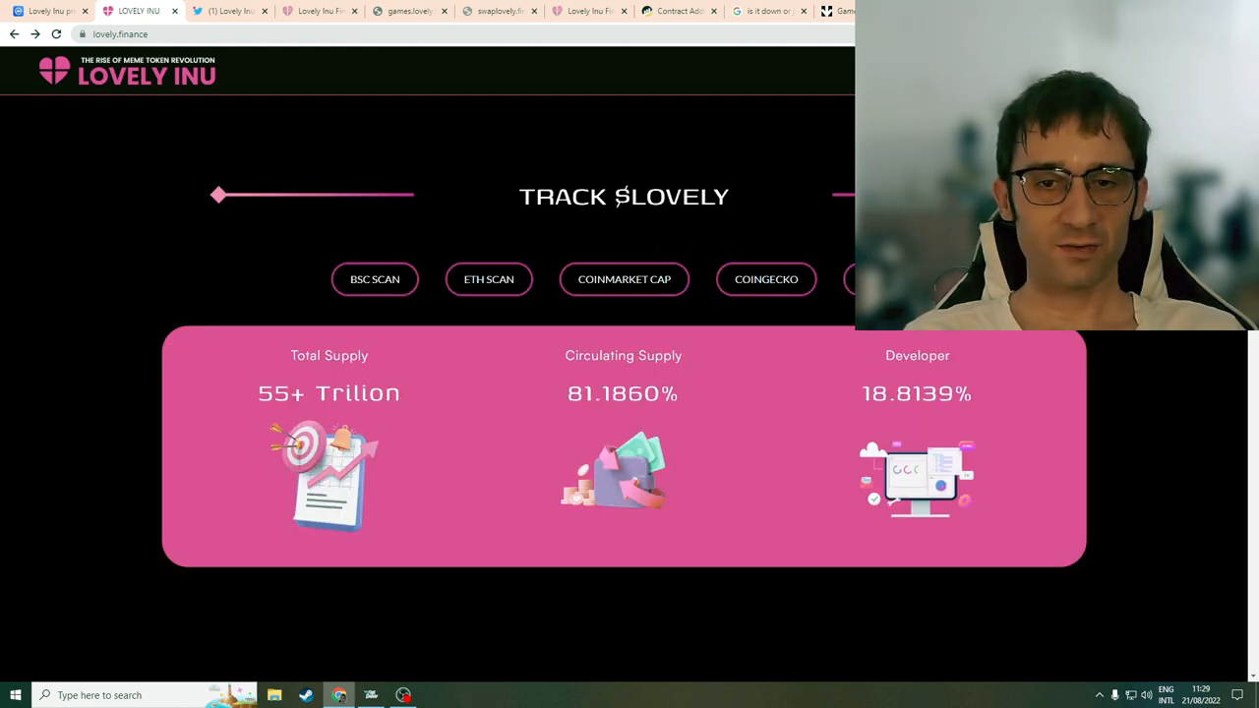